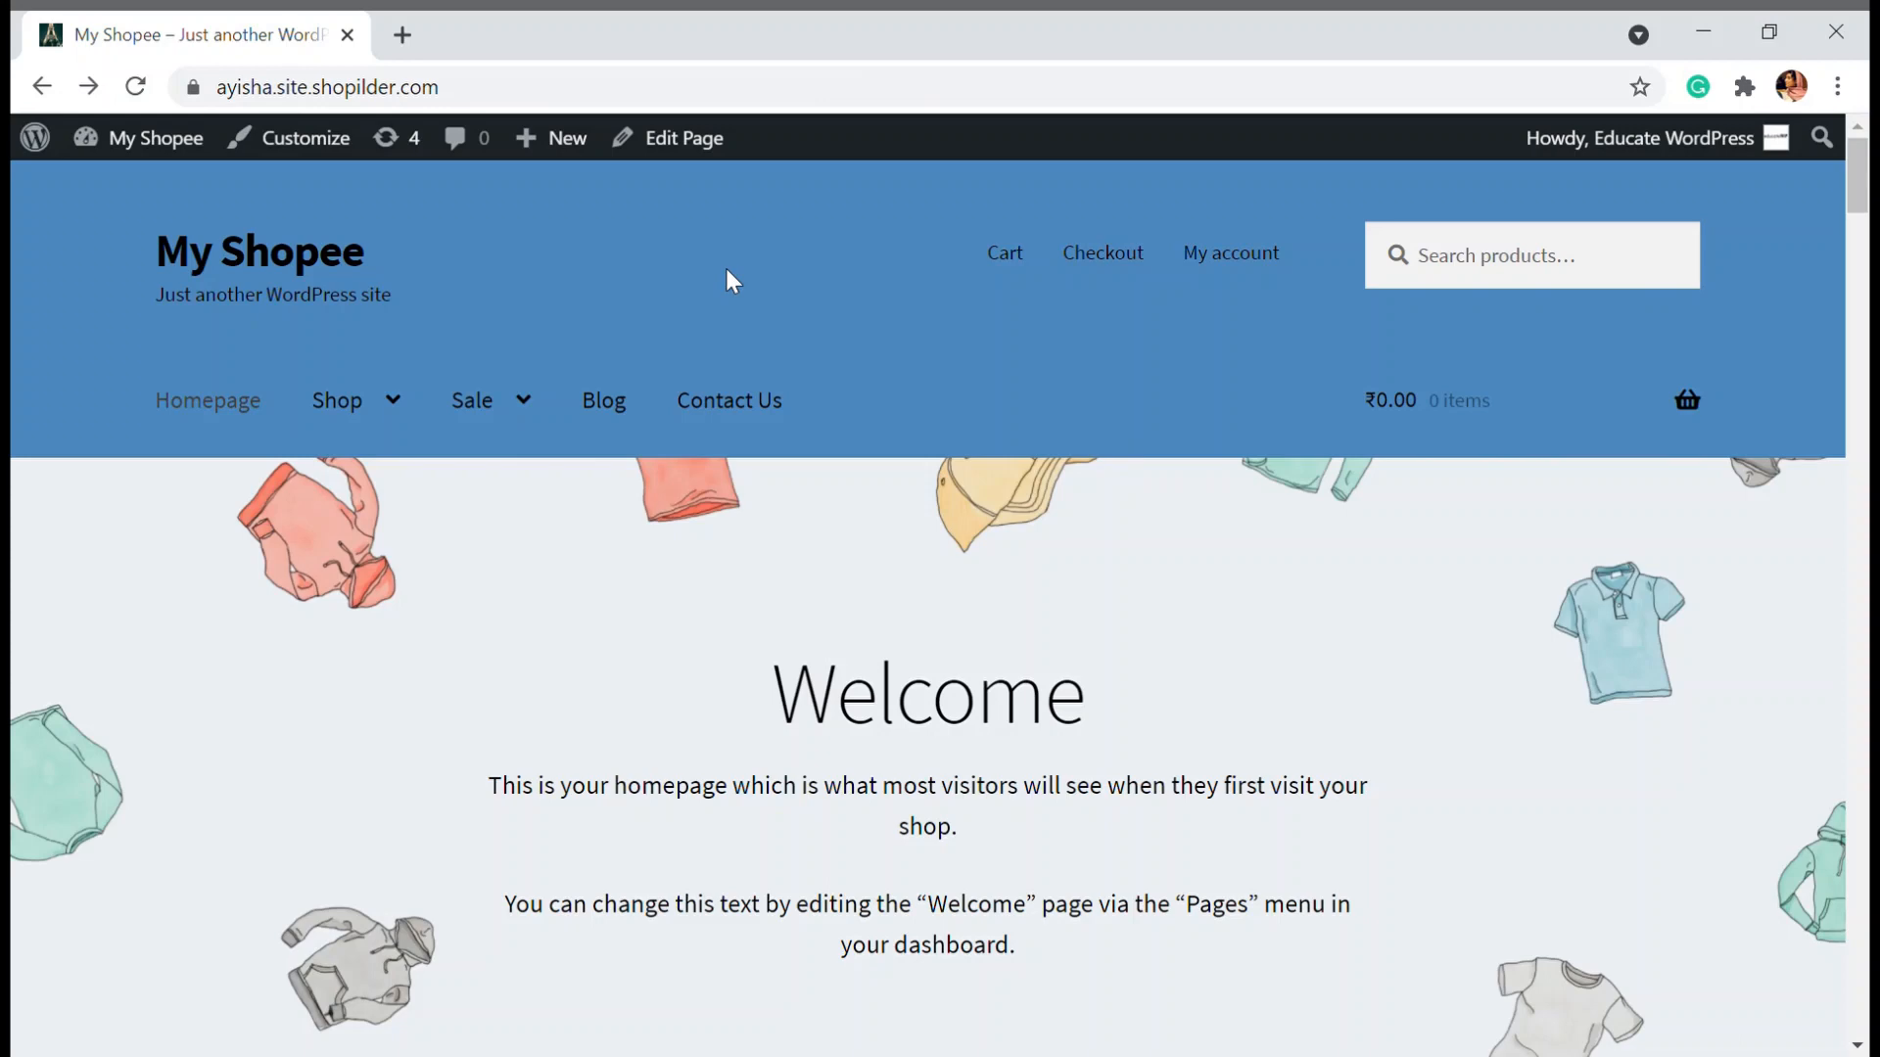
Go from the homepage via Dashboard to Plugins > Add New and enter 'whatsapp' as the search term
{"action": "left_click", "coordinate": [144, 137]}
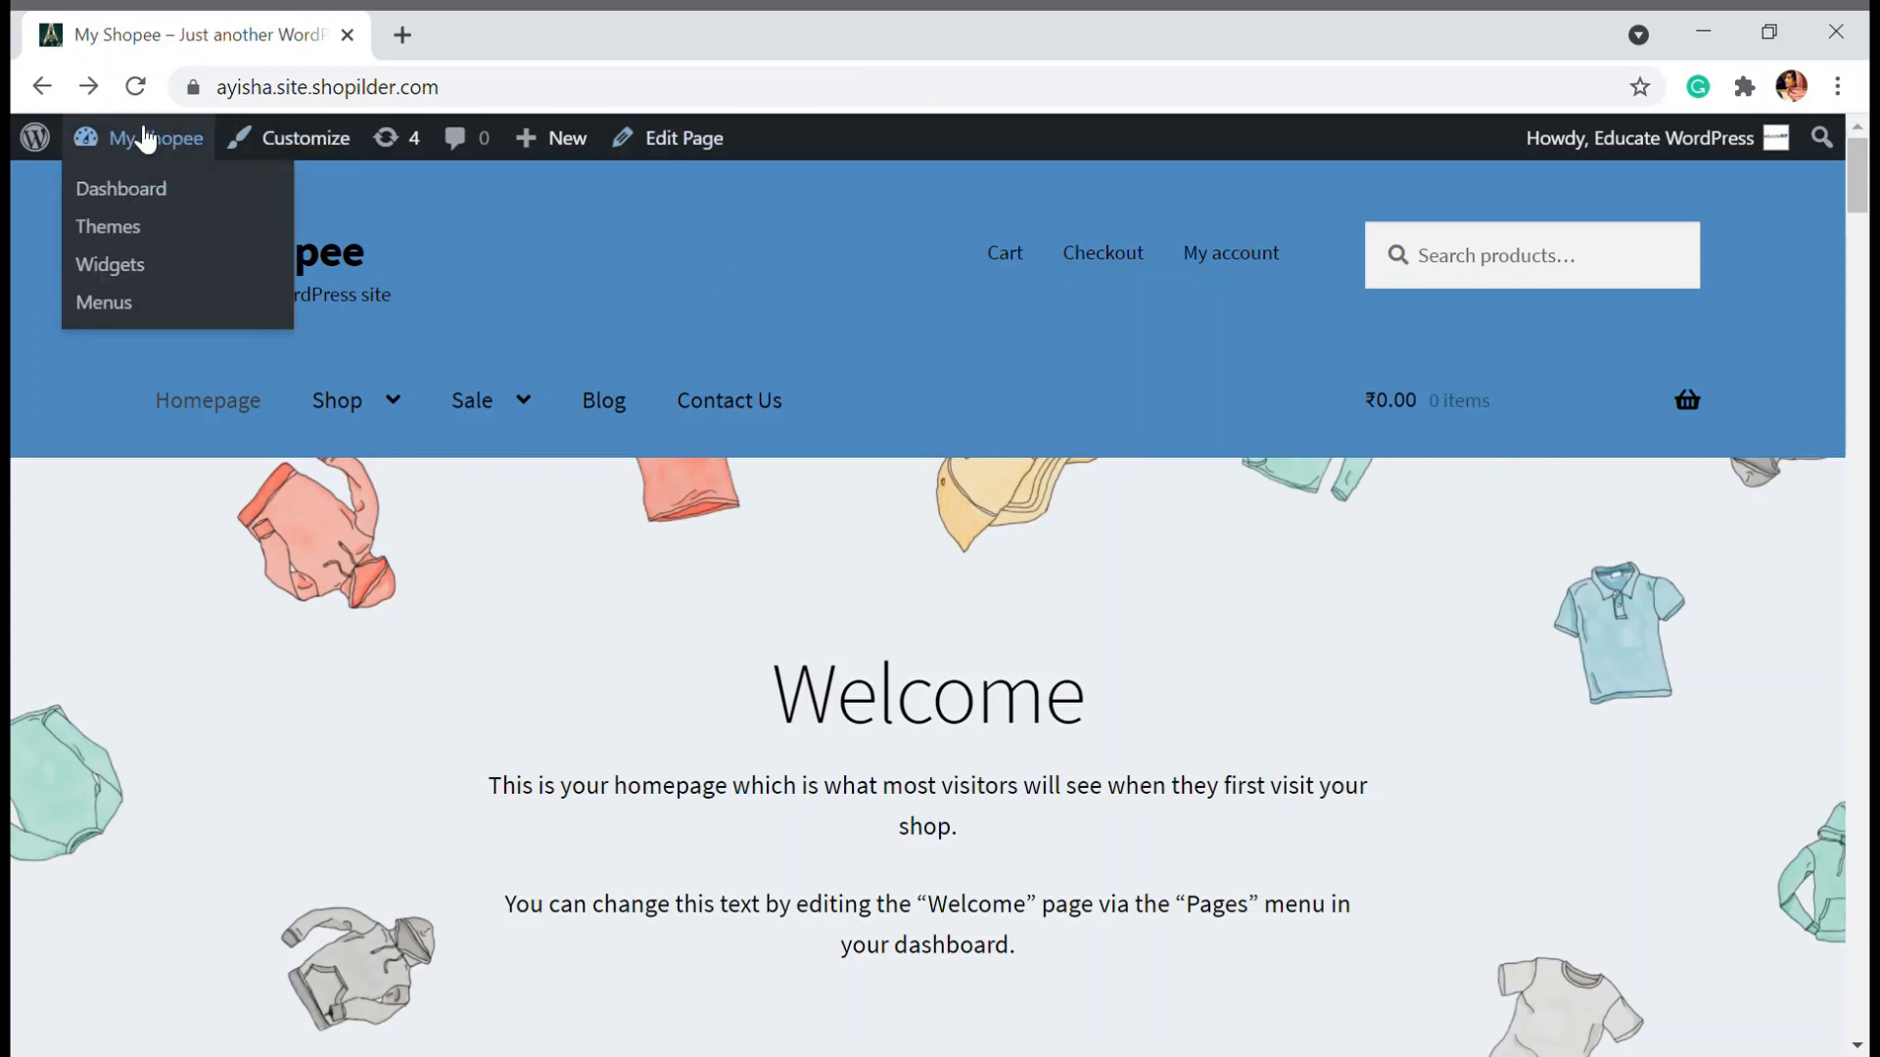
{"action": "left_click", "coordinate": [121, 189]}
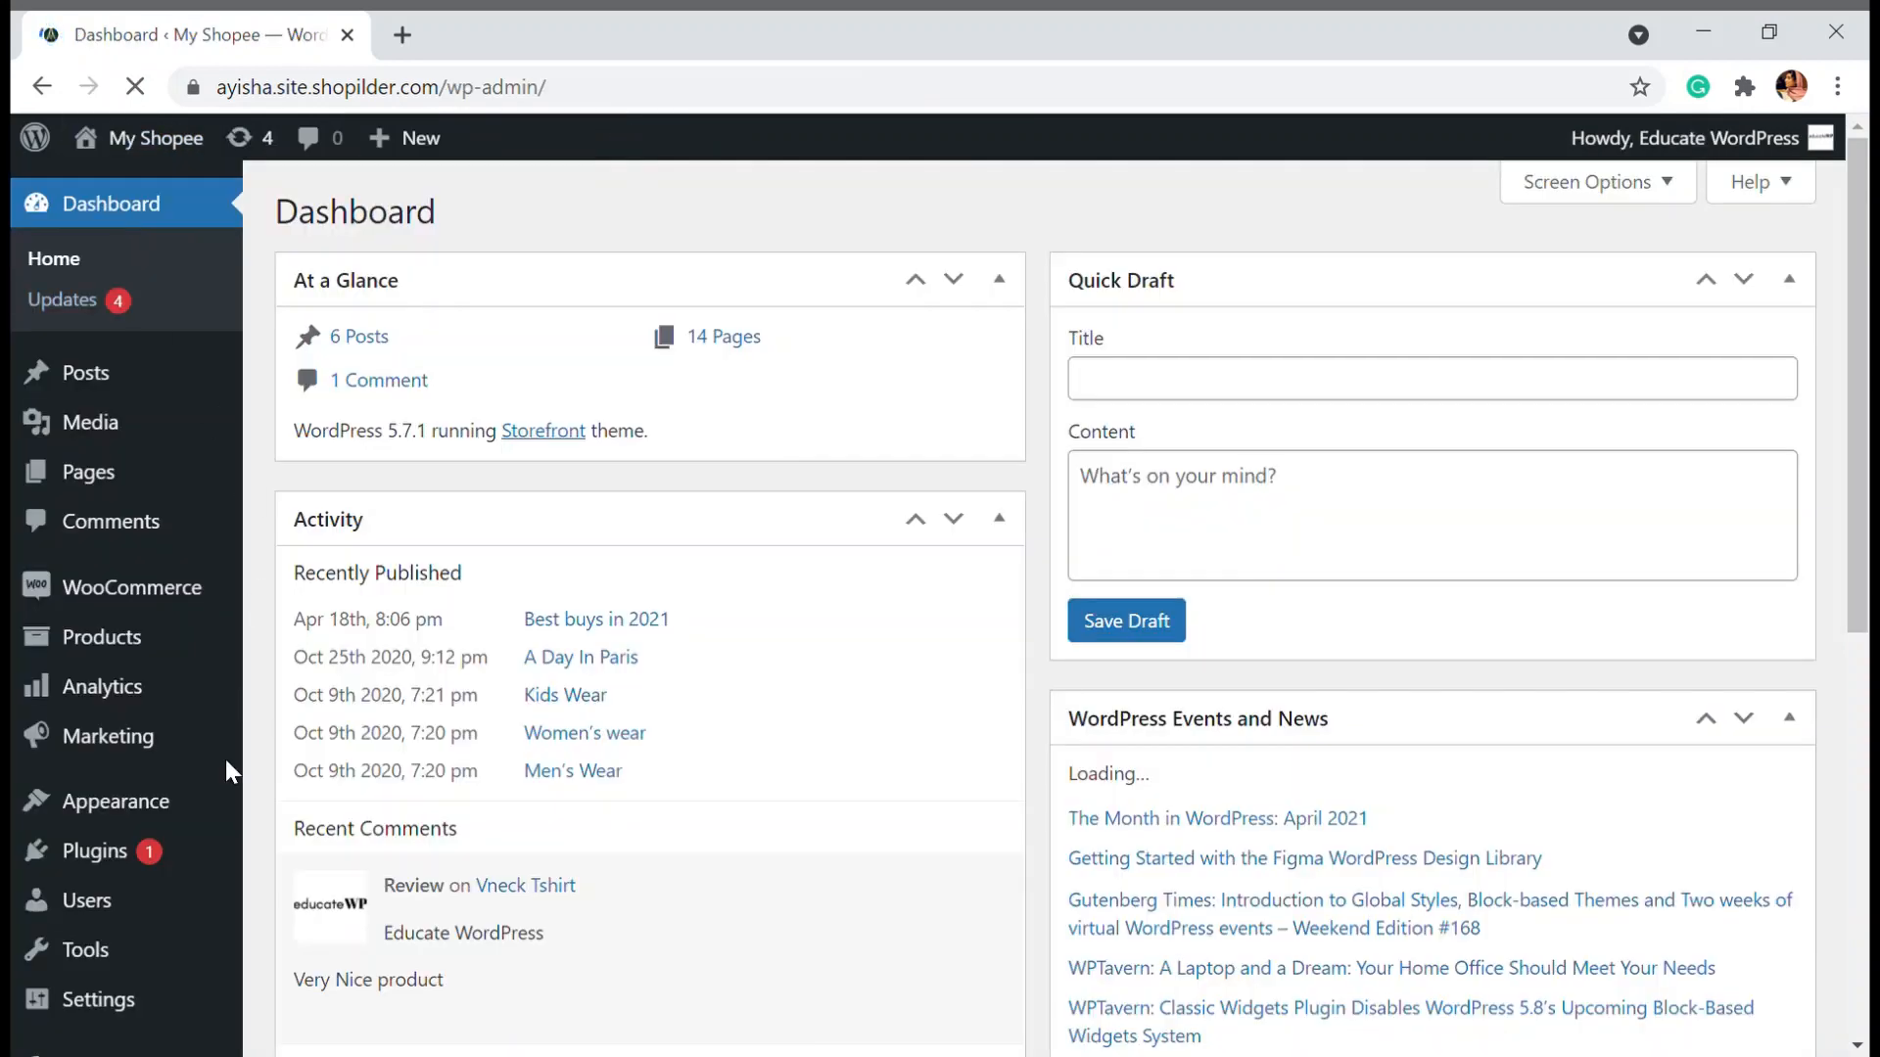
{"action": "mouse_move", "coordinate": [94, 850]}
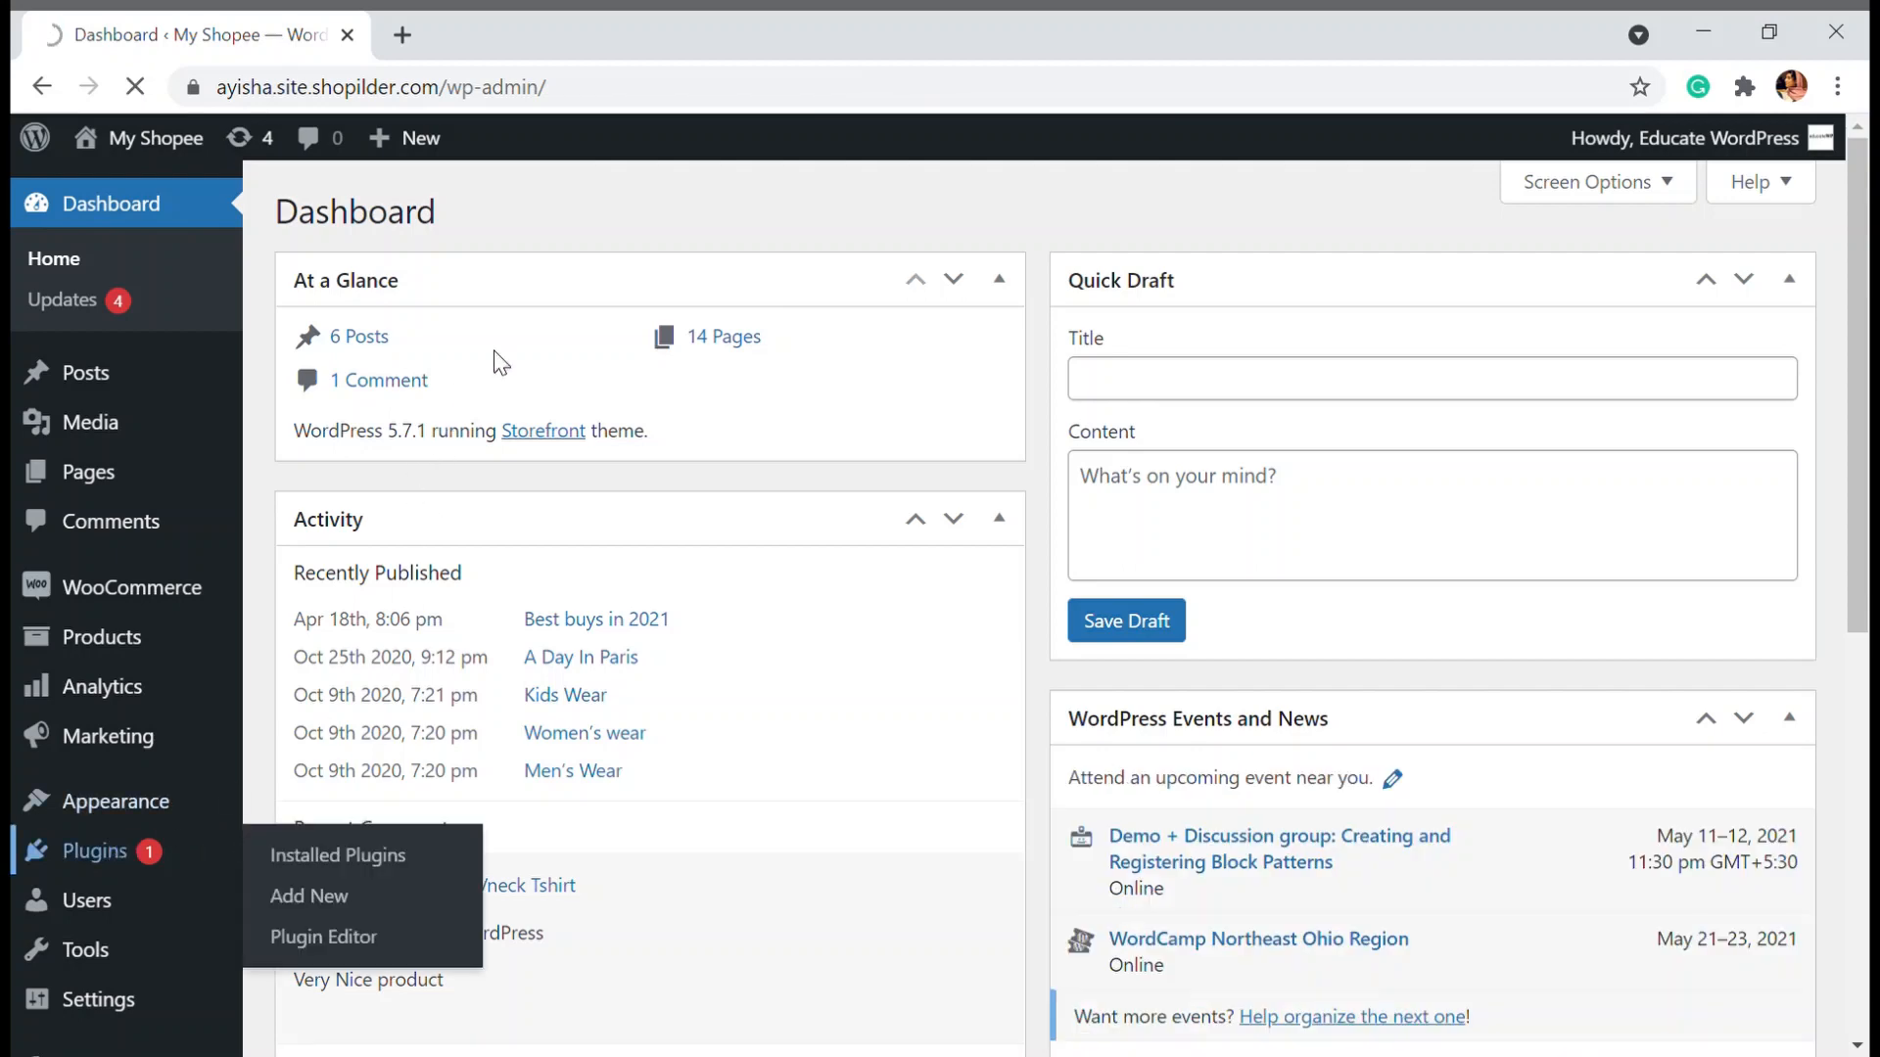
{"action": "left_click", "coordinate": [336, 855]}
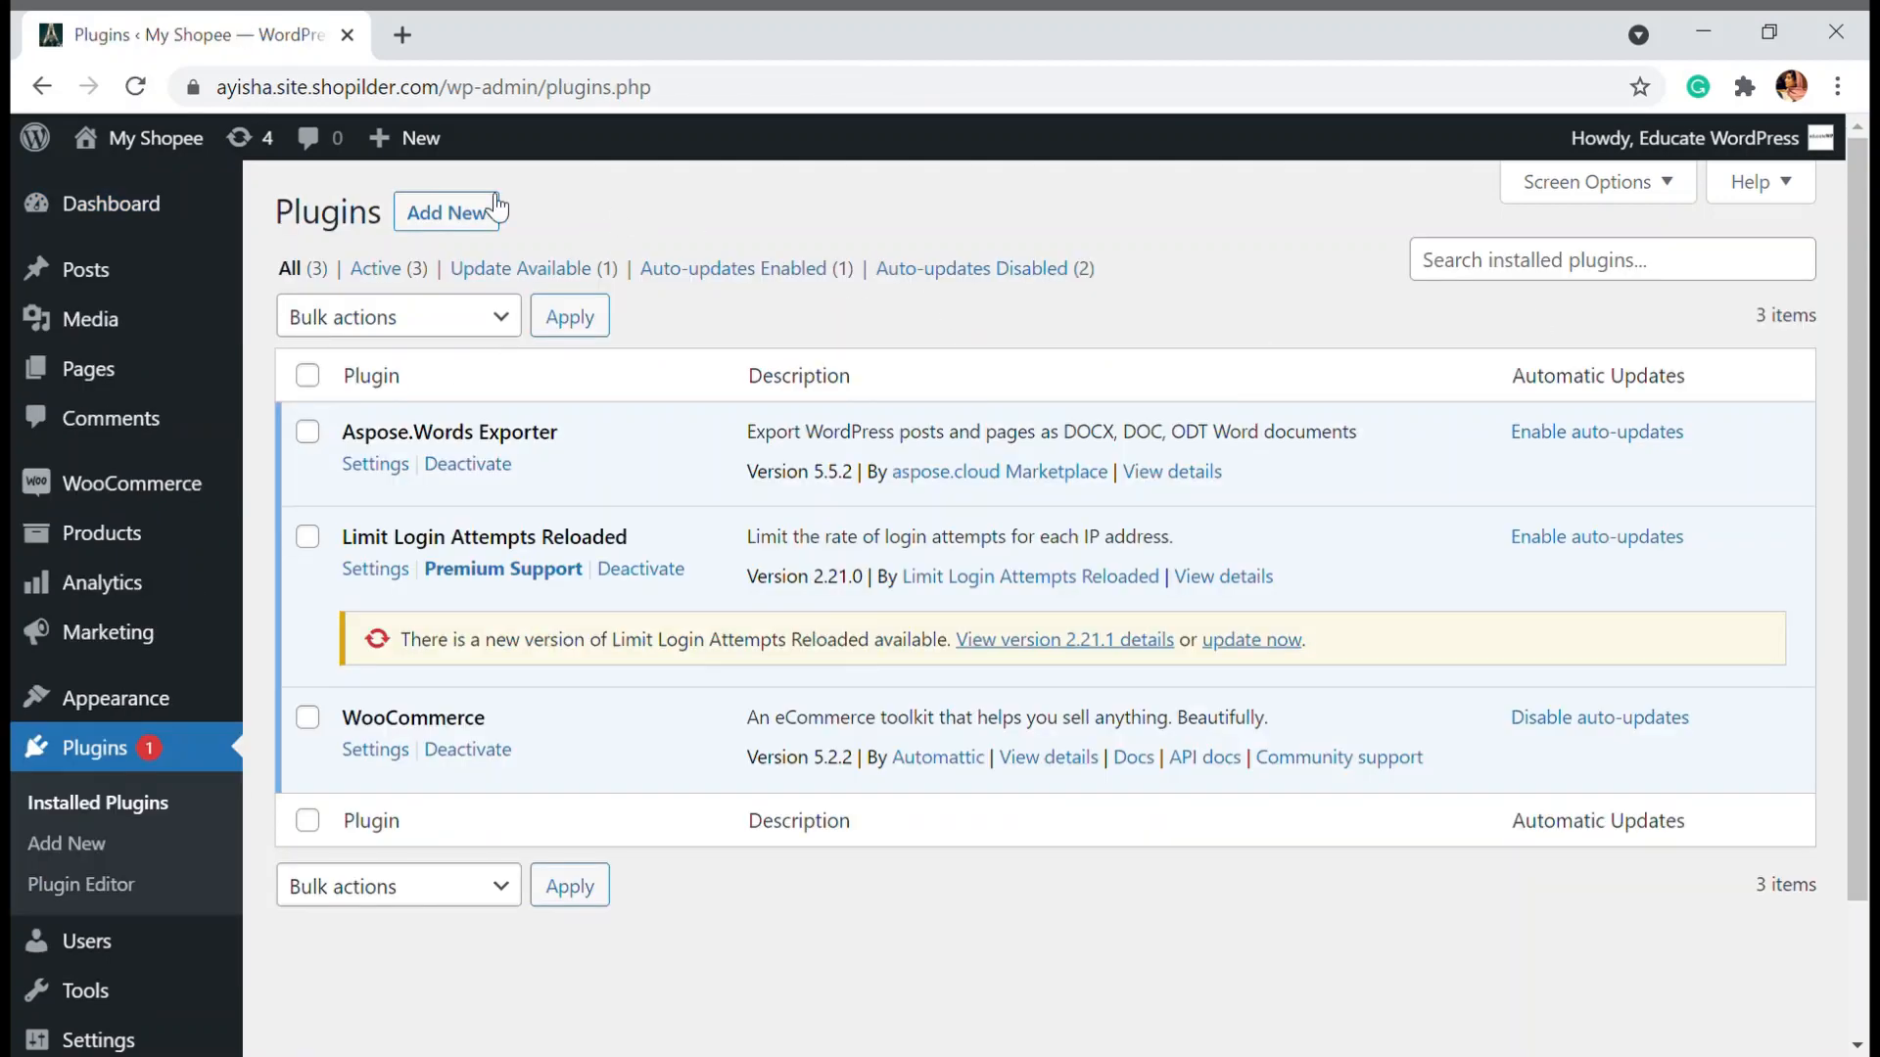
{"action": "left_click", "coordinate": [446, 213]}
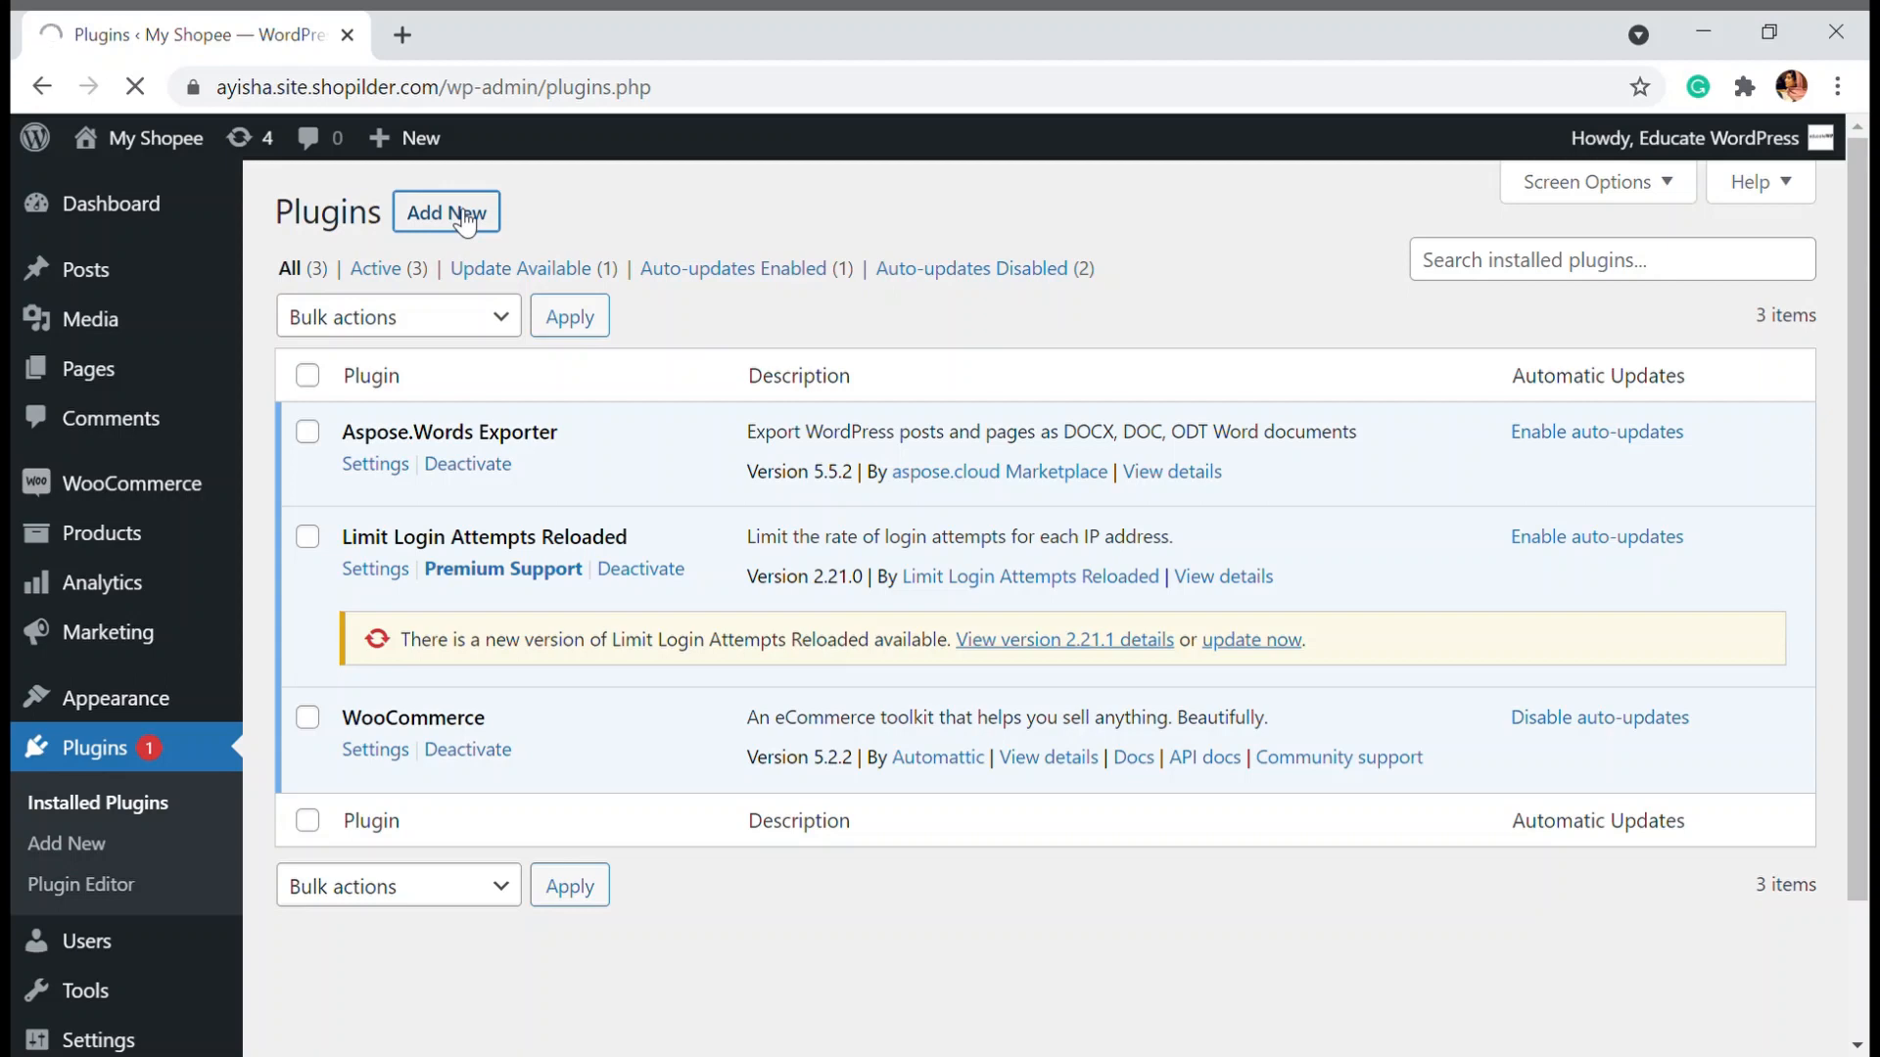
{"action": "left_click", "coordinate": [447, 213]}
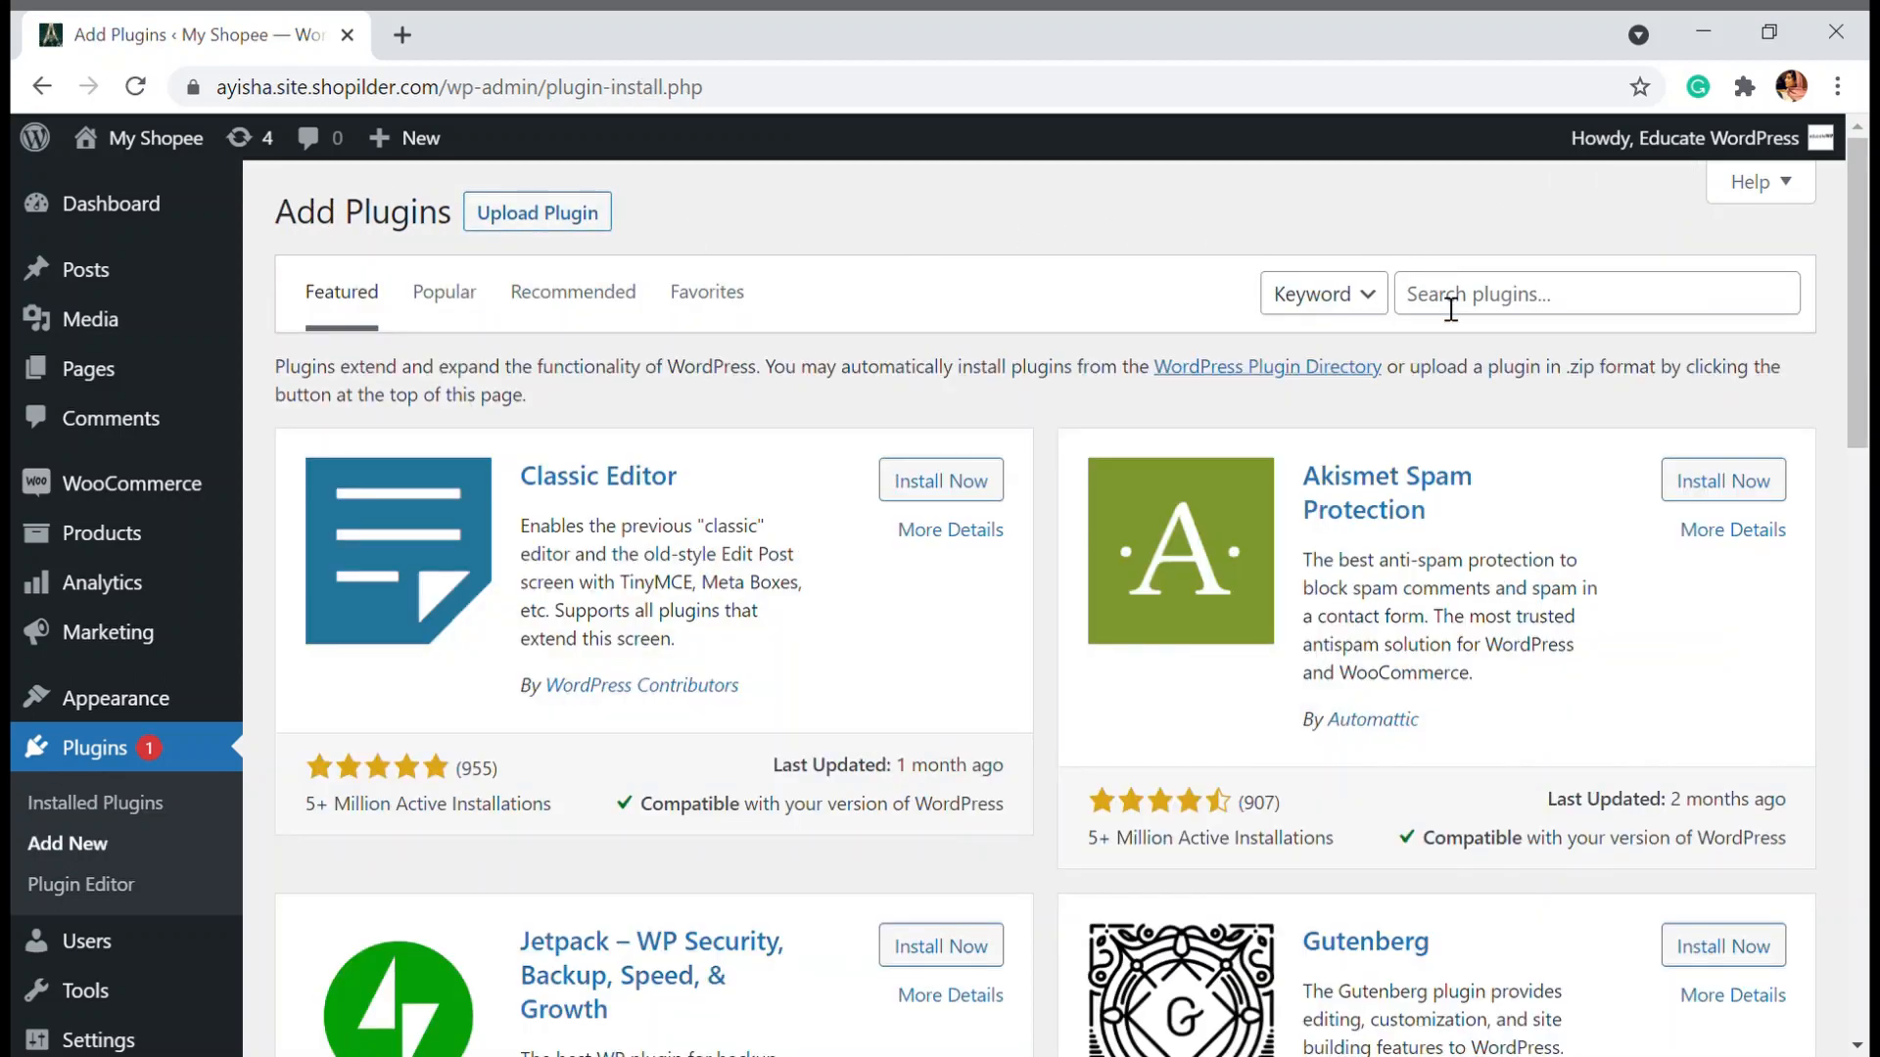
{"action": "left_click", "coordinate": [1594, 294]}
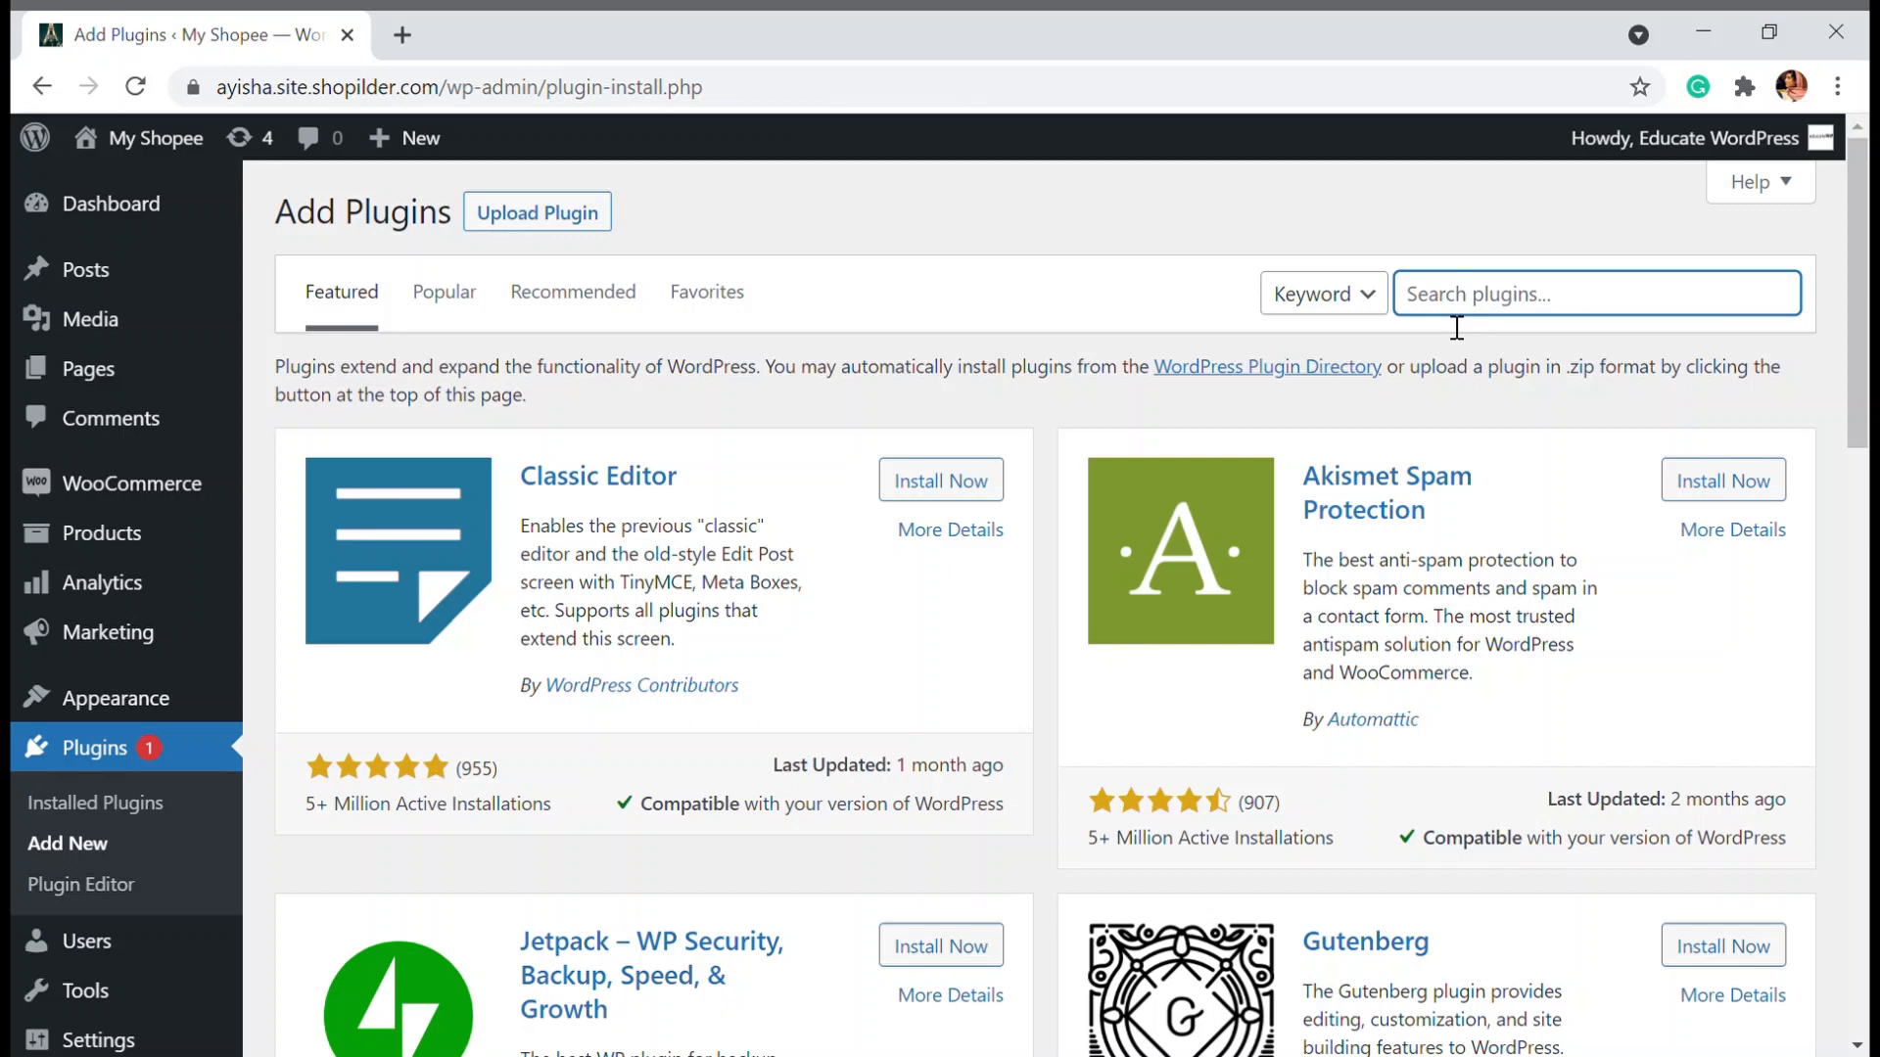
{"action": "type", "text": "whatsapp"}
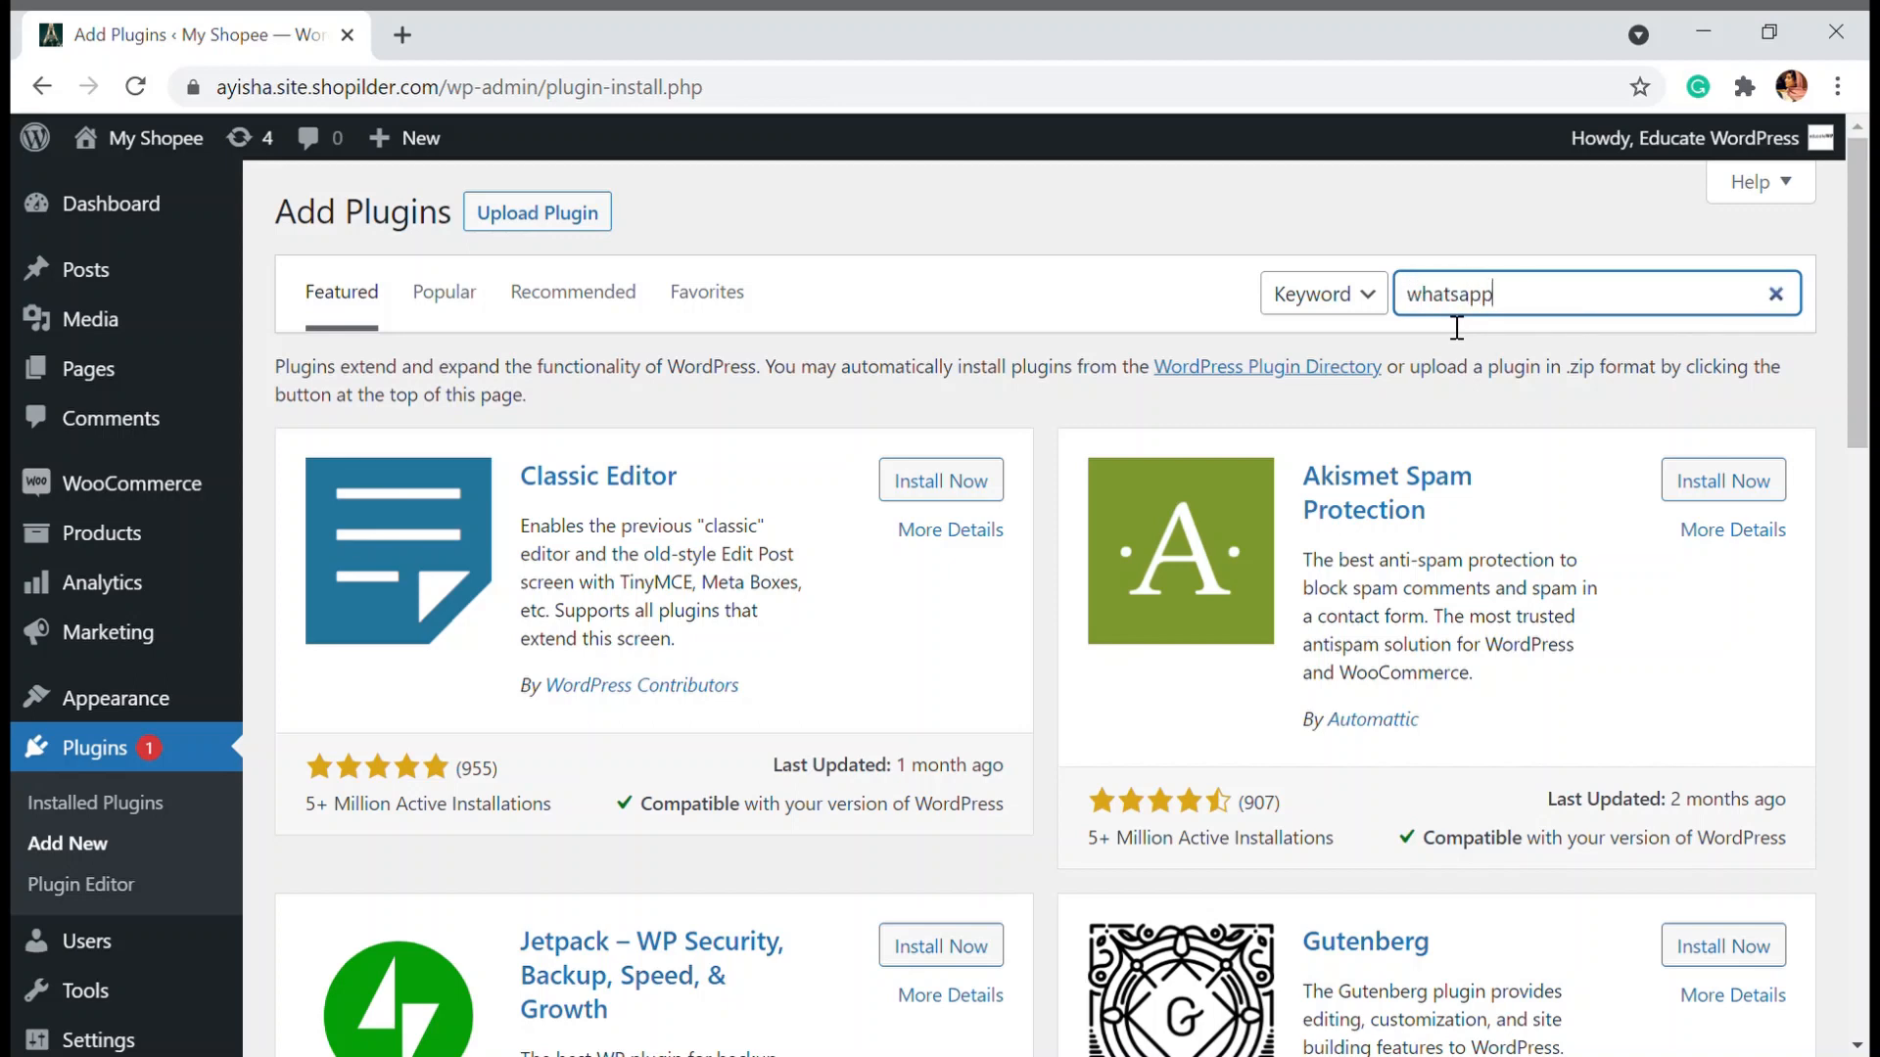
Search for 'whatsapp', install the Click to Chat plugin and start activating it
{"action": "key", "text": "Enter"}
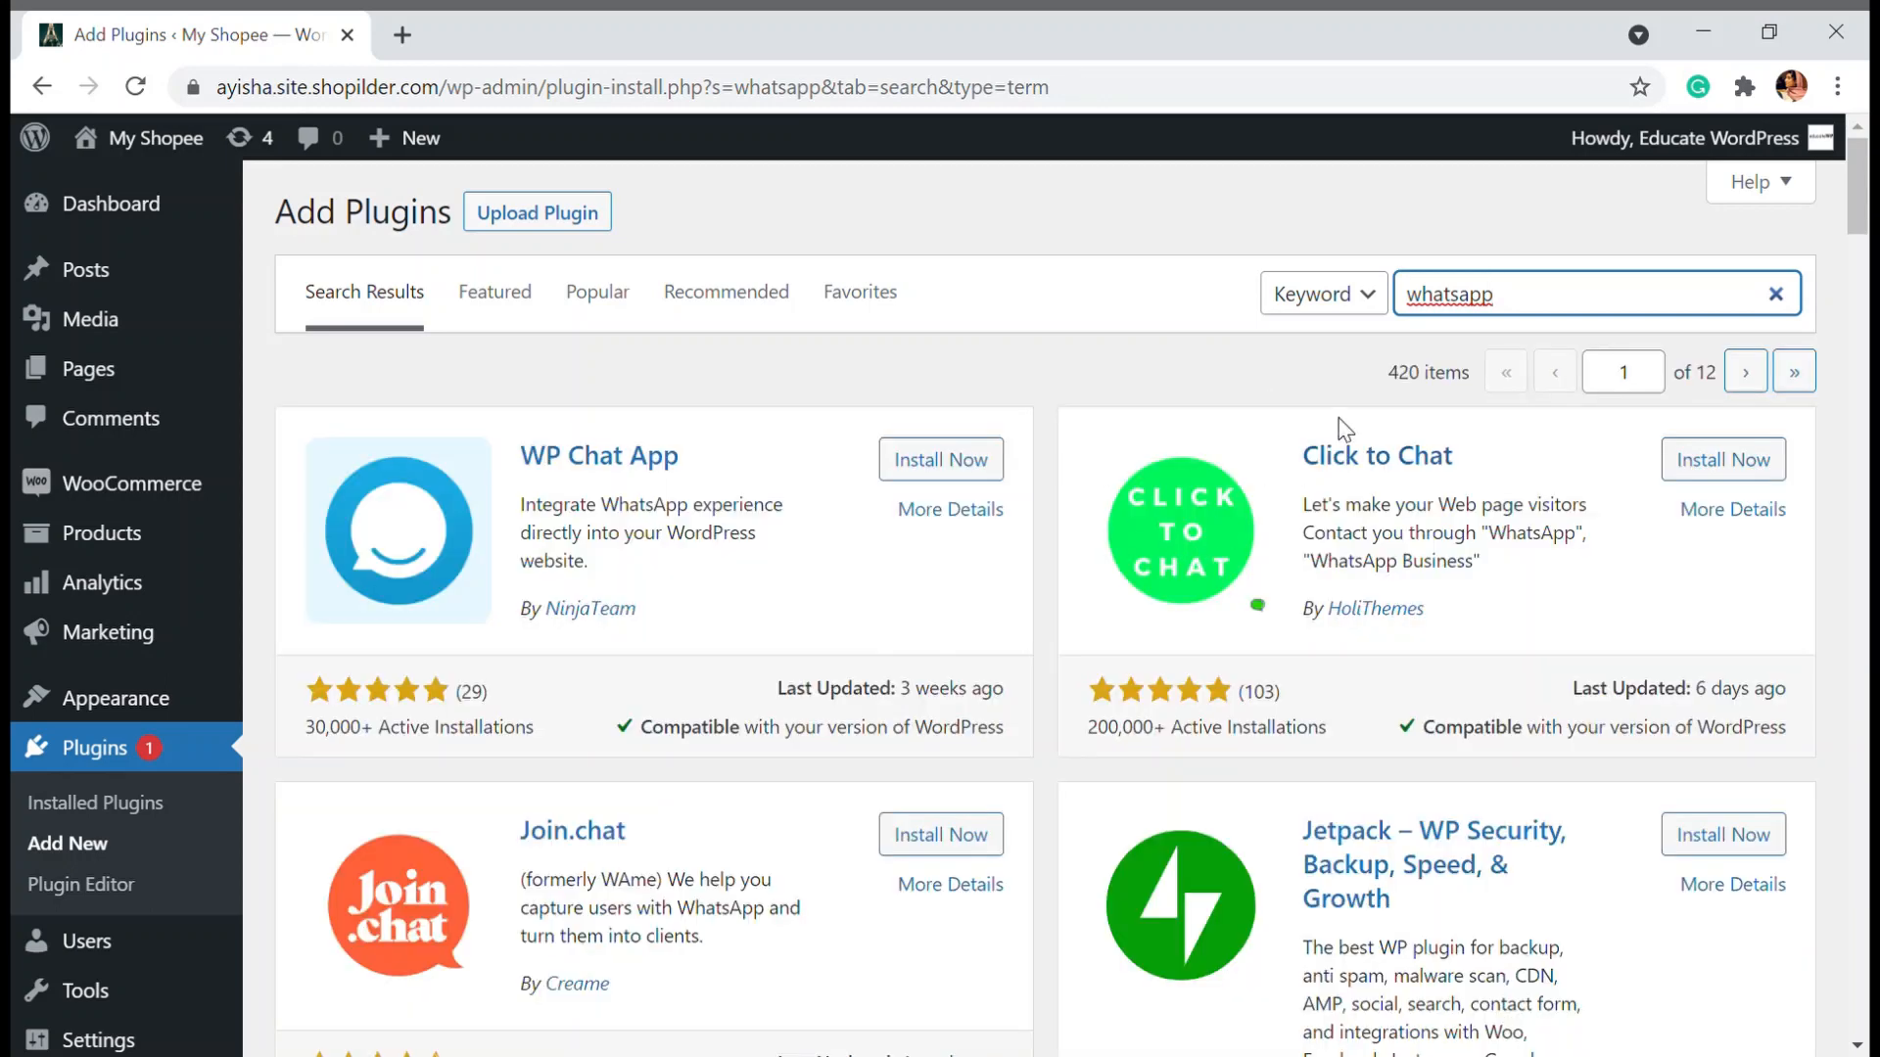
{"action": "scroll", "scroll_direction": "down", "scroll_amount": 3}
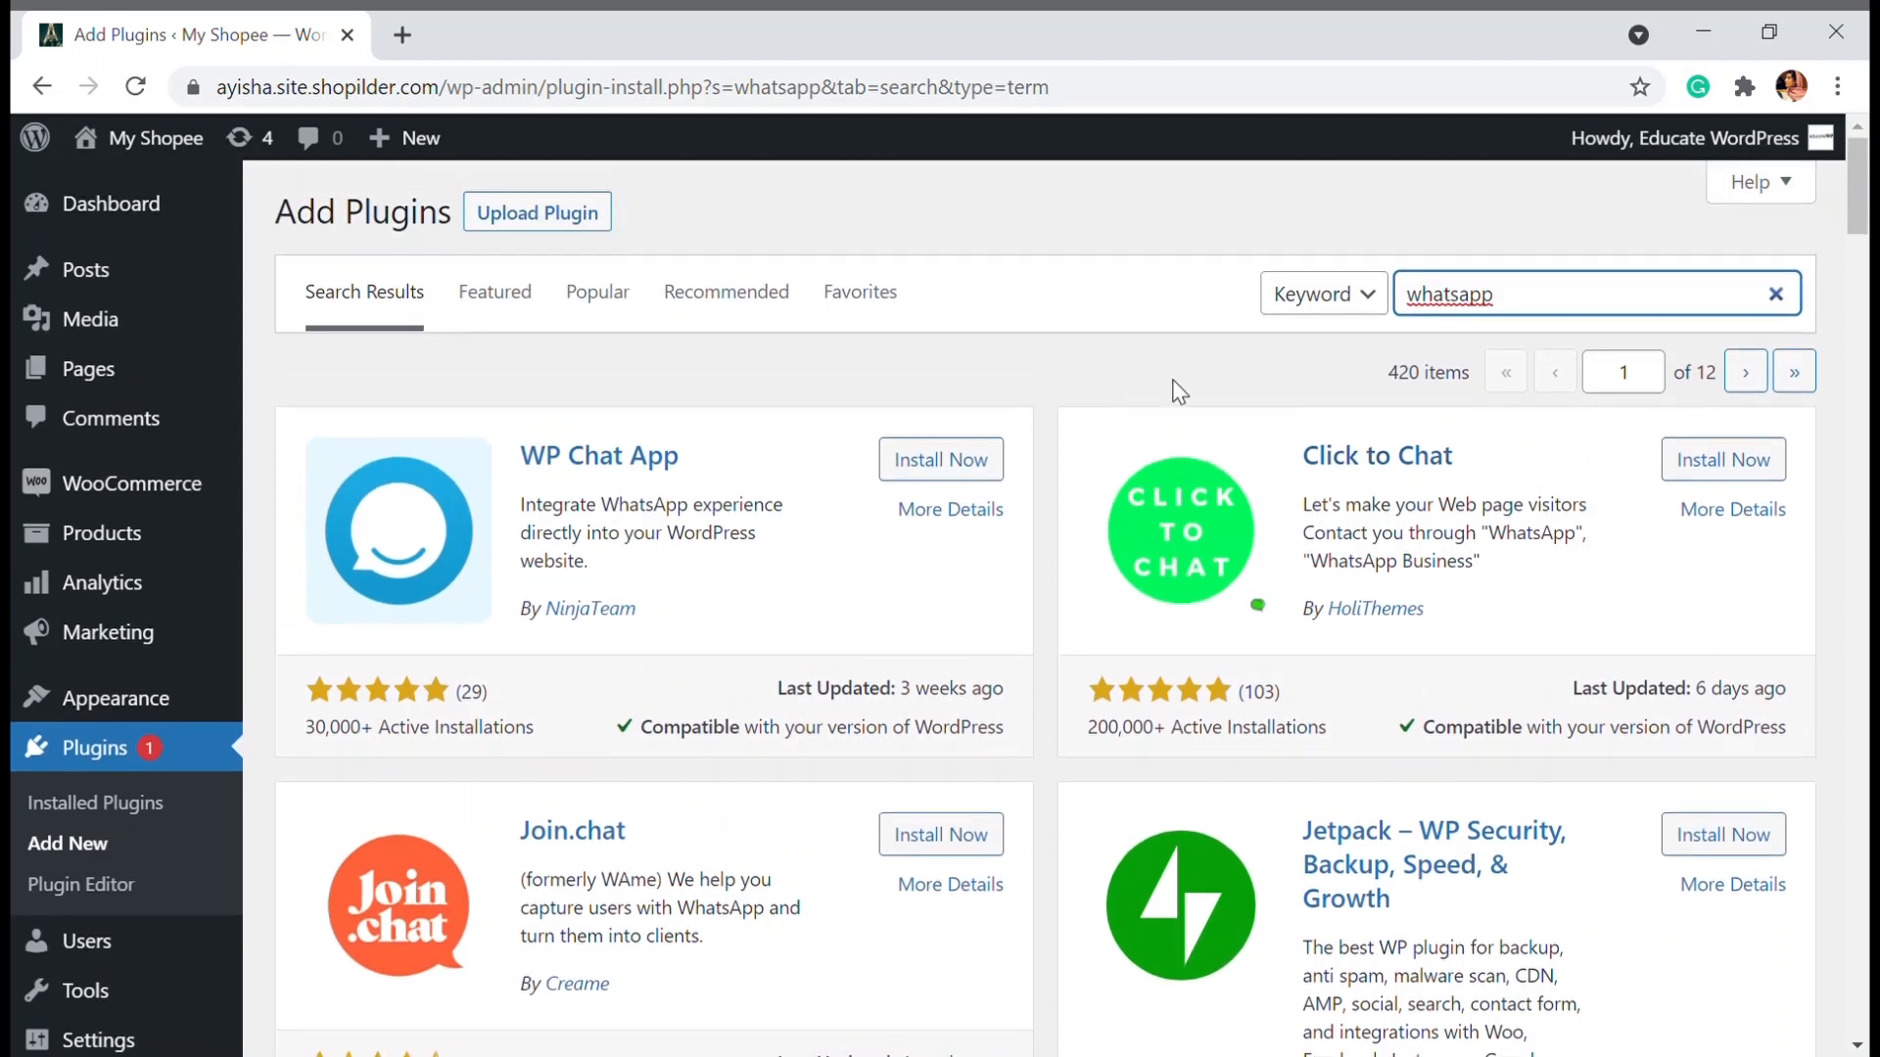
{"action": "mouse_move", "coordinate": [1092, 751]}
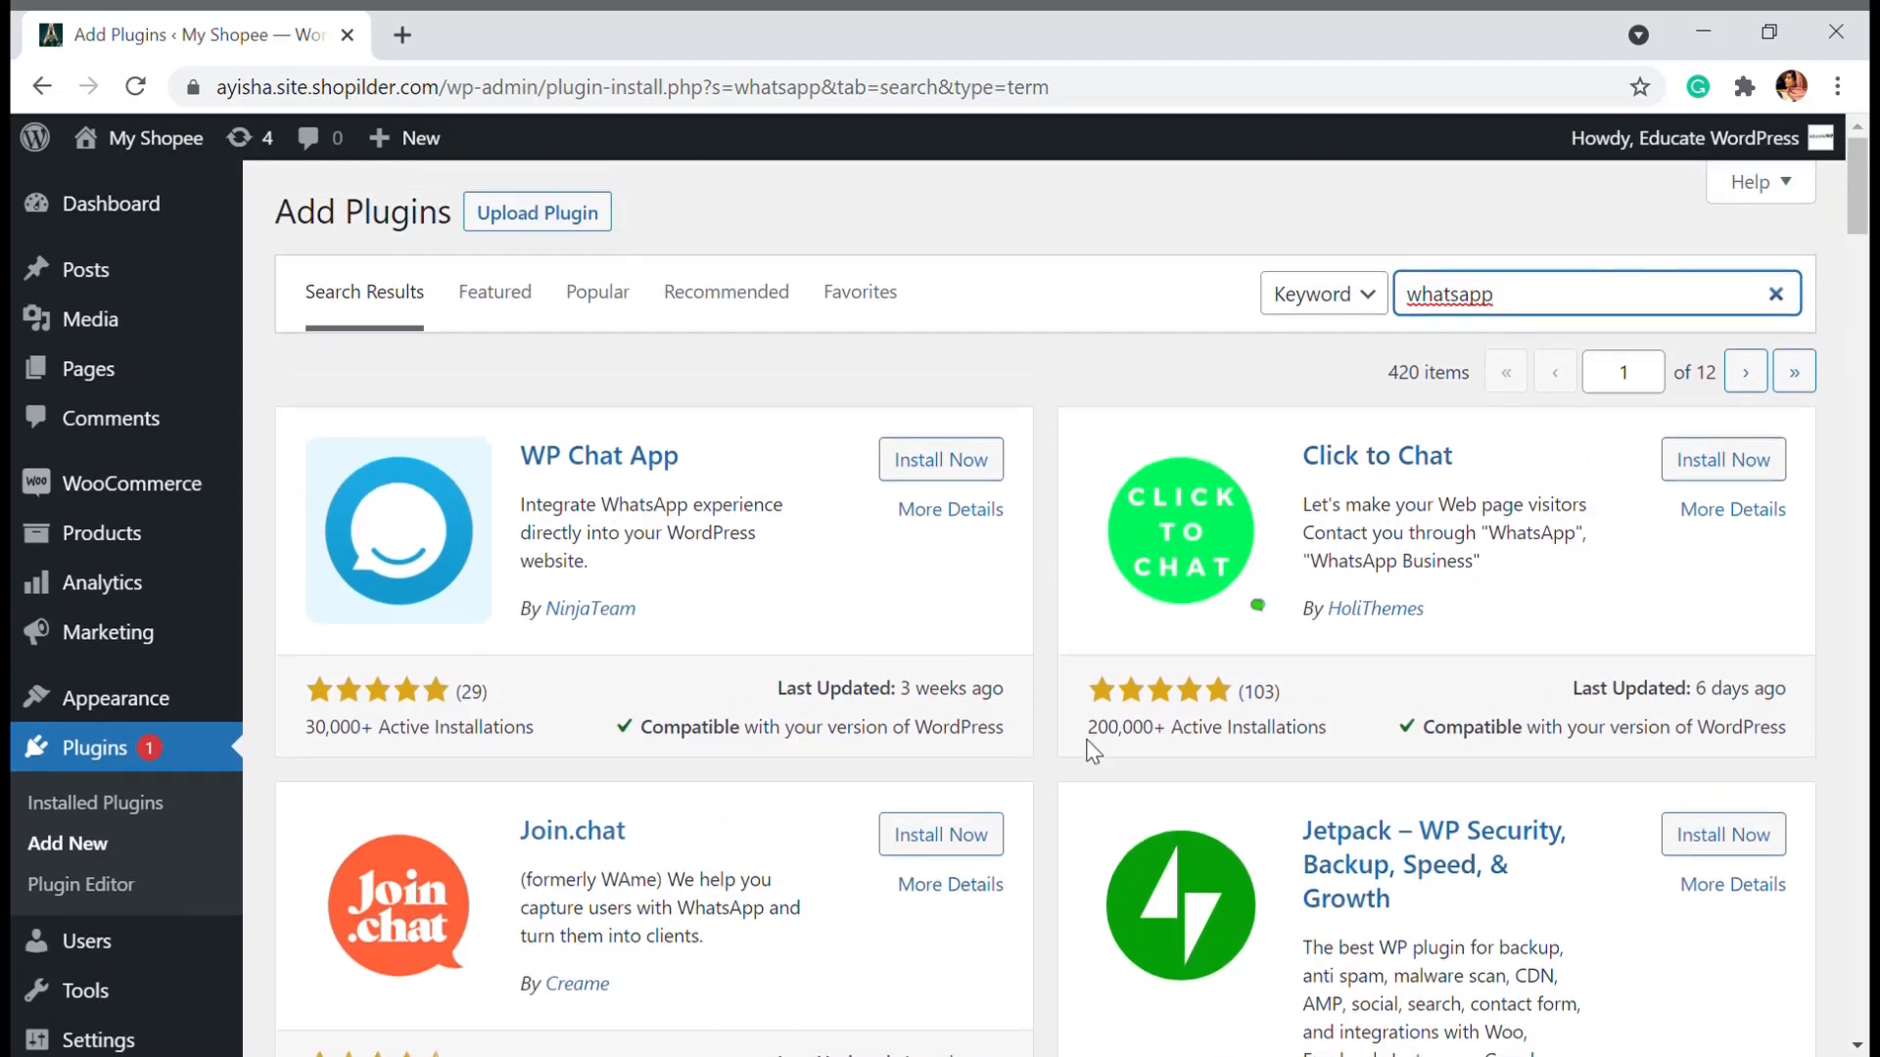
{"action": "mouse_move", "coordinate": [1689, 628]}
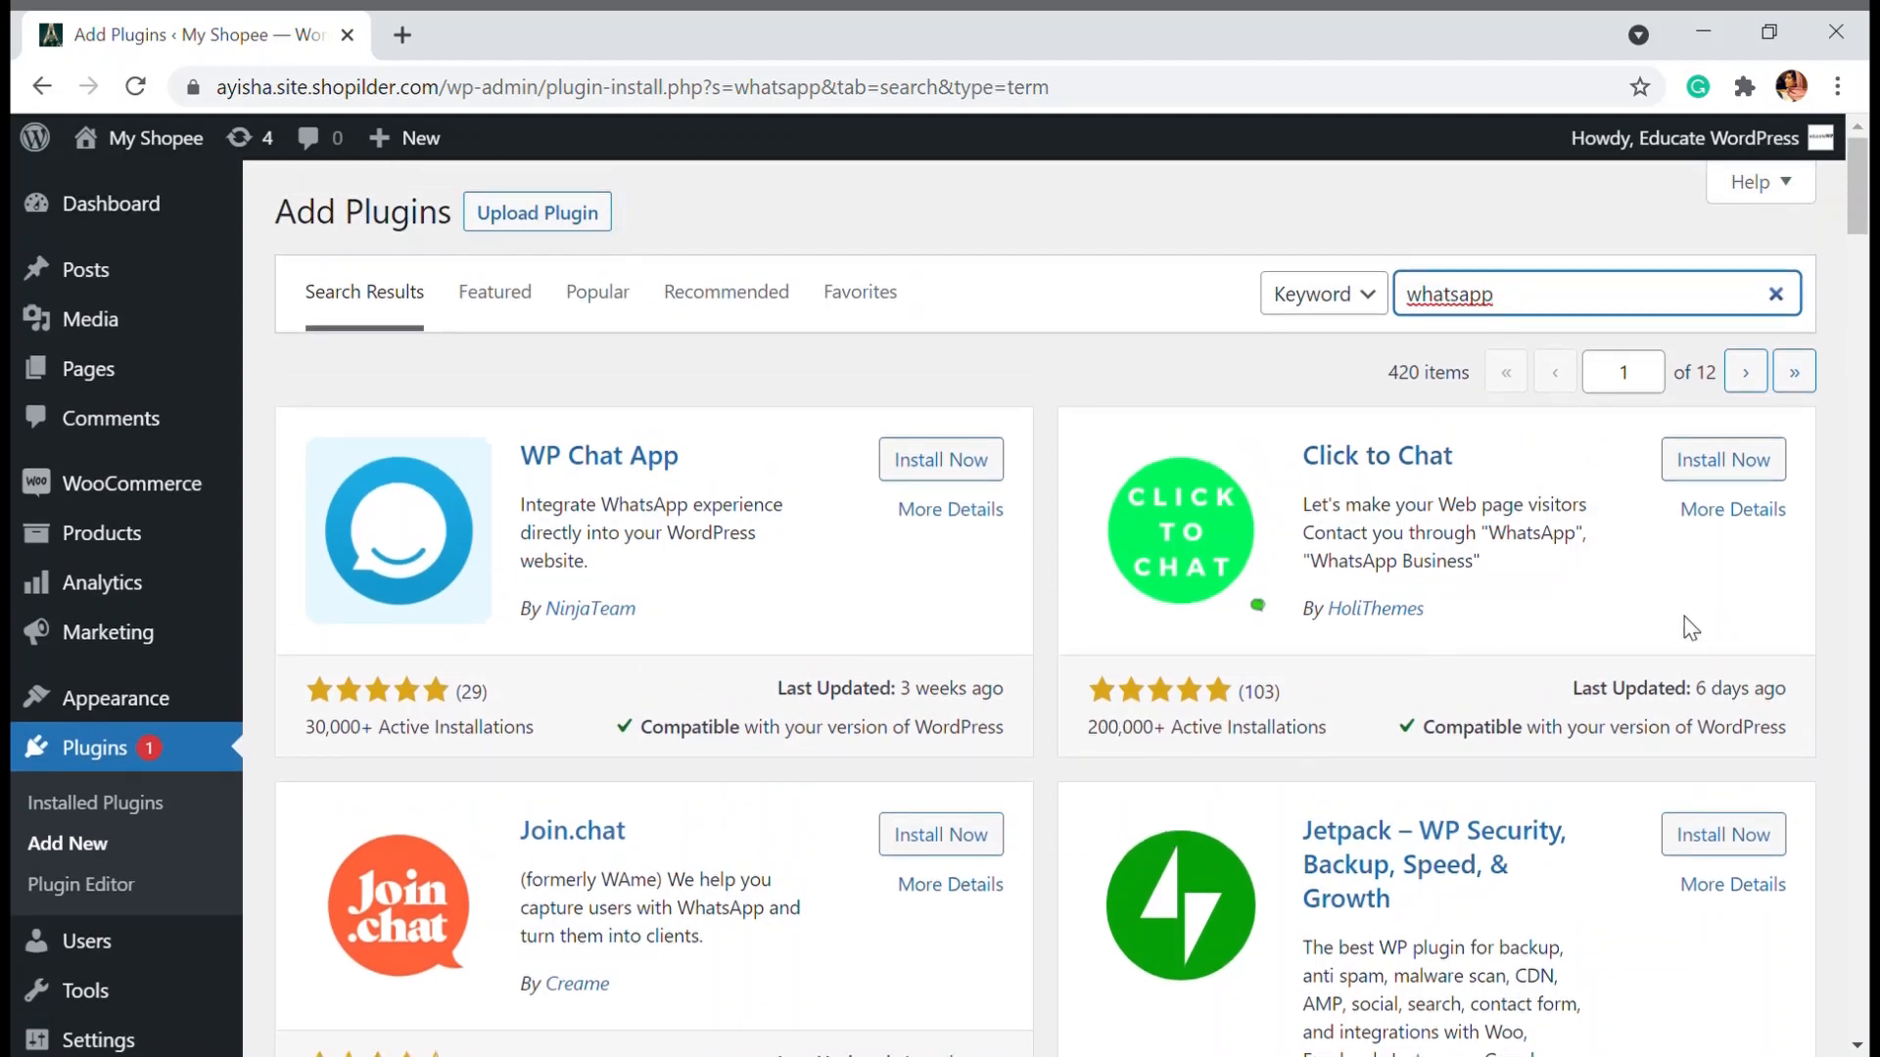
{"action": "left_click", "coordinate": [1723, 459]}
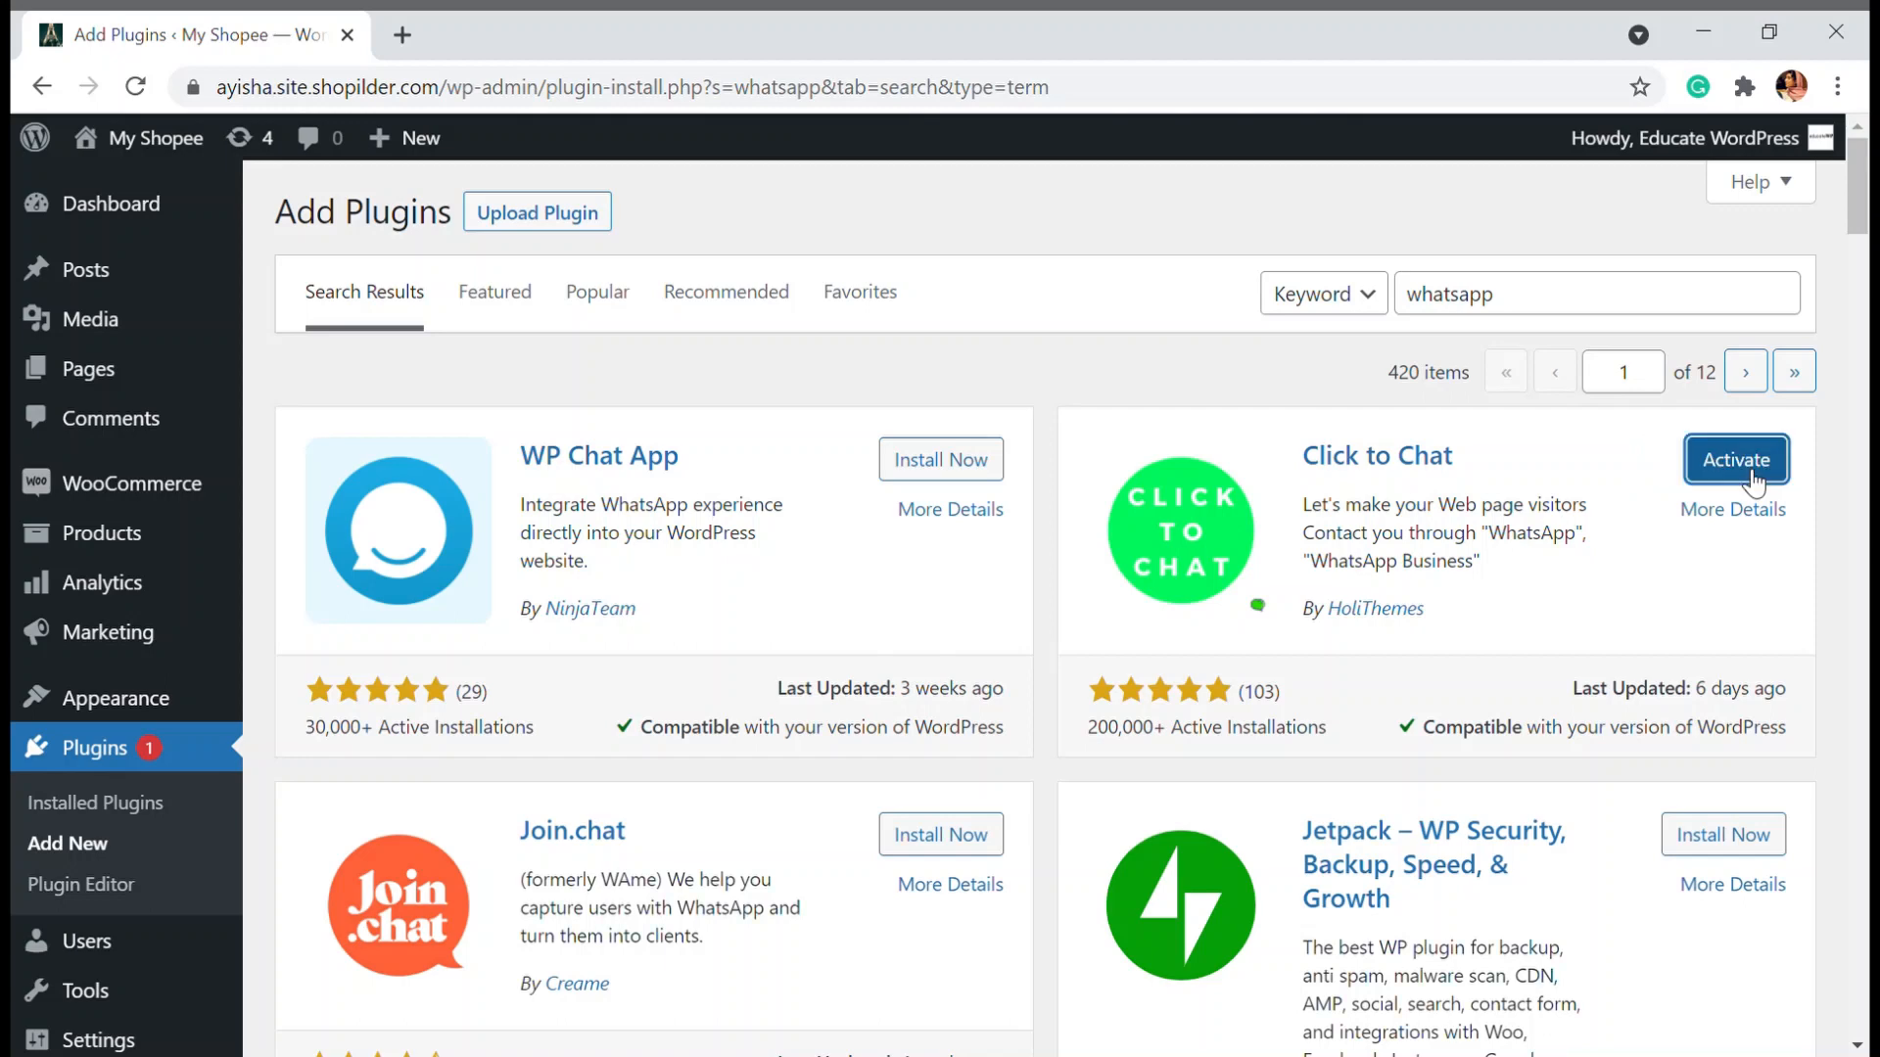
{"action": "left_click", "coordinate": [1735, 459]}
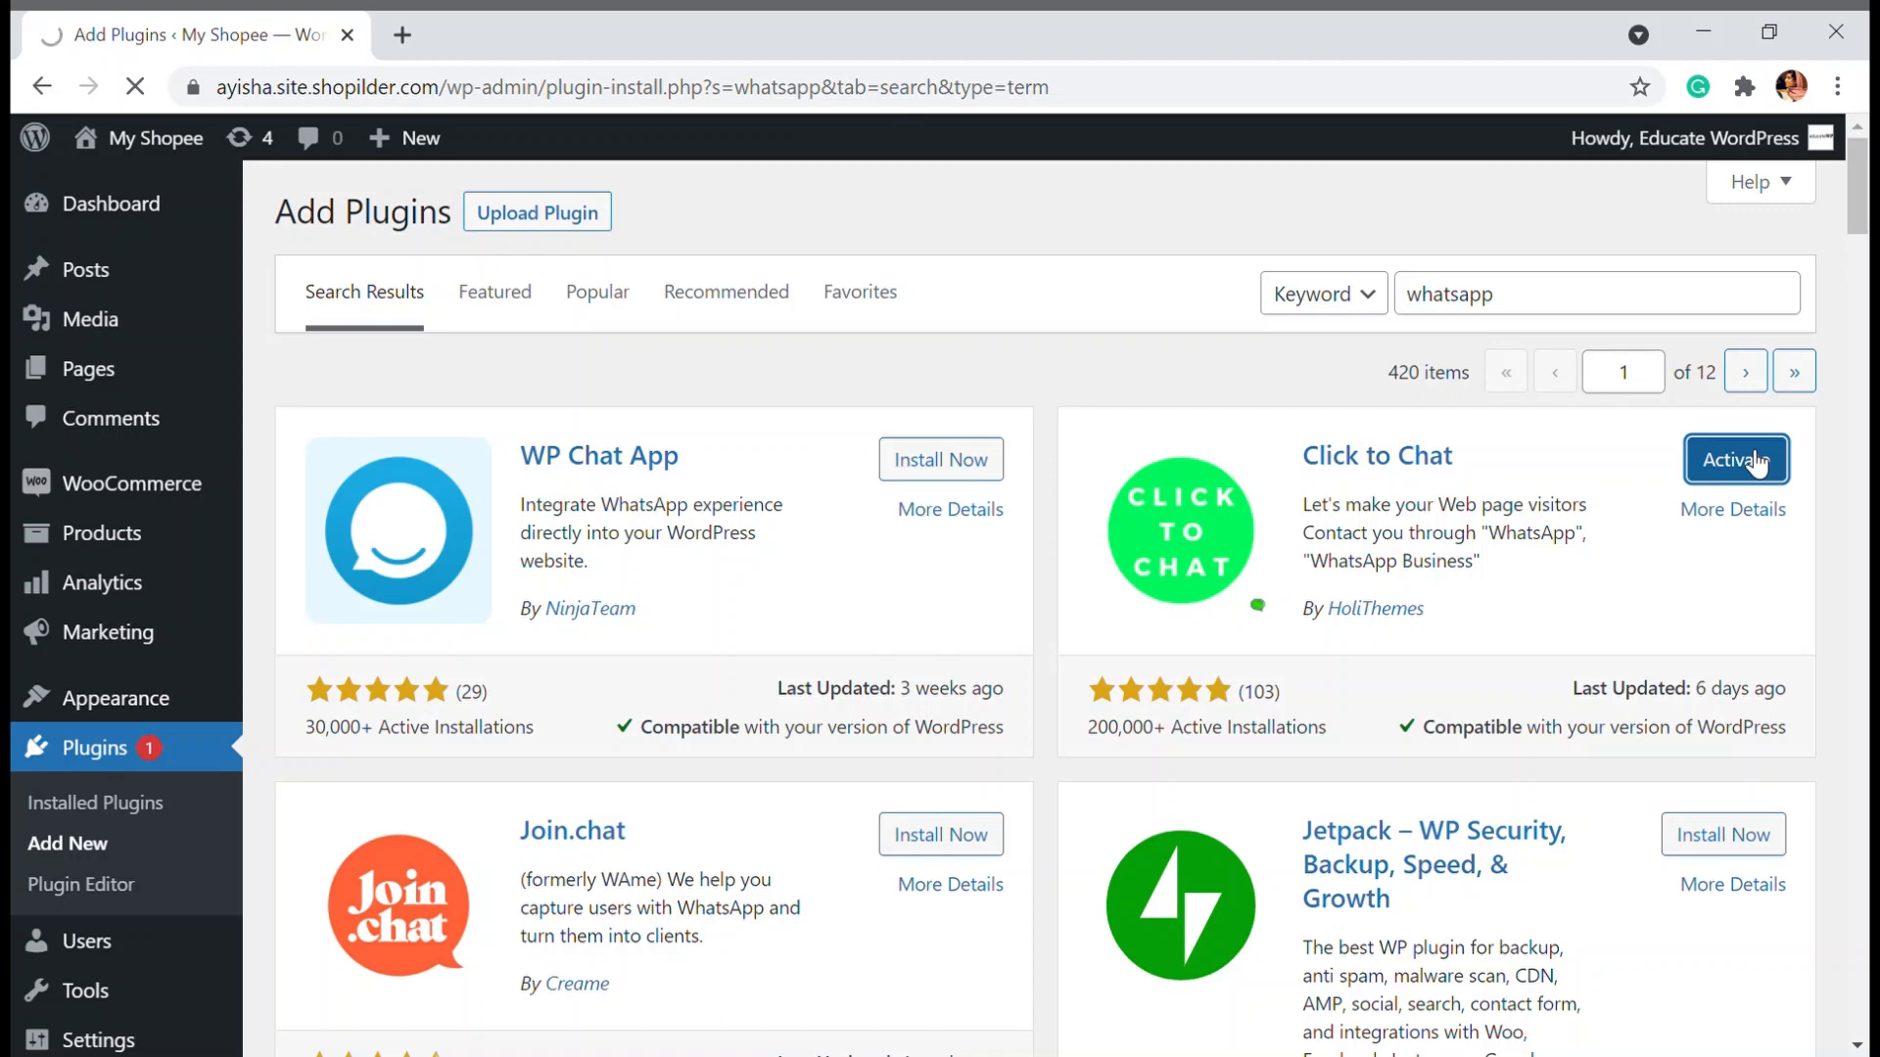
{"action": "mouse_move", "coordinate": [1770, 414]}
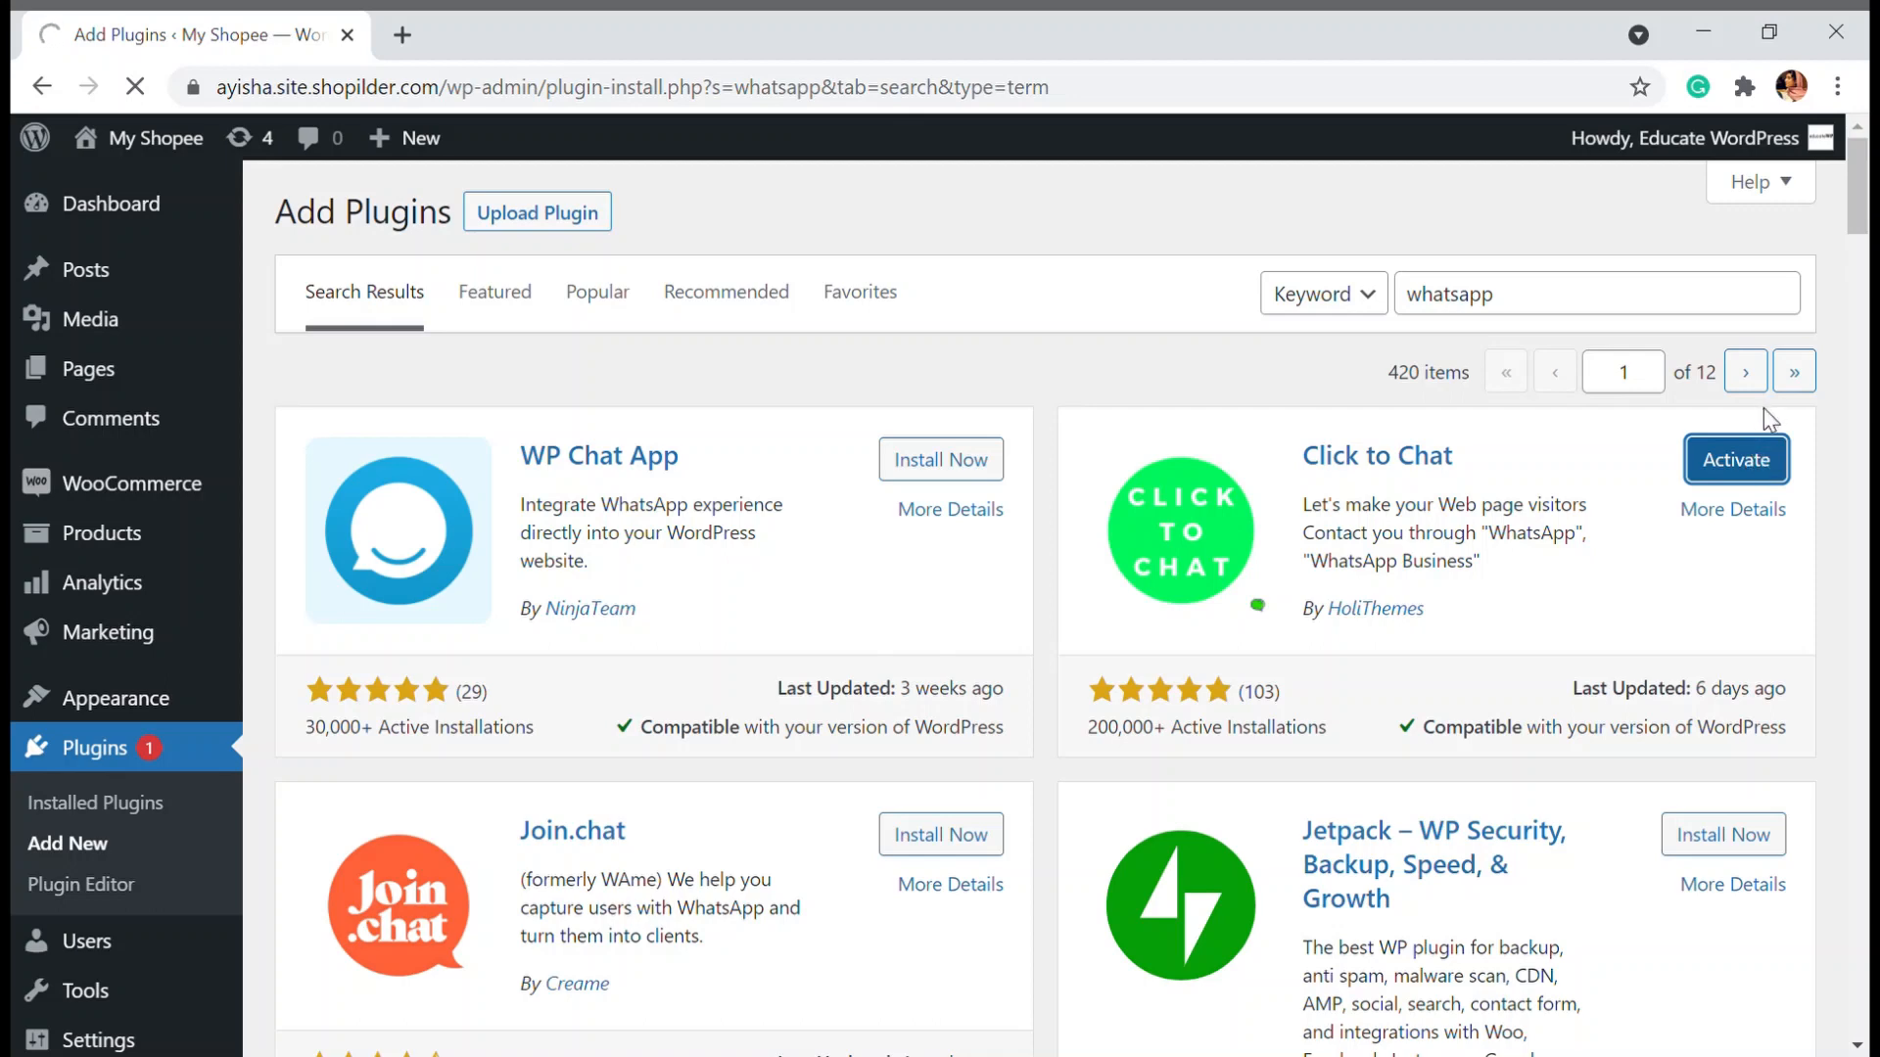
Finish activating Click to Chat and open its Settings link from the Plugins list
{"action": "left_click", "coordinate": [1735, 459]}
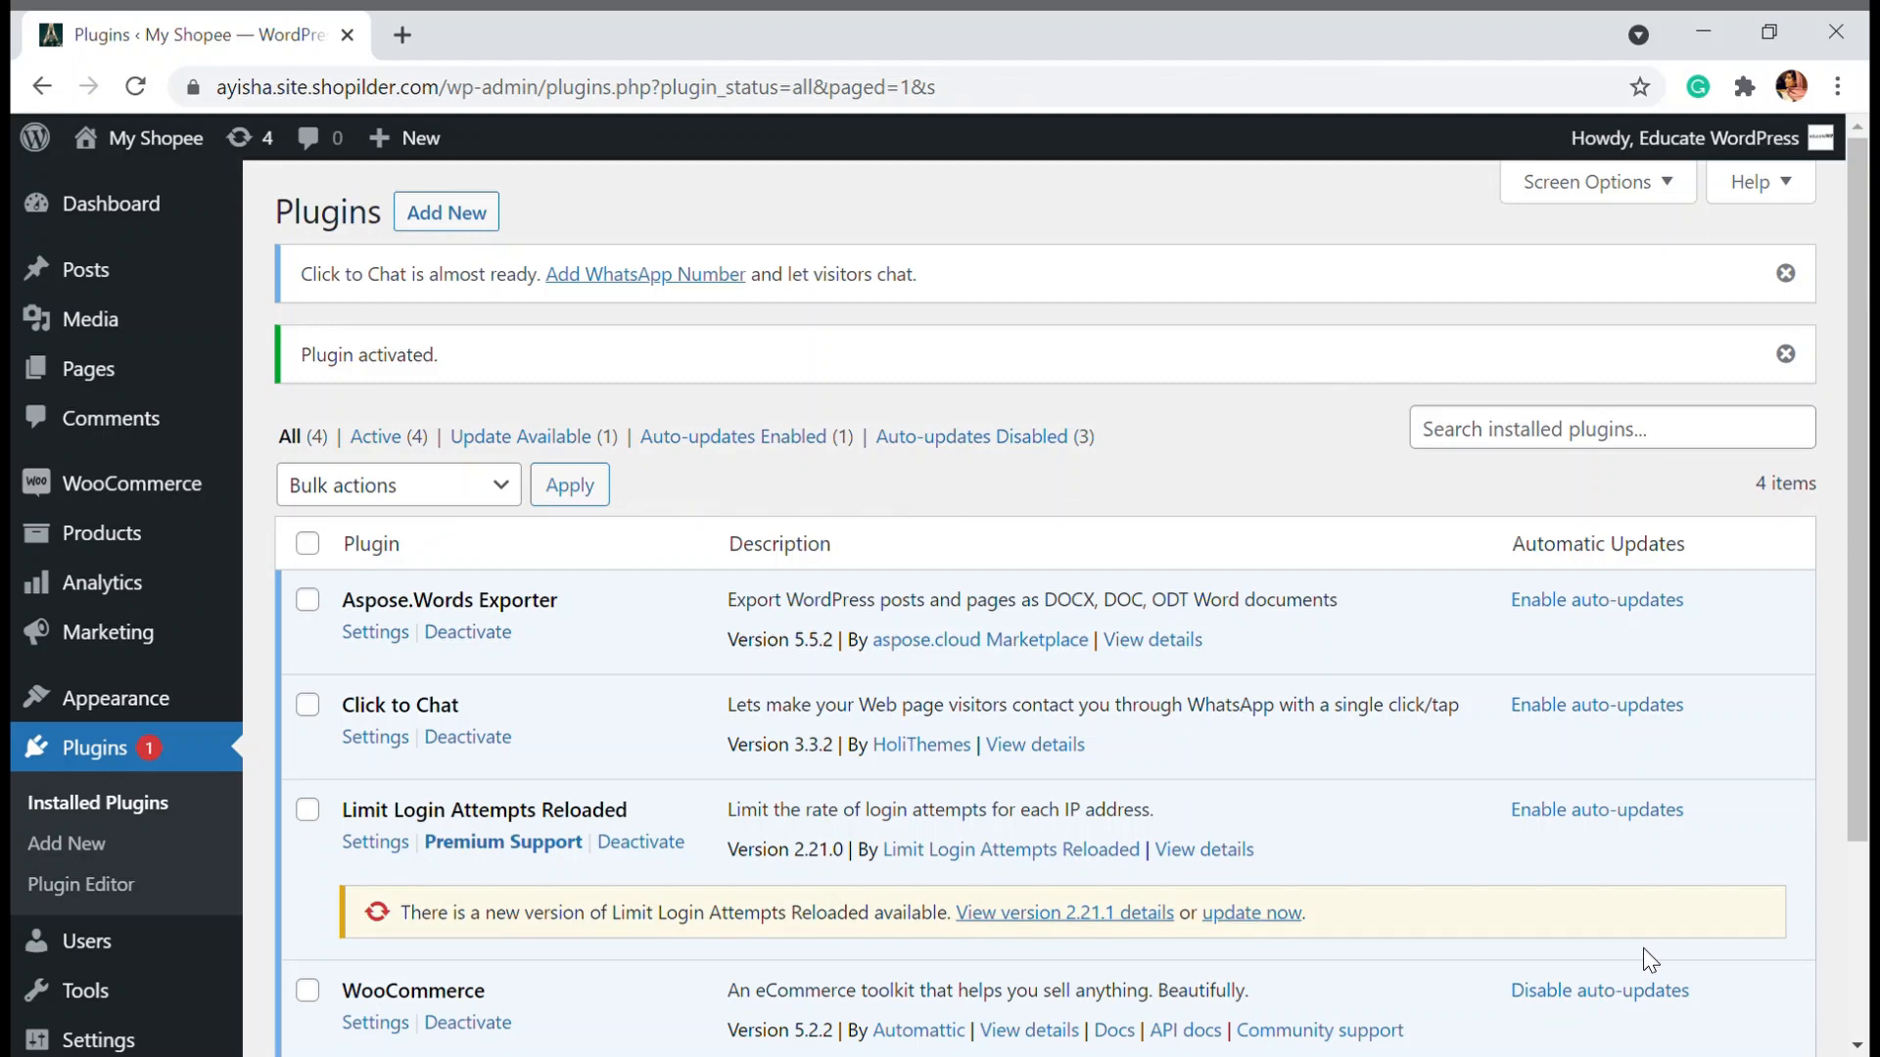
{"action": "mouse_move", "coordinate": [1722, 935]}
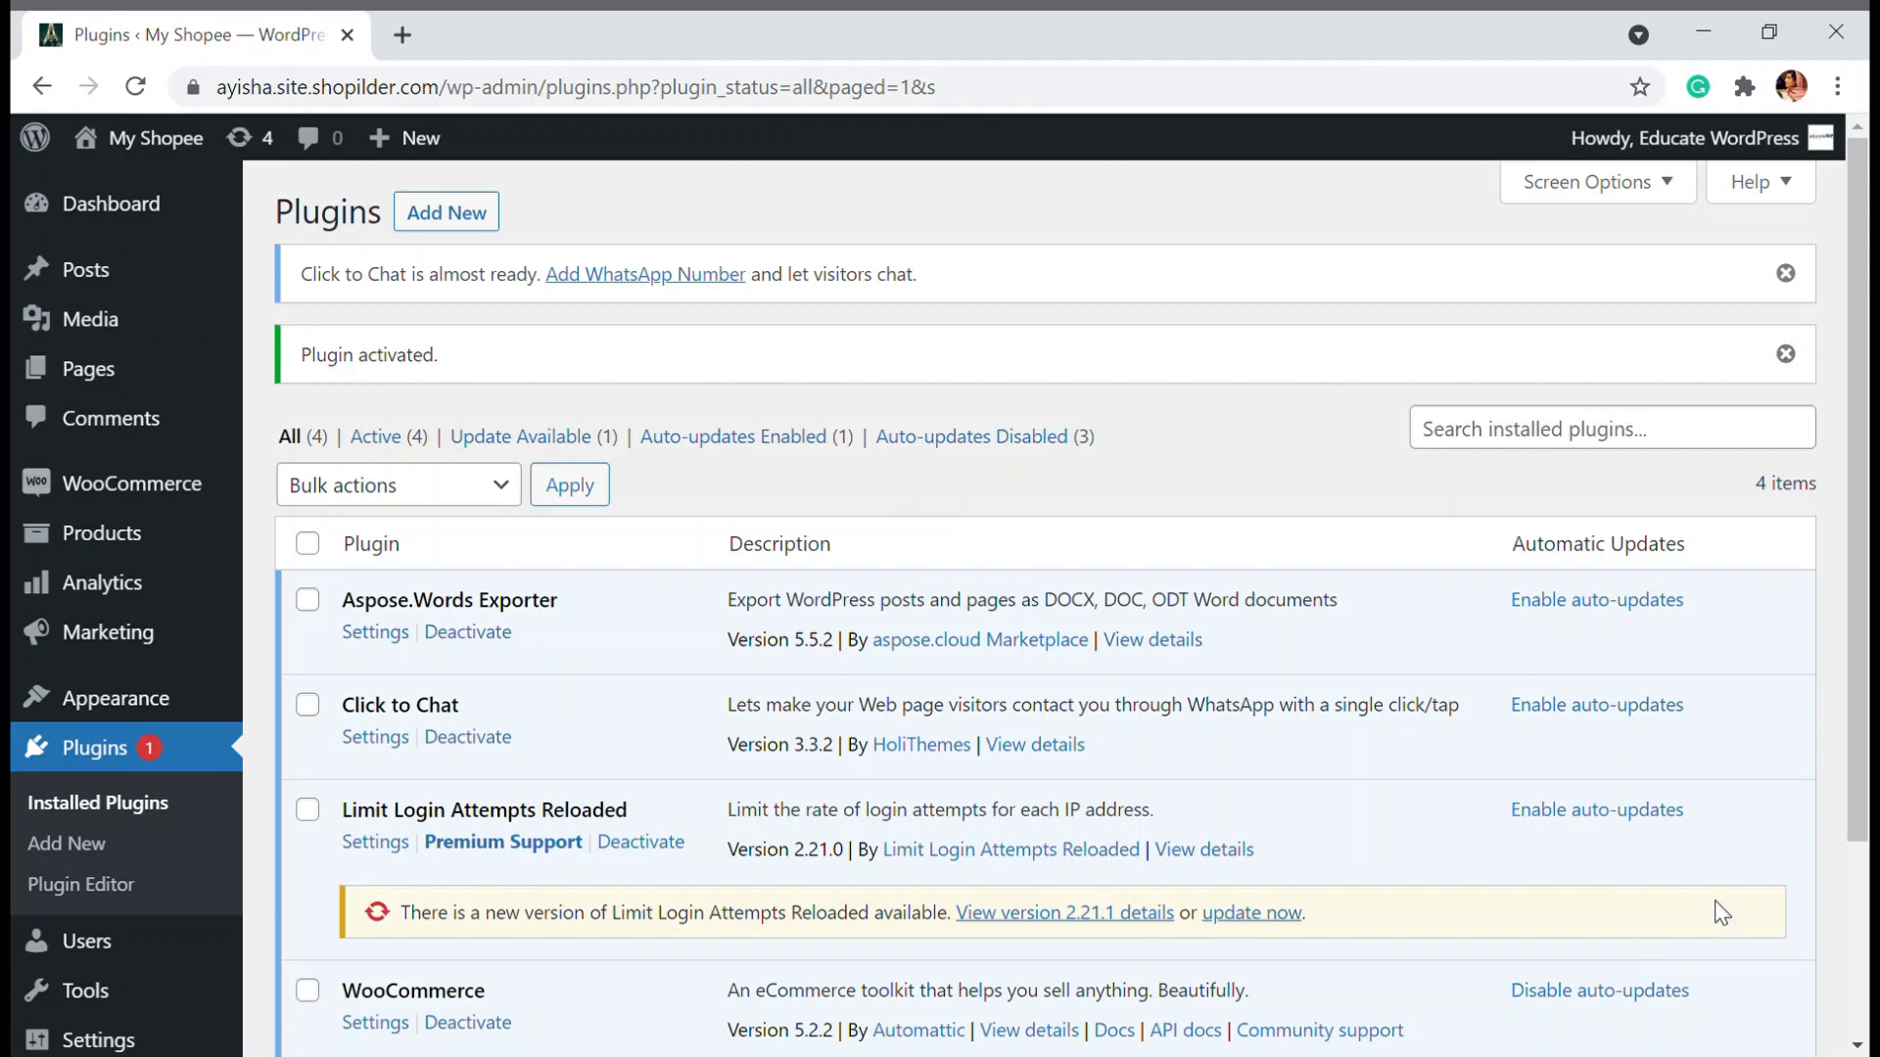
{"action": "mouse_move", "coordinate": [1503, 799]}
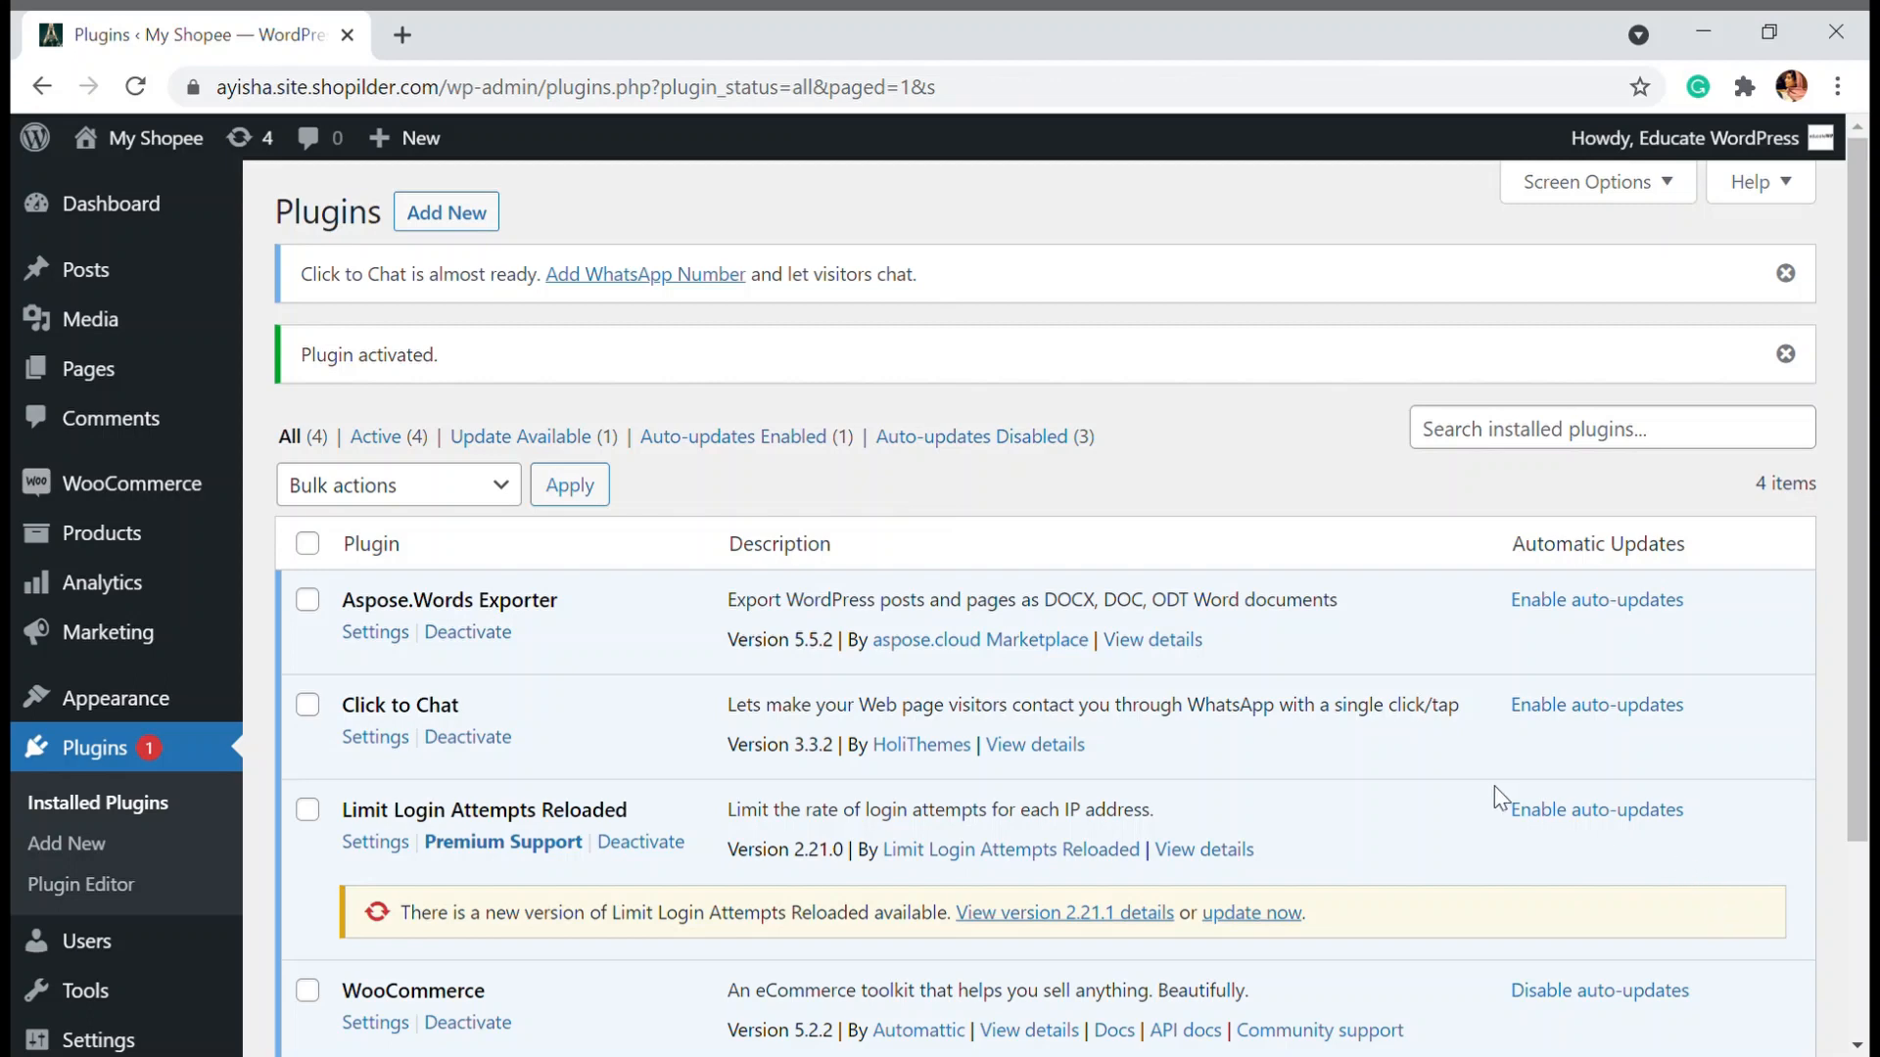
{"action": "mouse_move", "coordinate": [1004, 563]}
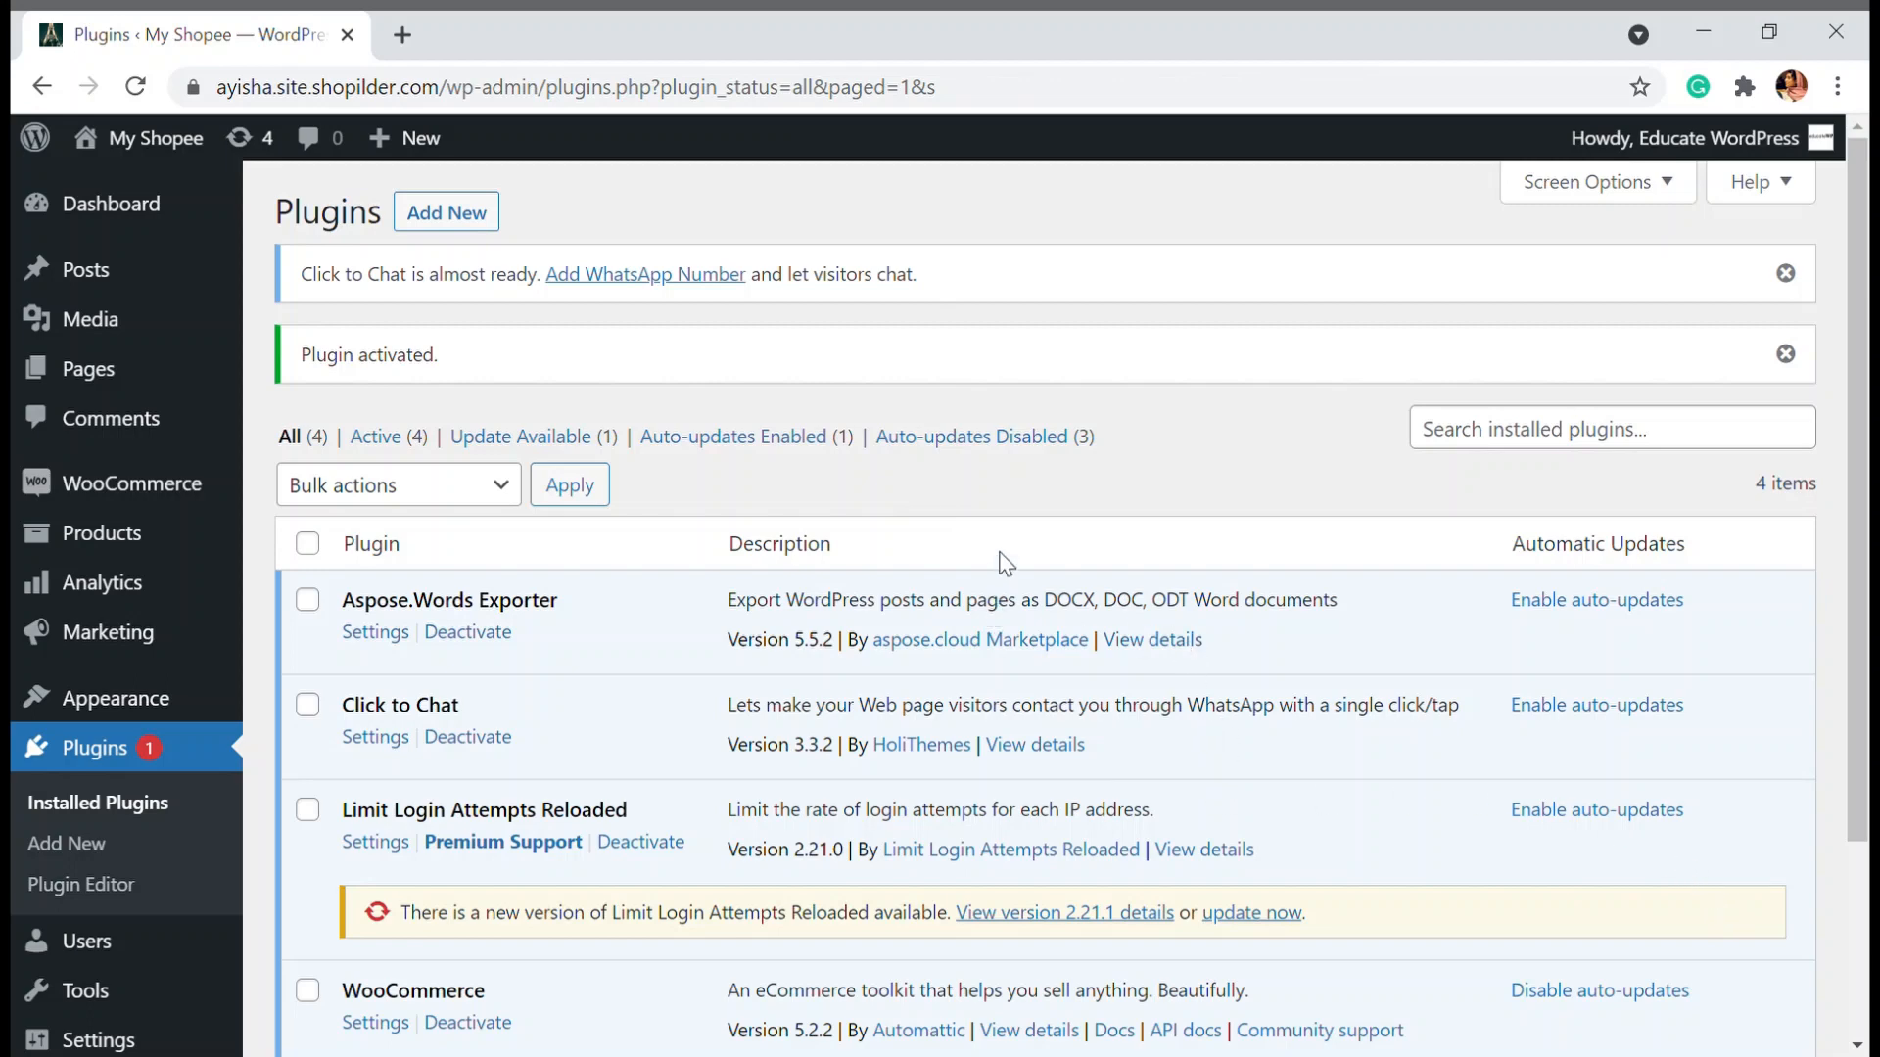
{"action": "mouse_move", "coordinate": [1079, 425]}
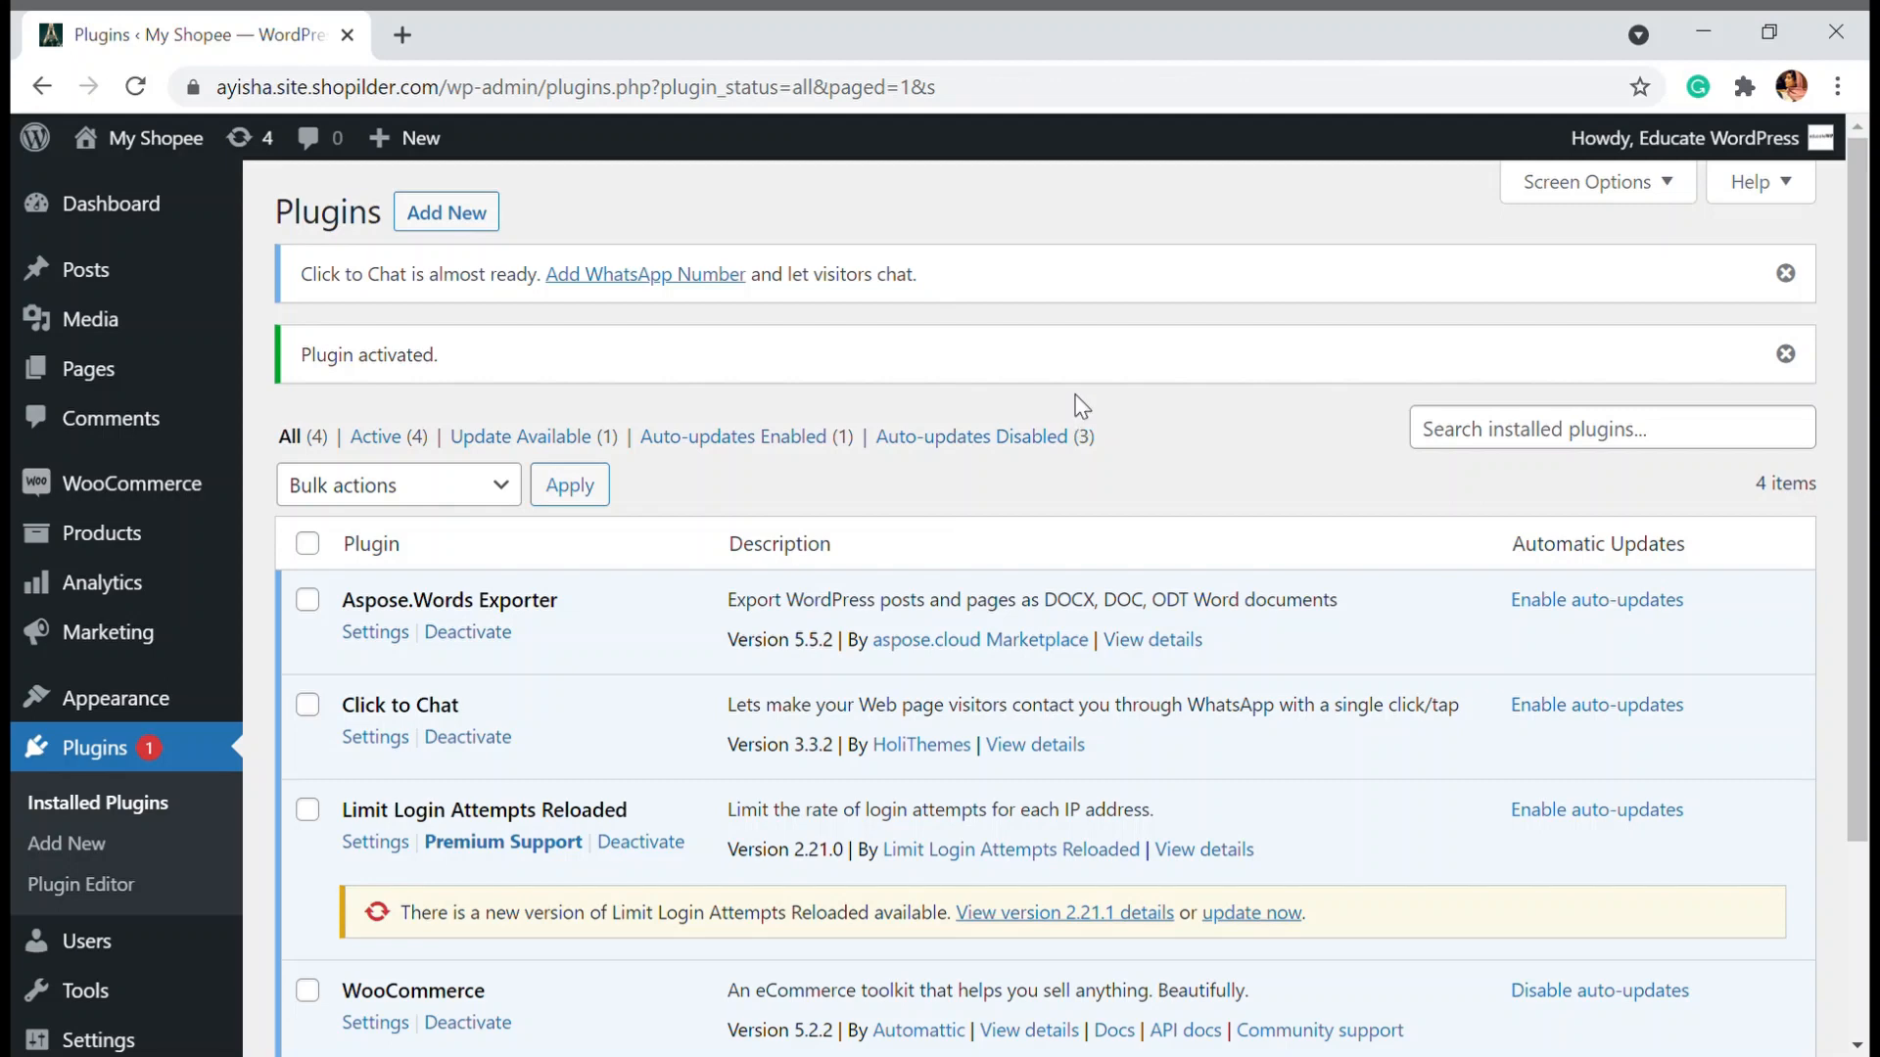
{"action": "scroll", "scroll_direction": "down", "scroll_amount": 3}
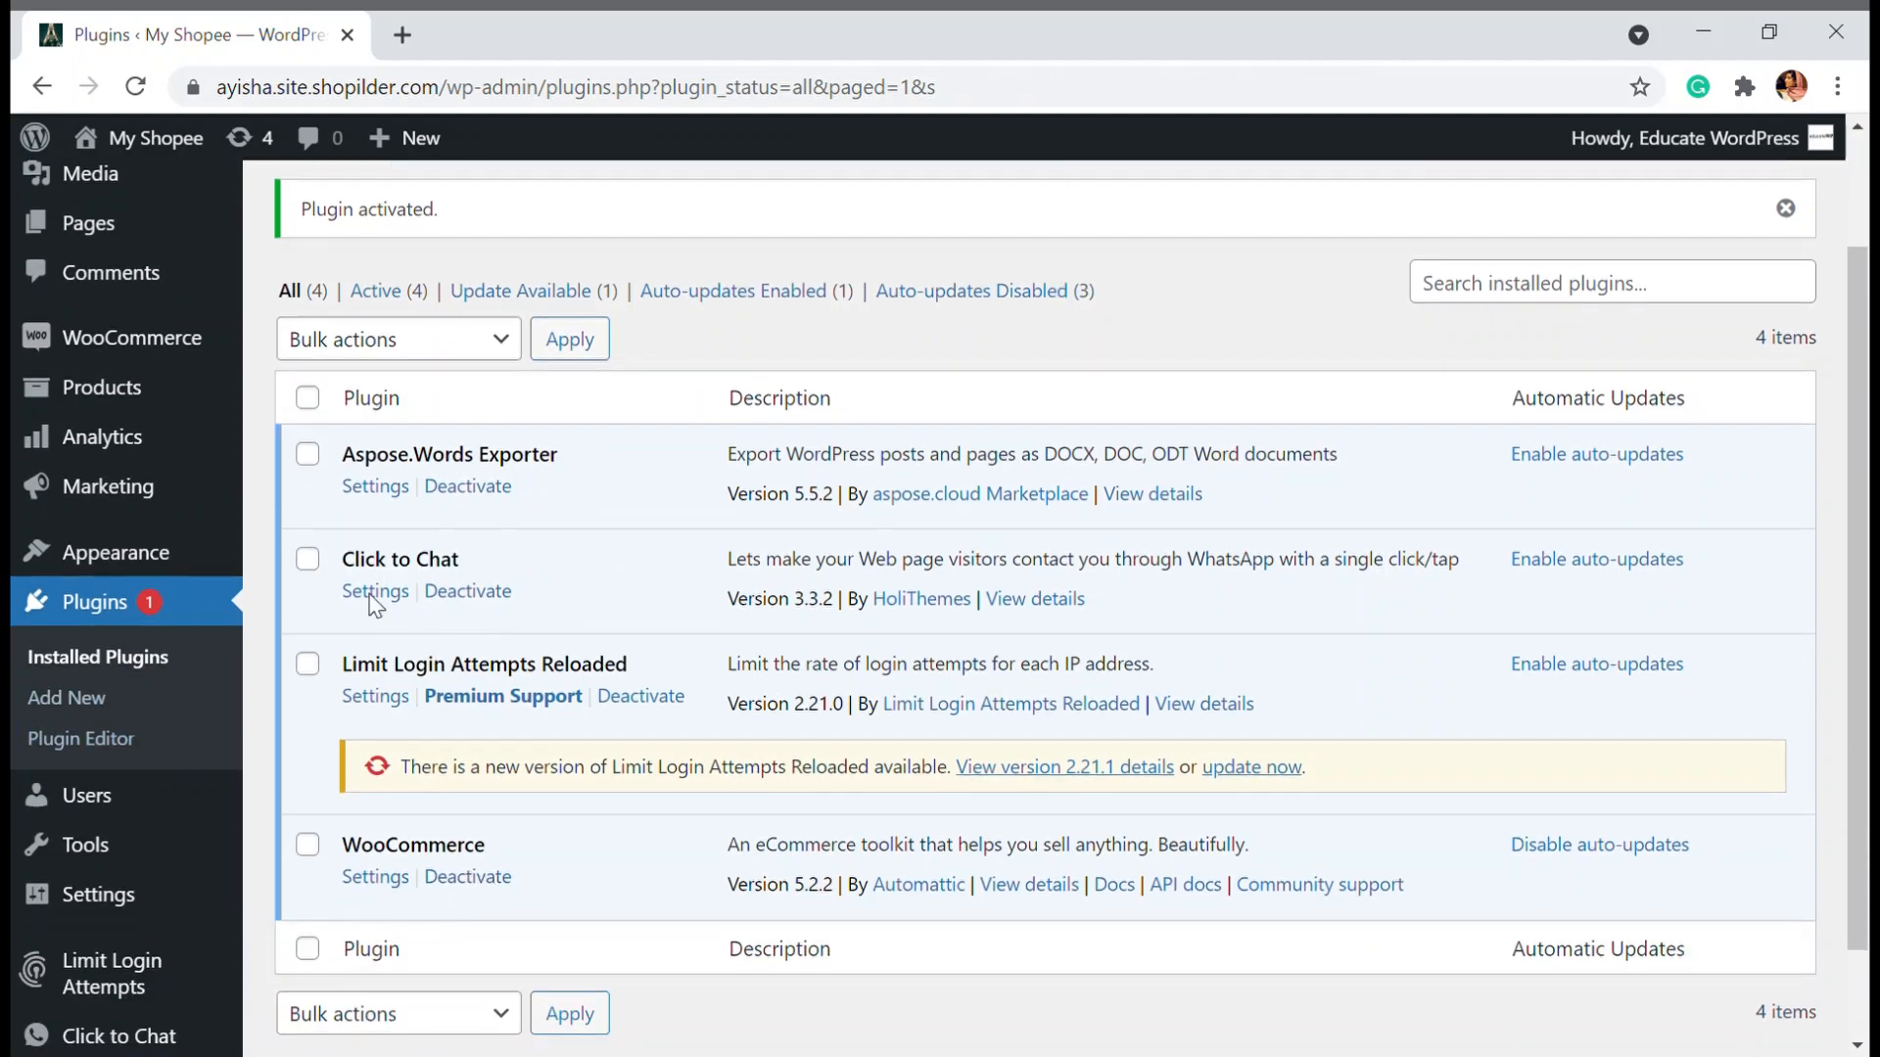
{"action": "left_click", "coordinate": [375, 591]}
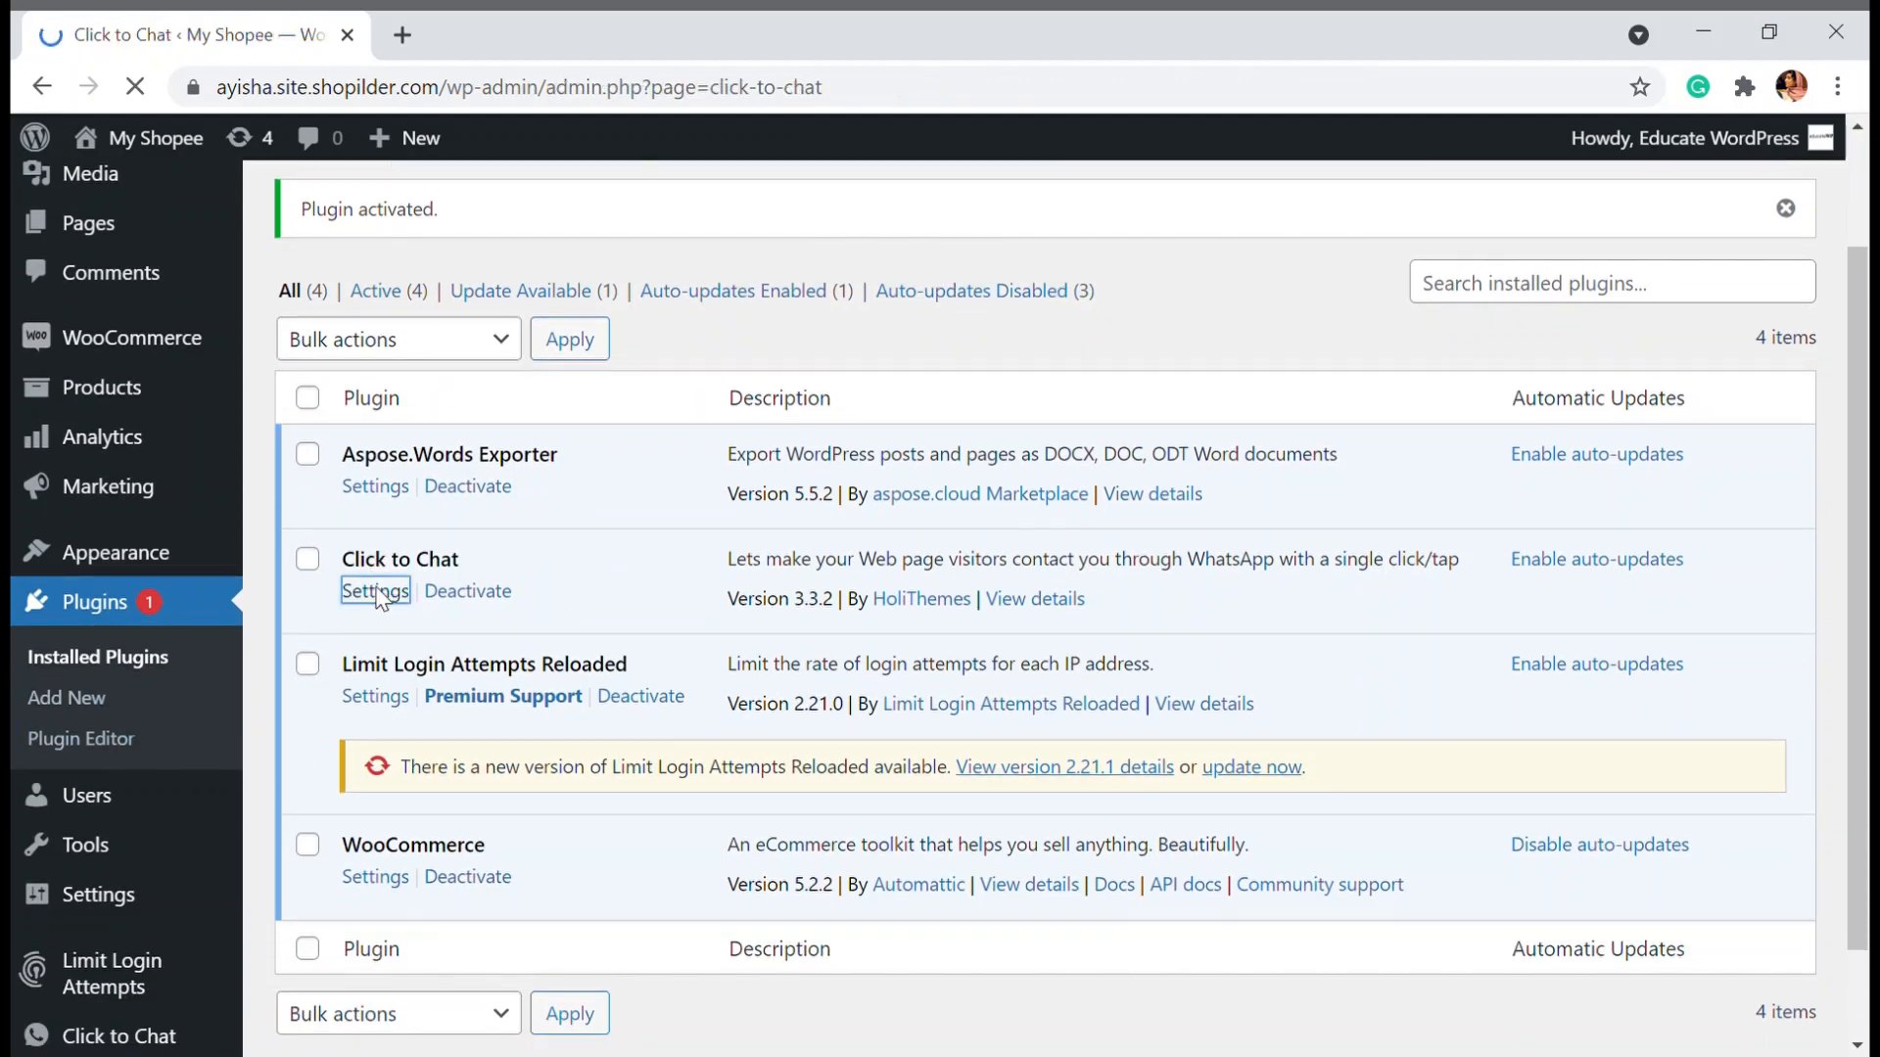
{"action": "left_click", "coordinate": [375, 591]}
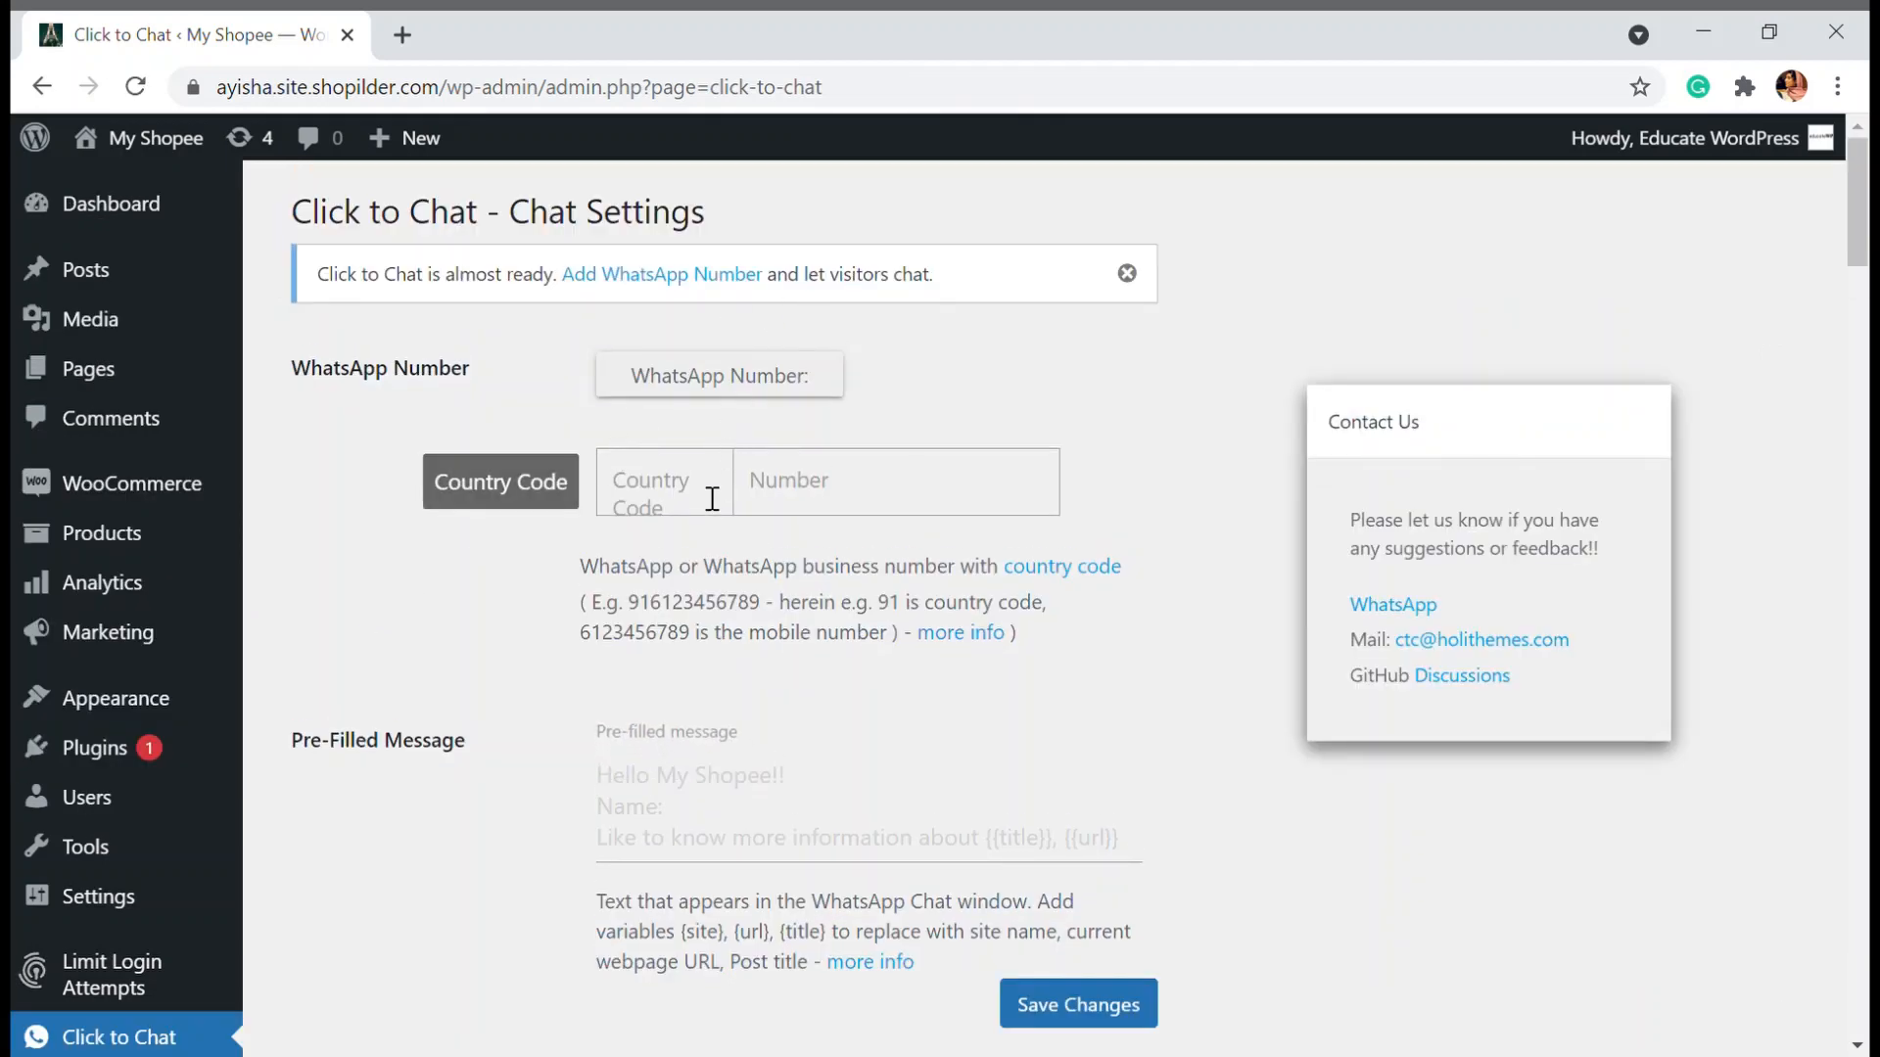
{"action": "mouse_move", "coordinate": [739, 544]}
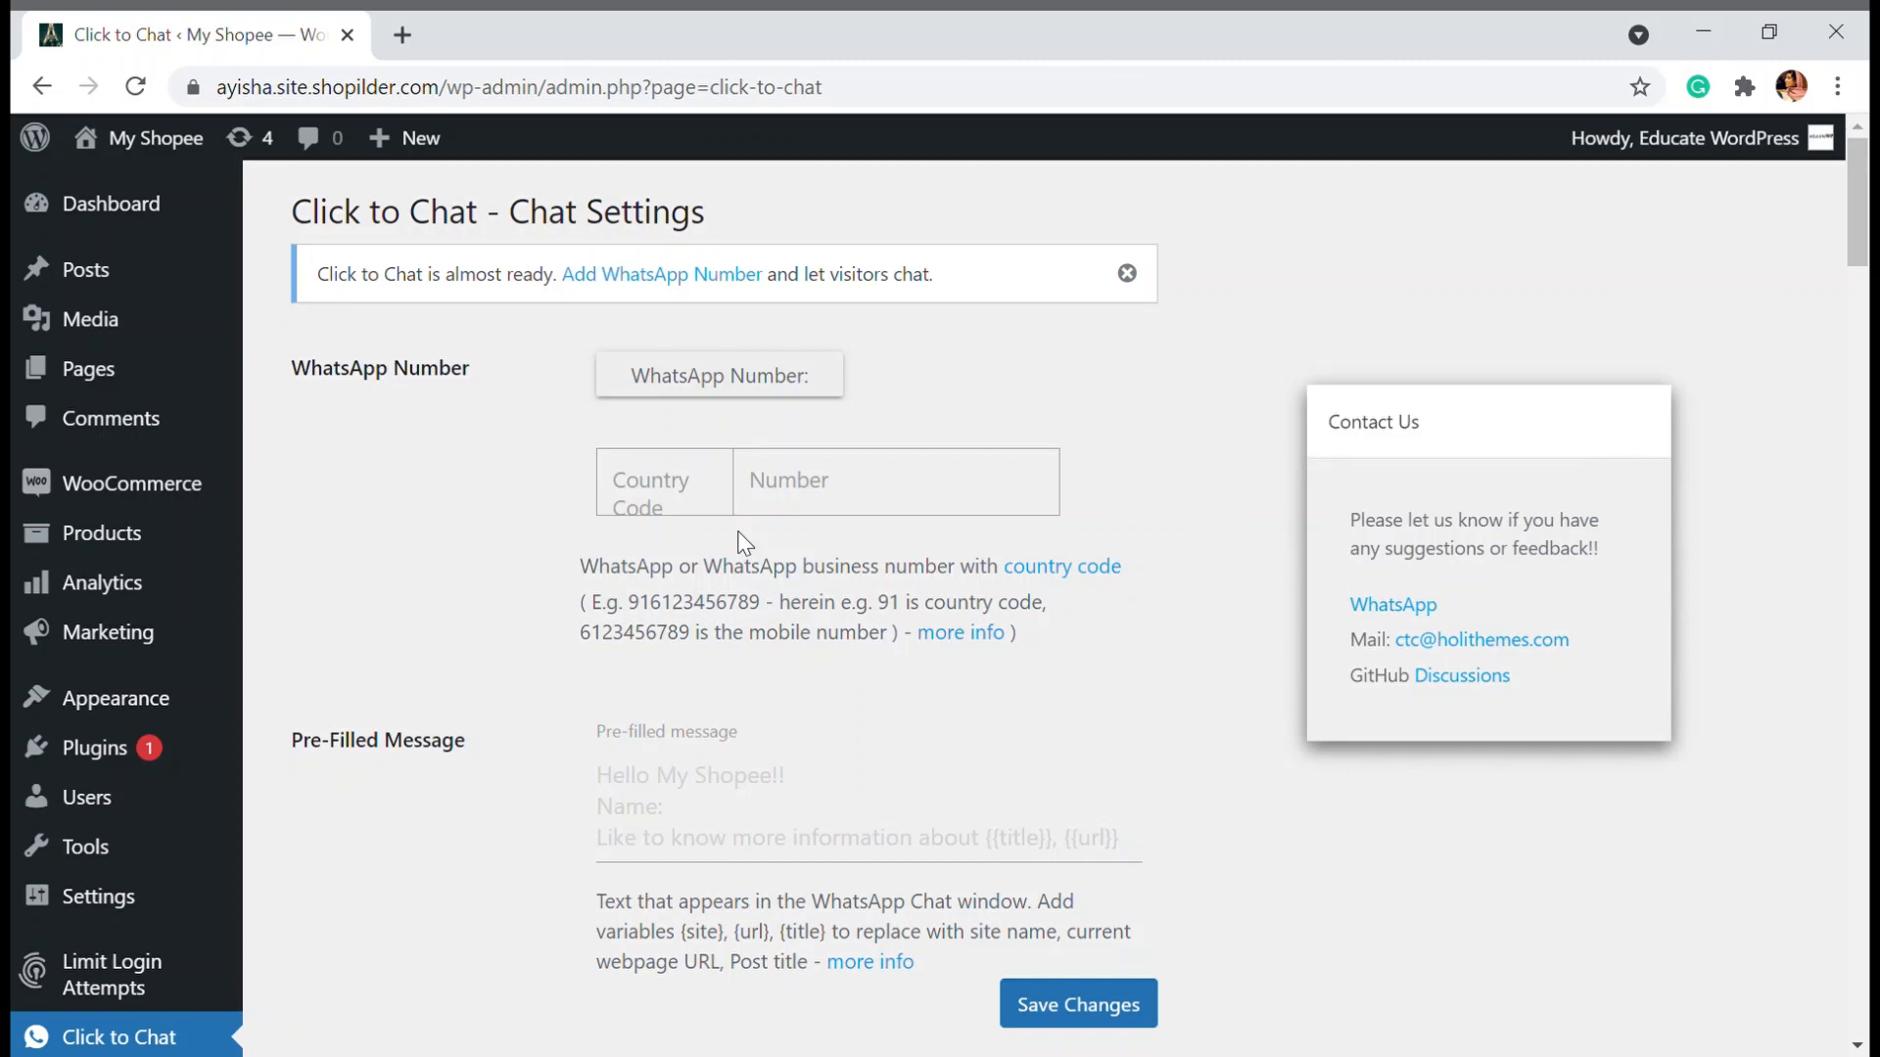
{"action": "left_click", "coordinate": [663, 482]}
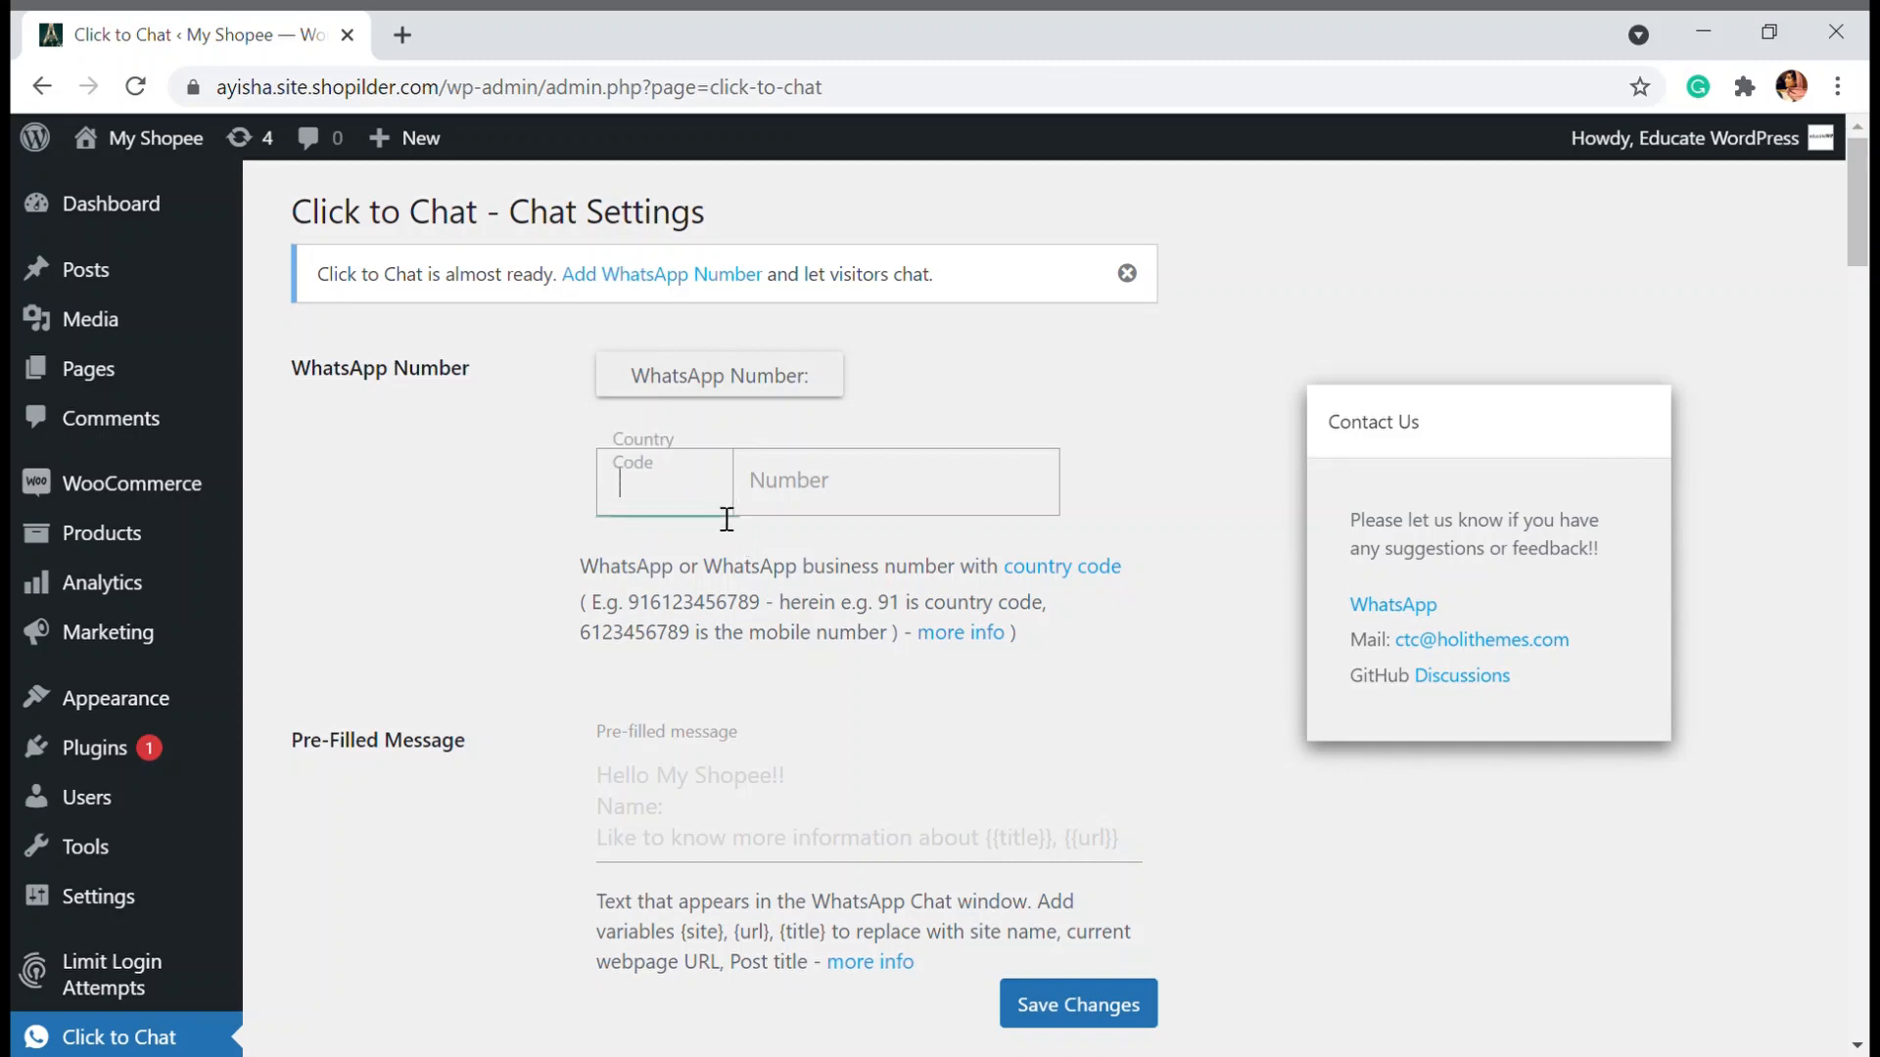
{"action": "type", "text": "+"}
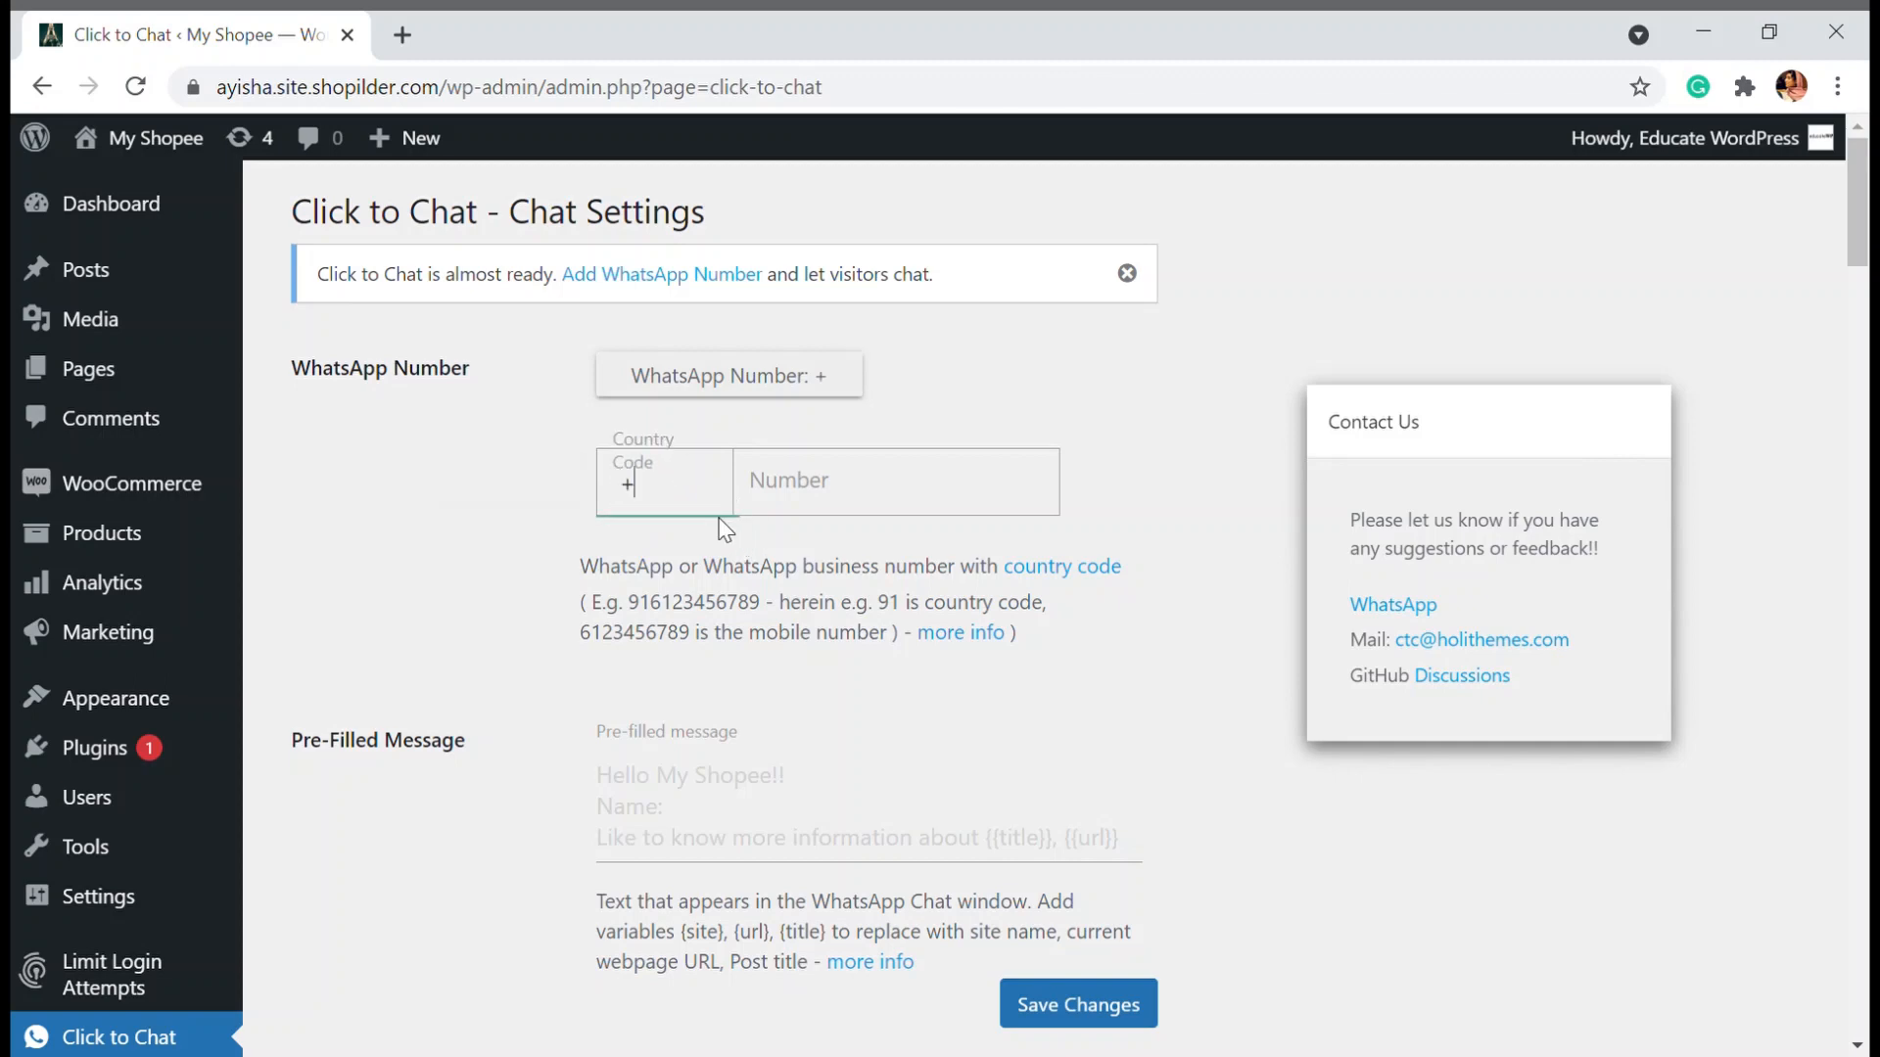
{"action": "type", "text": "91"}
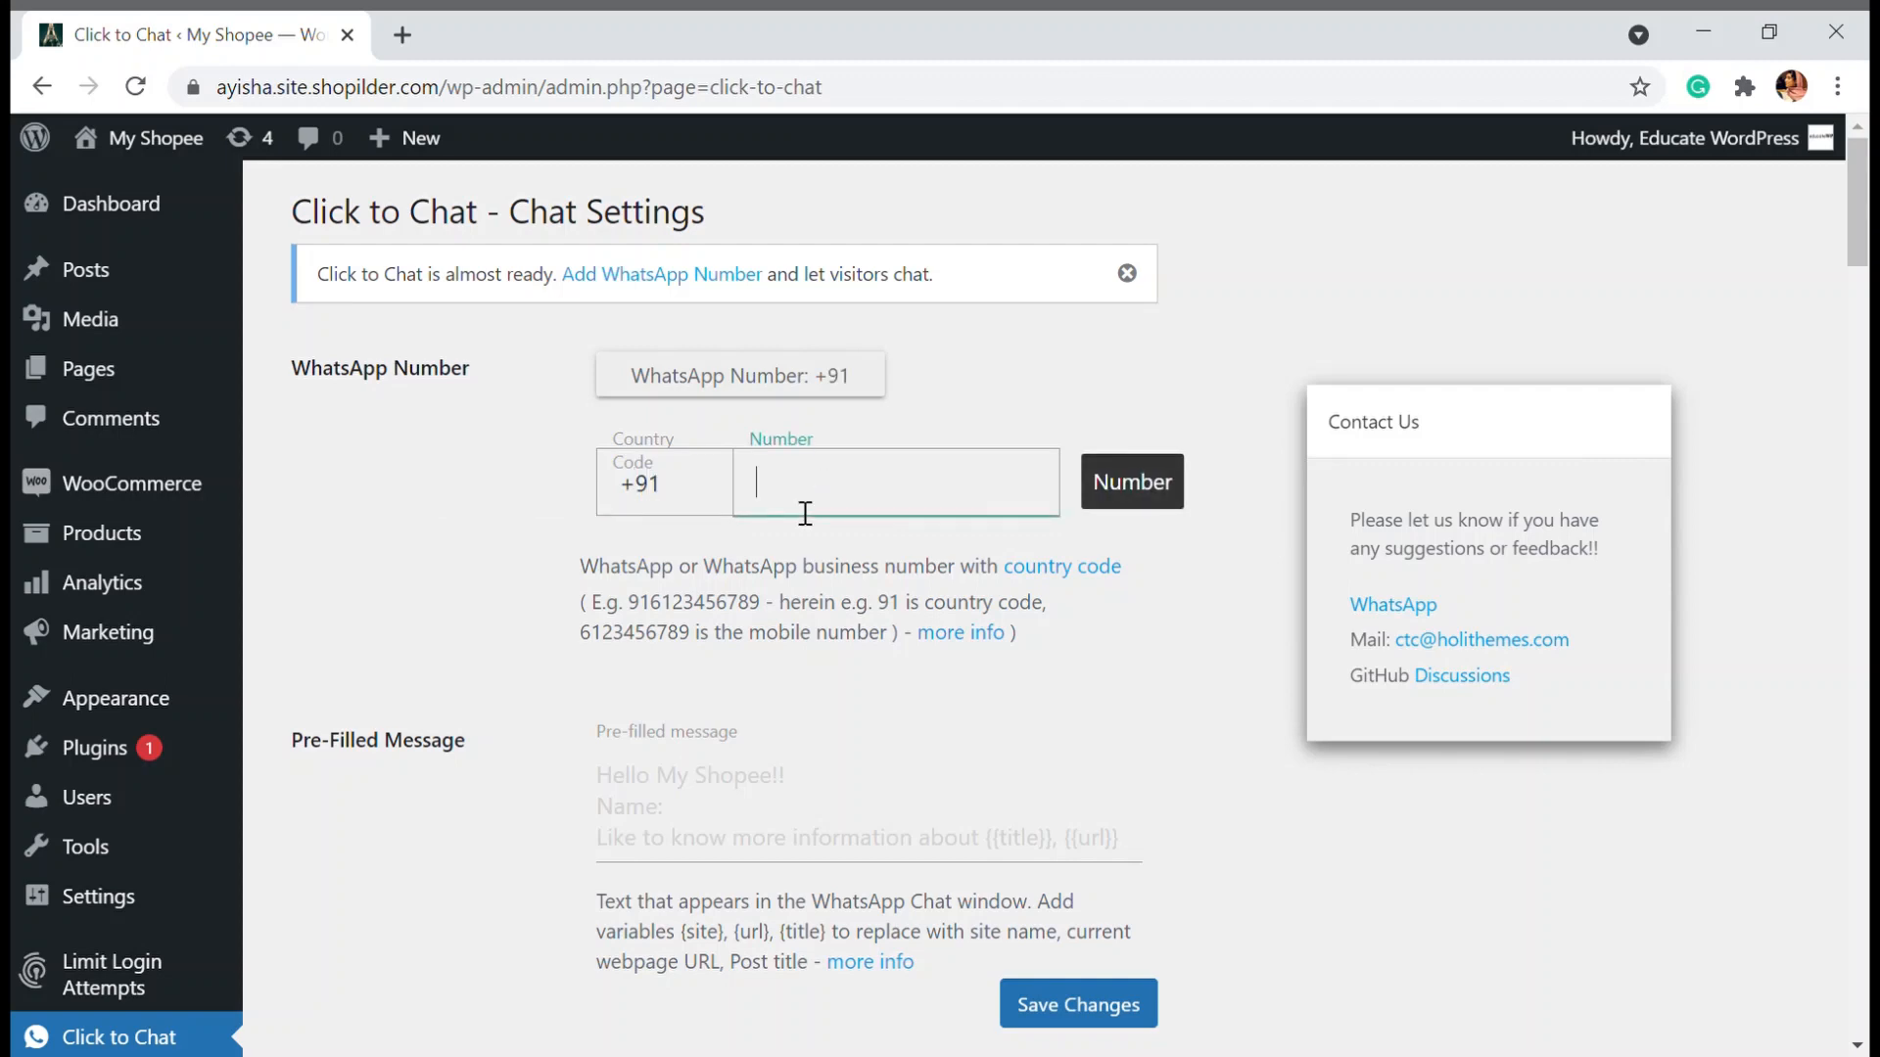
{"action": "type", "text": "77367"}
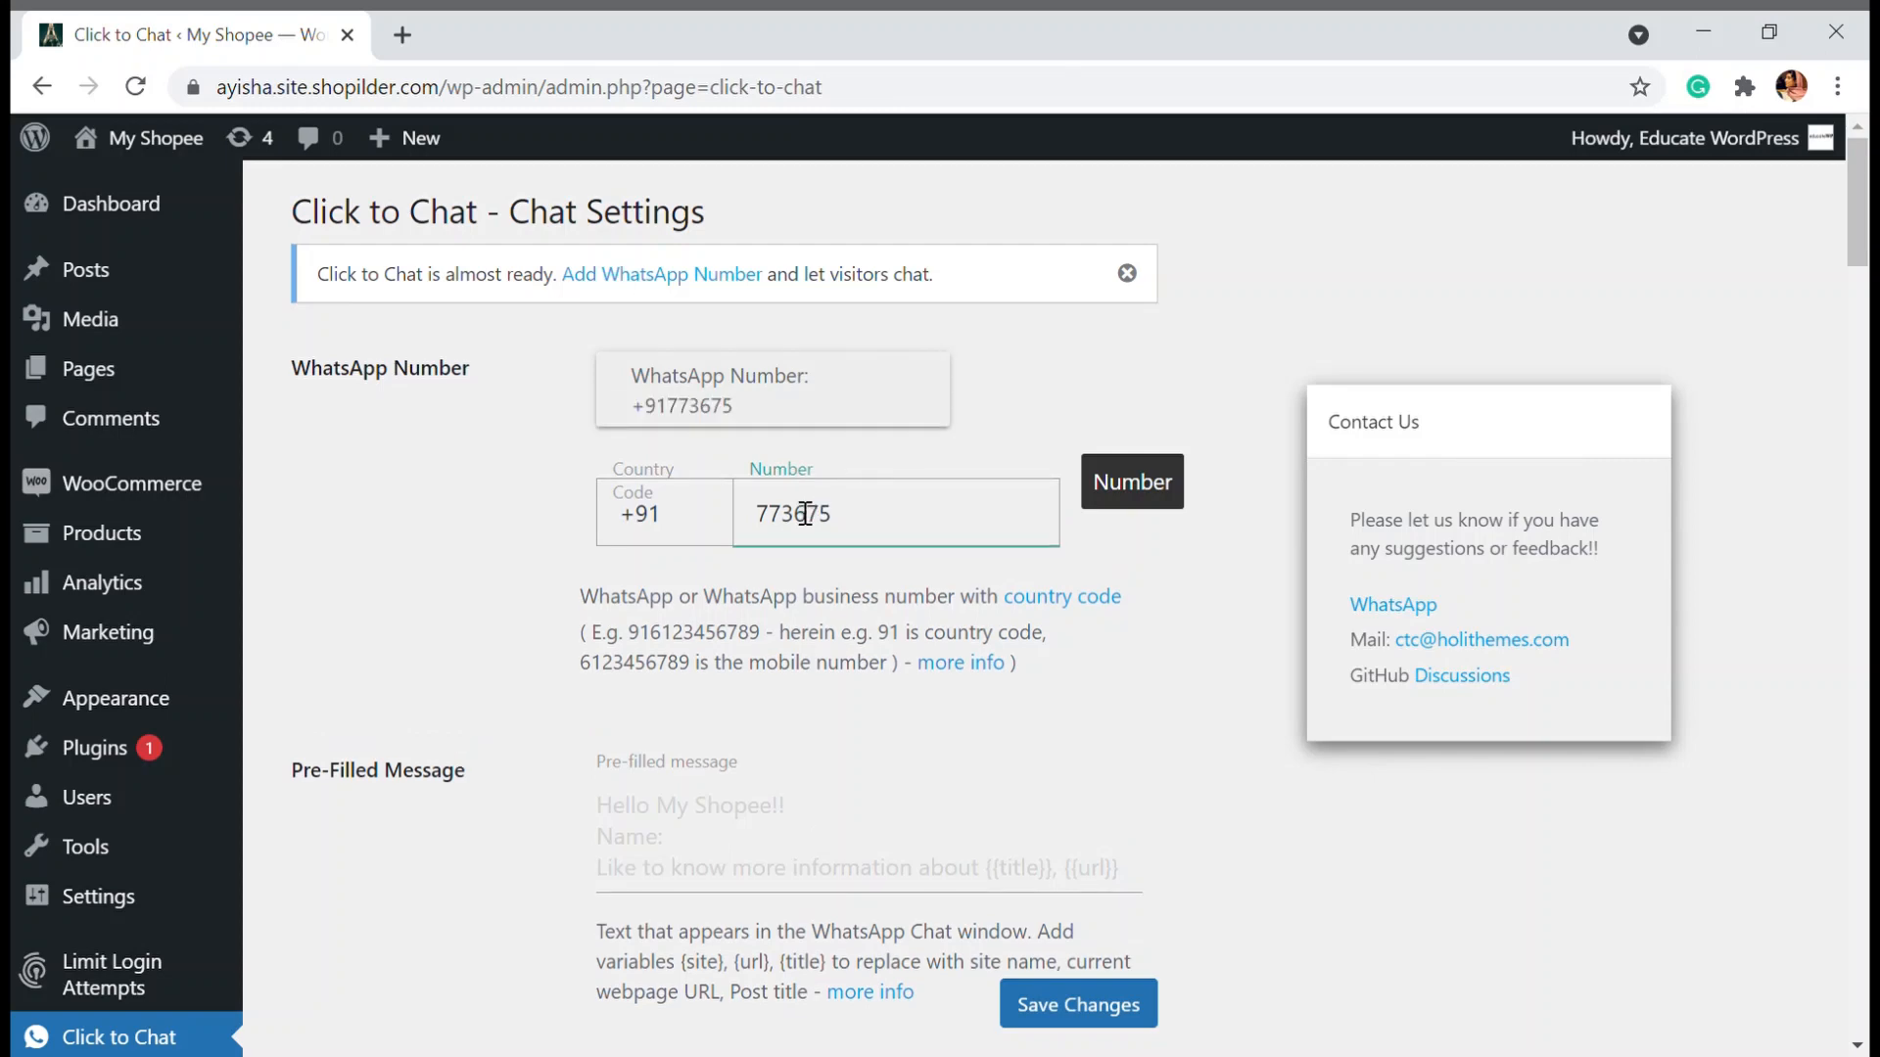
{"action": "type", "text": "50734"}
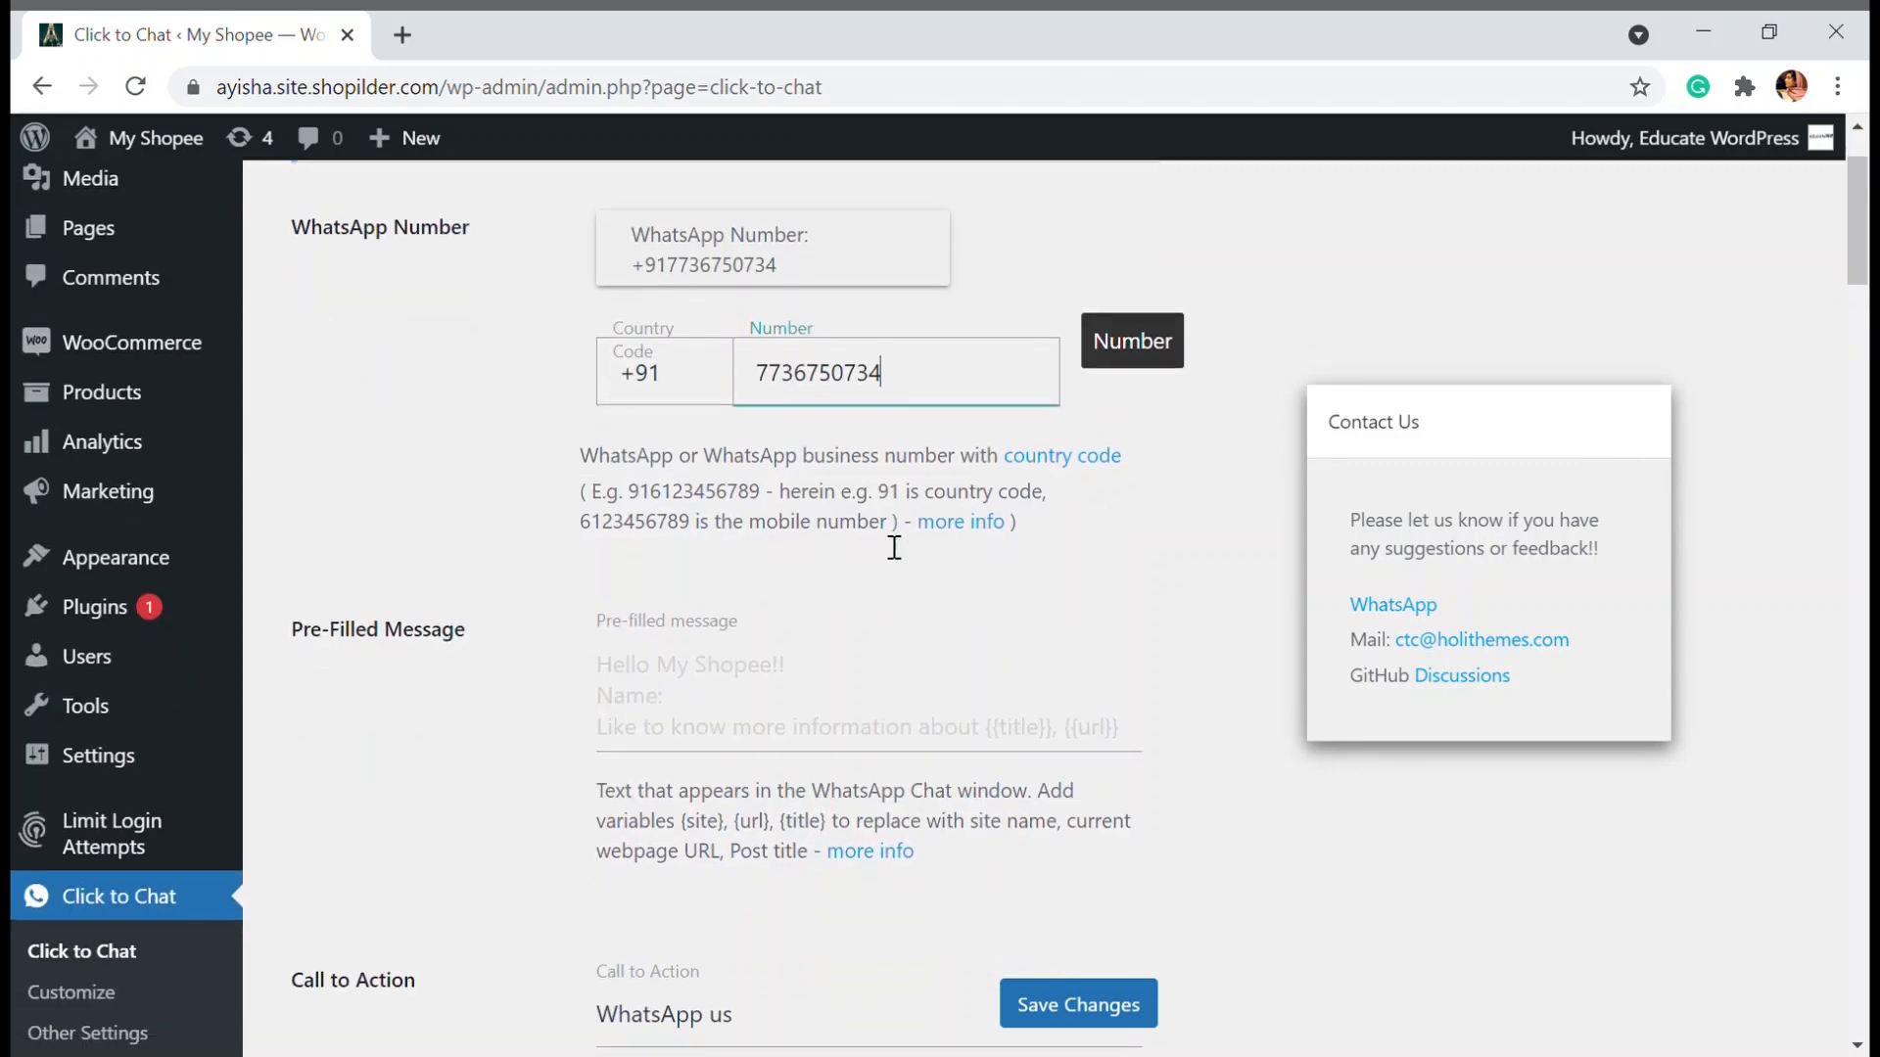
Start the pre-filled chat message with 'Hello {site}'
{"action": "scroll", "scroll_direction": "down", "scroll_amount": 3}
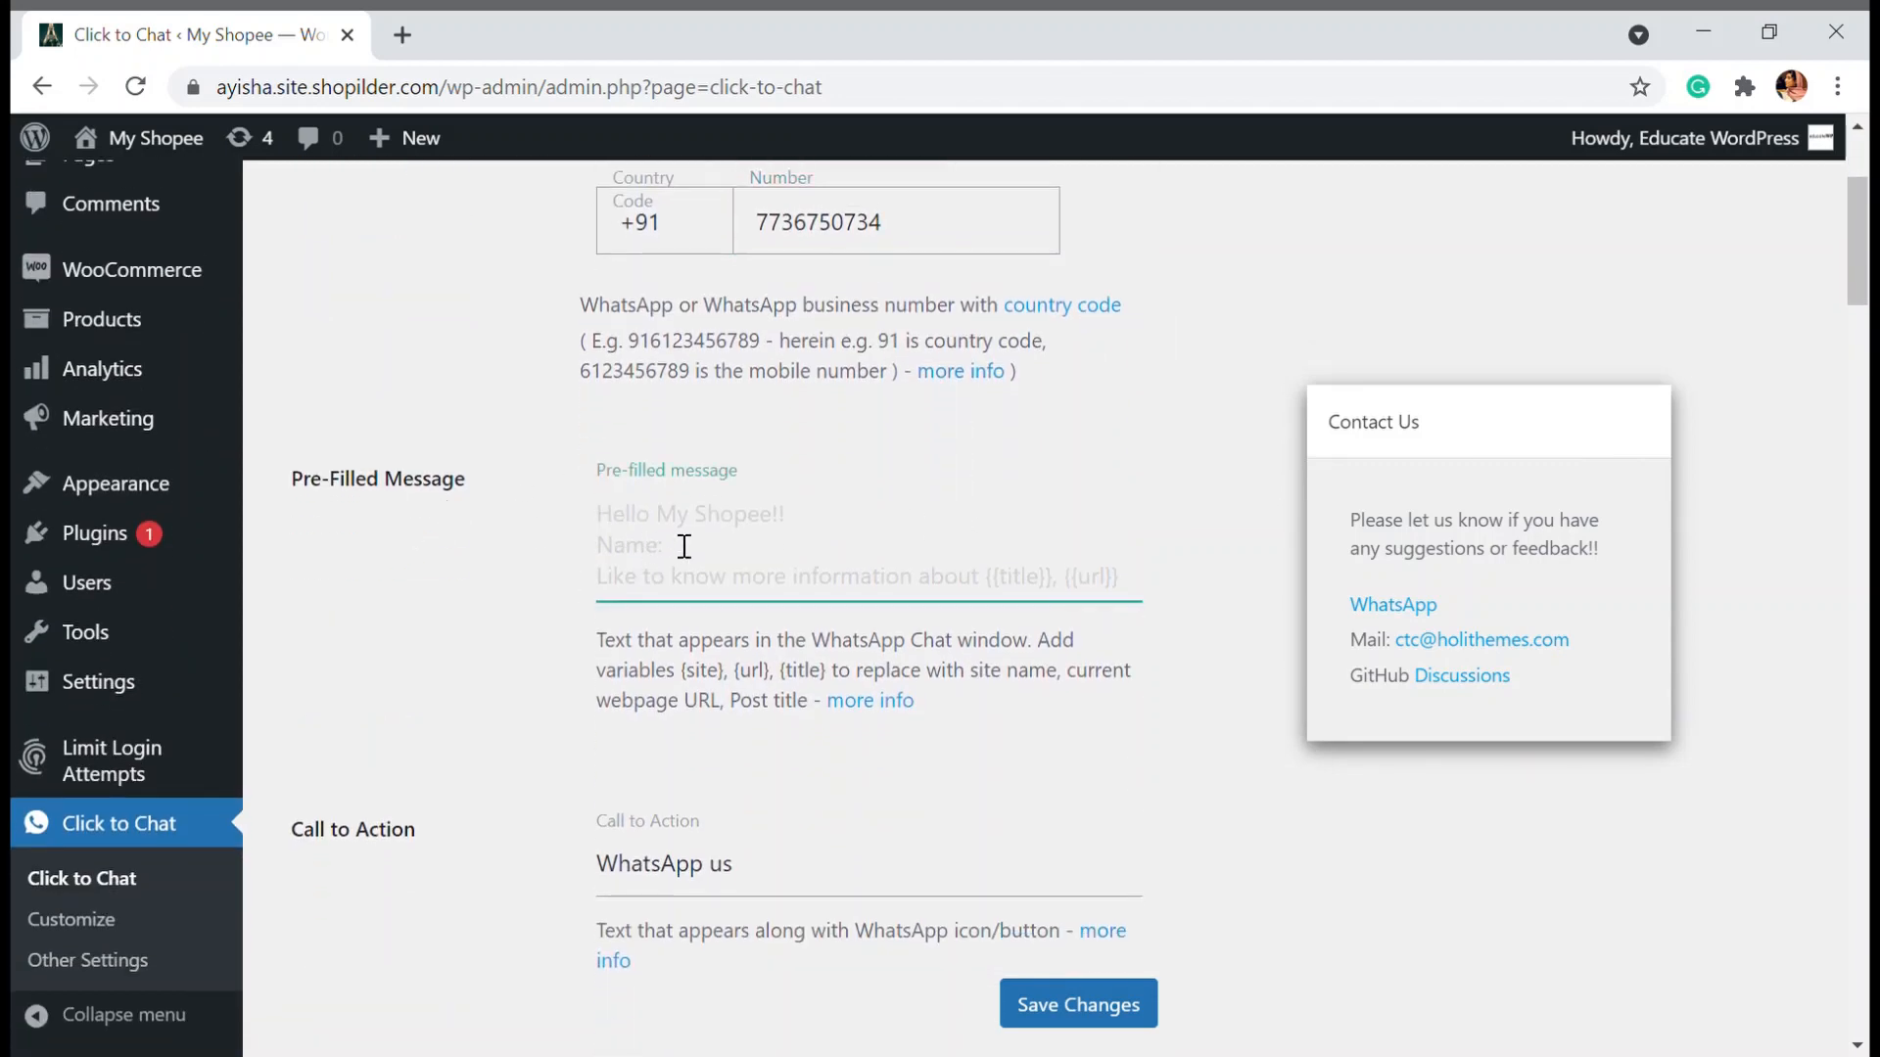
{"action": "left_click", "coordinate": [689, 545]}
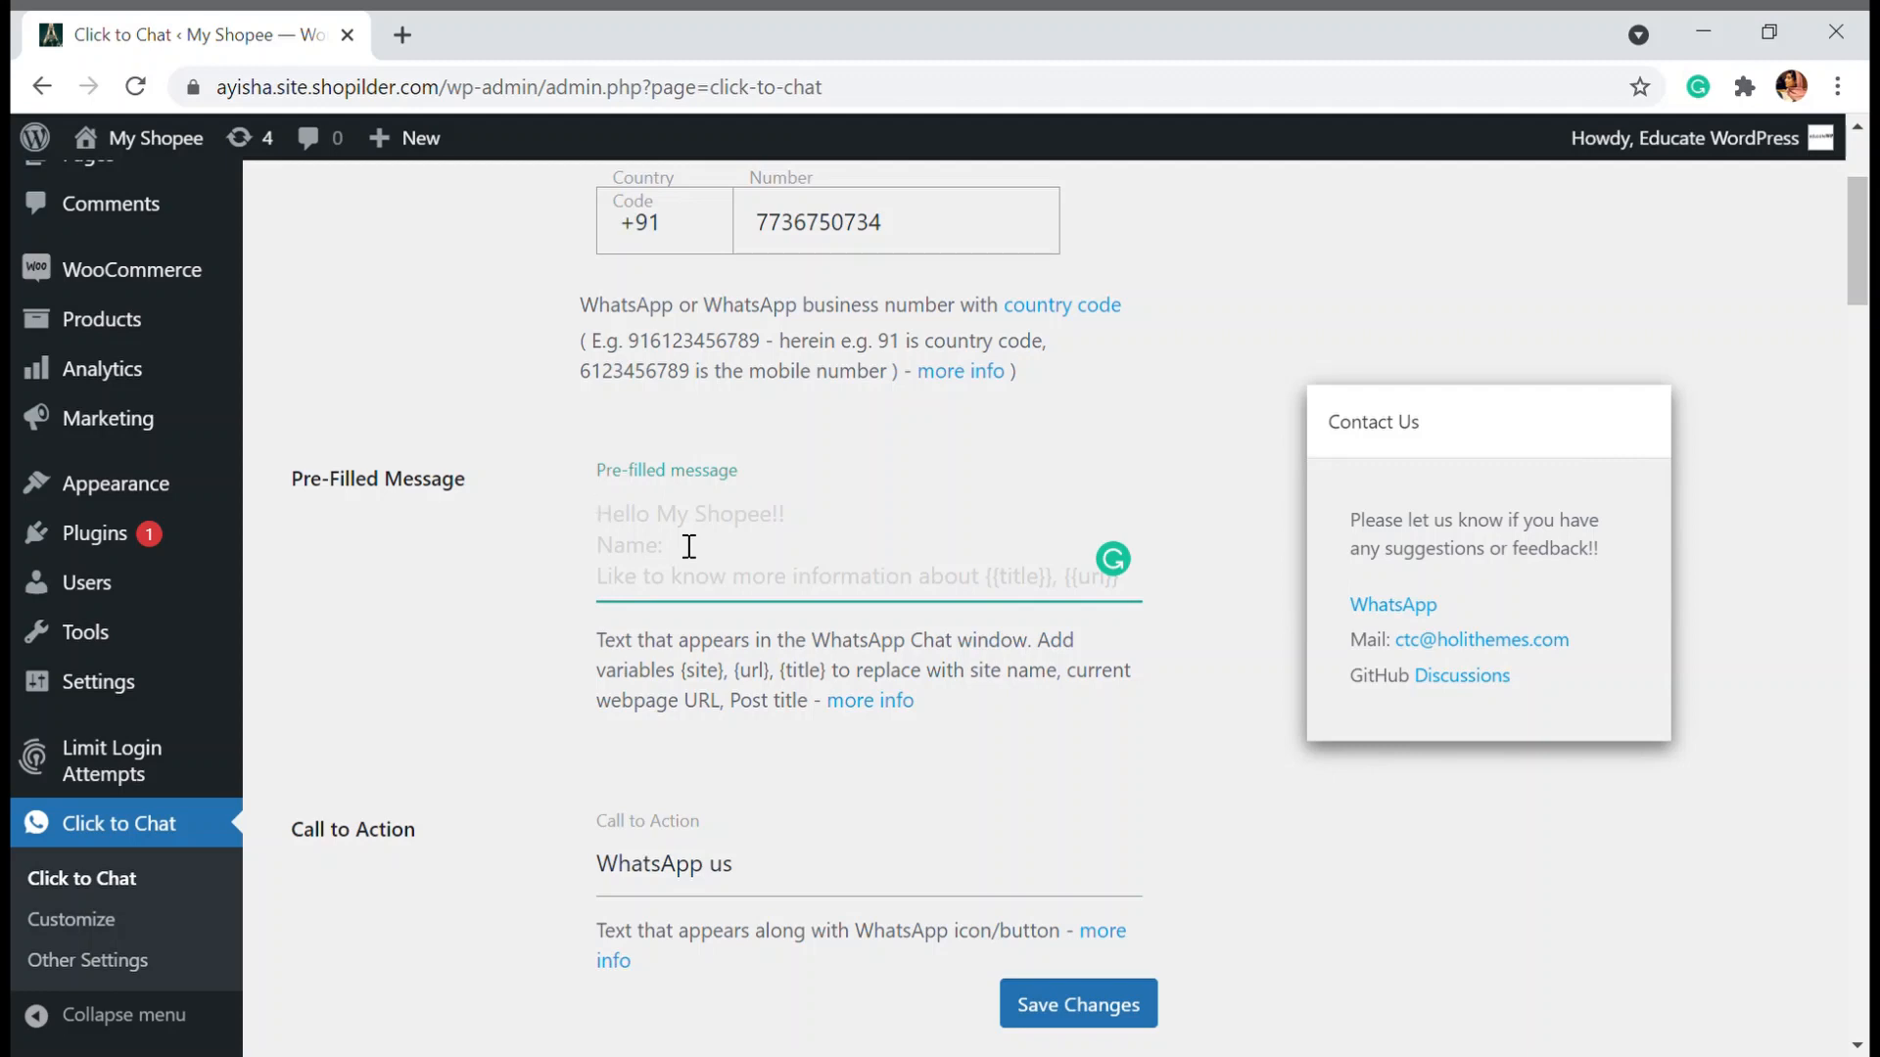
{"action": "type", "text": "He"}
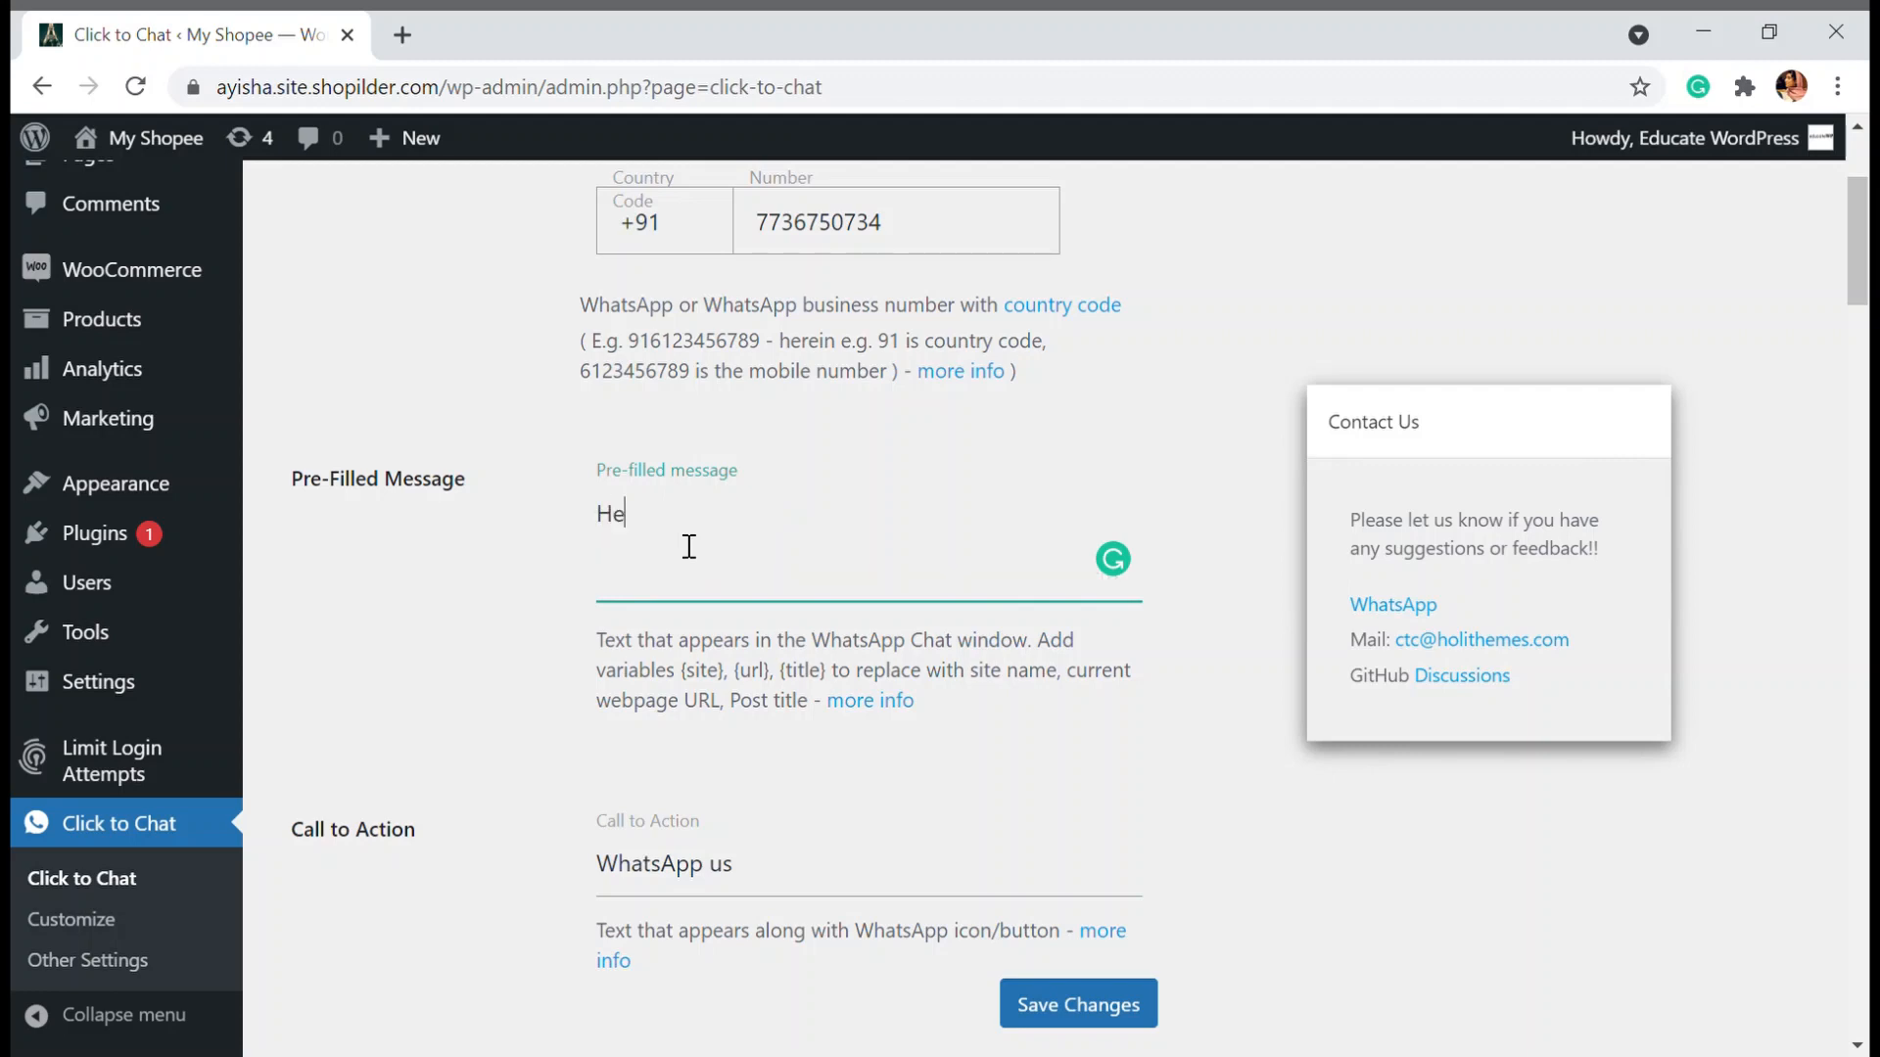
{"action": "type", "text": "llo"}
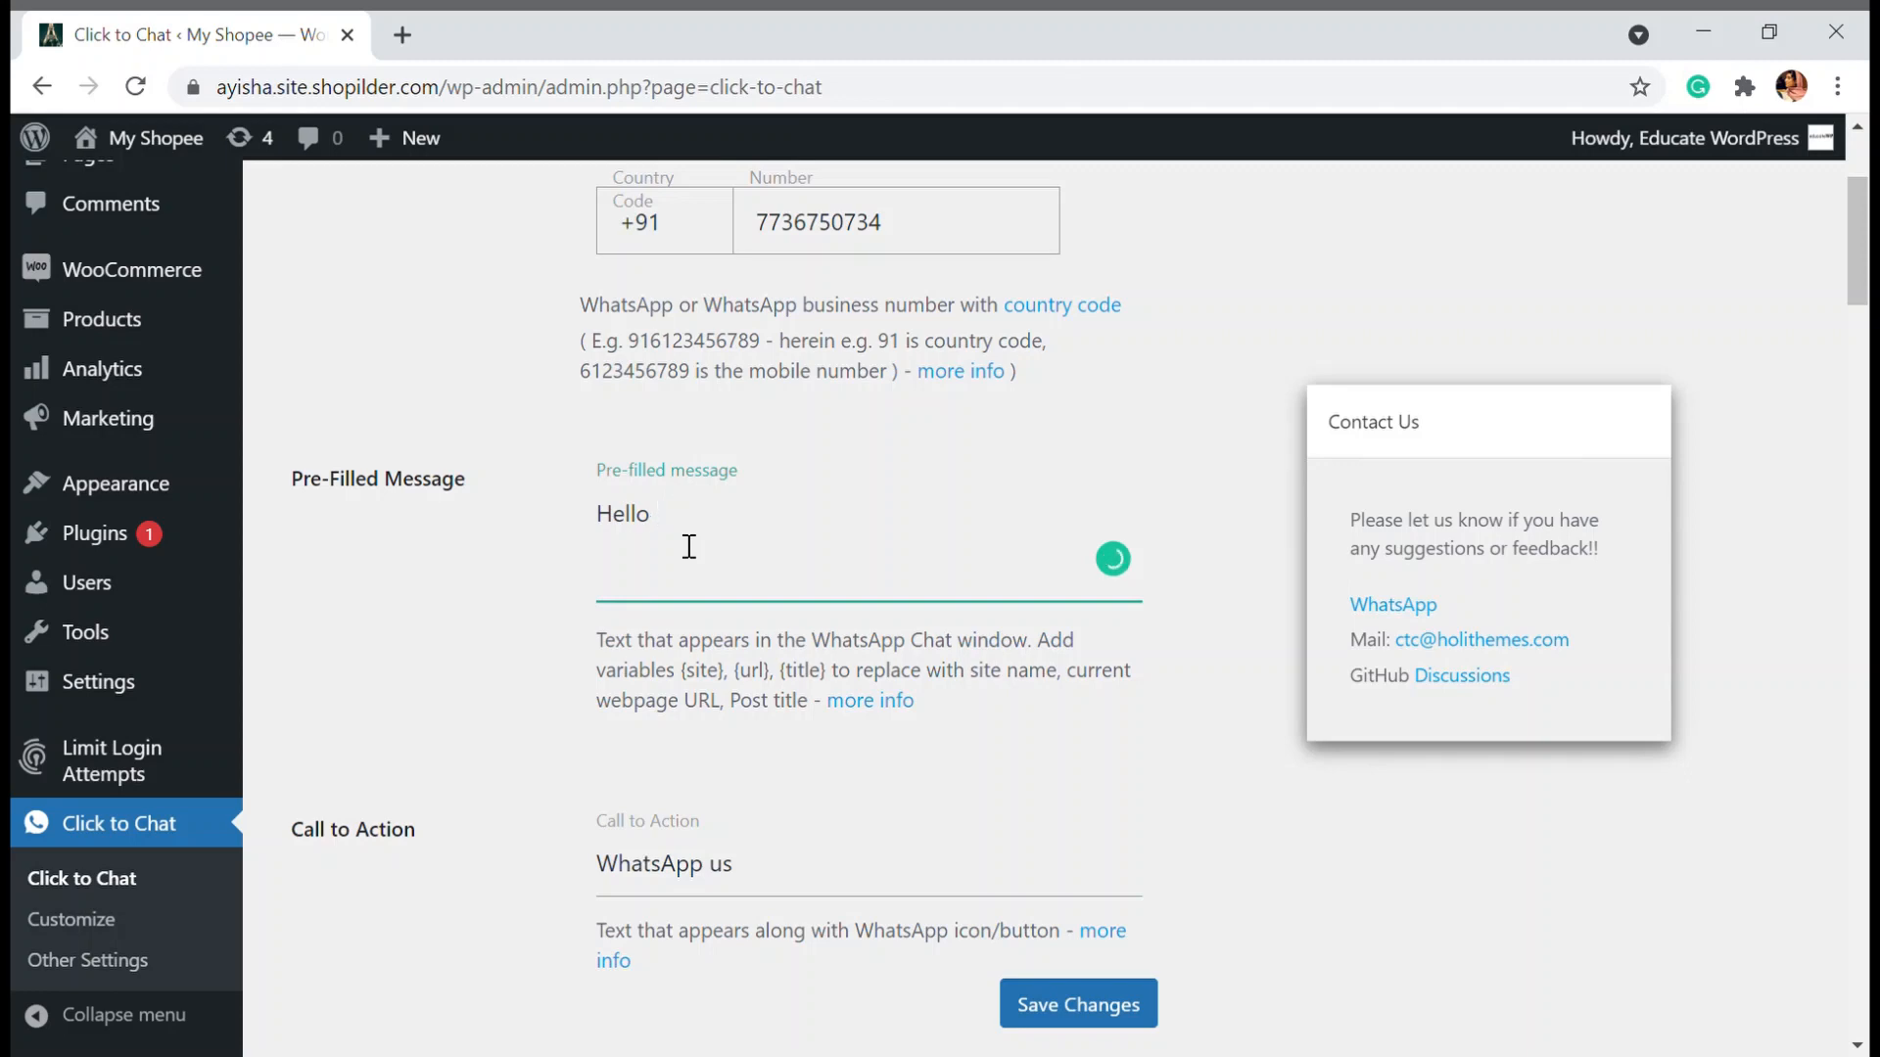
{"action": "type", "text": "{si"}
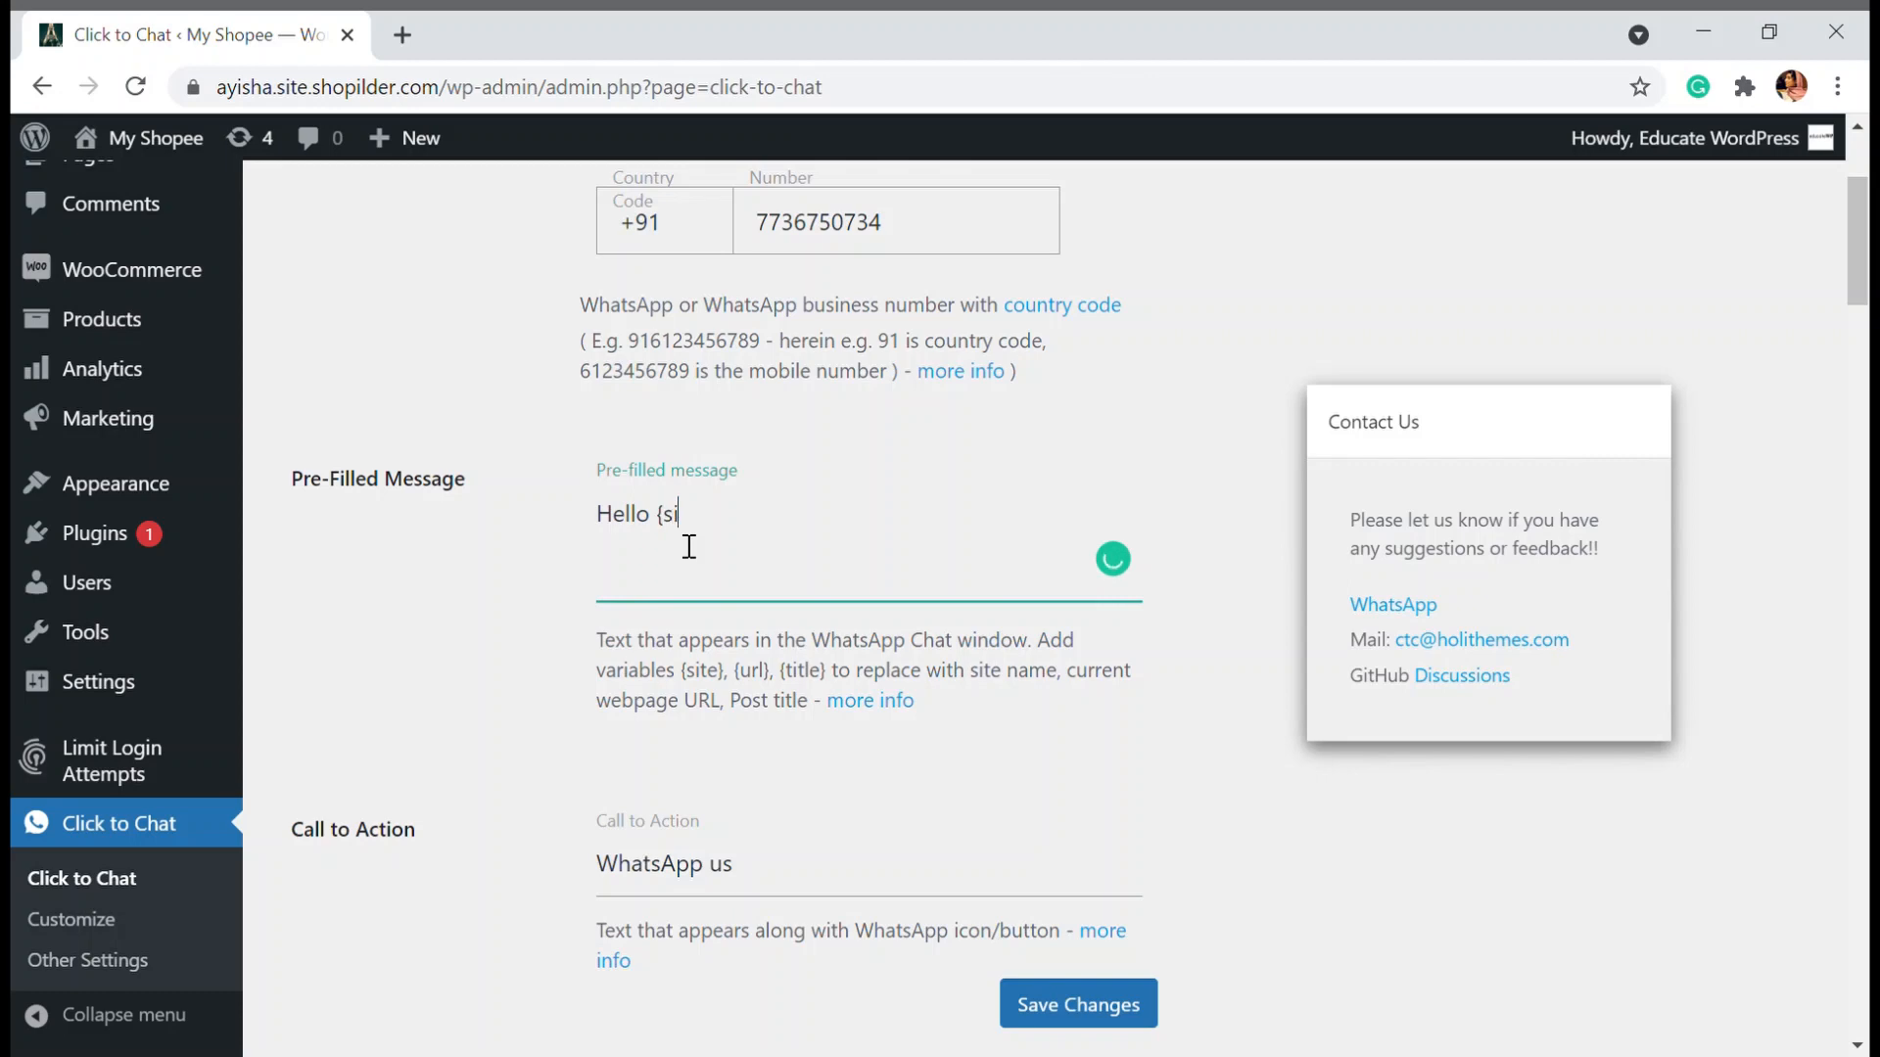
{"action": "type", "text": "te}"}
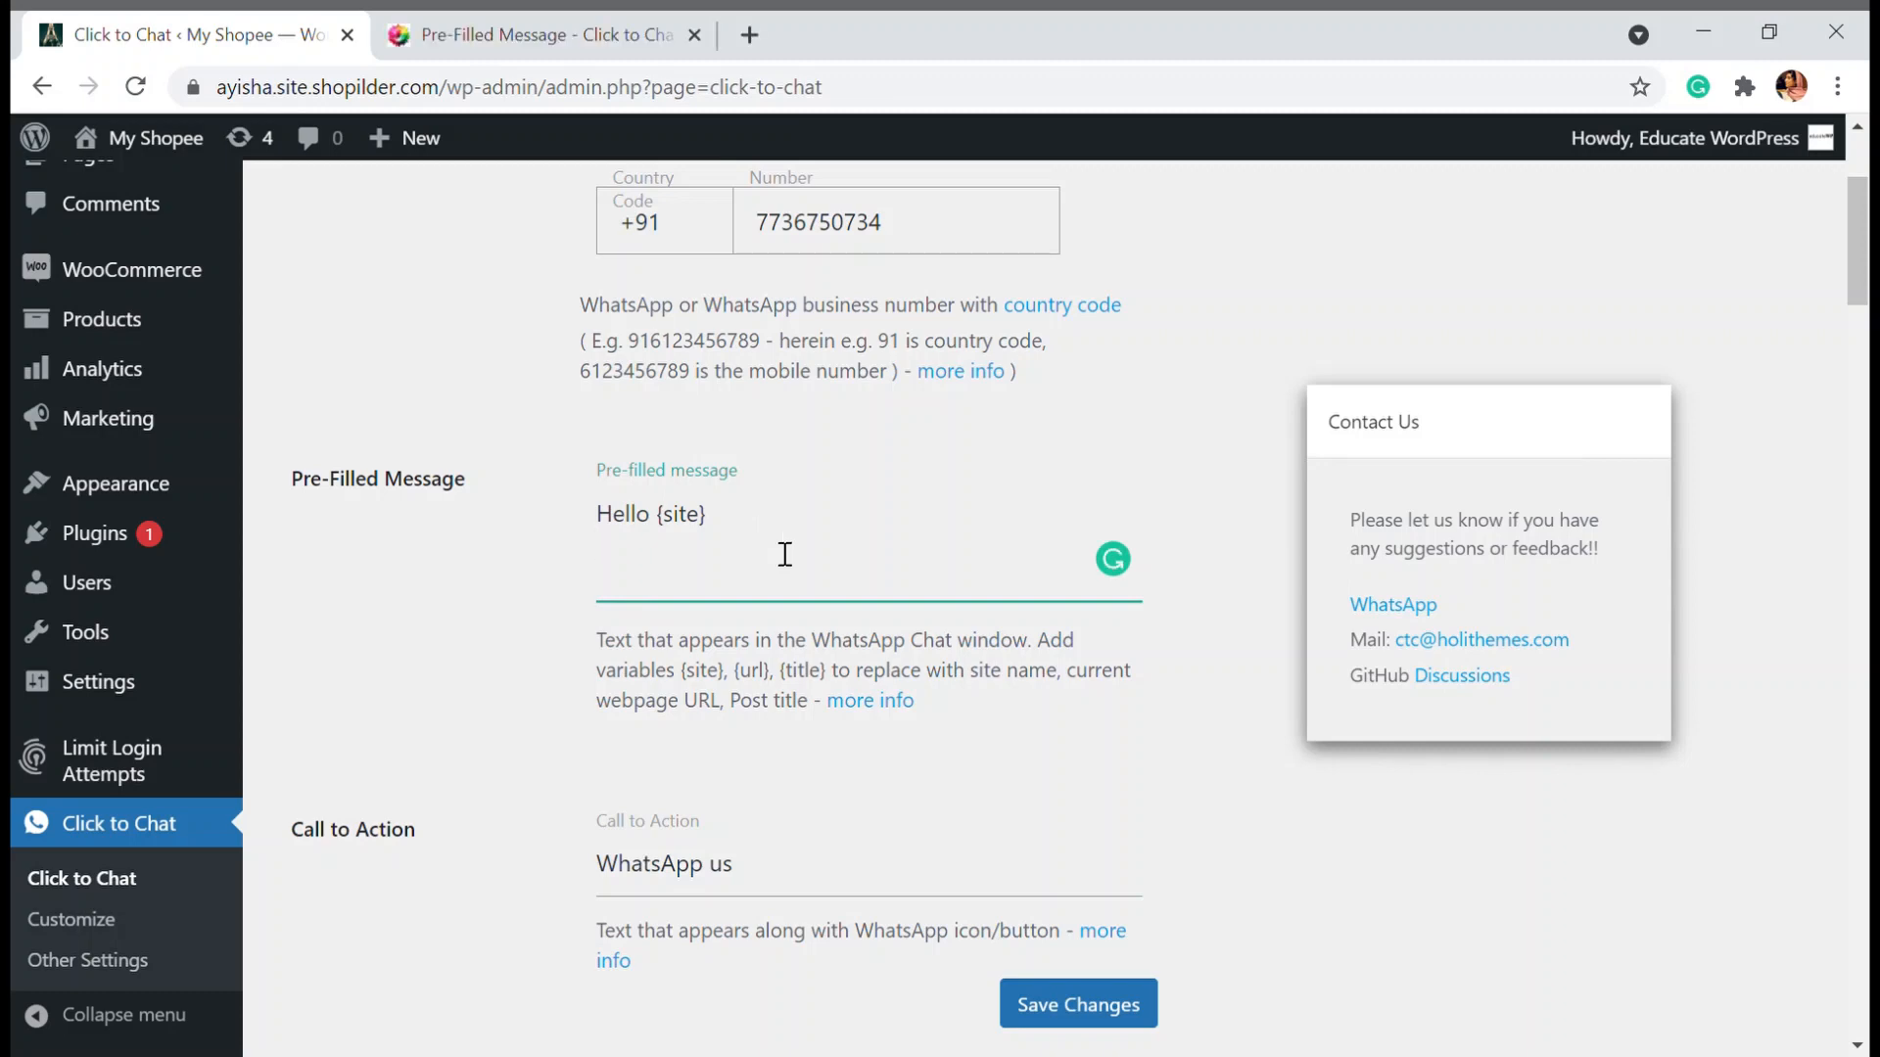
Add the line 'I would like to know more about {title}', capitalising the I
{"action": "type", "text": "i"}
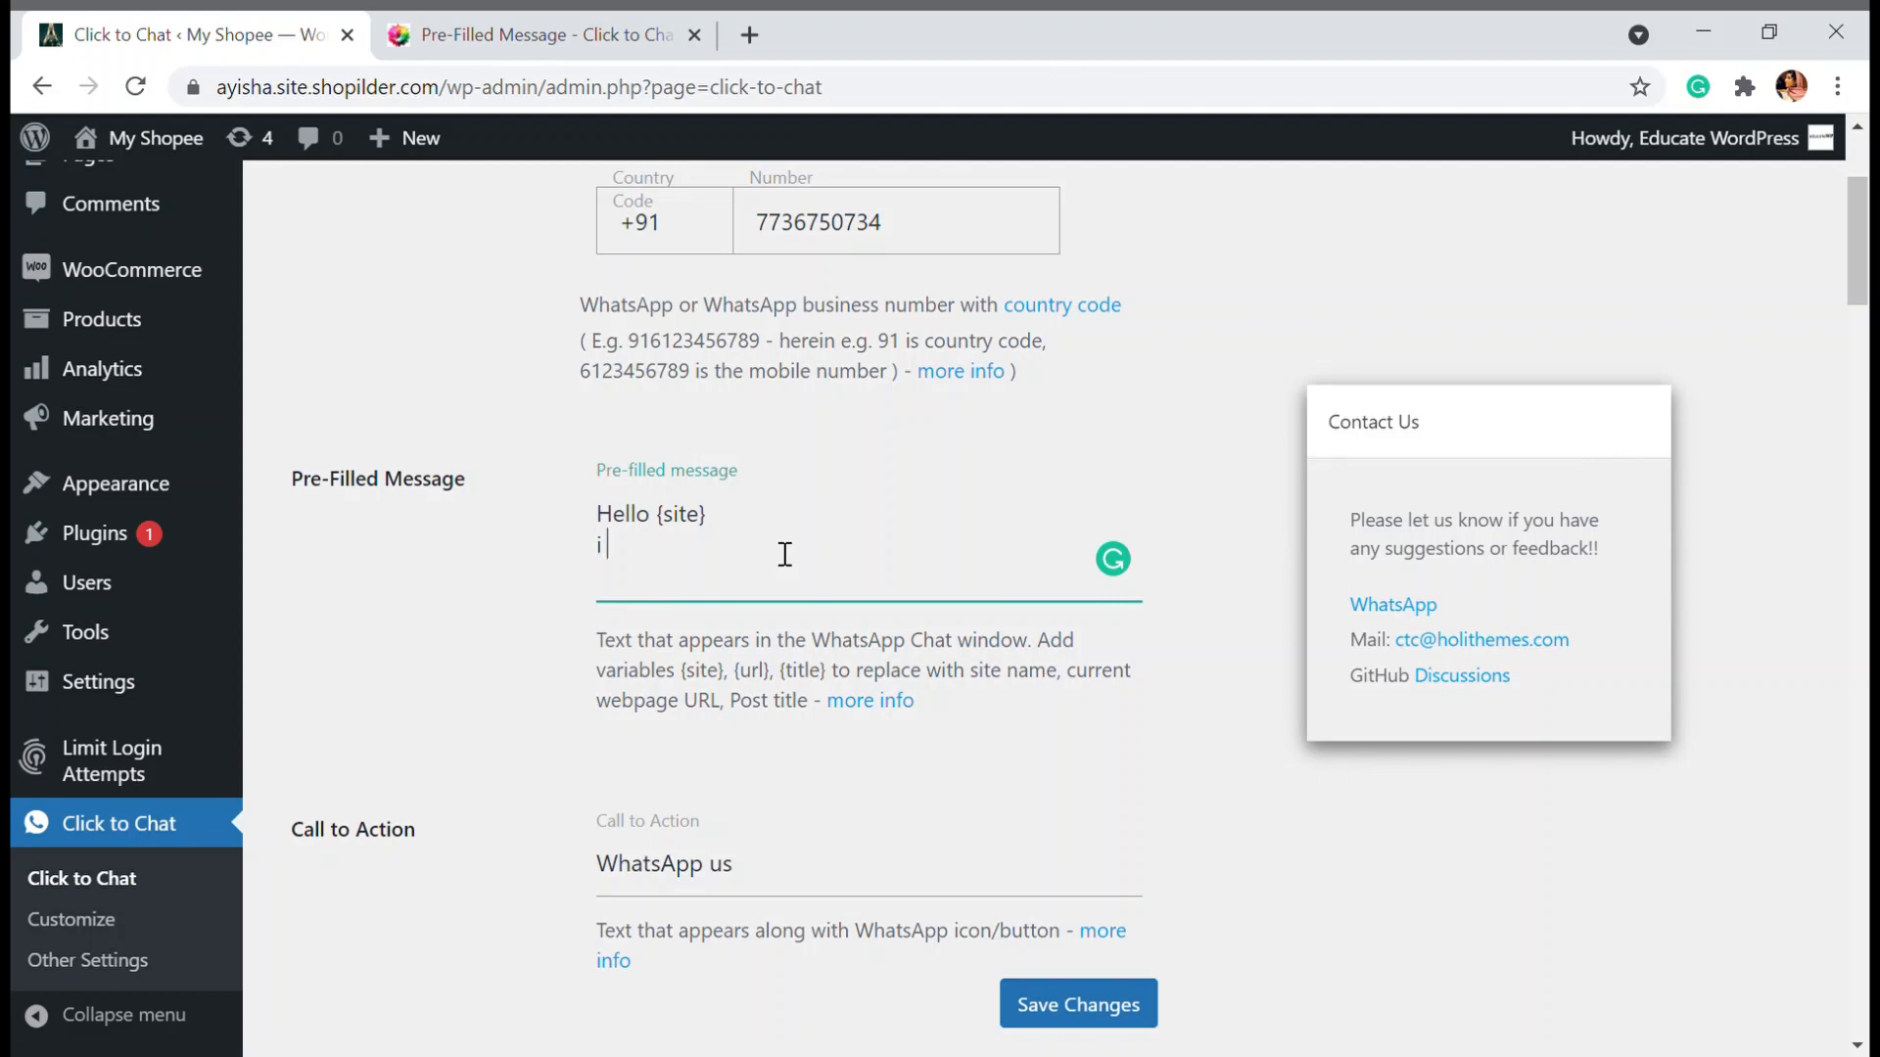
{"action": "type", "text": "would li"}
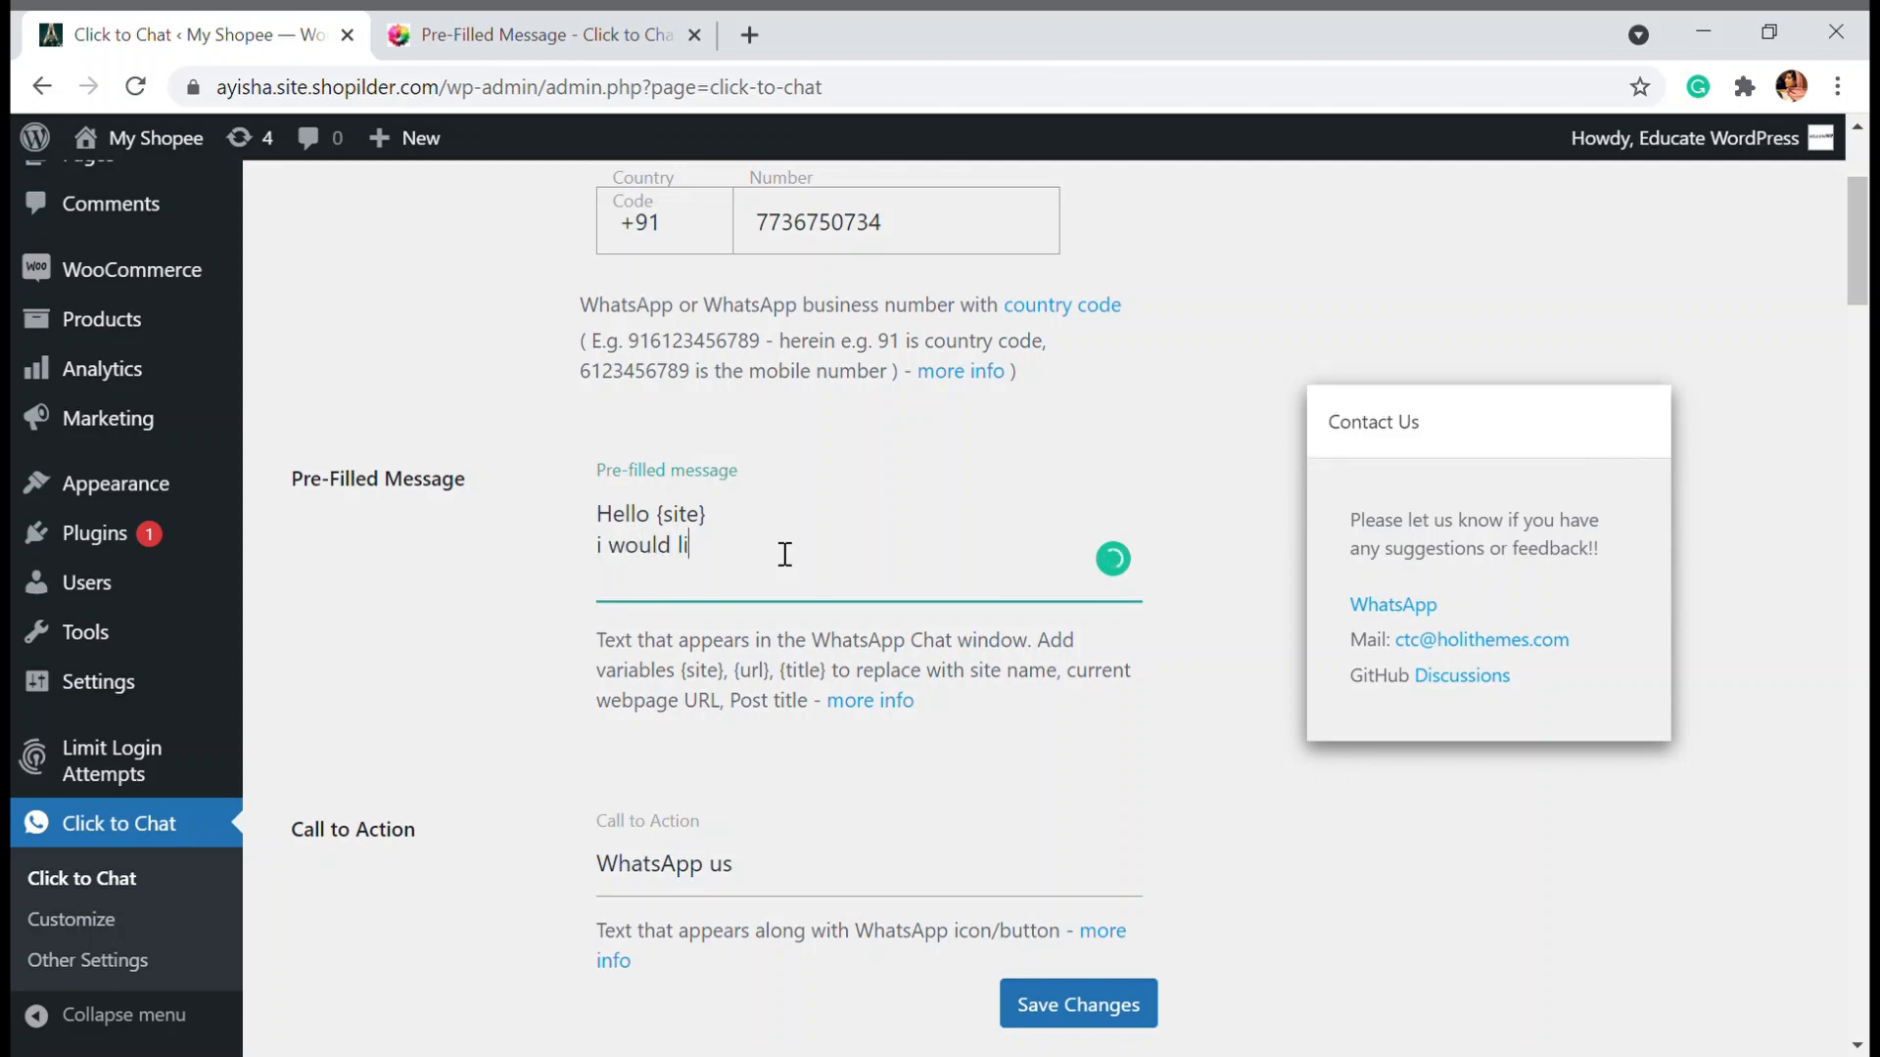
{"action": "type", "text": "ke to know more abou"}
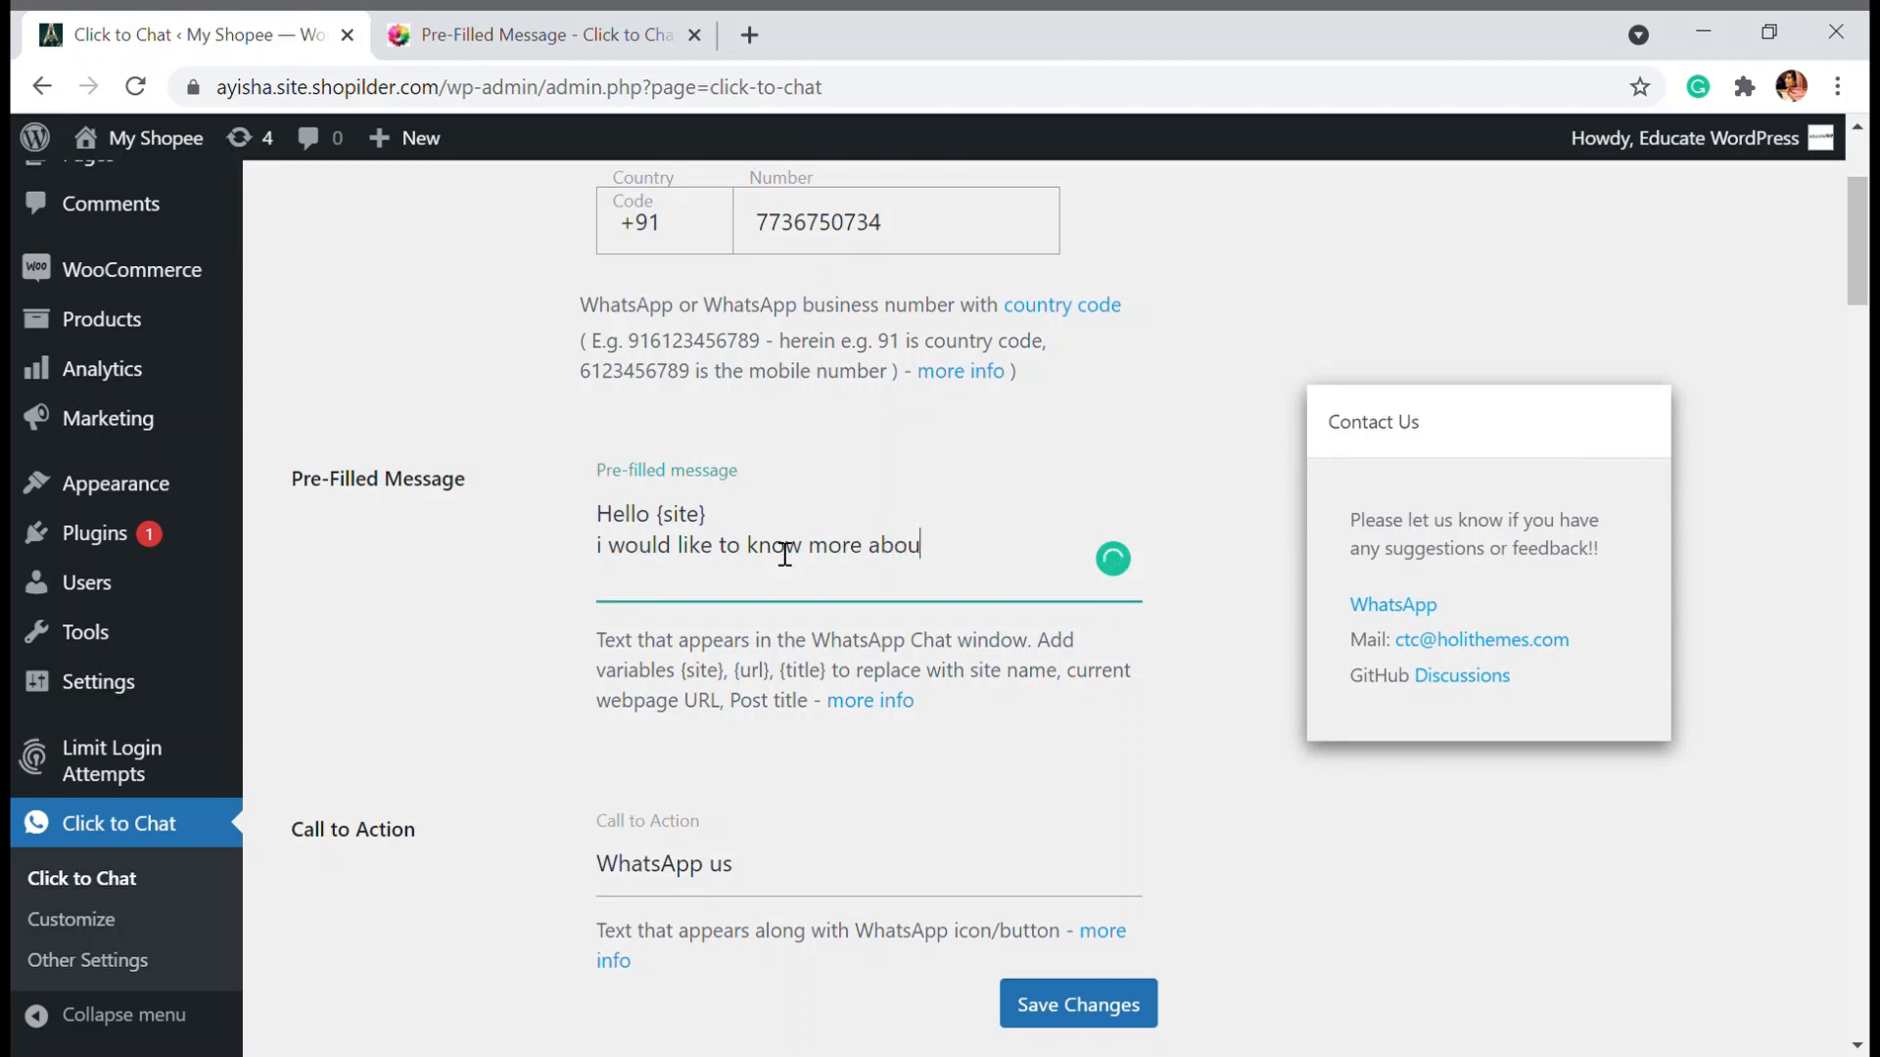
{"action": "type", "text": "t"}
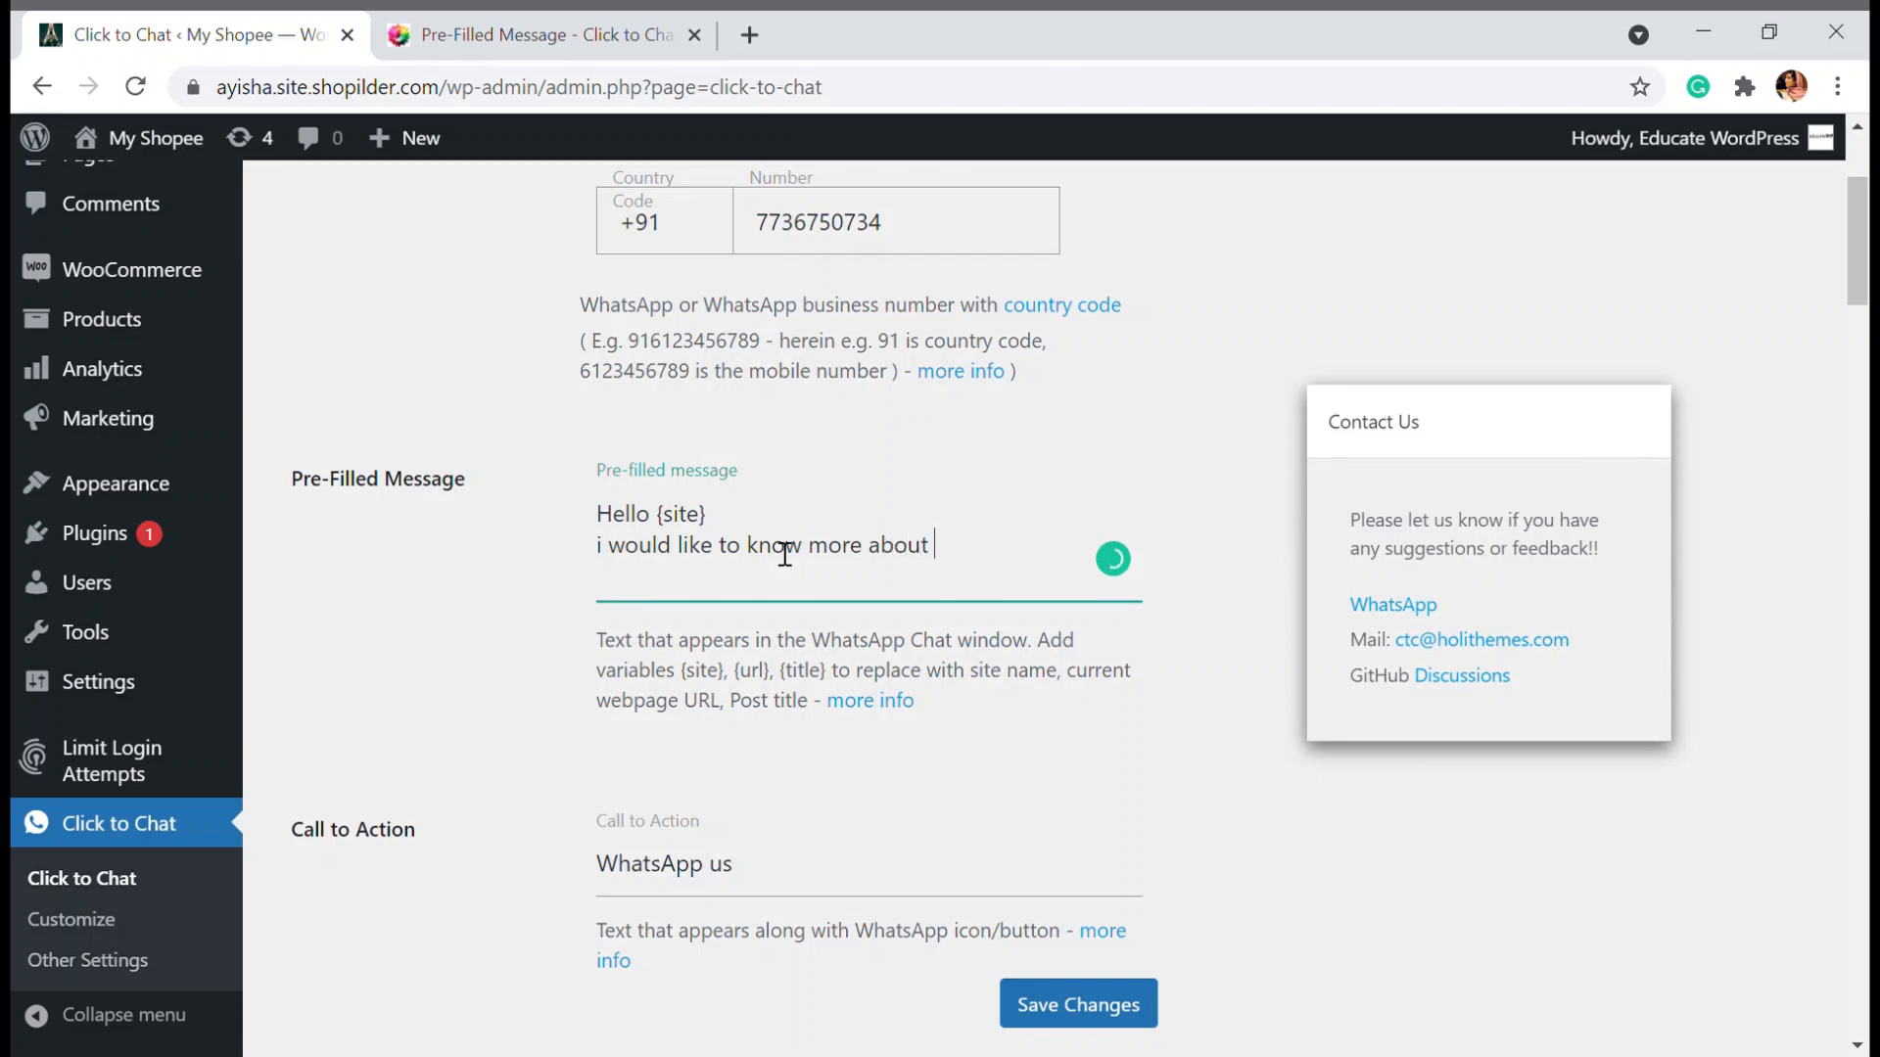
{"action": "type", "text": "{"}
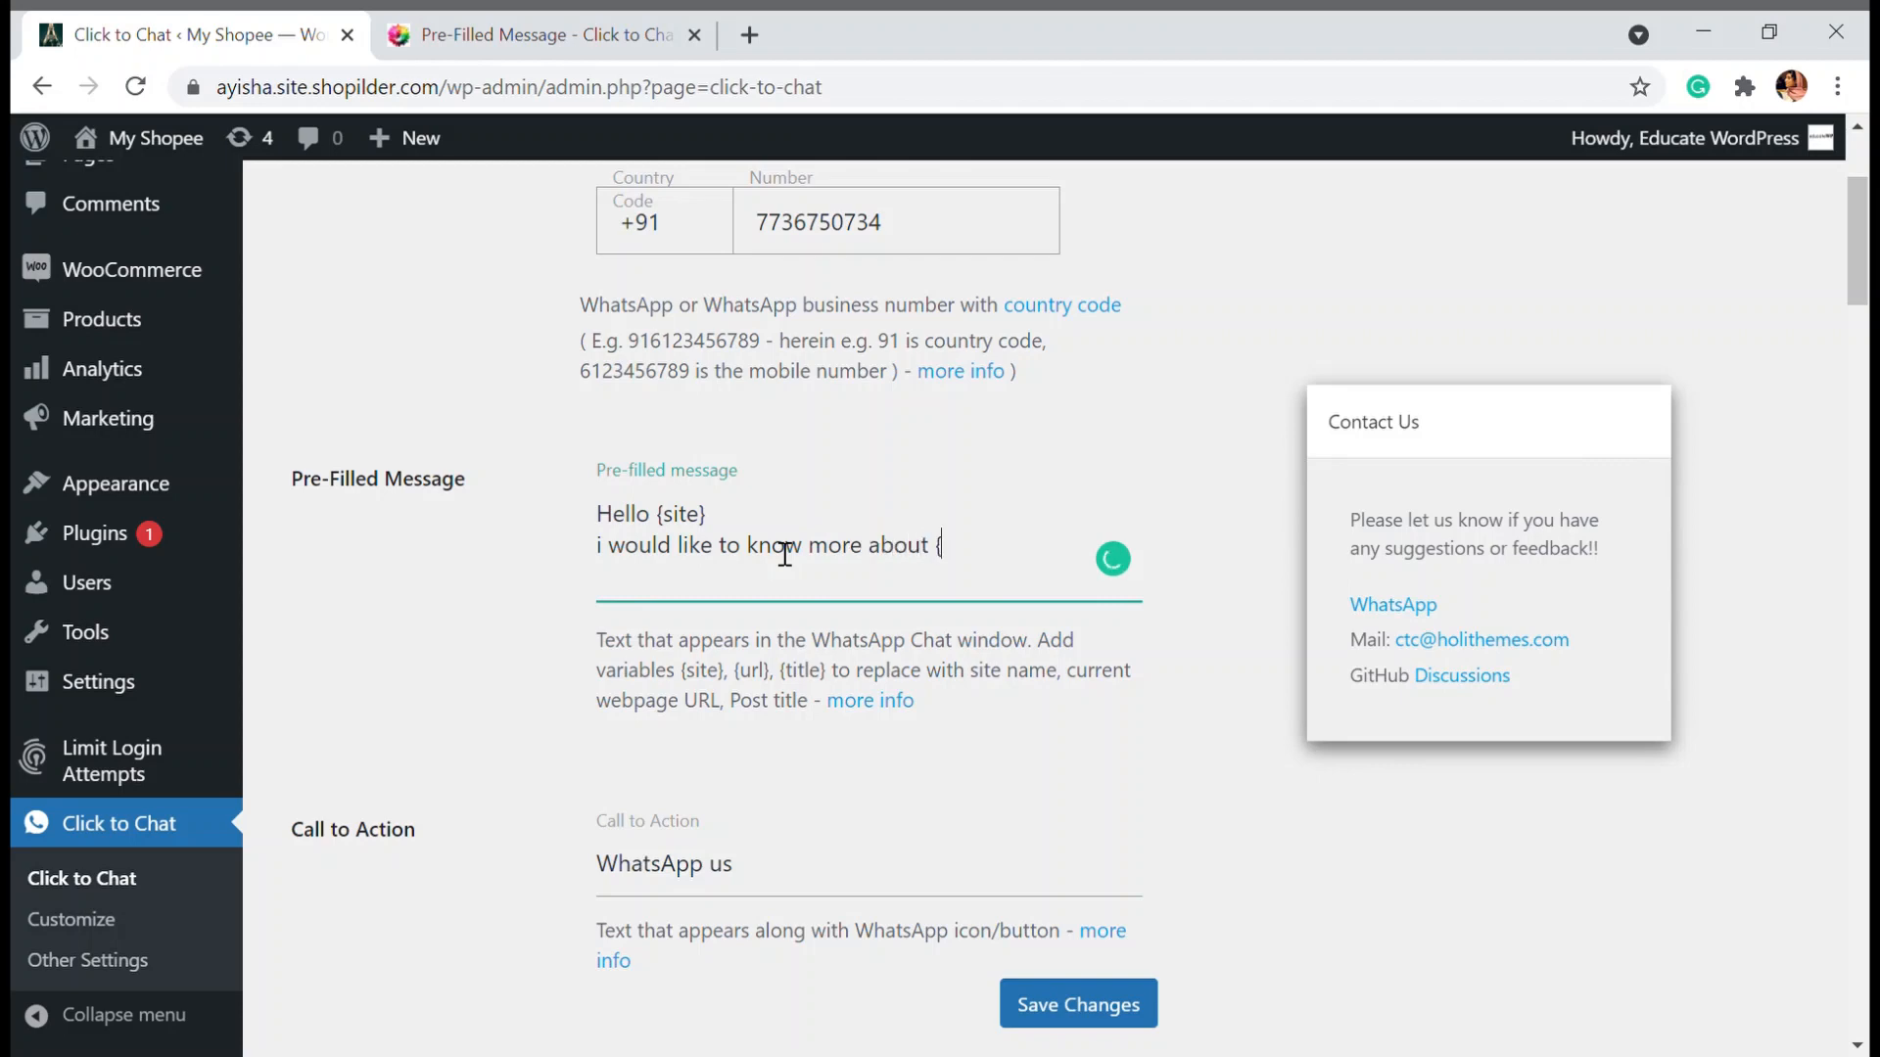
{"action": "type", "text": "url"}
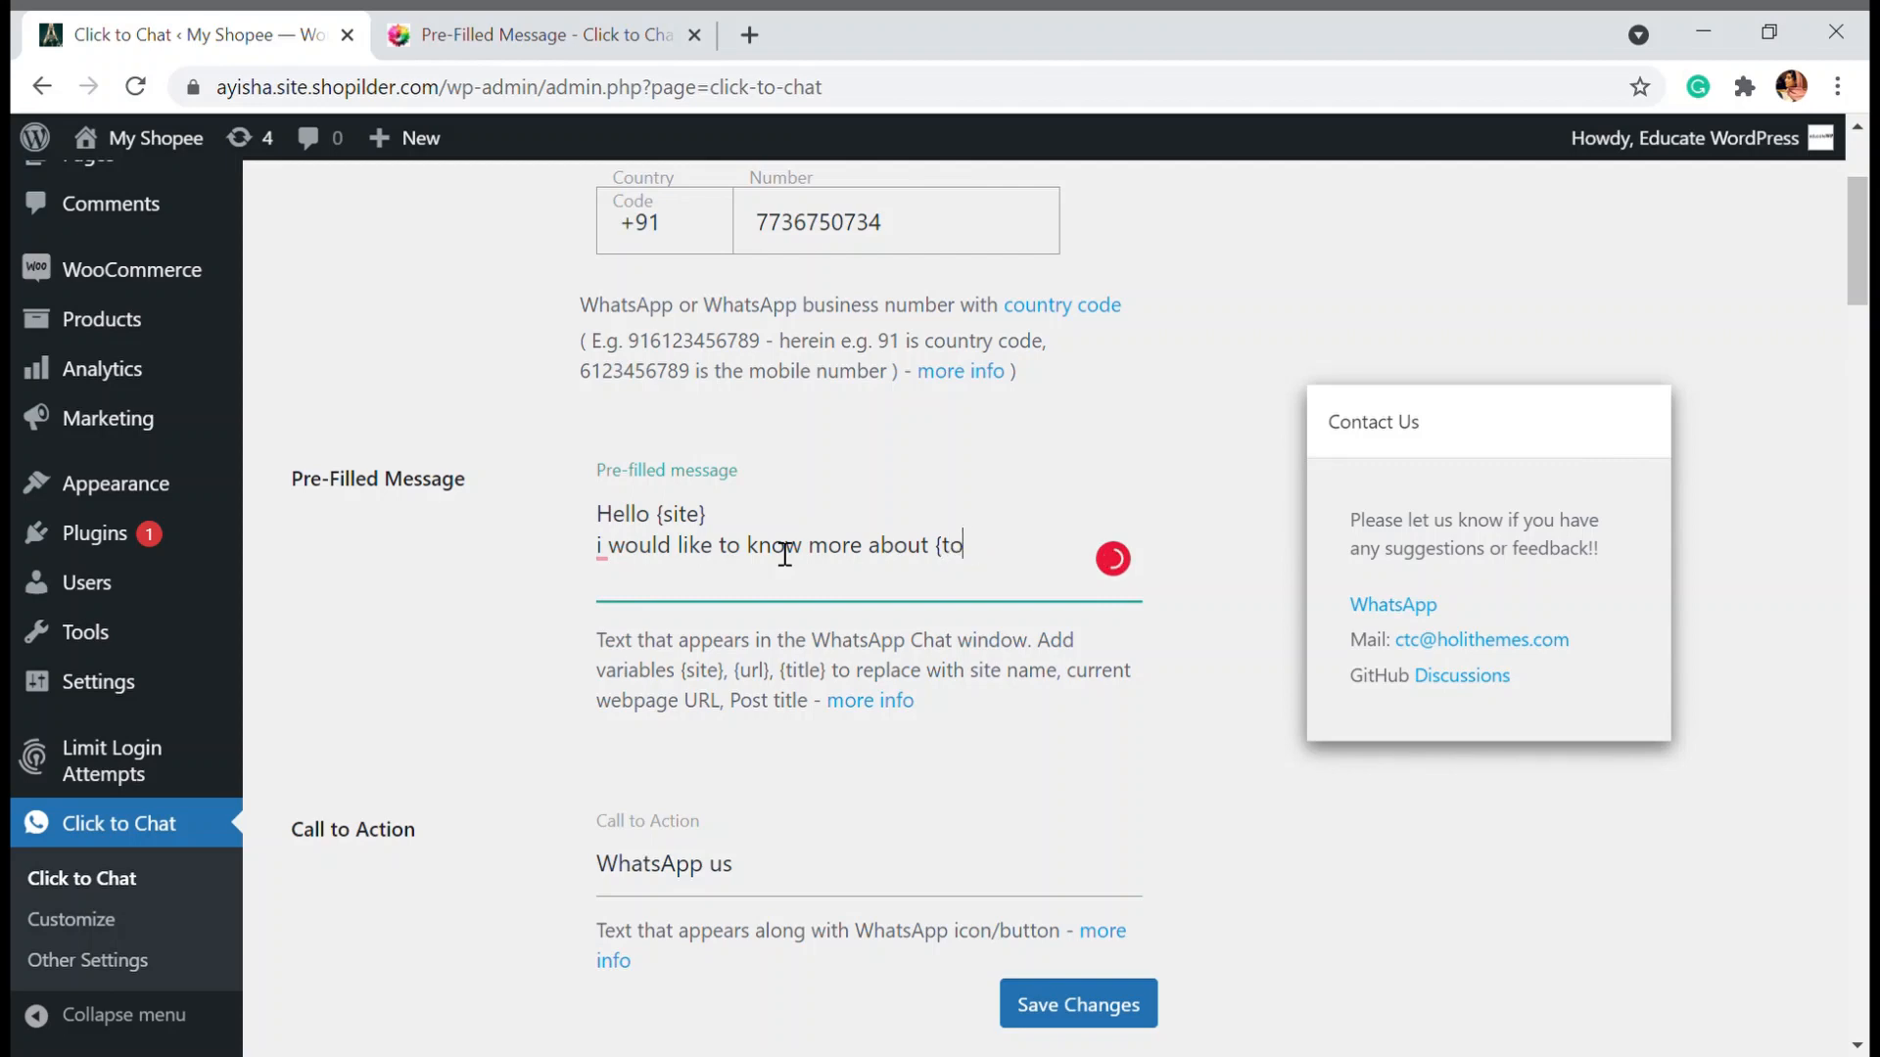
{"action": "type", "text": "itle"}
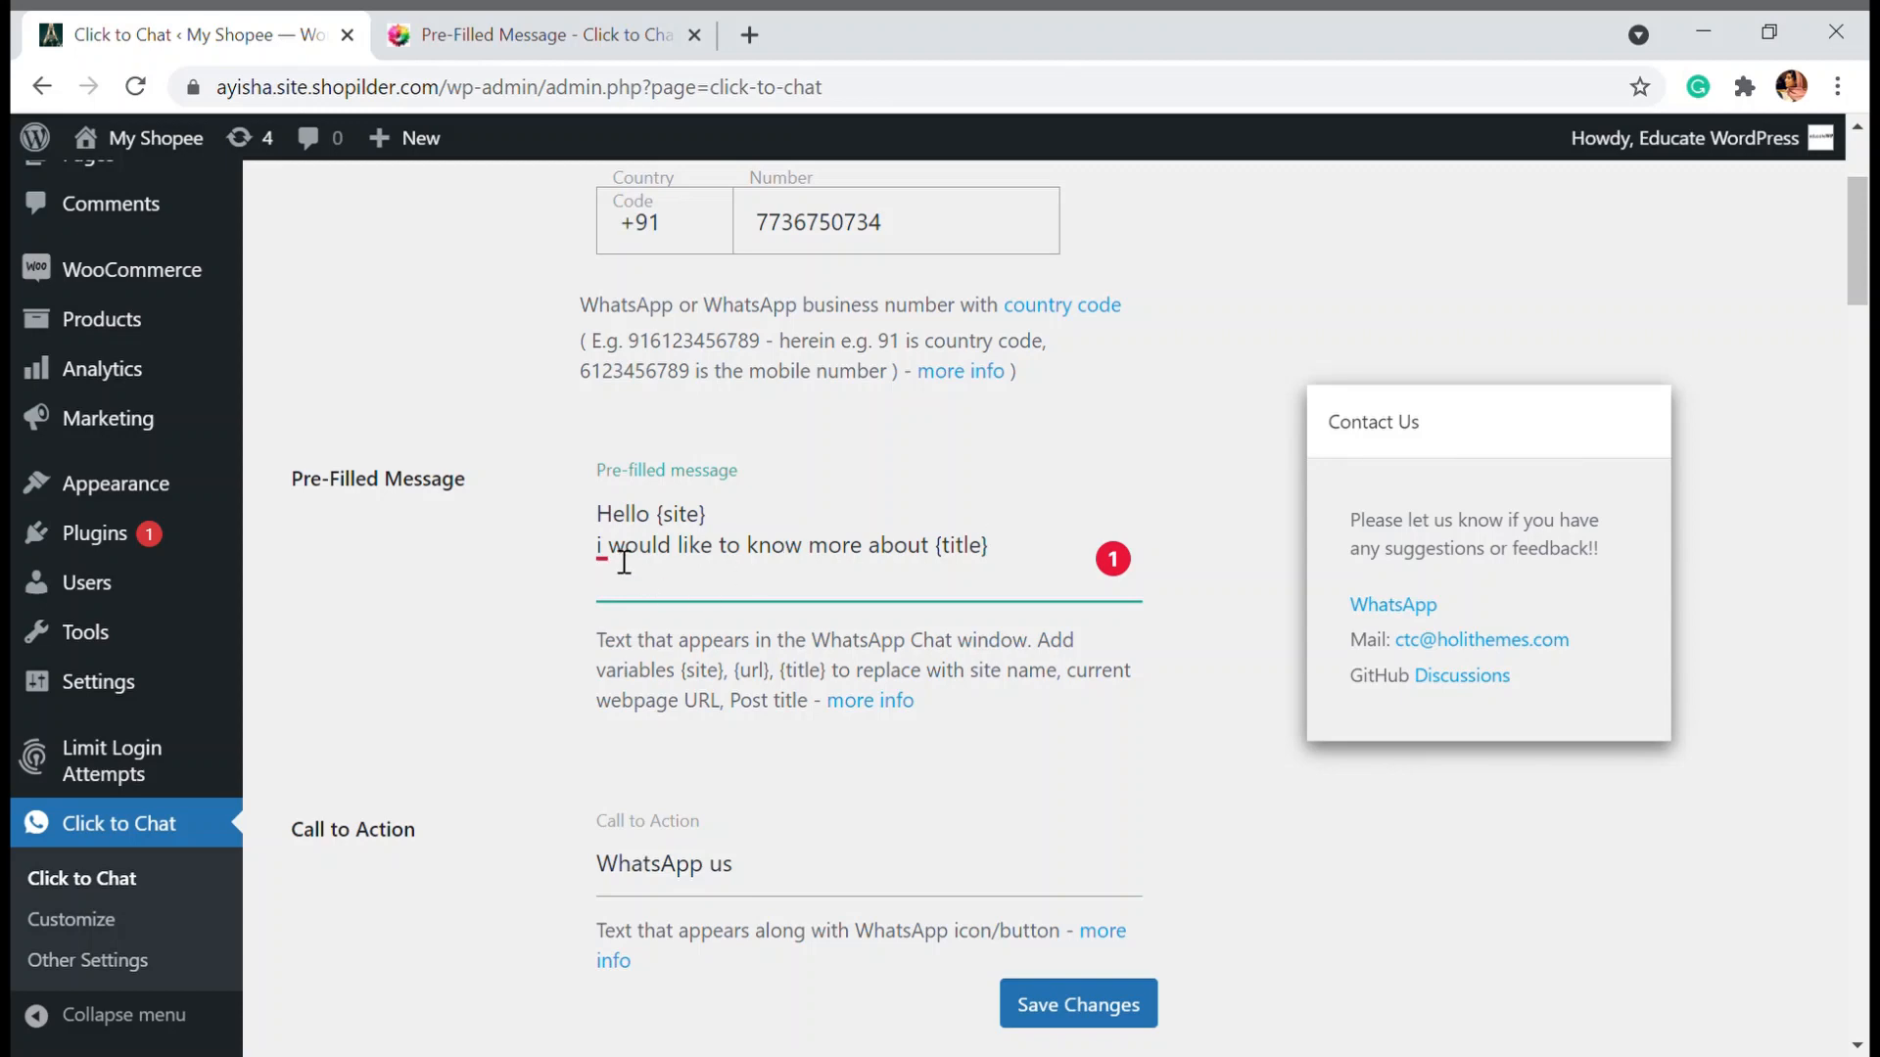
{"action": "left_click", "coordinate": [598, 546]}
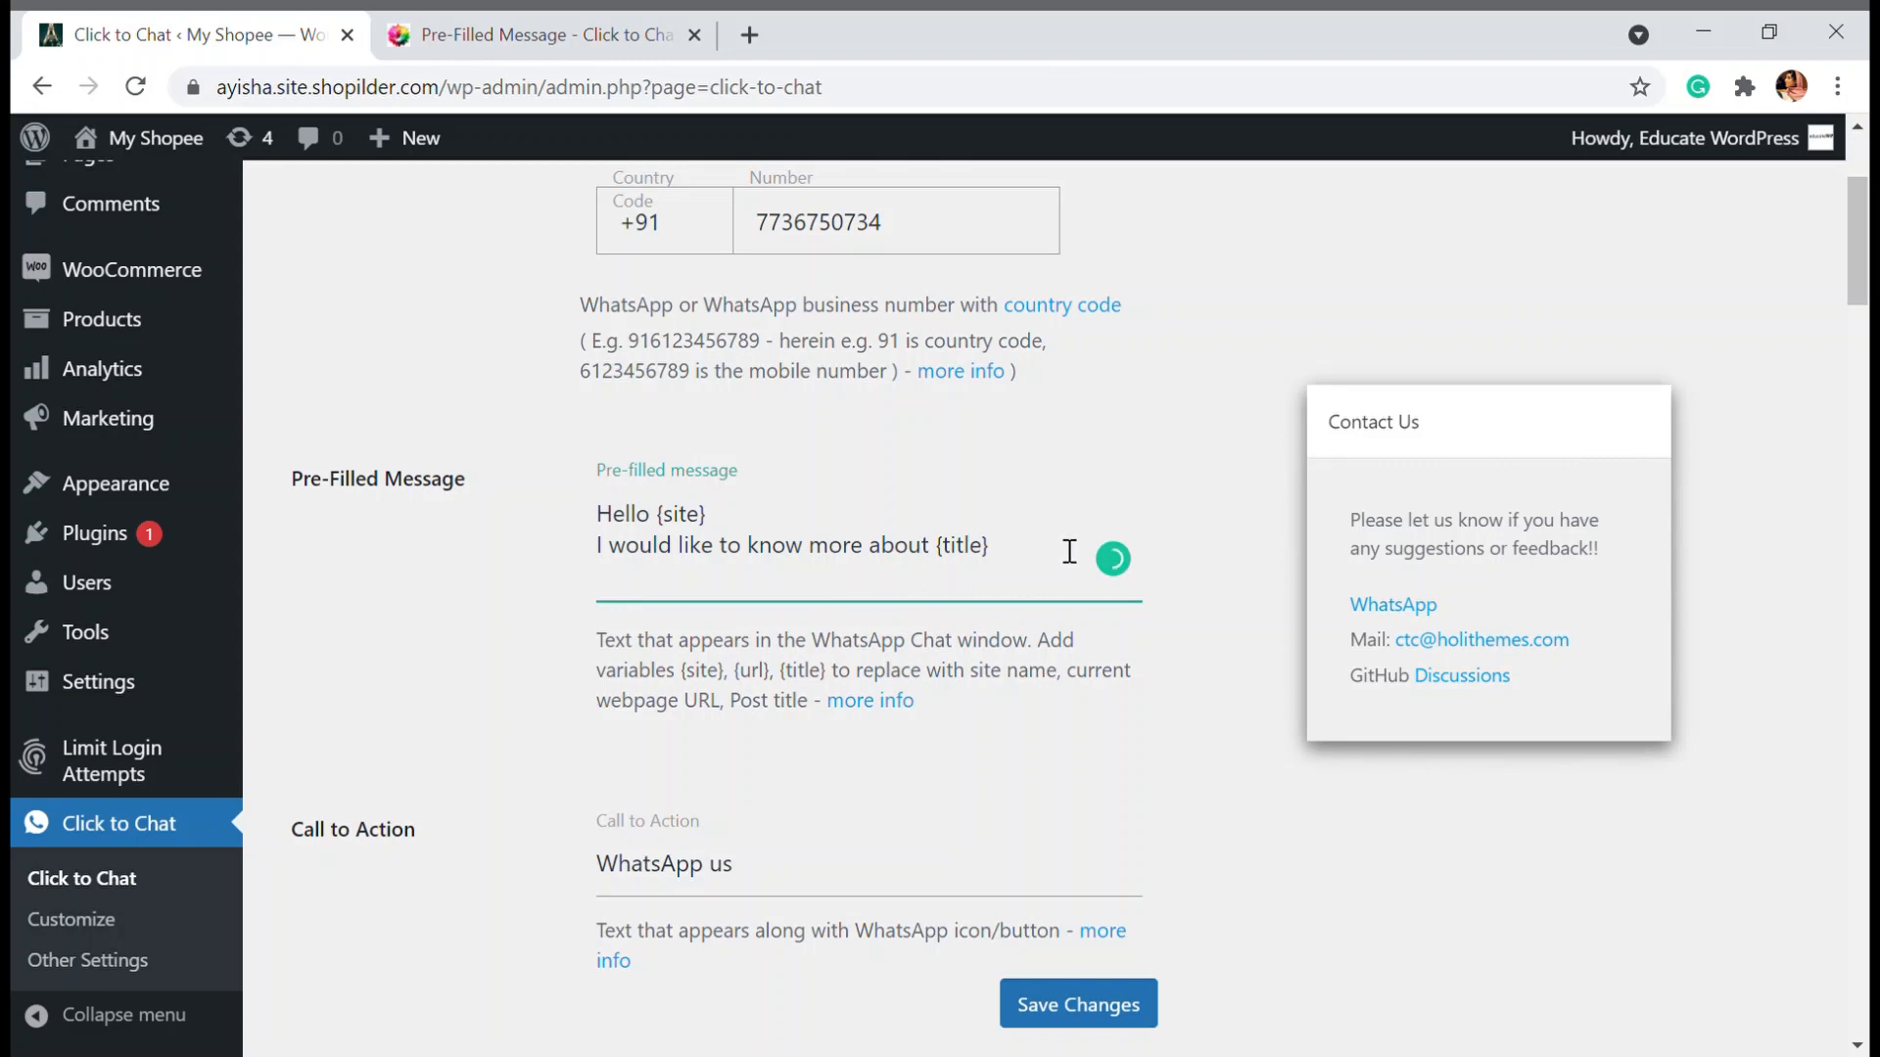
Keep the 'WhatsApp us' call to action and enable 'Web WhatsApp on Desktop'
{"action": "scroll", "scroll_direction": "down", "scroll_amount": 3}
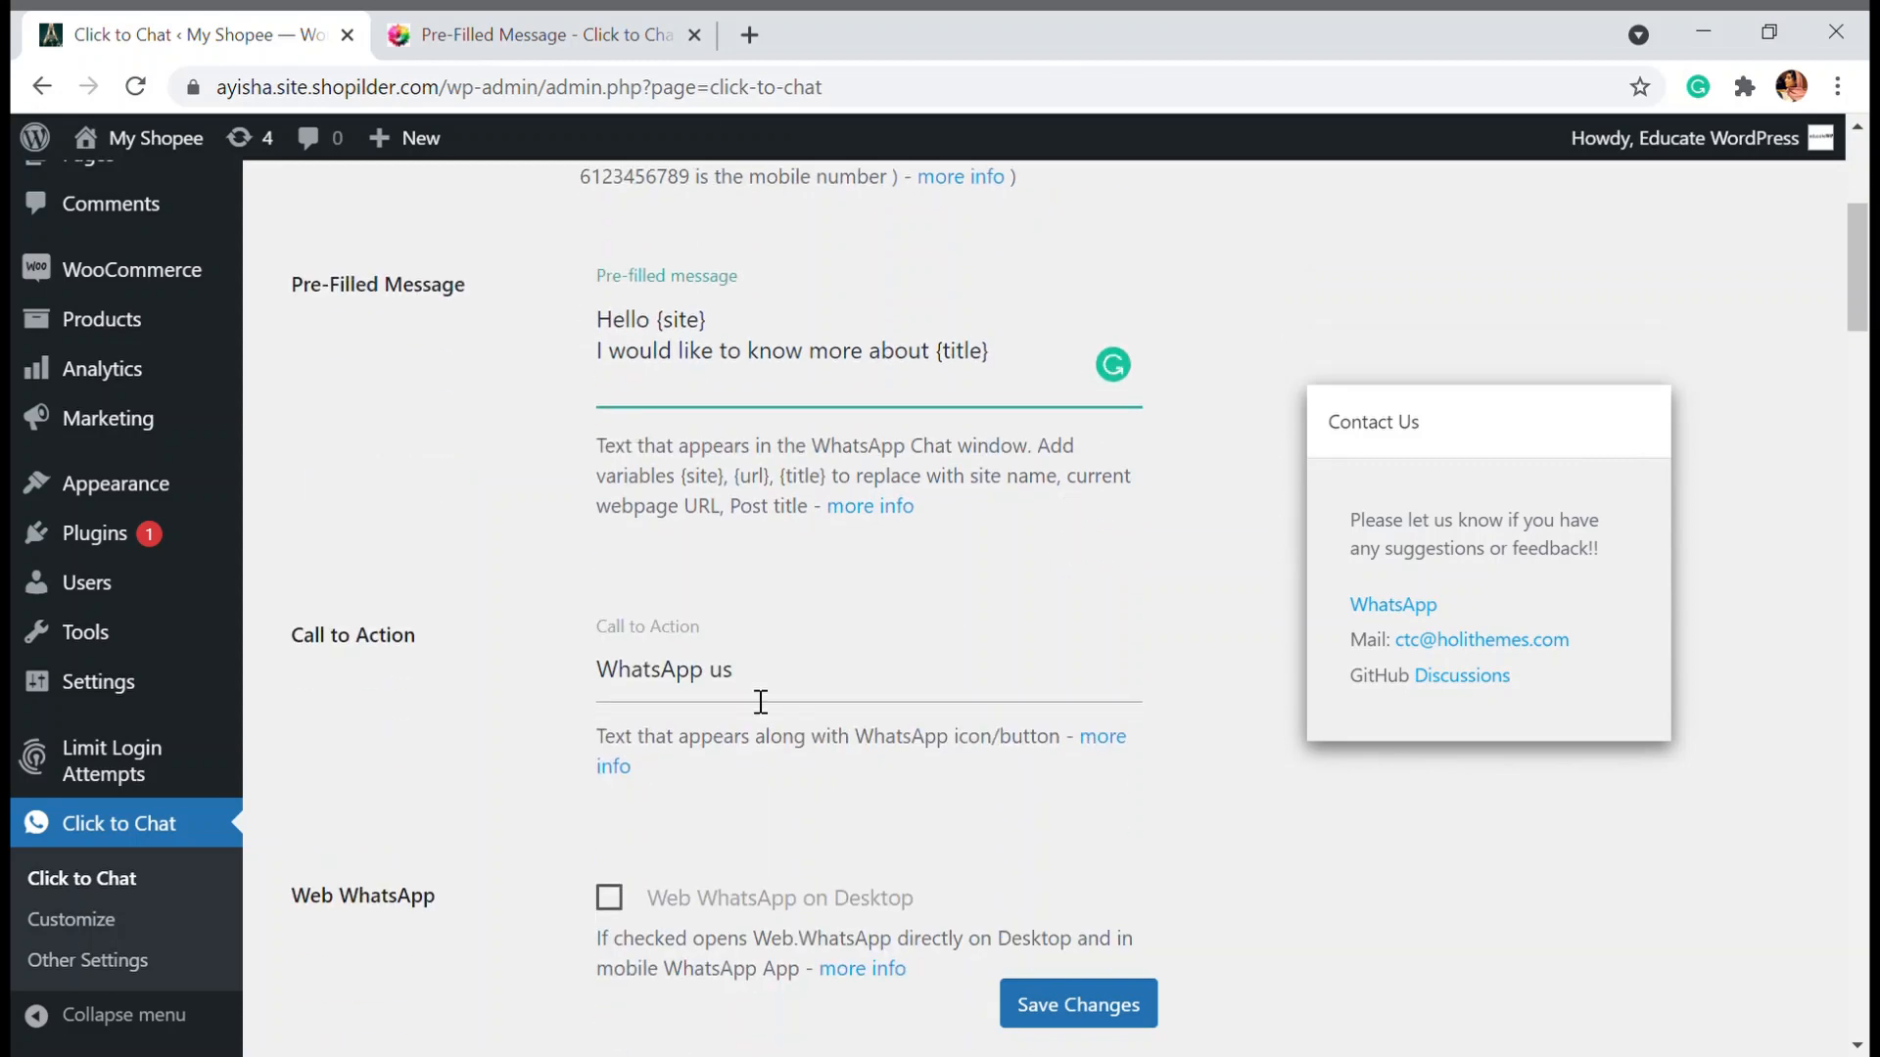
{"action": "left_click", "coordinate": [785, 670]}
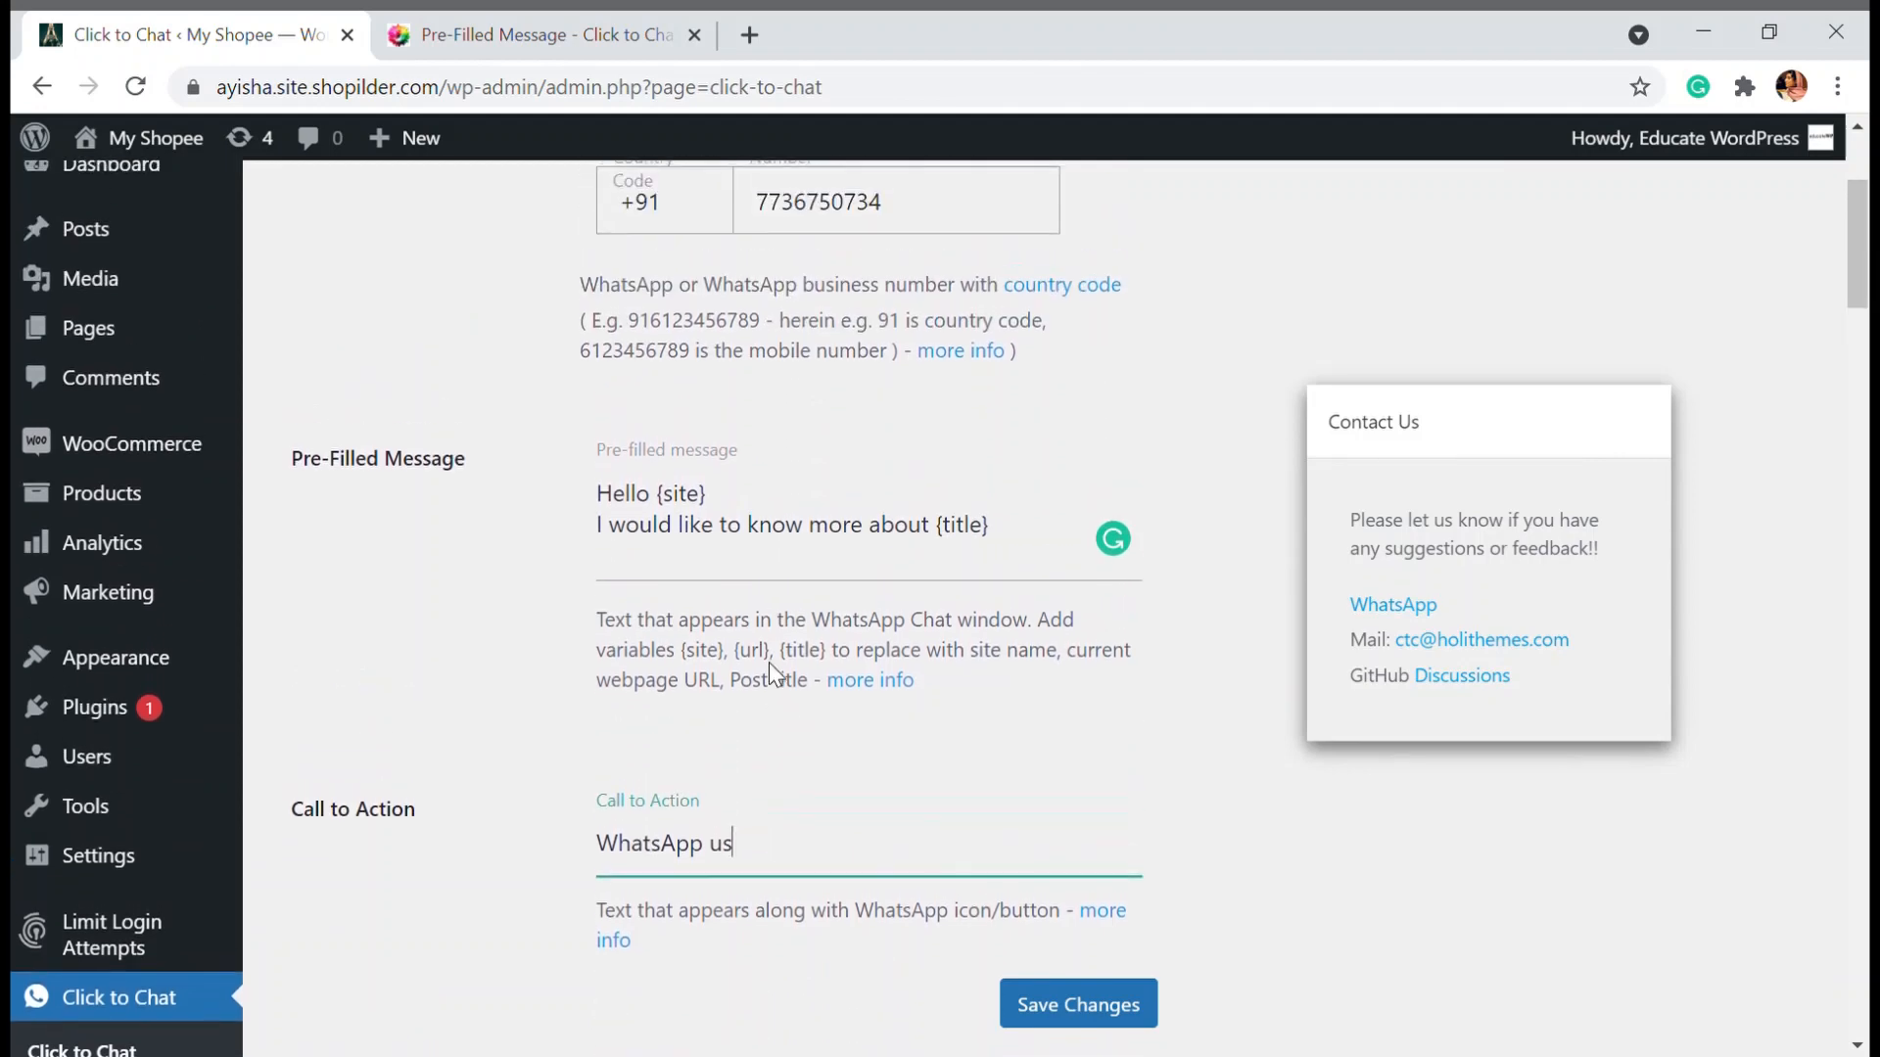
{"action": "scroll", "scroll_direction": "down", "scroll_amount": 3}
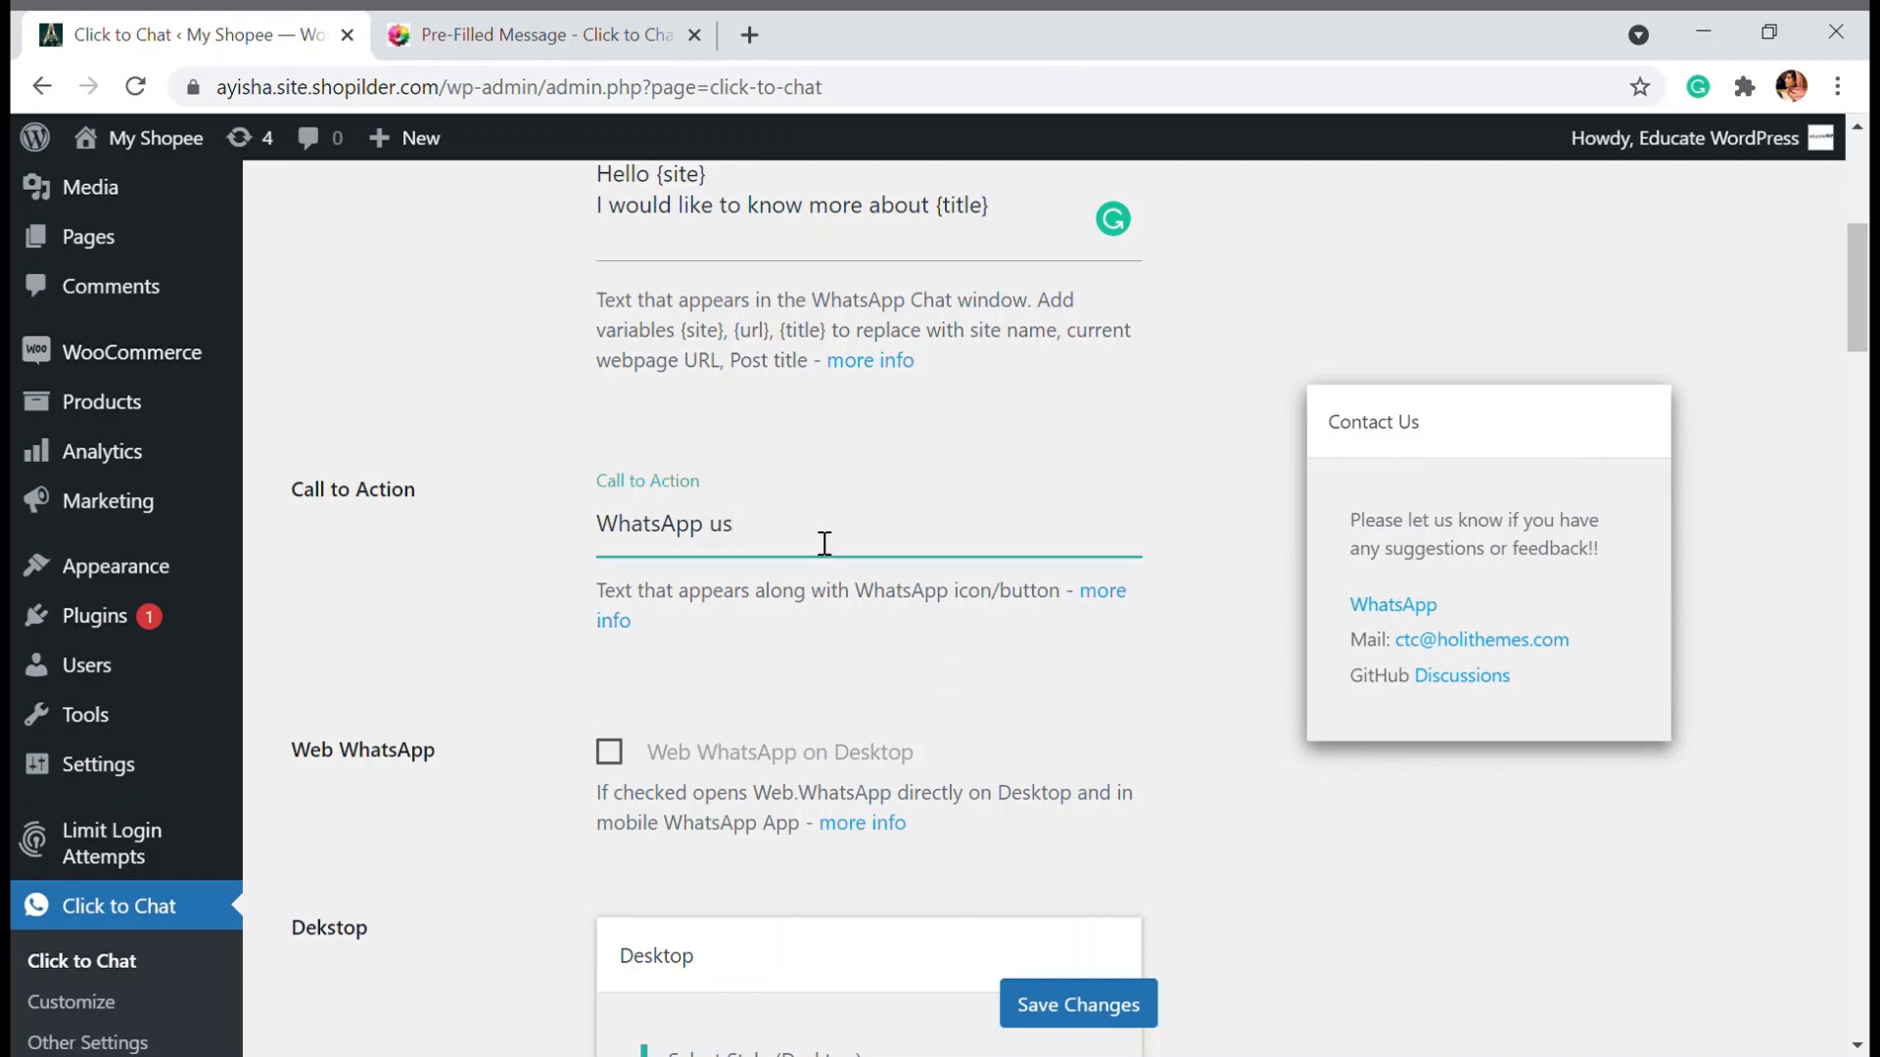
{"action": "scroll", "scroll_direction": "down", "scroll_amount": 3}
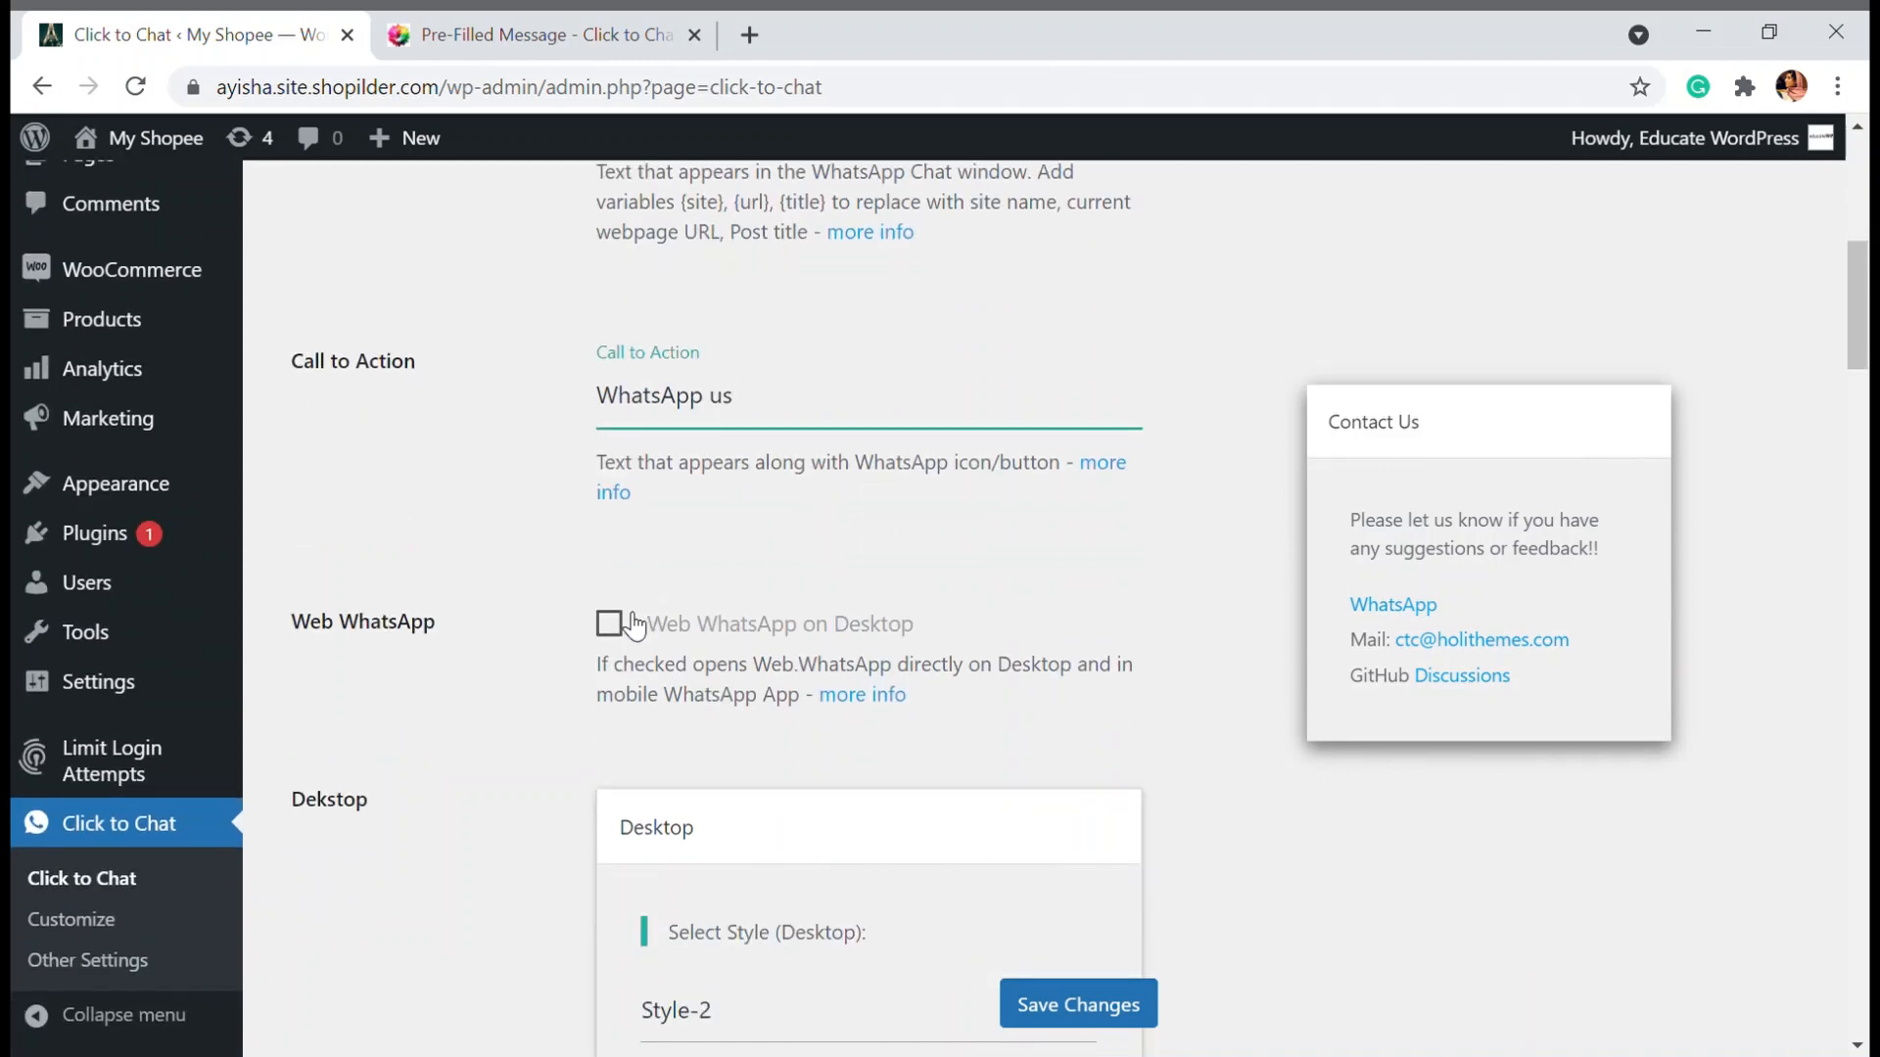
{"action": "left_click", "coordinate": [611, 624]}
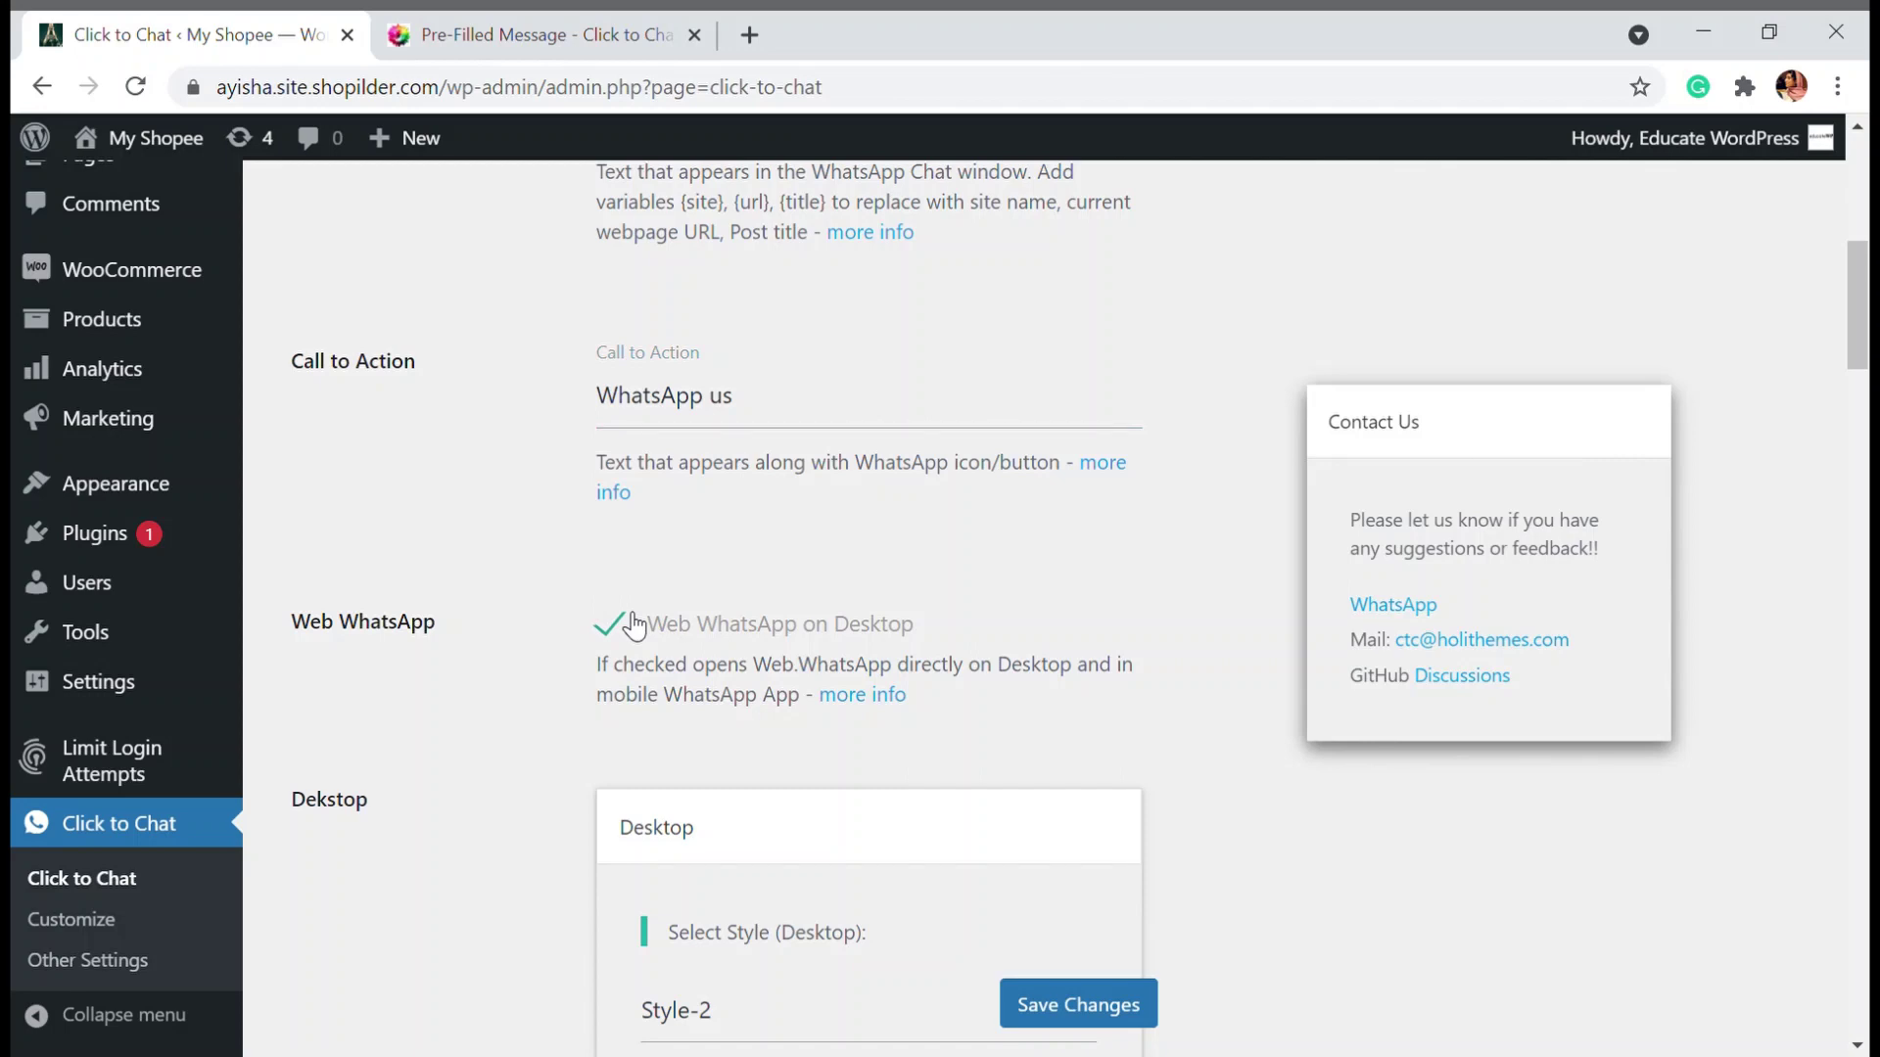
{"action": "scroll", "scroll_direction": "down", "scroll_amount": 3}
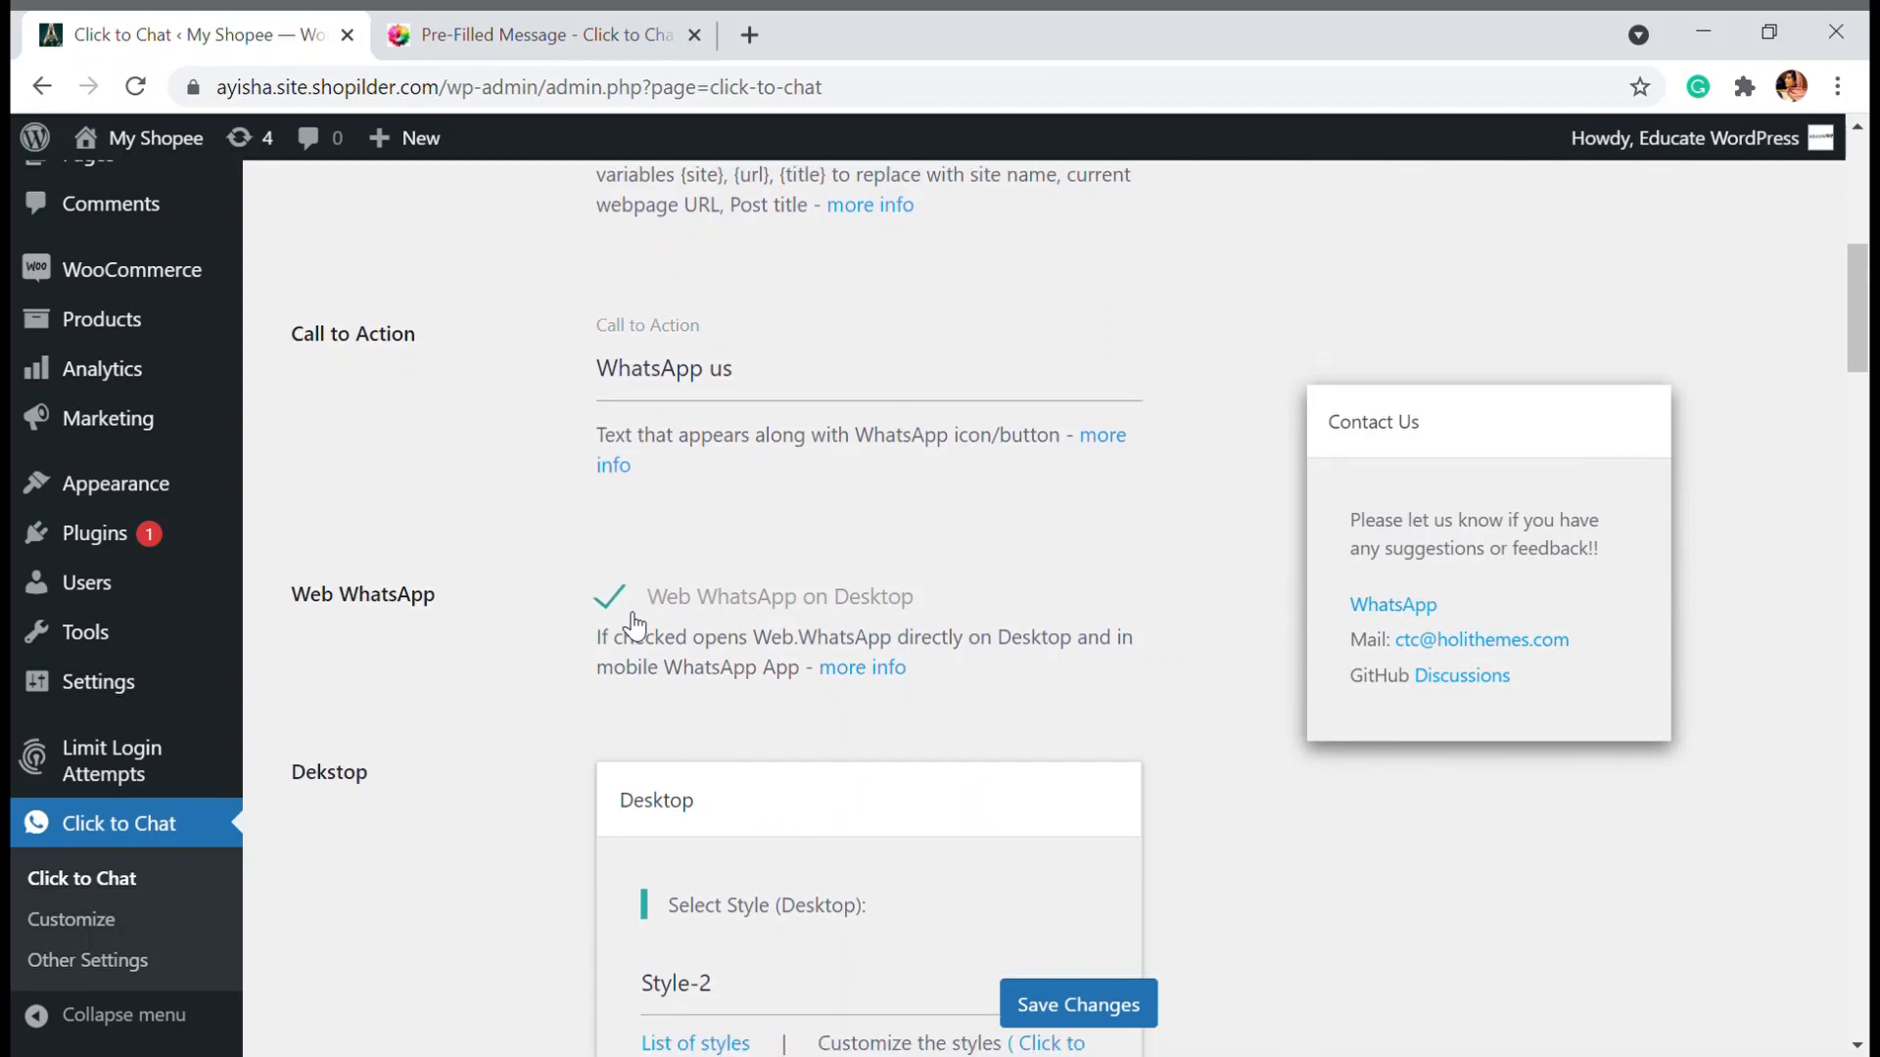
{"action": "scroll", "scroll_direction": "down", "scroll_amount": 3}
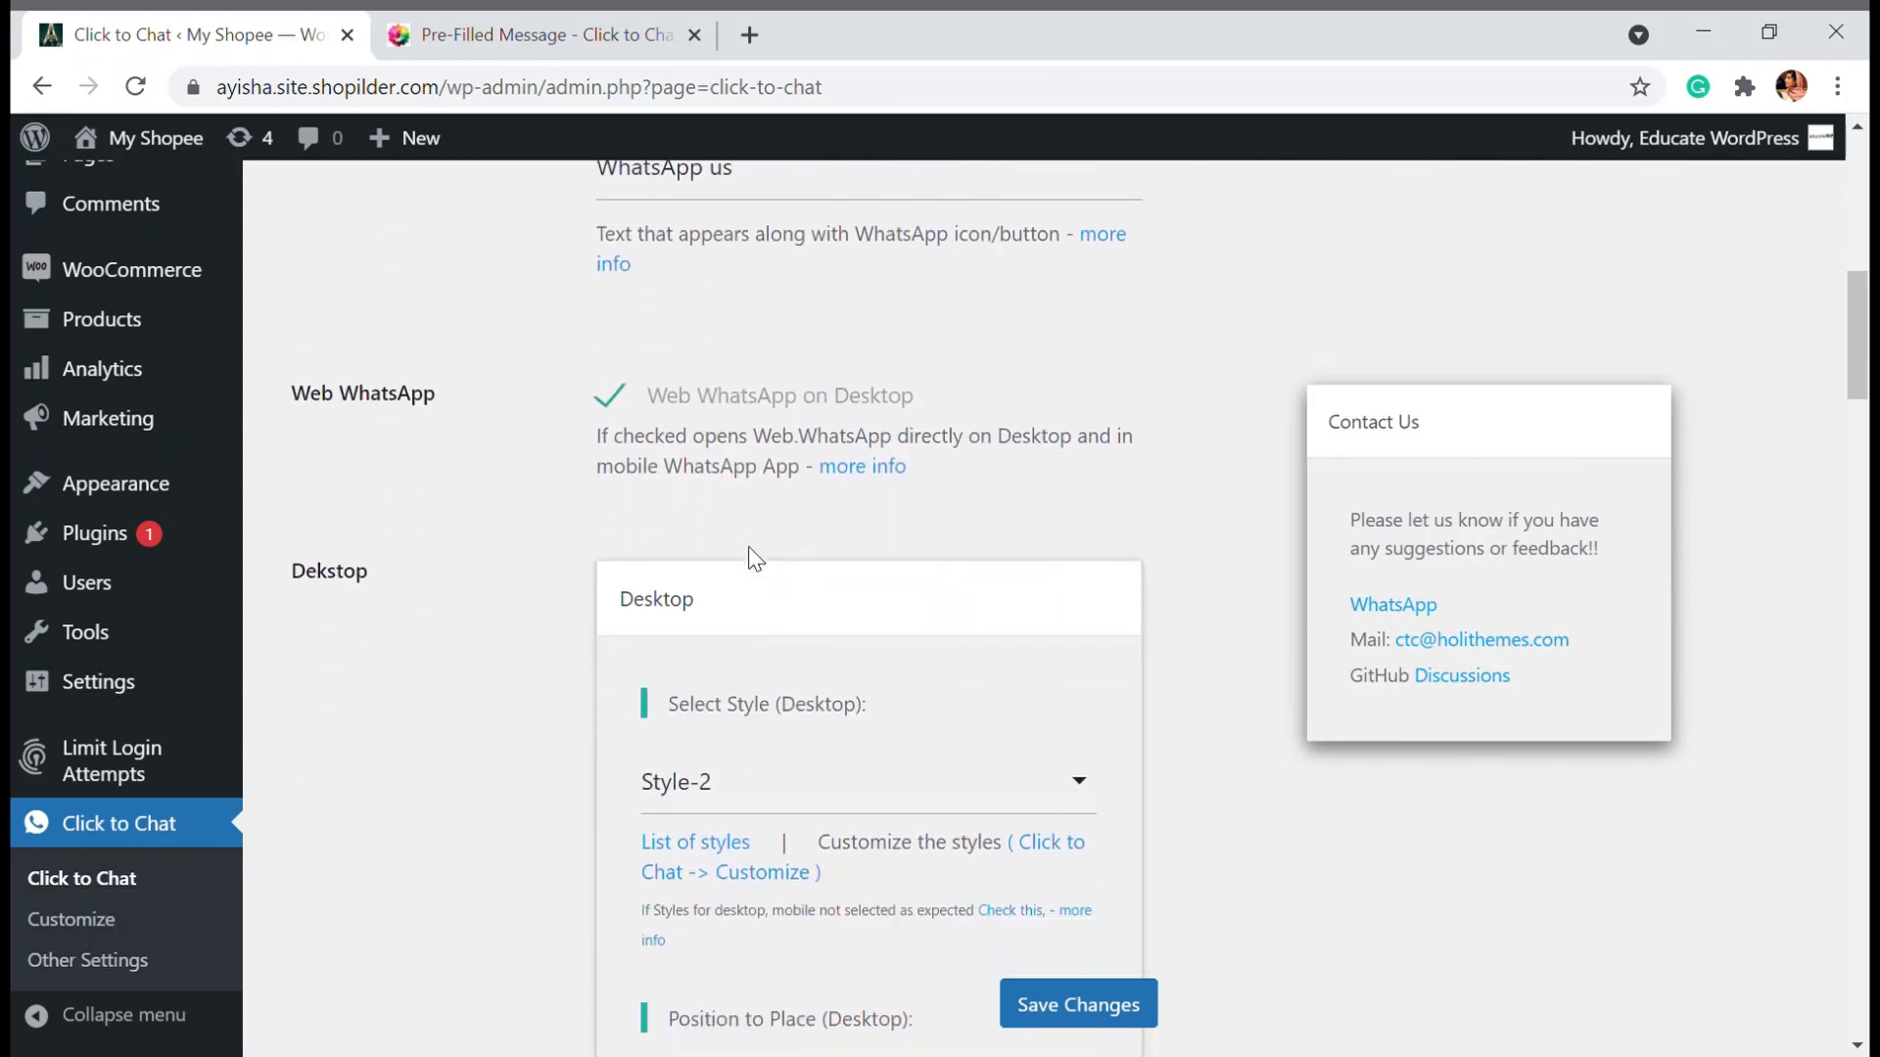
{"action": "scroll", "scroll_direction": "down", "scroll_amount": 3}
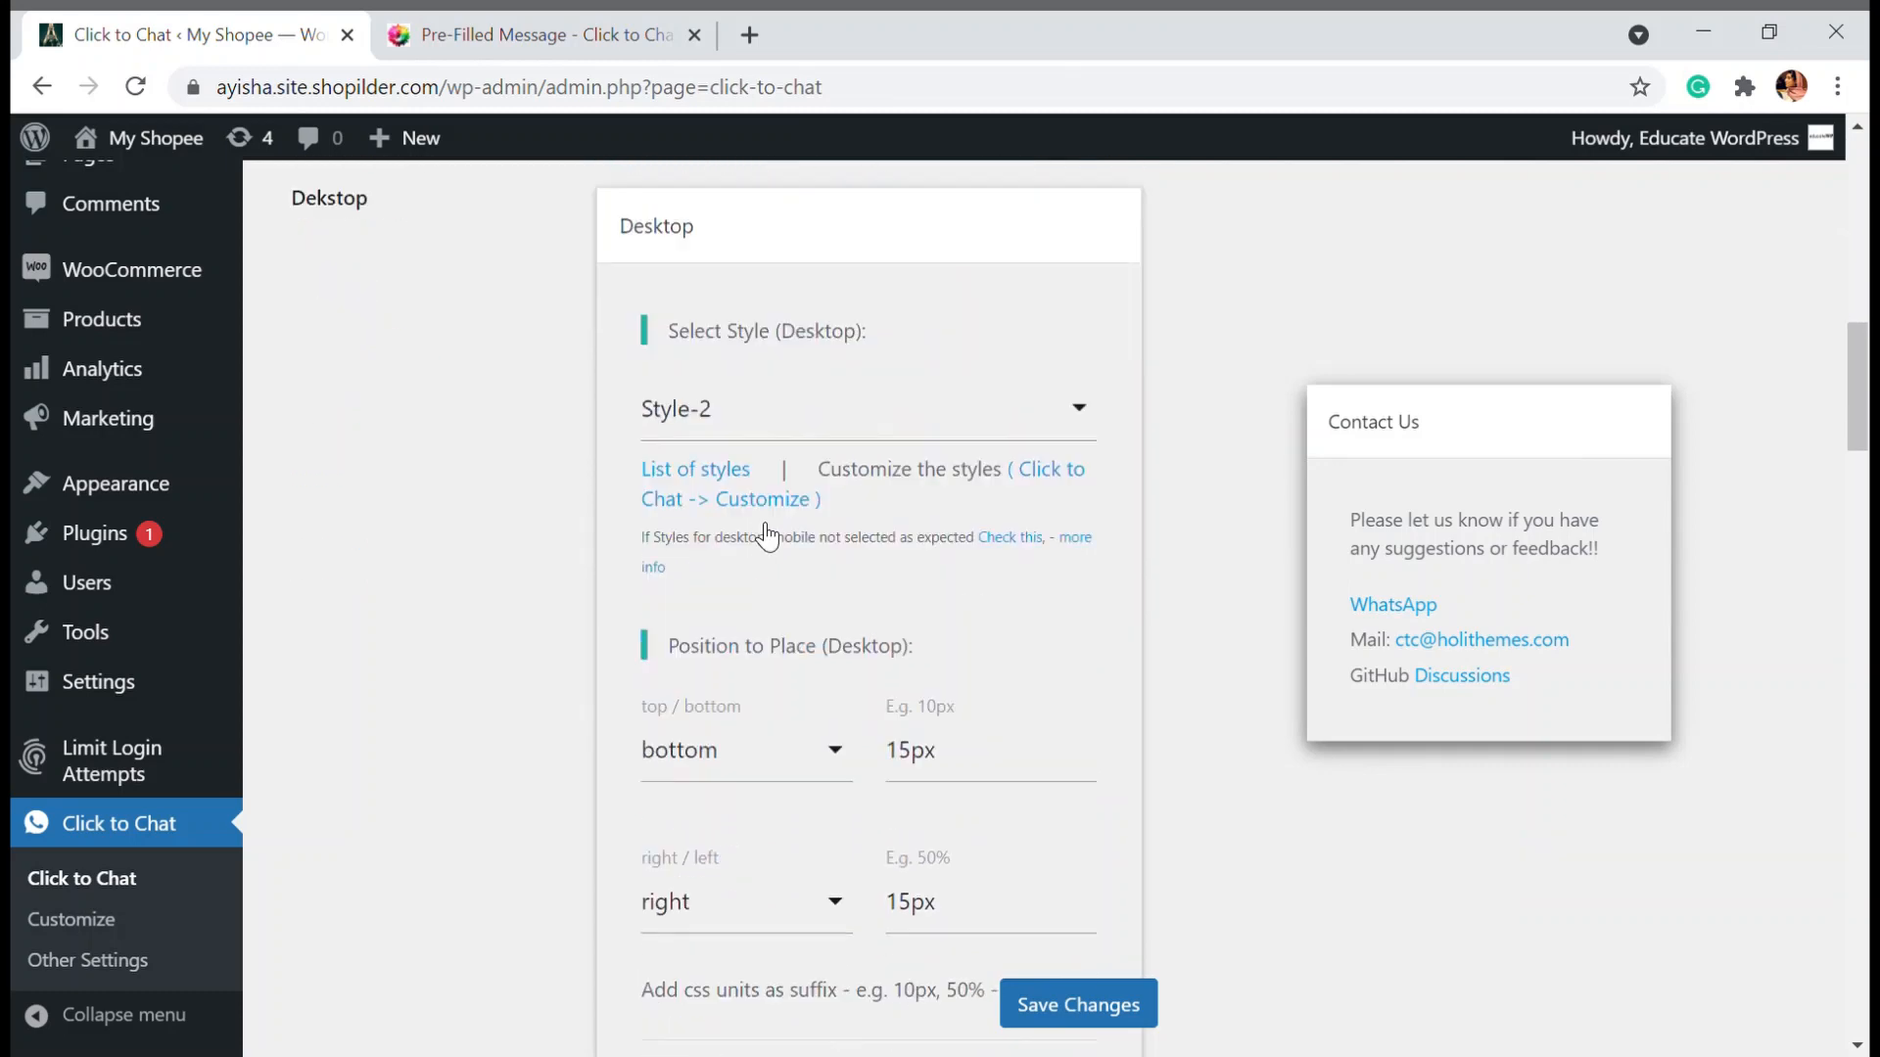
{"action": "scroll", "scroll_direction": "down", "scroll_amount": 3}
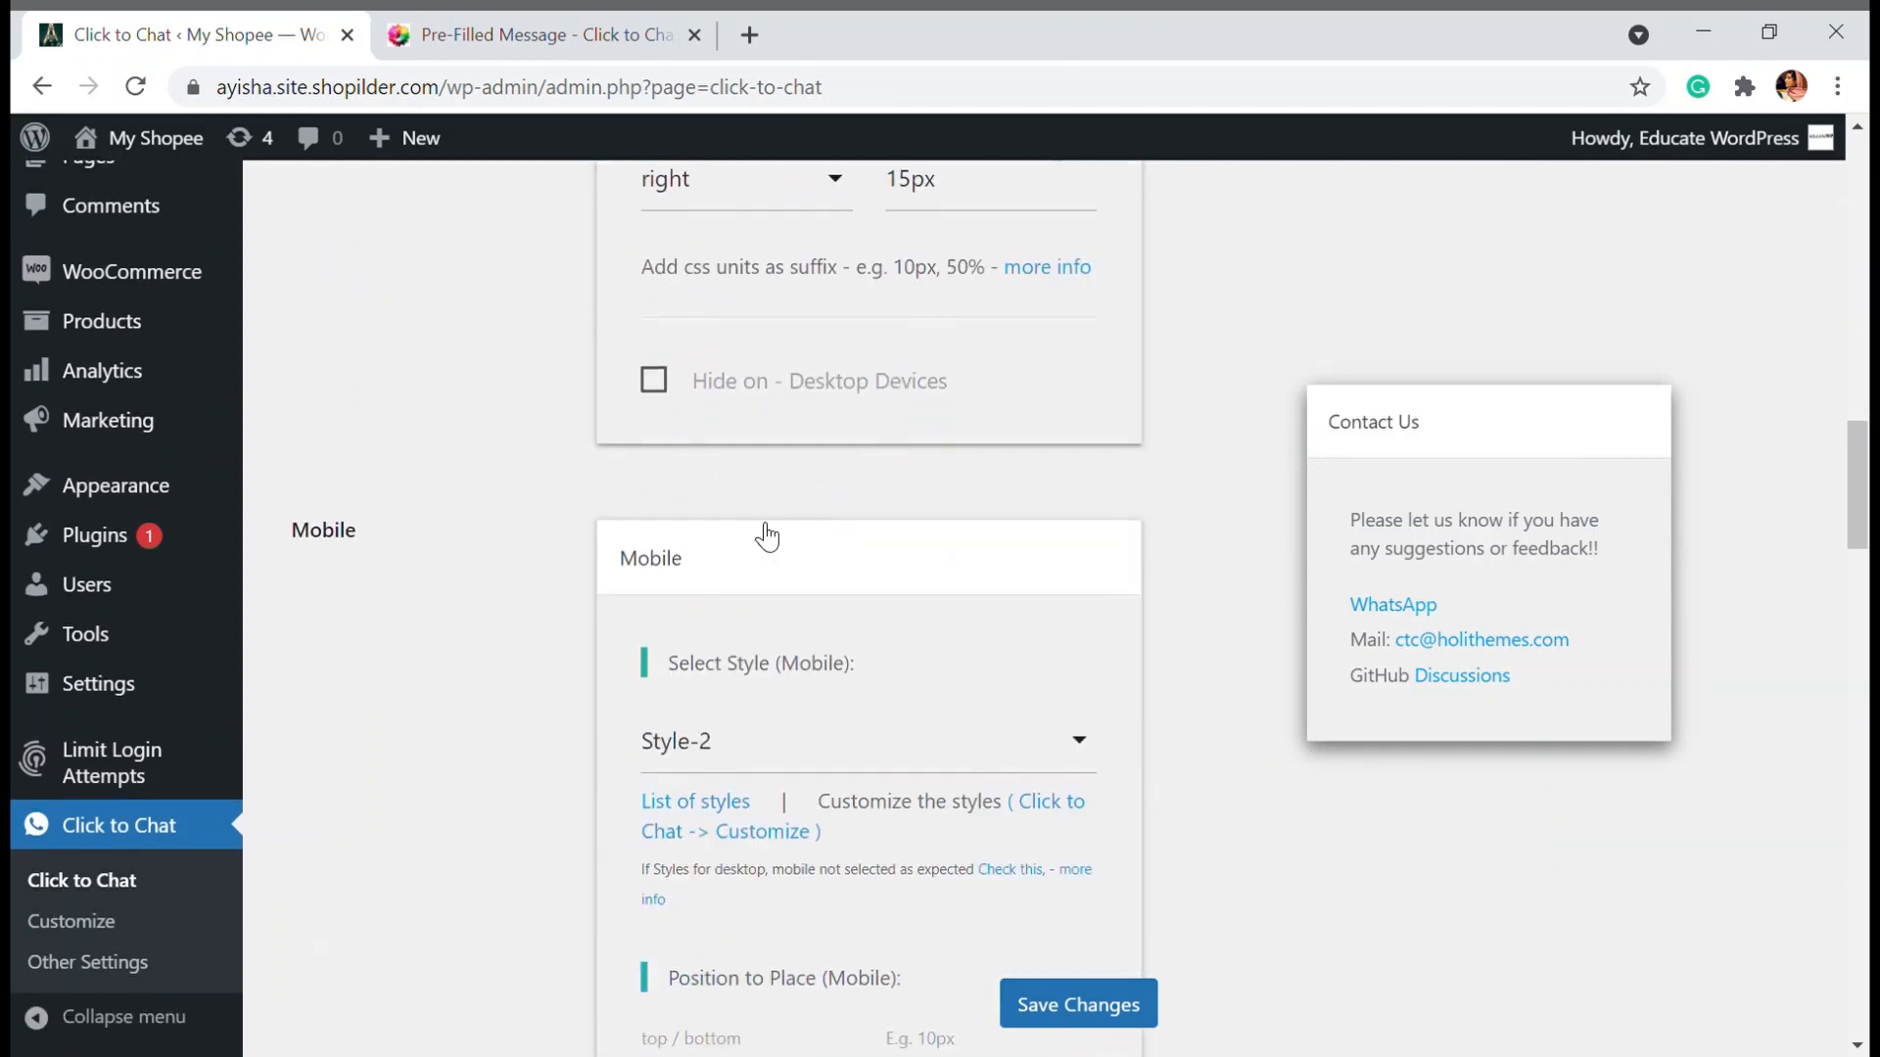
{"action": "scroll", "scroll_direction": "down", "scroll_amount": 3}
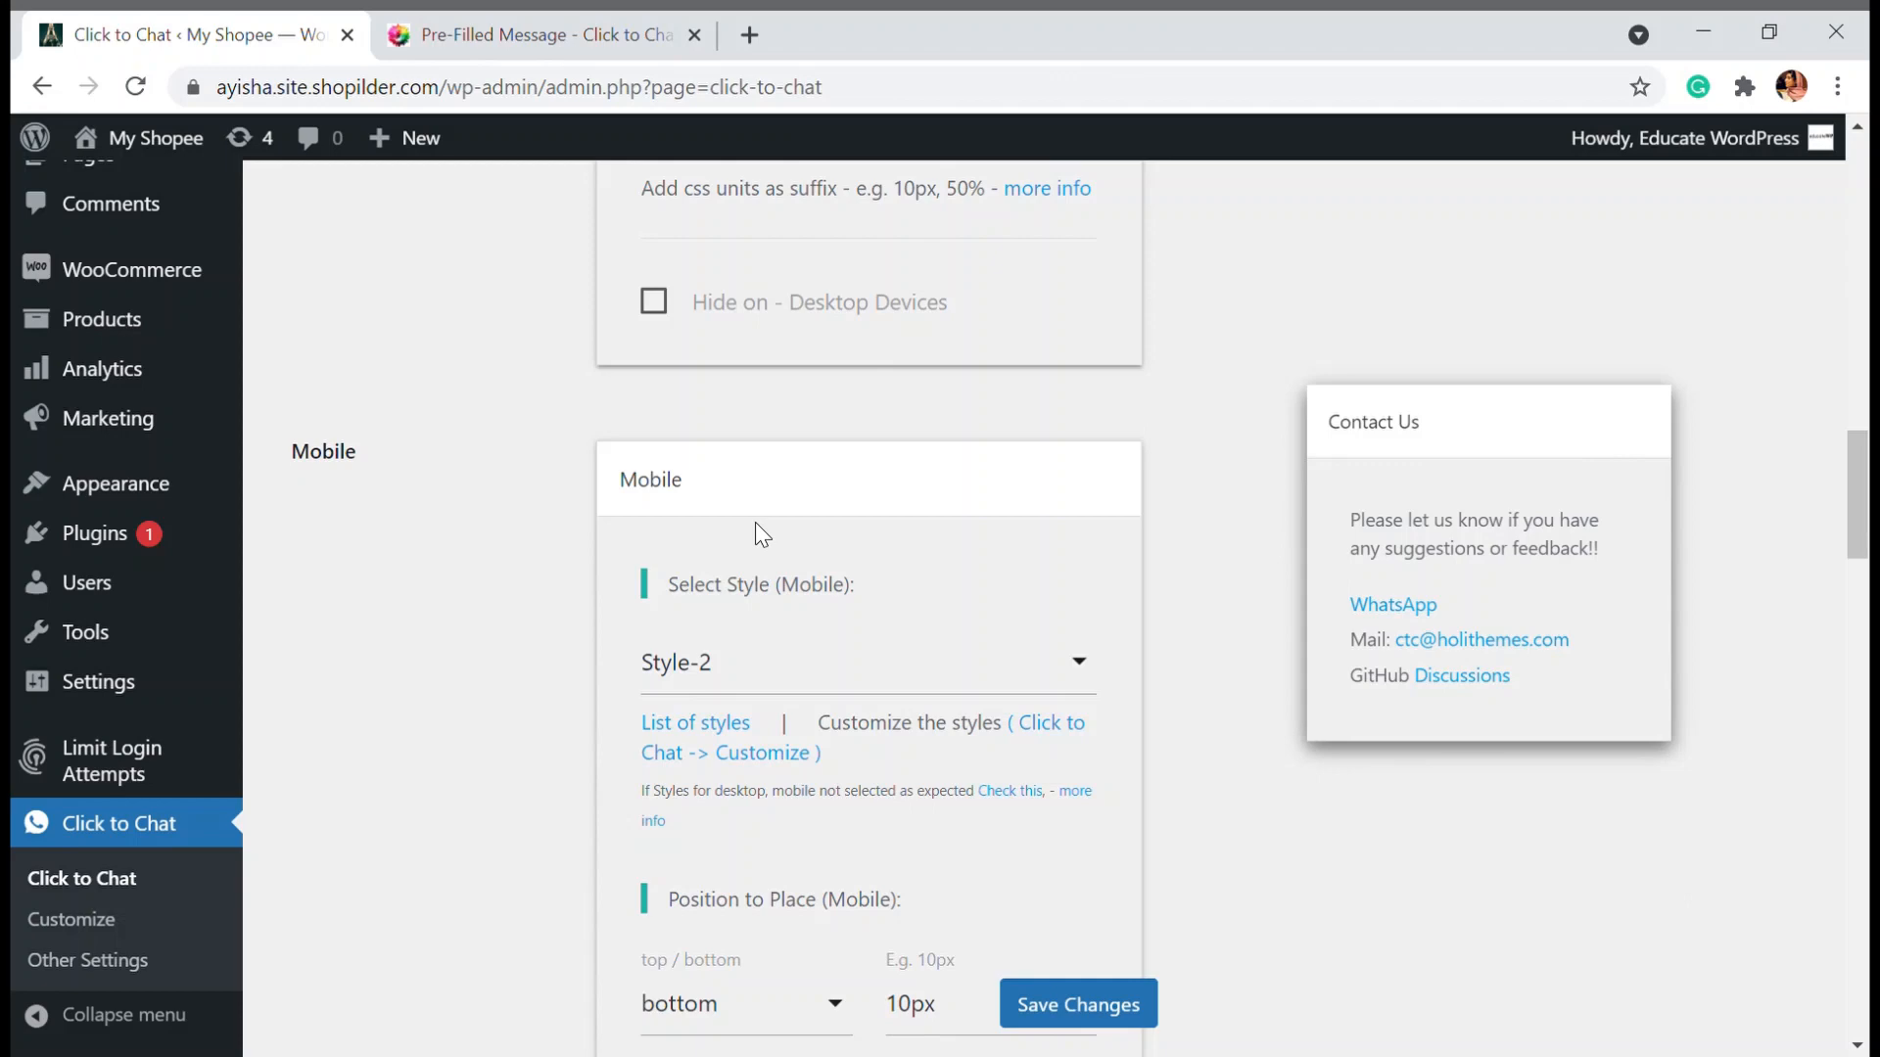
{"action": "scroll", "scroll_direction": "down", "scroll_amount": 3}
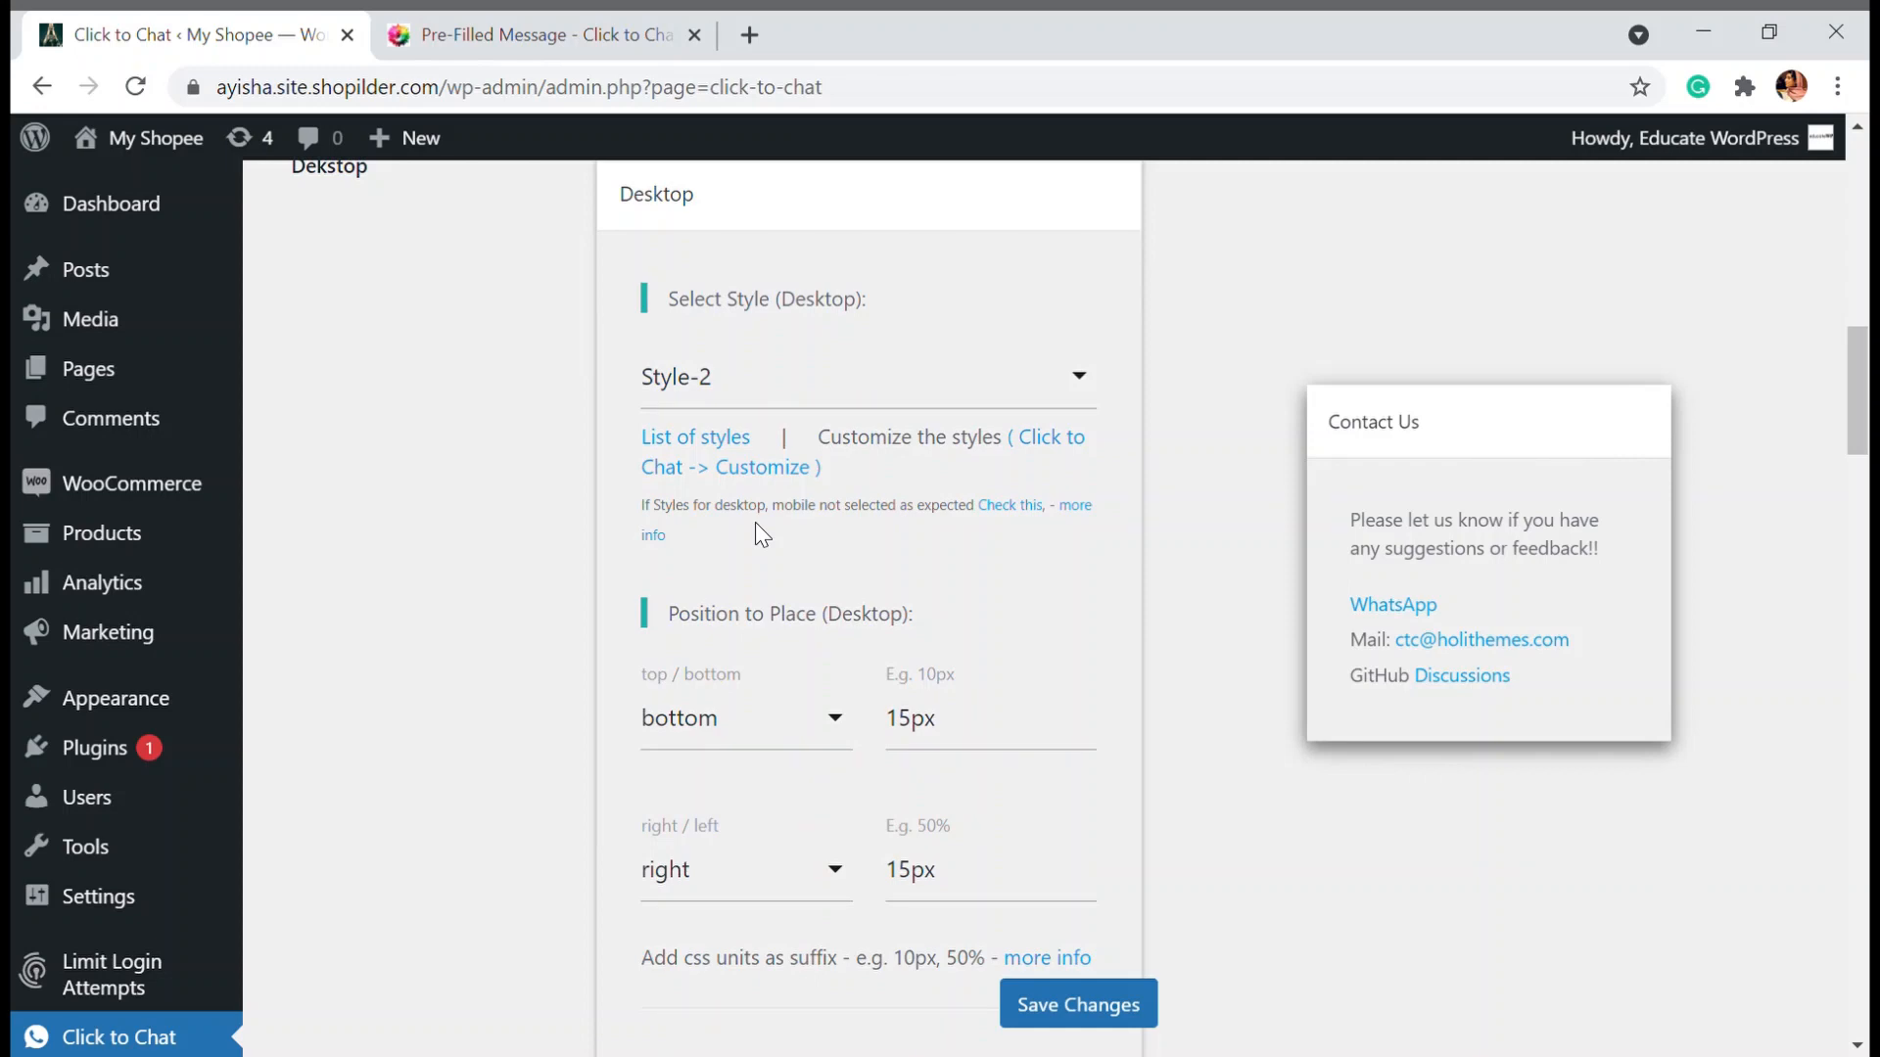
{"action": "mouse_move", "coordinate": [753, 393]}
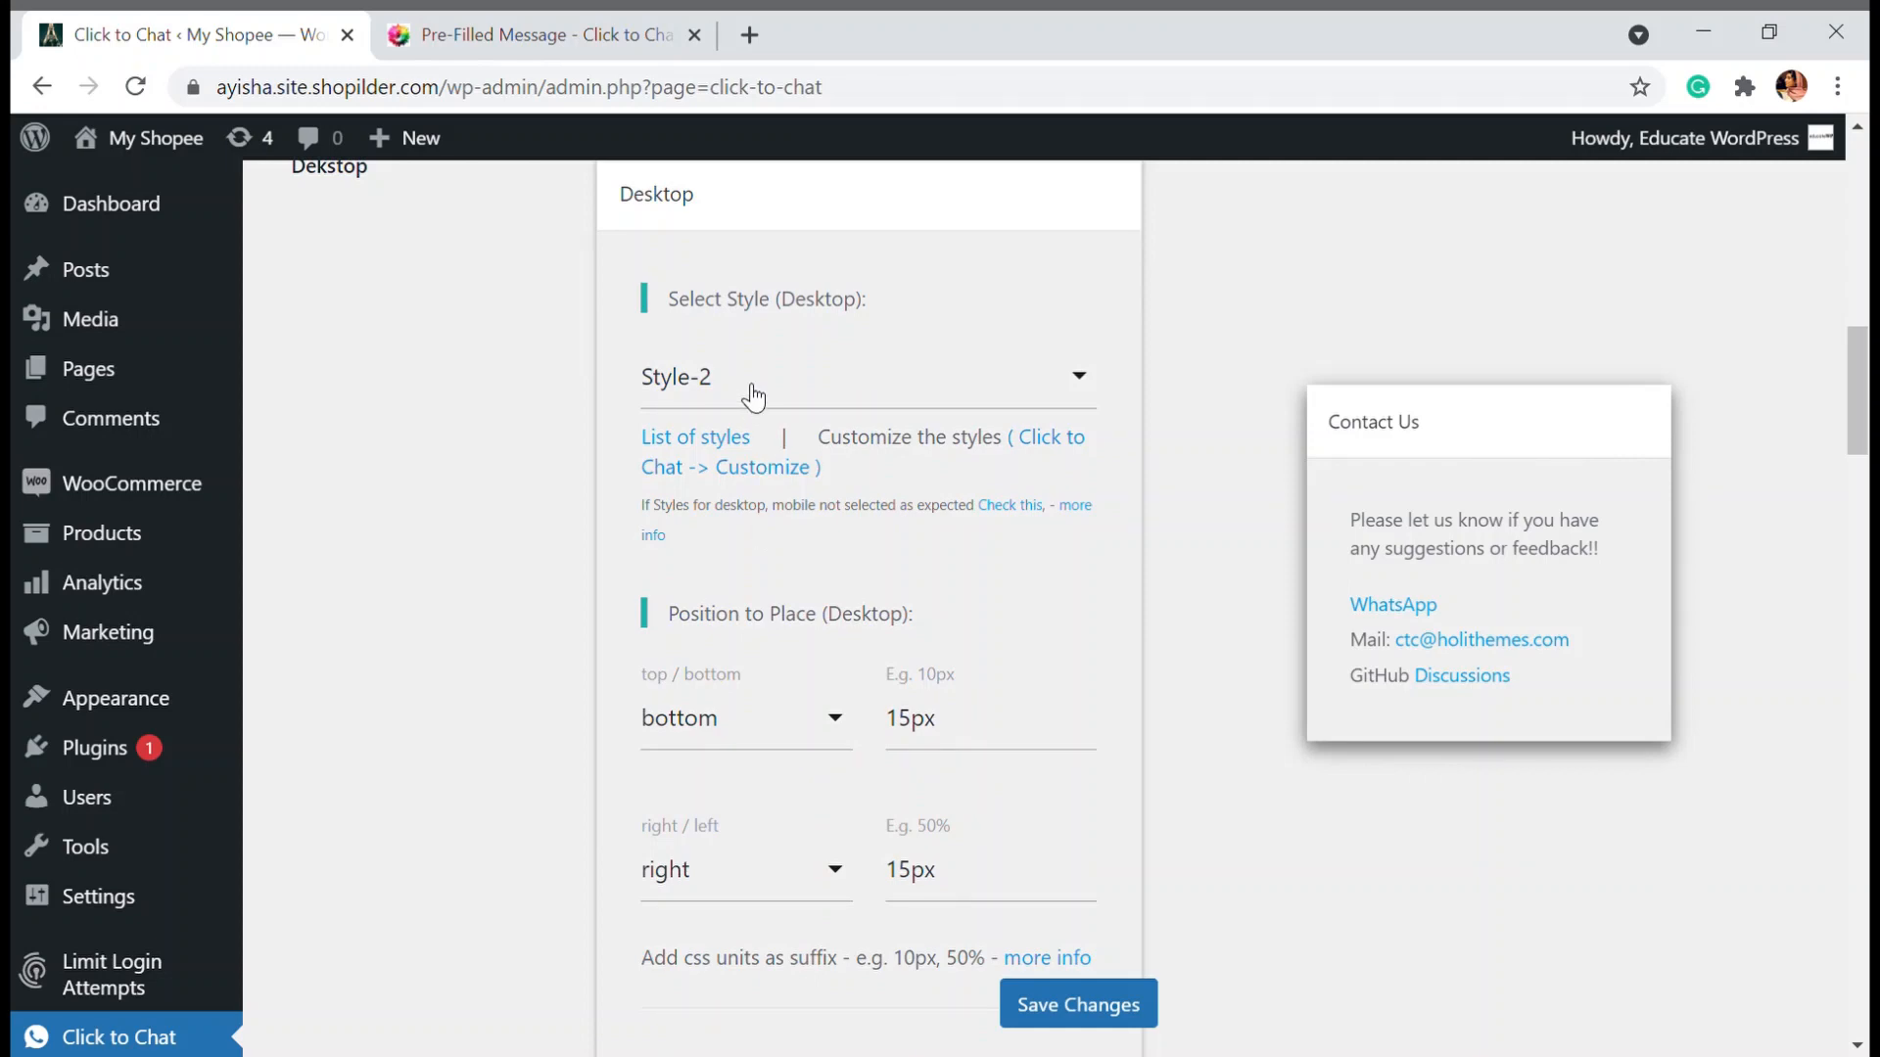
{"action": "scroll", "scroll_direction": "down", "scroll_amount": 3}
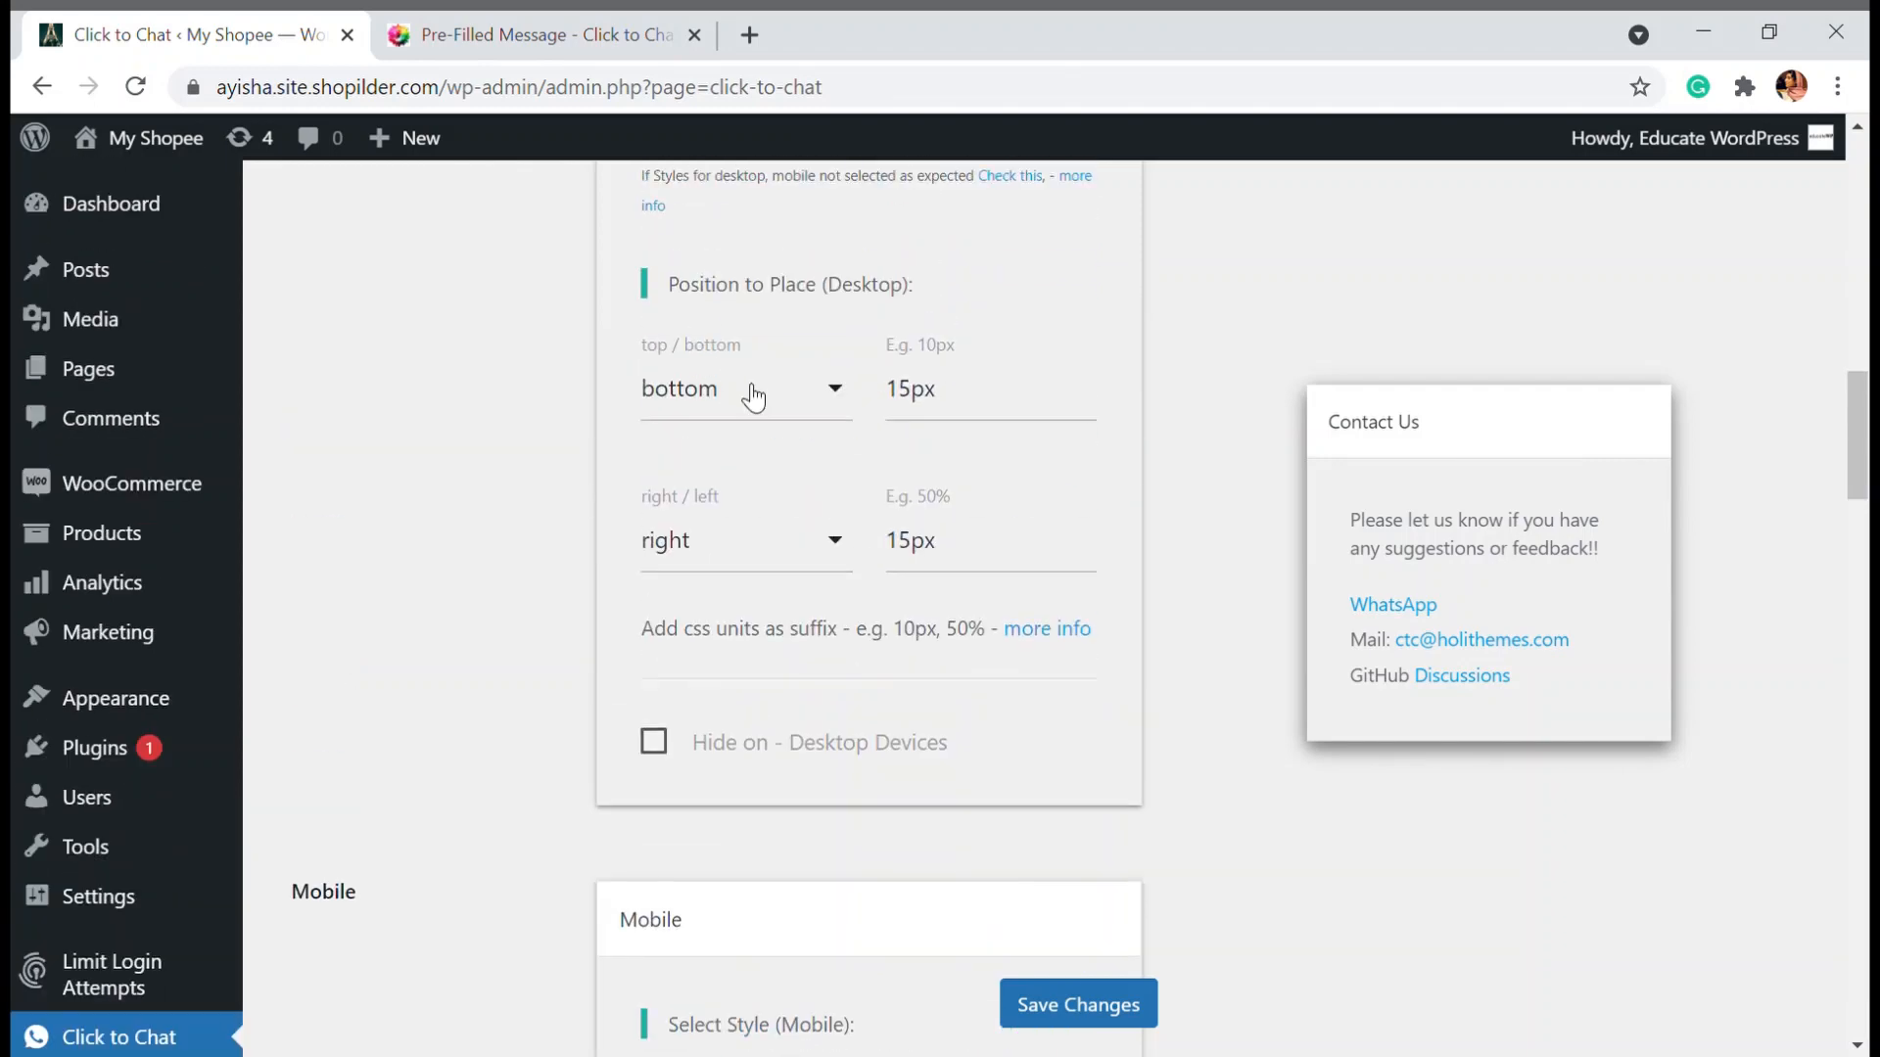
{"action": "mouse_move", "coordinate": [933, 362]}
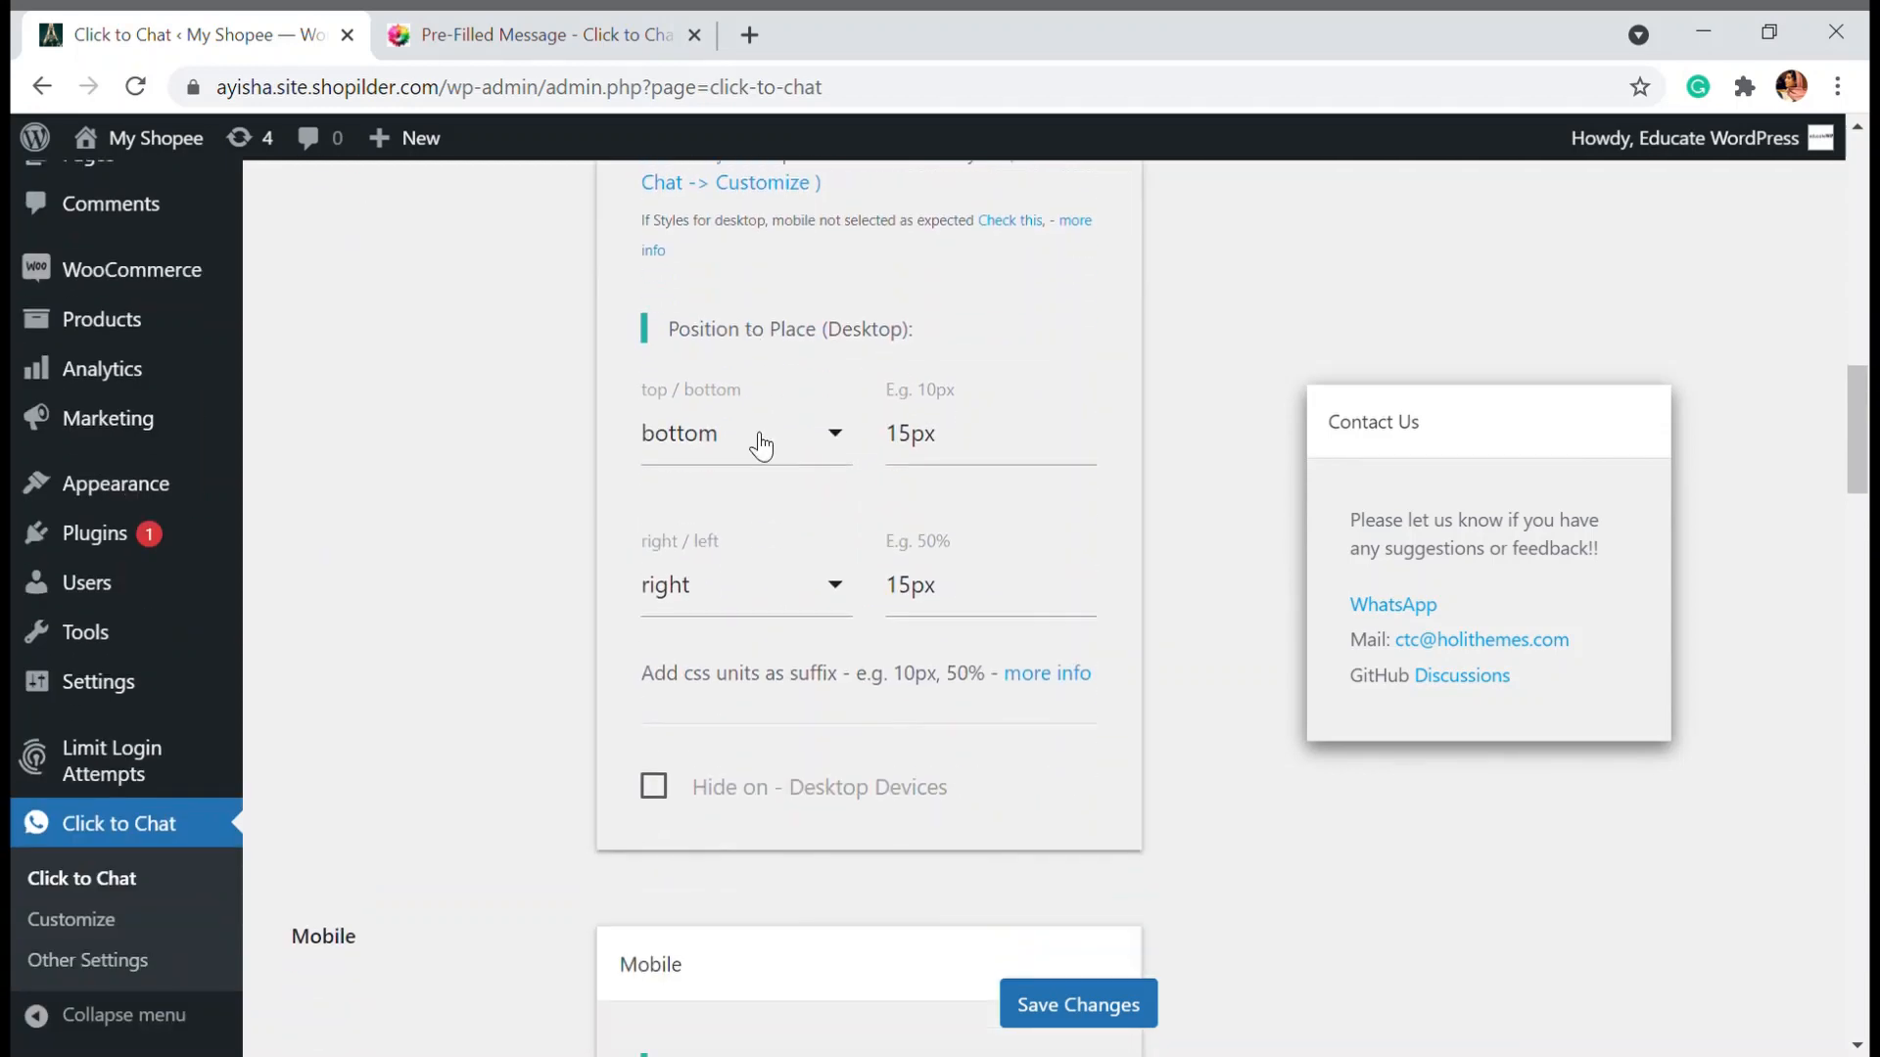
{"action": "scroll", "scroll_direction": "down", "scroll_amount": 3}
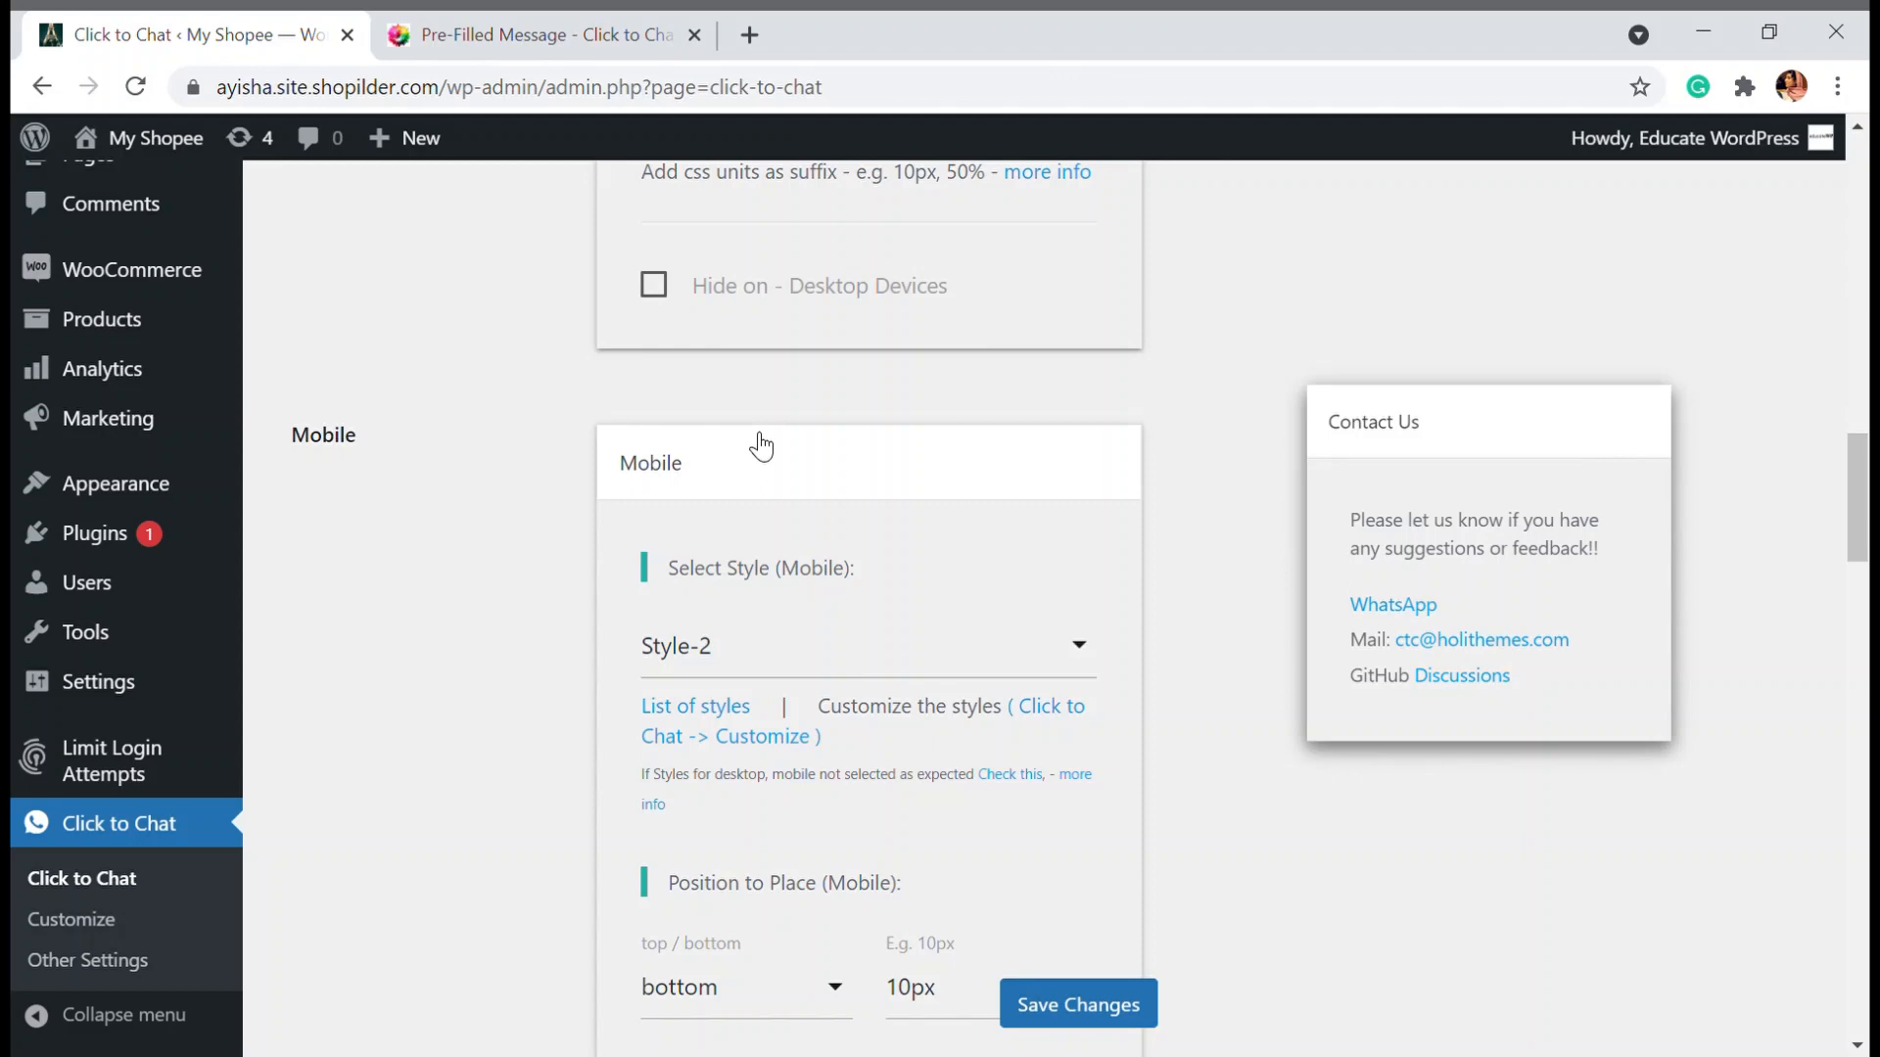
{"action": "scroll", "scroll_direction": "down", "scroll_amount": 3}
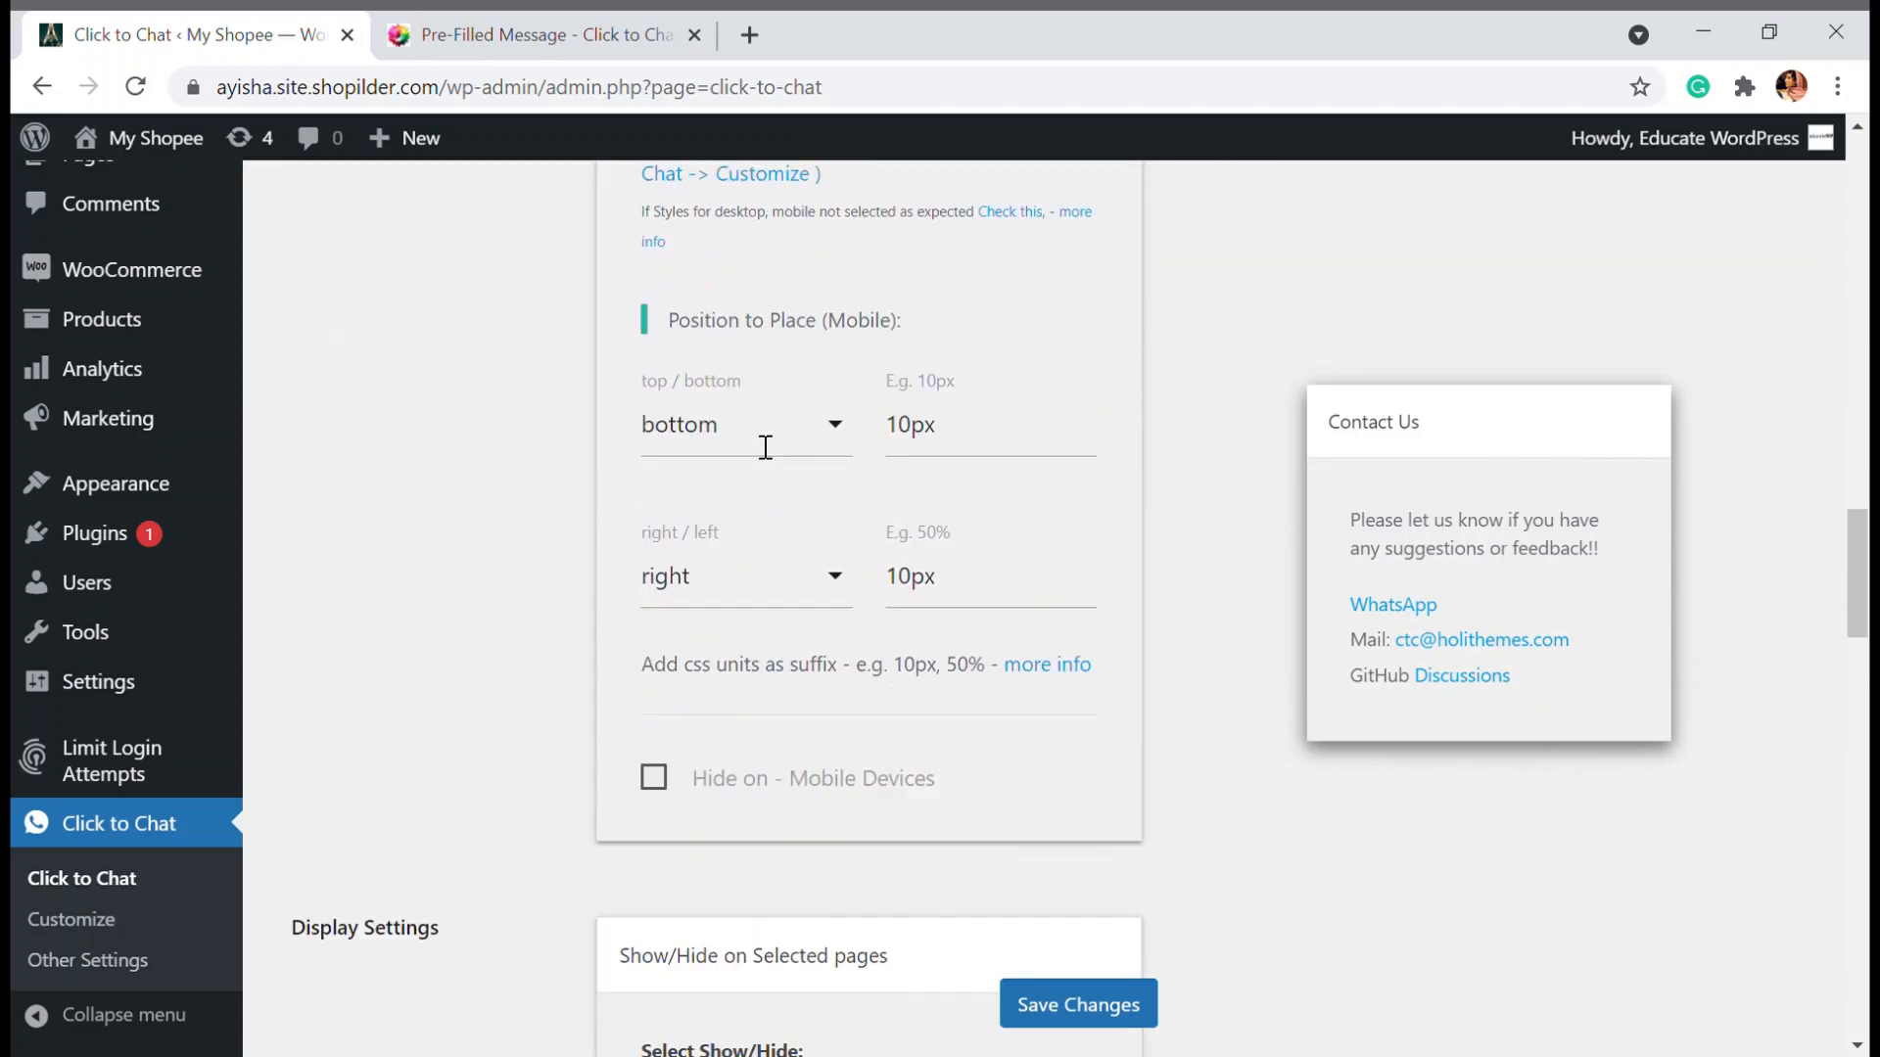
In Display Settings, untick hiding on Pages and tick 'Hide on - 404 Page'
{"action": "scroll", "scroll_direction": "down", "scroll_amount": 3}
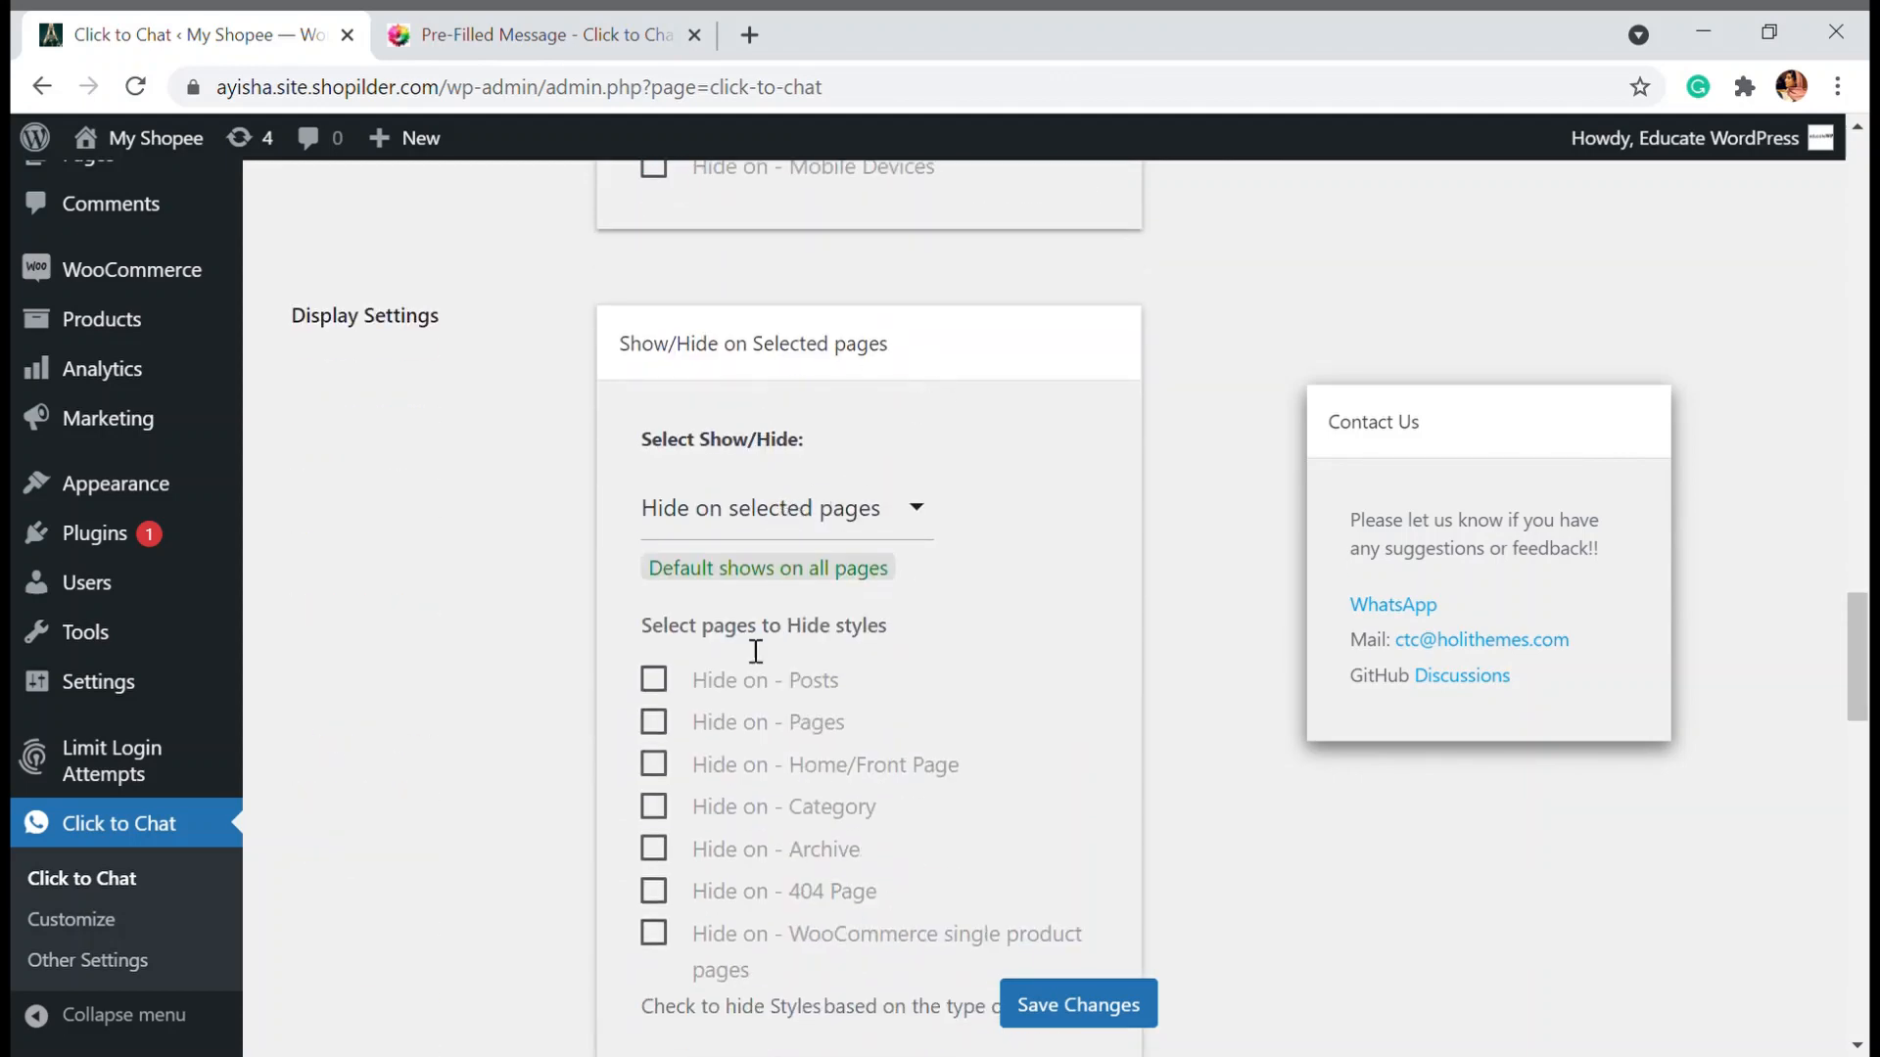
{"action": "scroll", "scroll_direction": "down", "scroll_amount": 3}
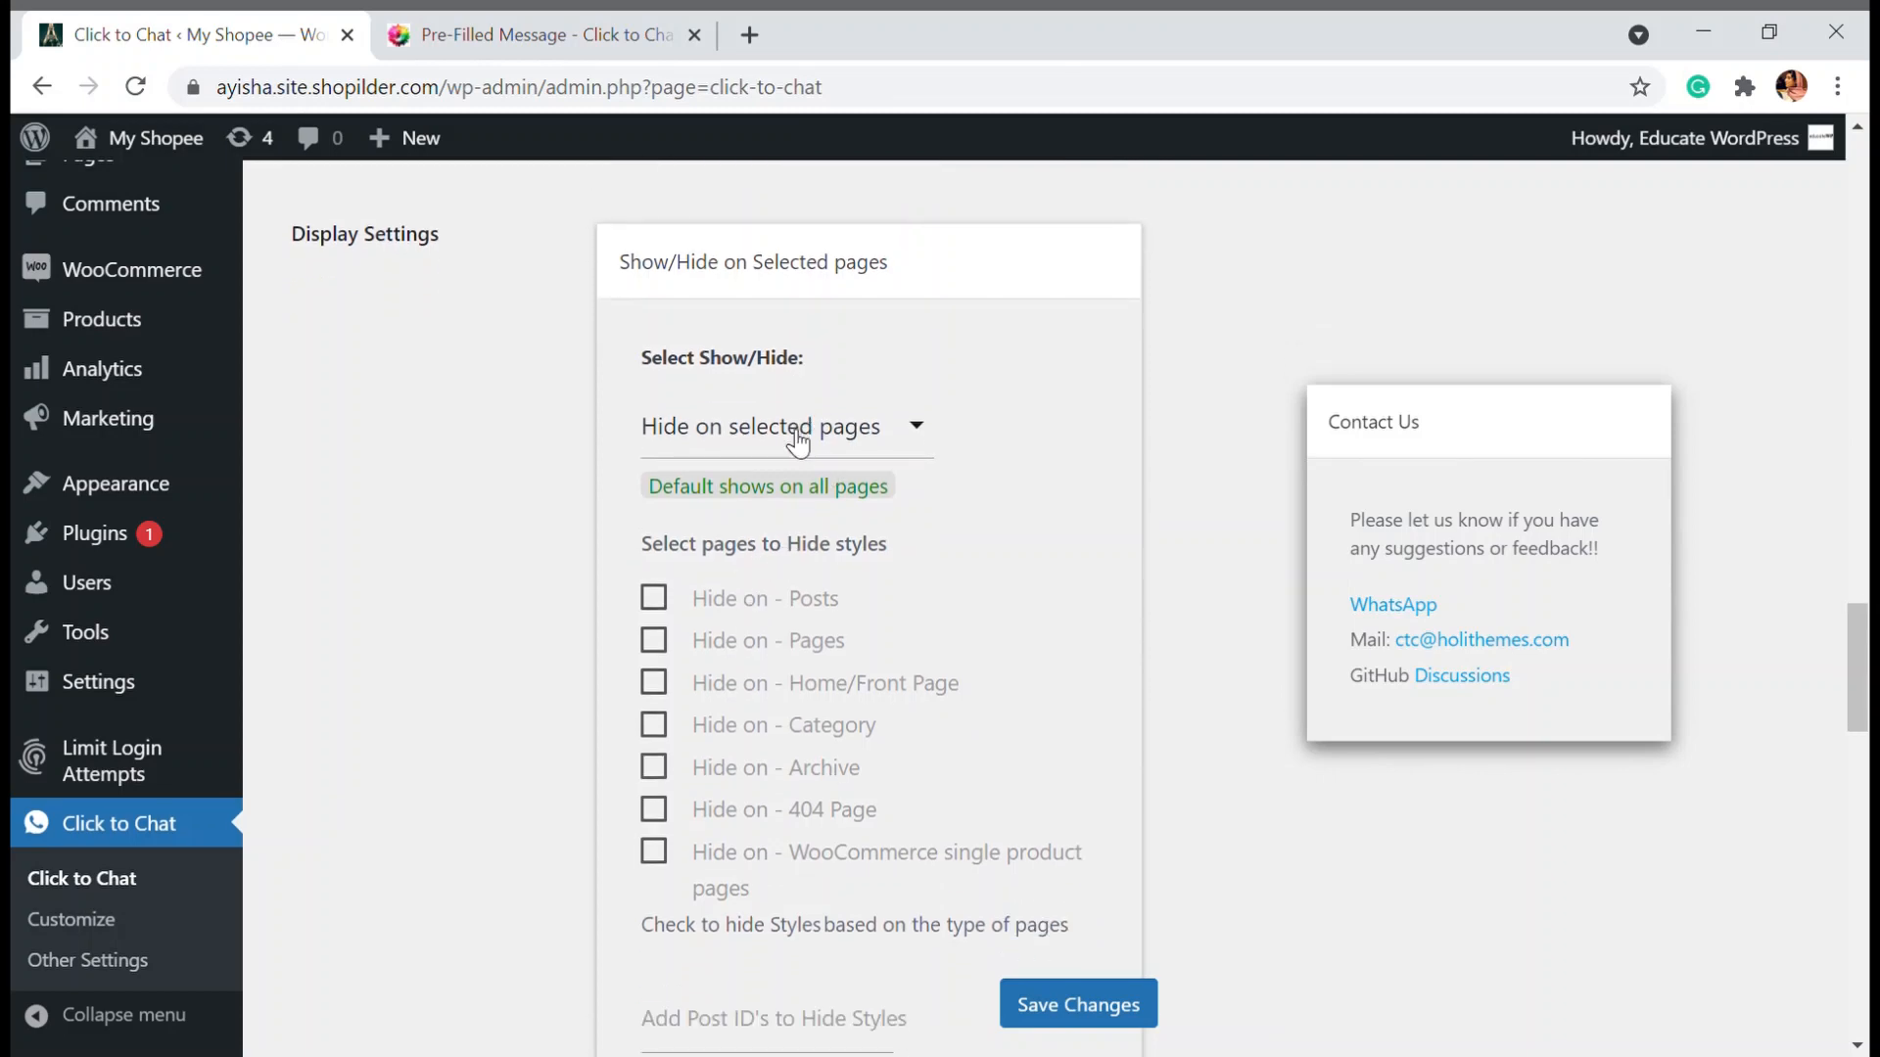
{"action": "left_click", "coordinate": [784, 426]}
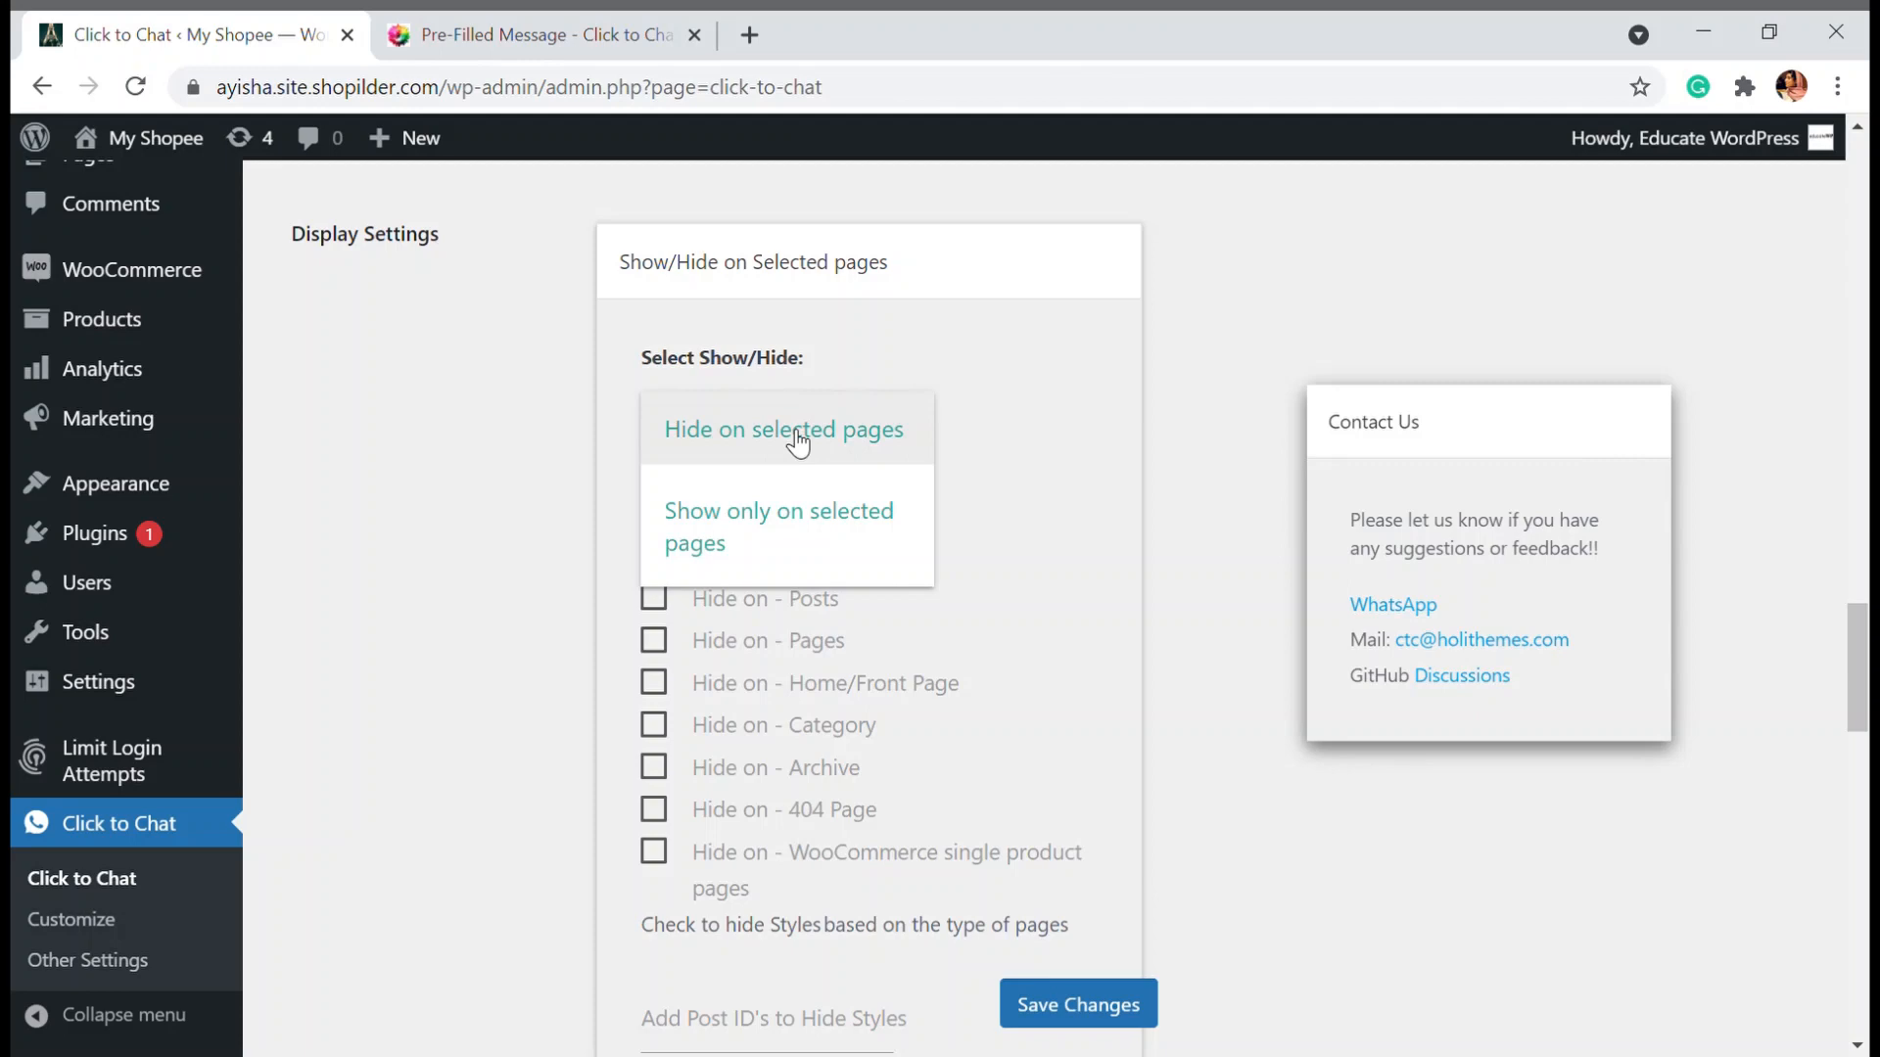
{"action": "mouse_move", "coordinate": [686, 733]}
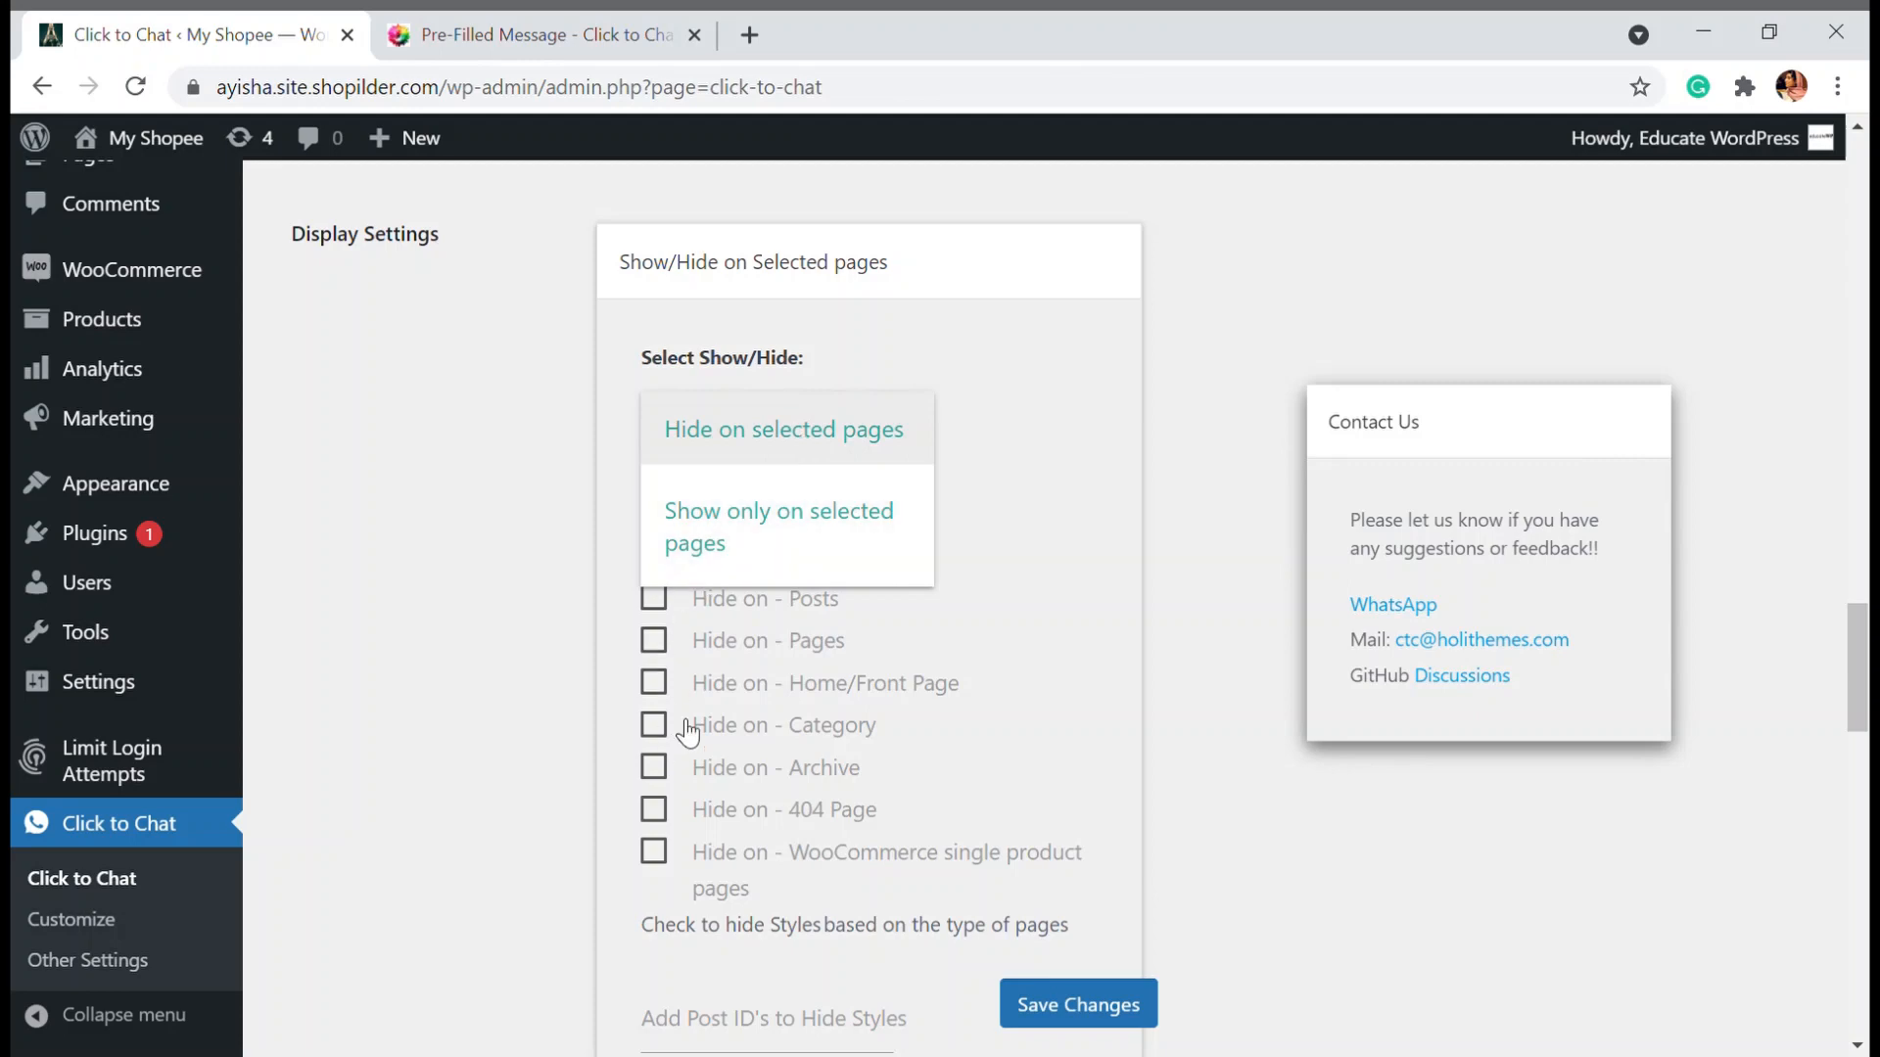
{"action": "mouse_move", "coordinate": [924, 646]}
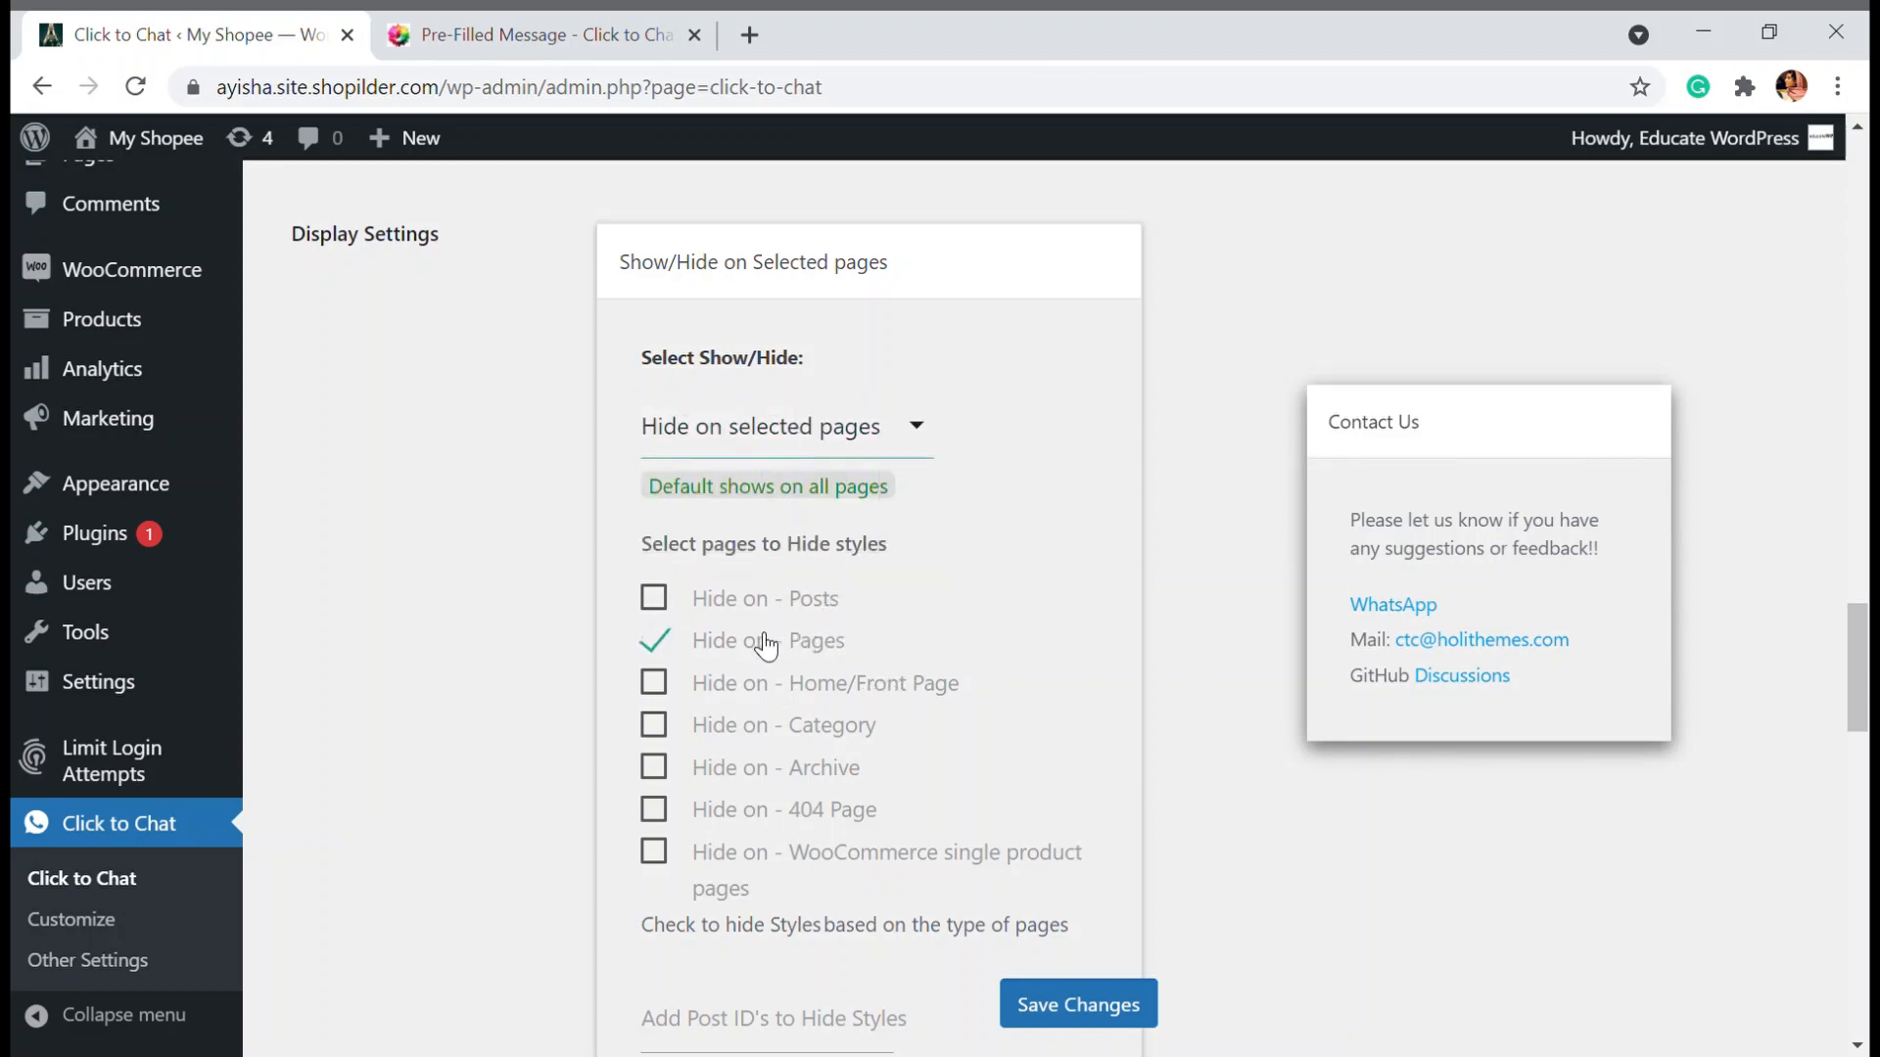
{"action": "left_click", "coordinate": [653, 640]}
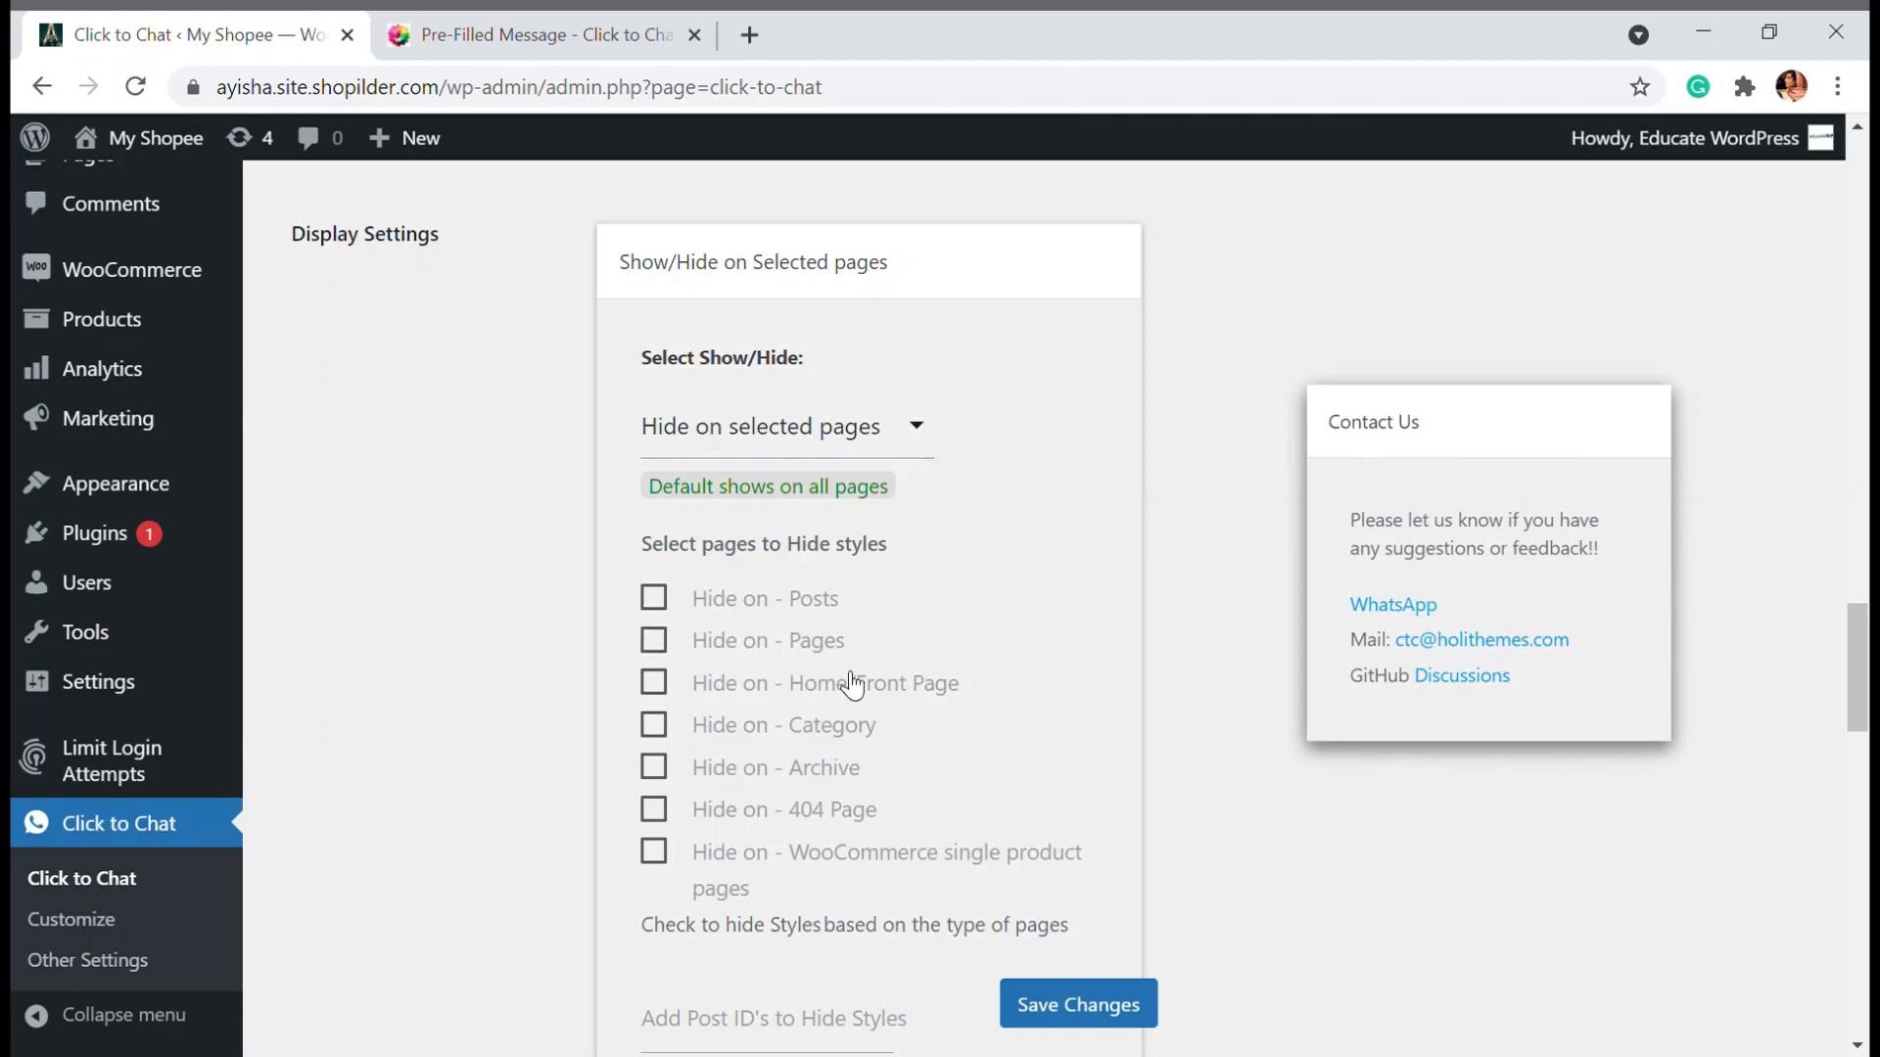
{"action": "mouse_move", "coordinate": [661, 821]}
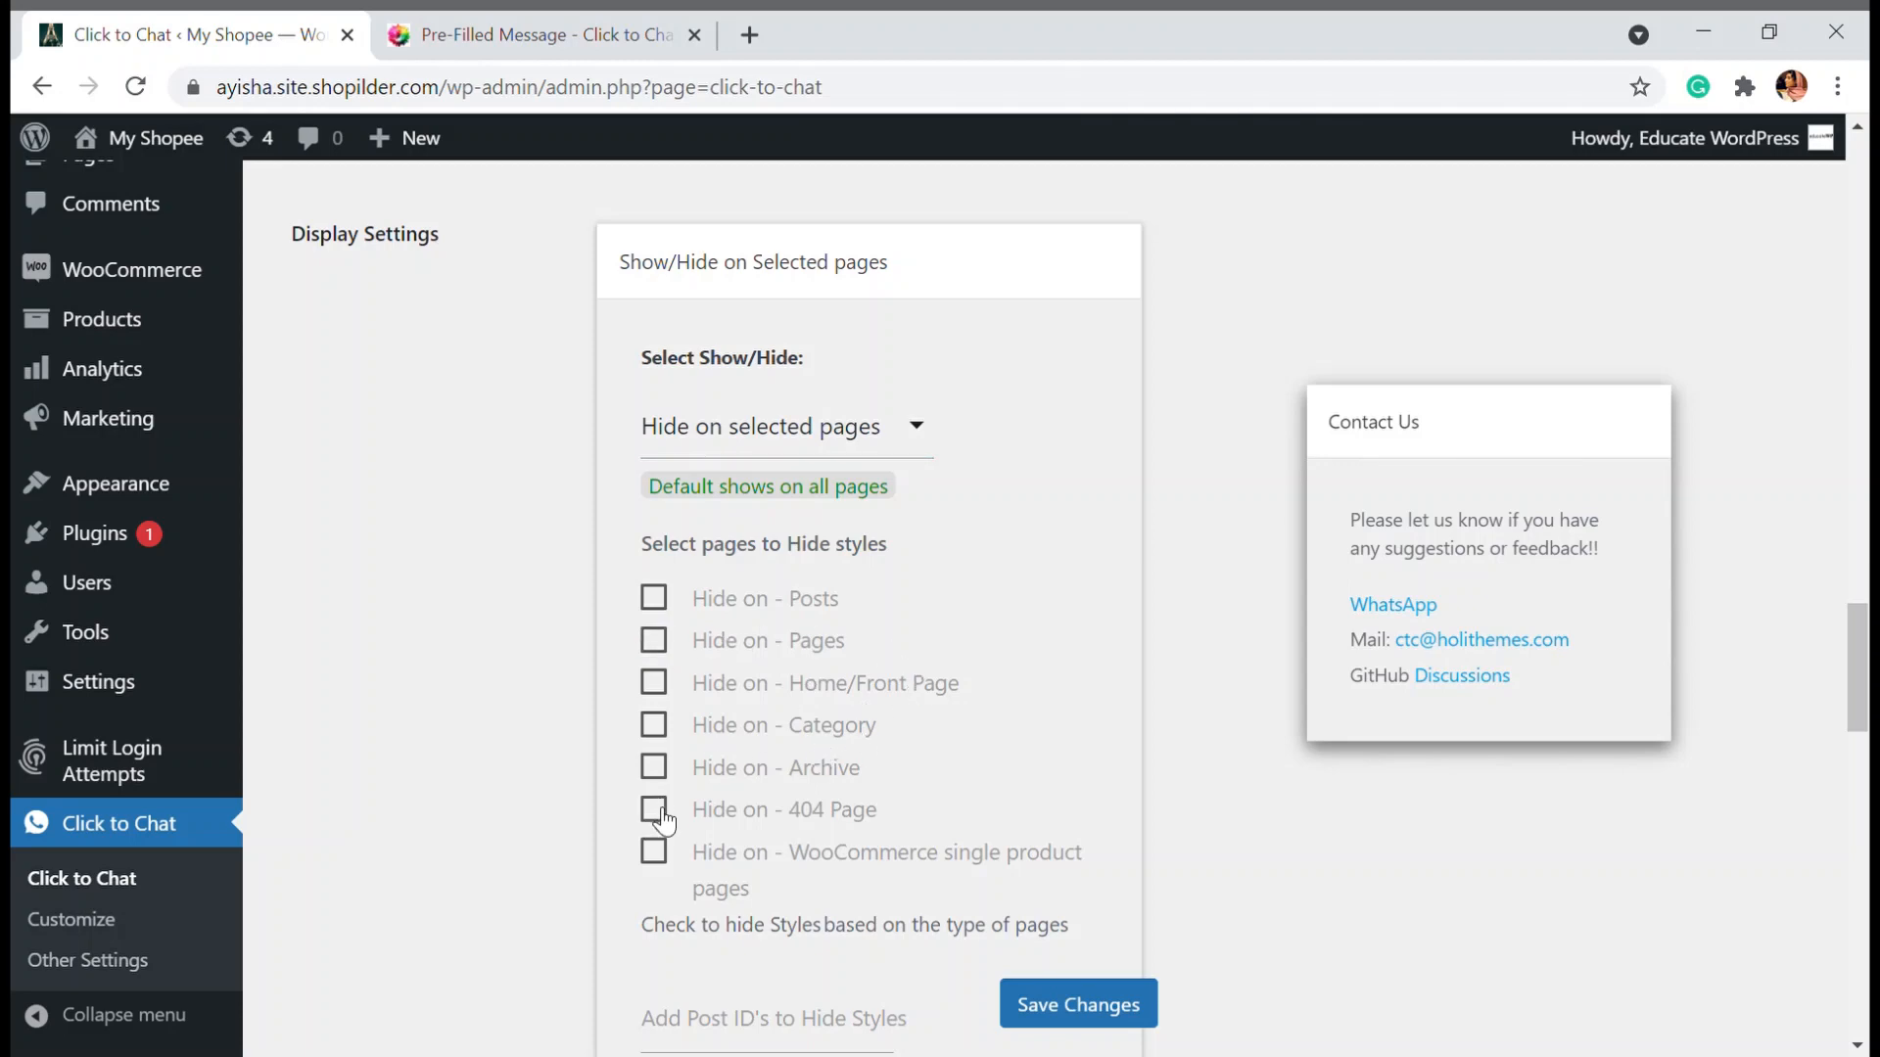
{"action": "left_click", "coordinate": [654, 809]}
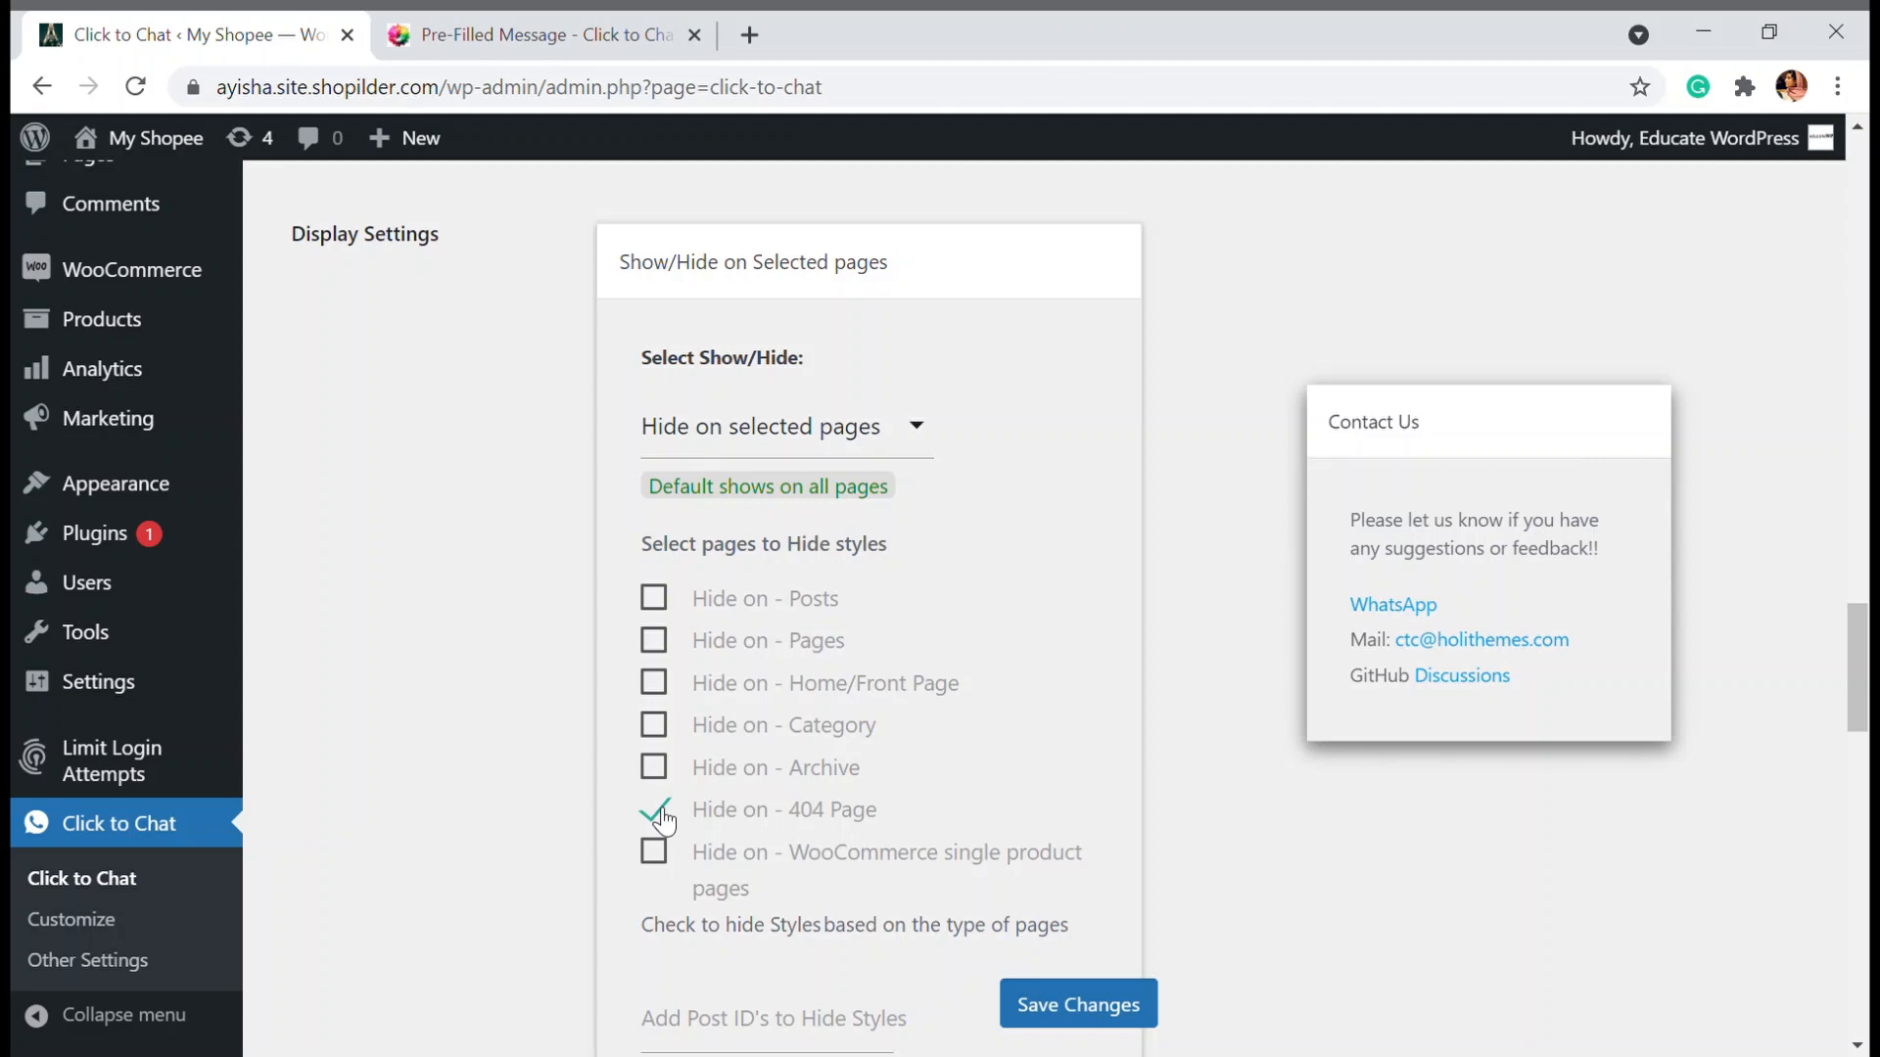
{"action": "mouse_move", "coordinate": [818, 767]}
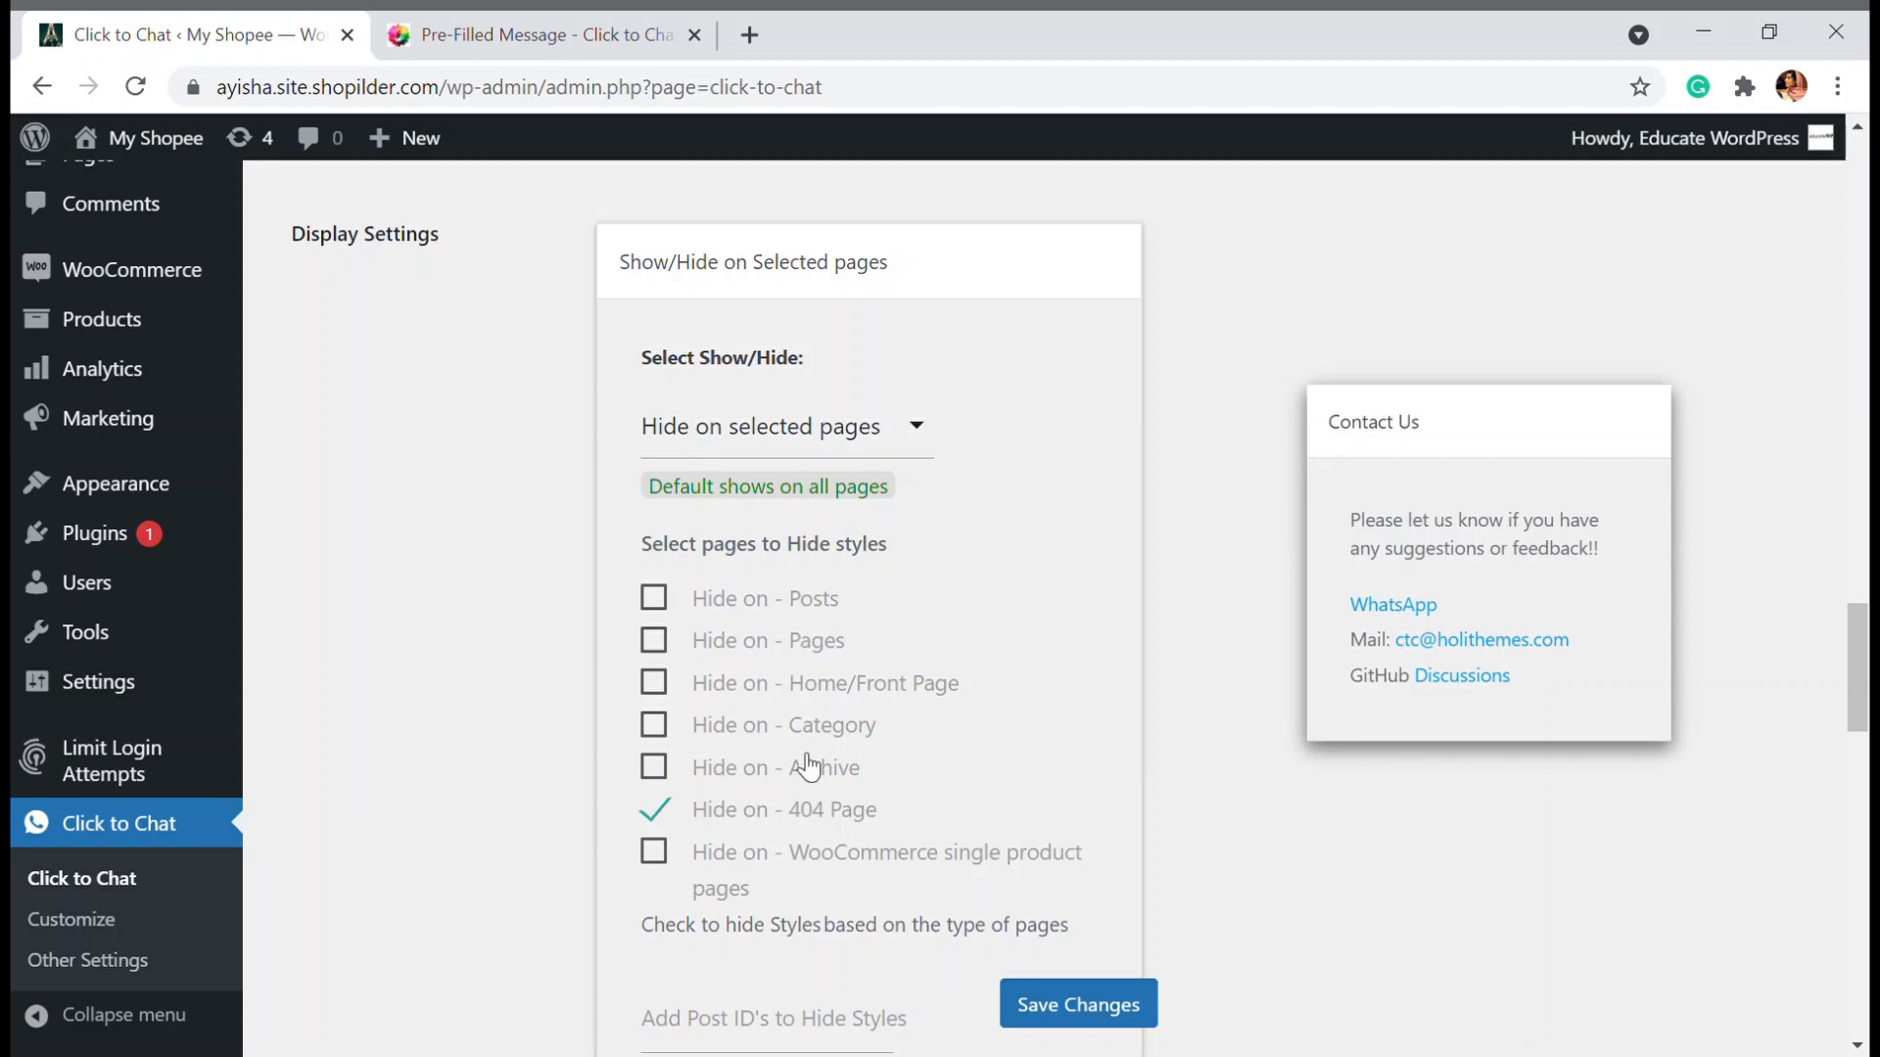
Start the WooCommerce pre-filled message with 'Hello {site}'
{"action": "scroll", "scroll_direction": "down", "scroll_amount": 3}
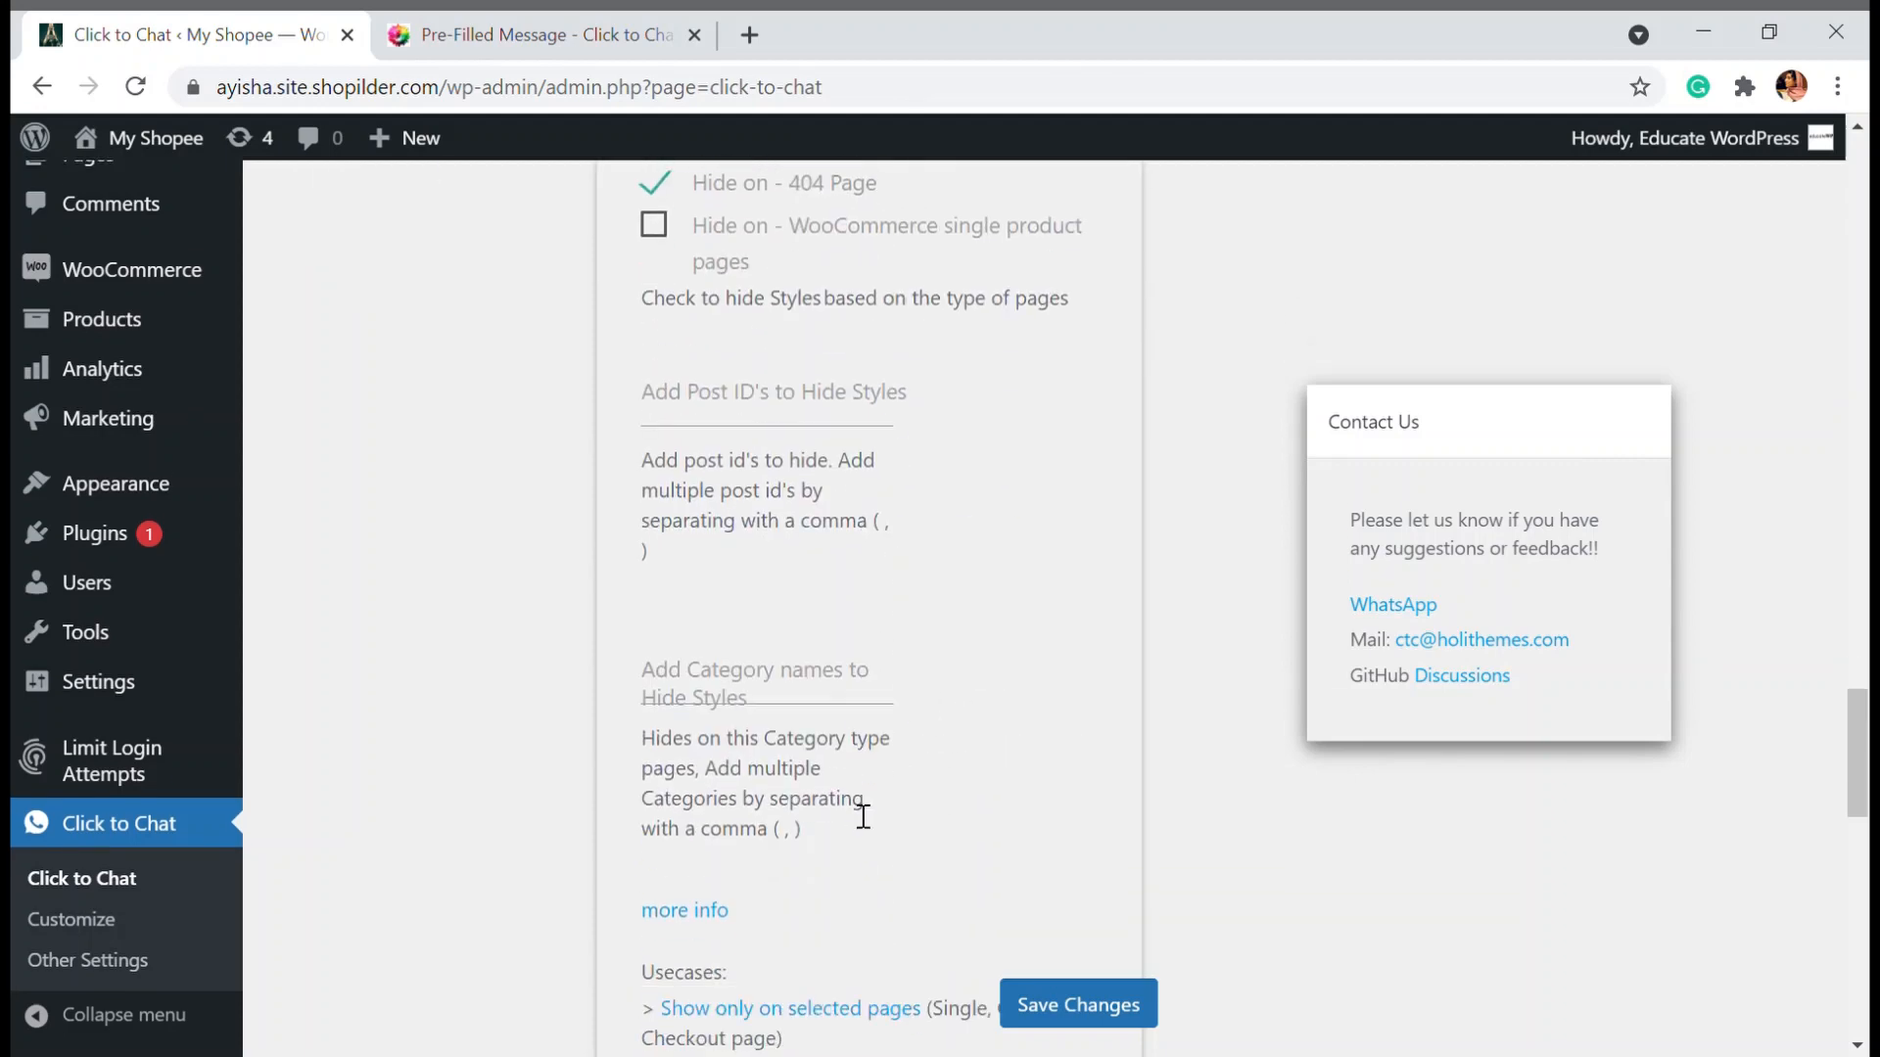
{"action": "scroll", "scroll_direction": "down", "scroll_amount": 3}
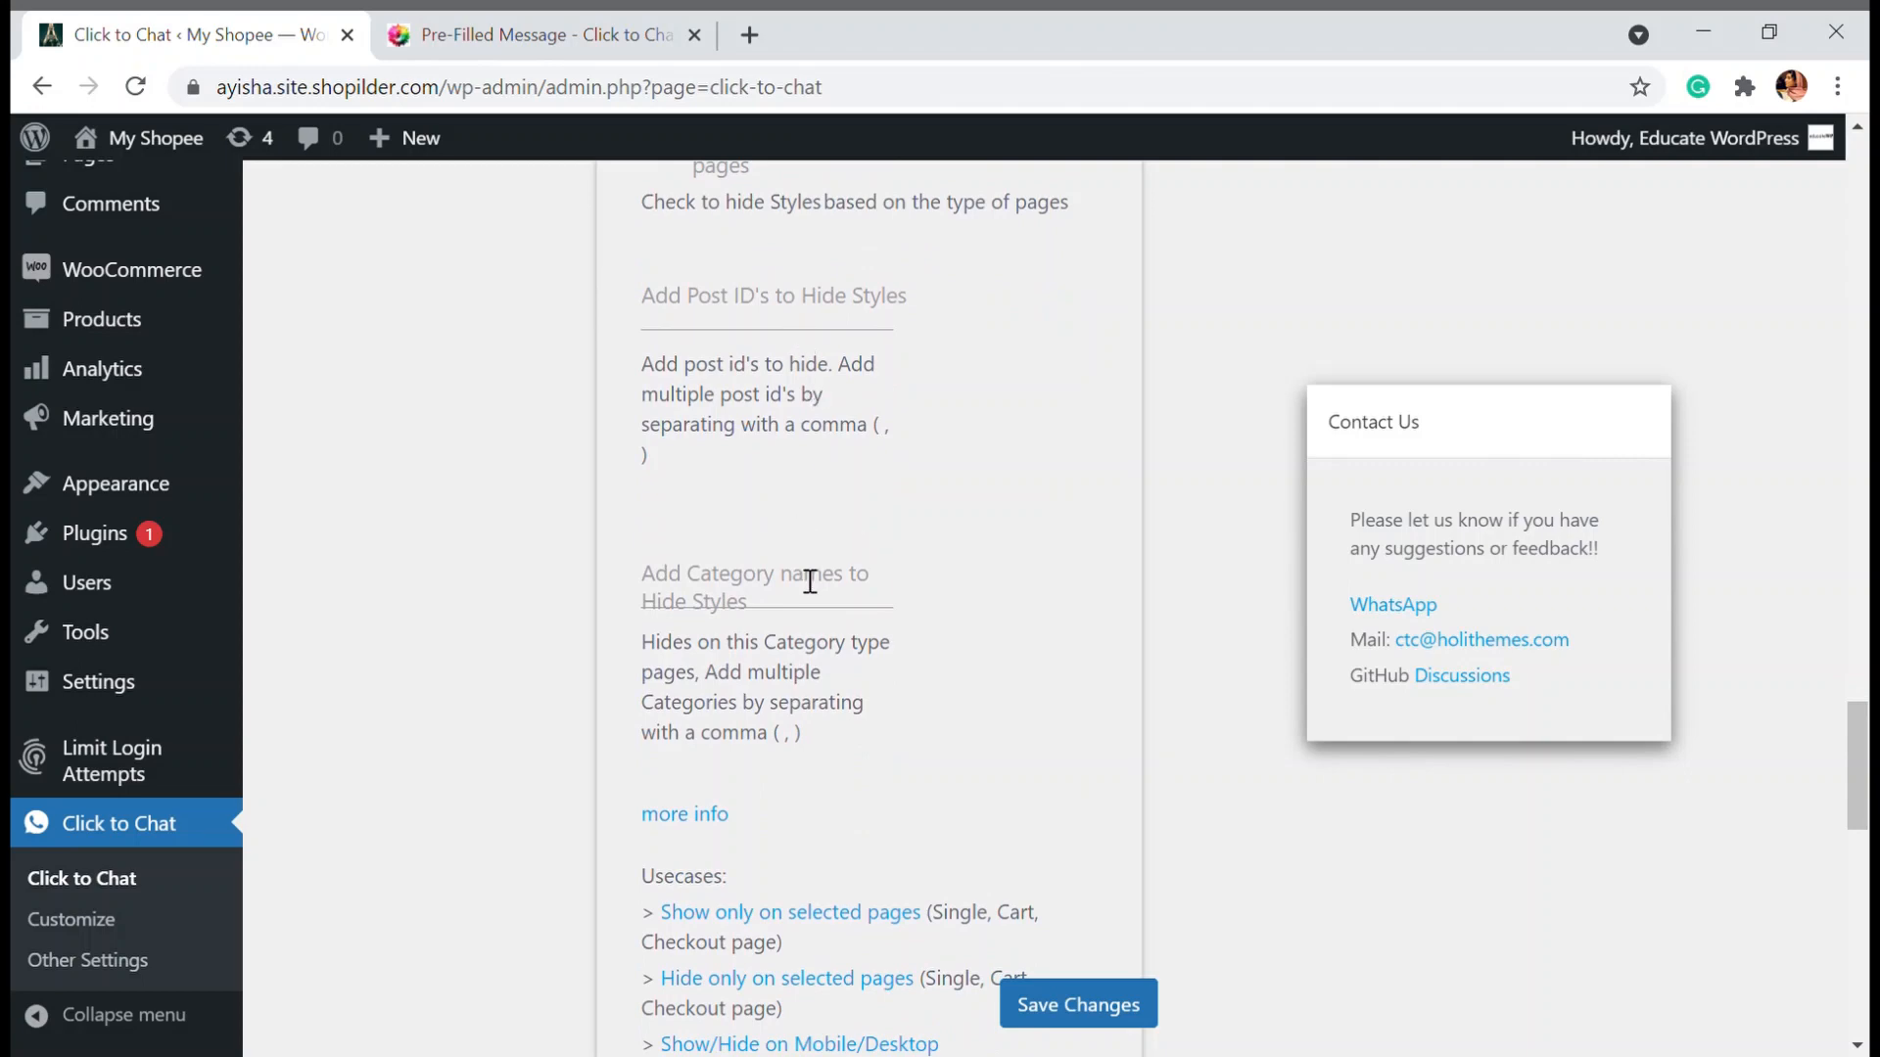
{"action": "scroll", "scroll_direction": "down", "scroll_amount": 3}
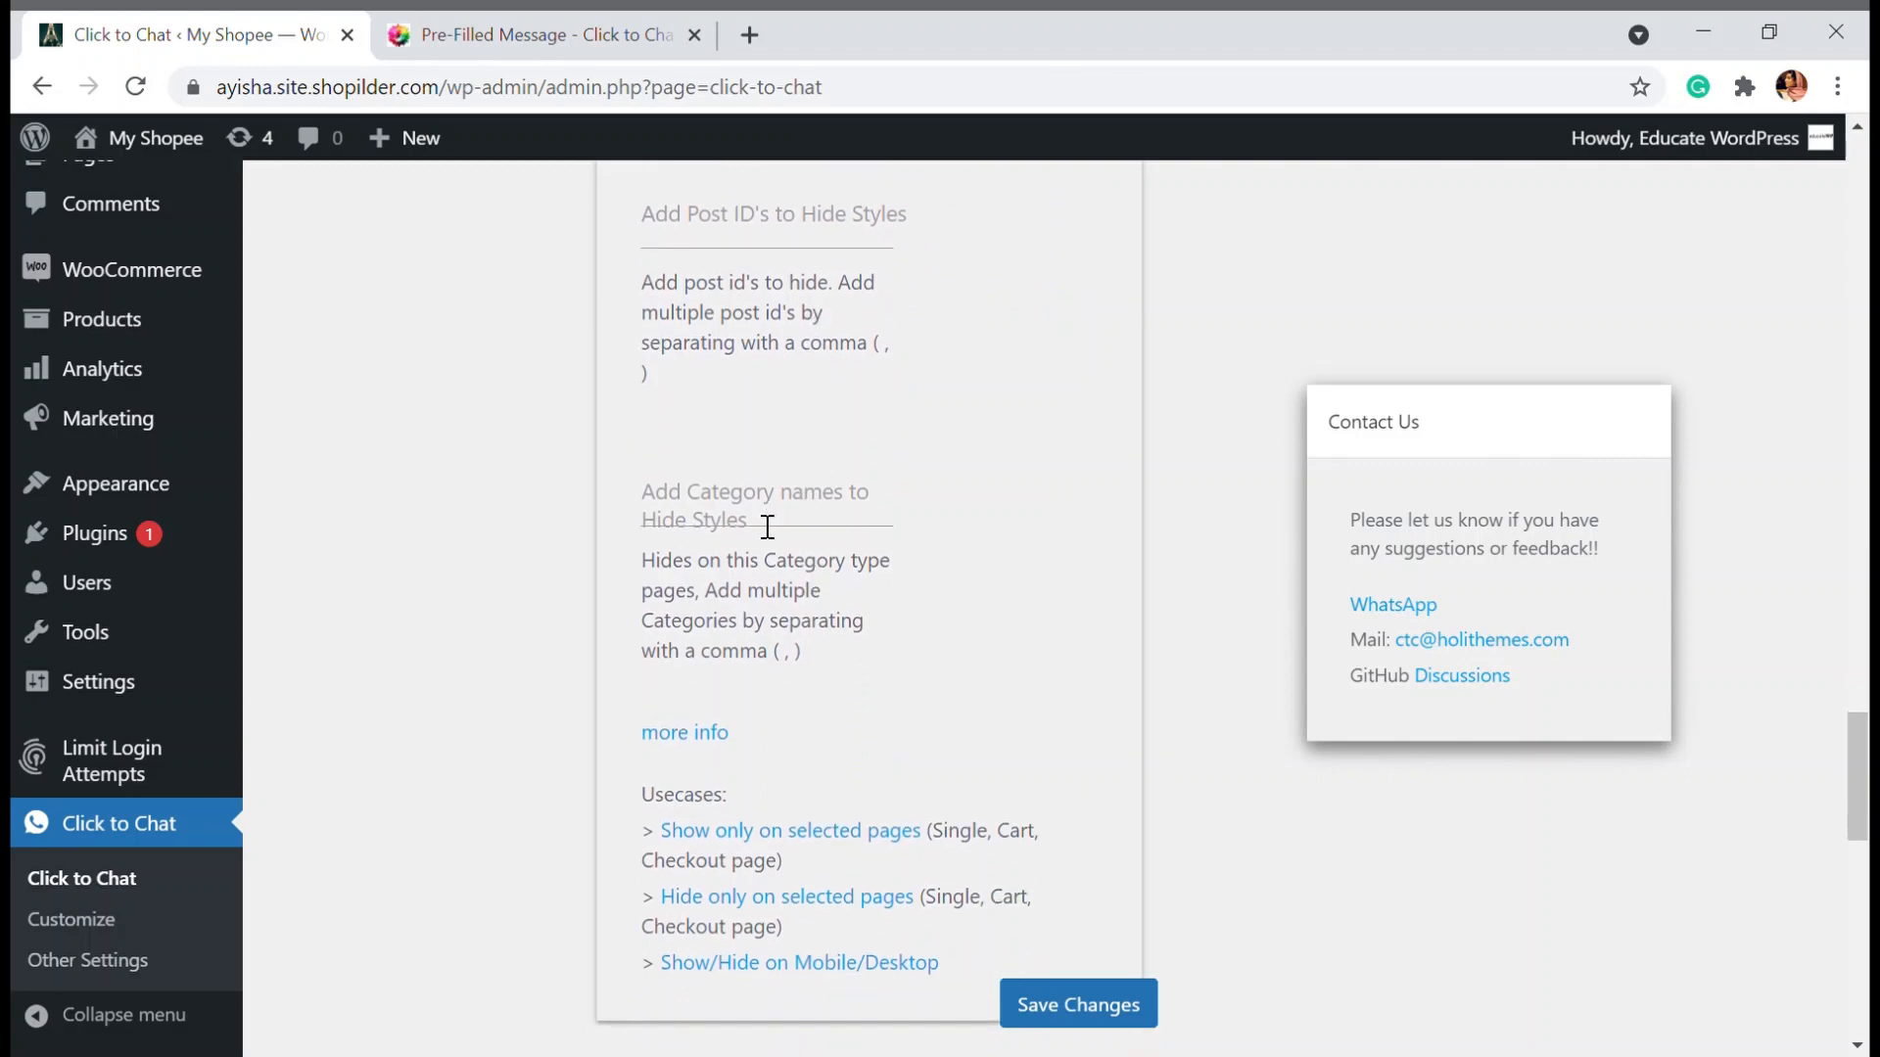
{"action": "scroll", "scroll_direction": "down", "scroll_amount": 3}
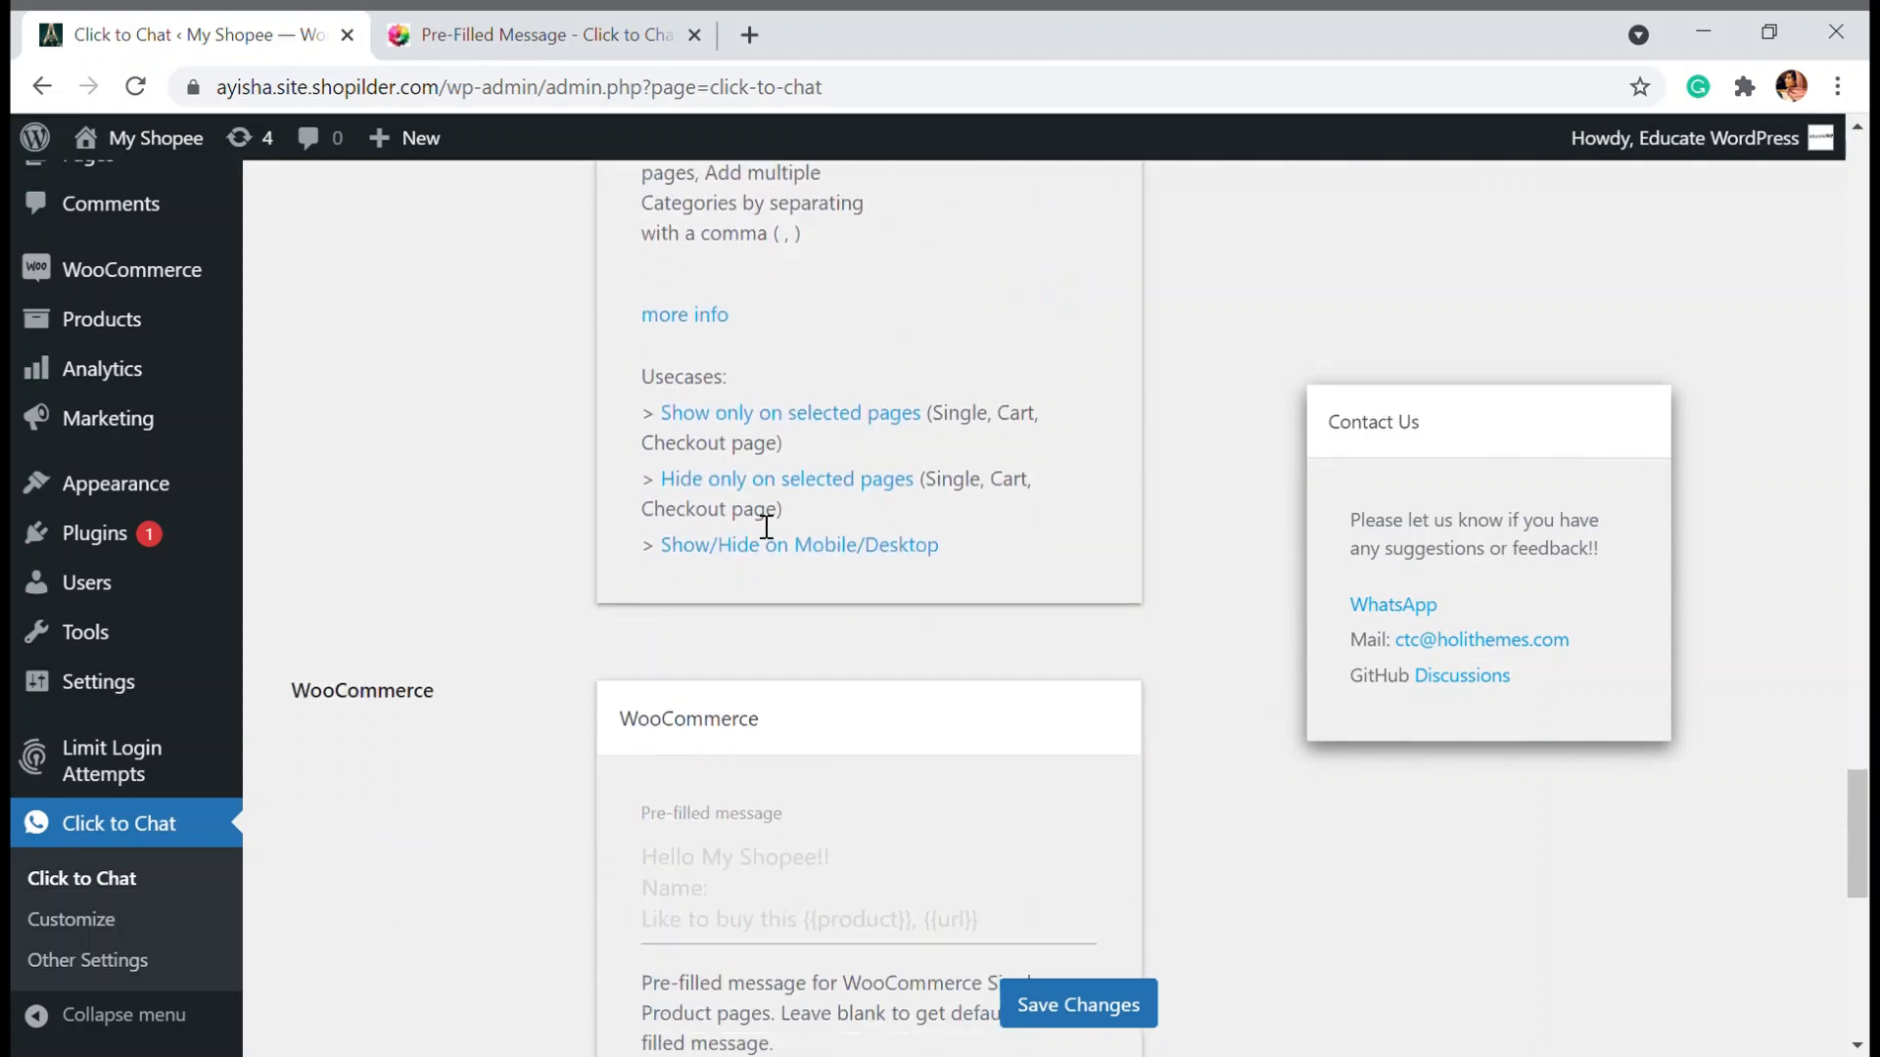
{"action": "scroll", "scroll_direction": "down", "scroll_amount": 3}
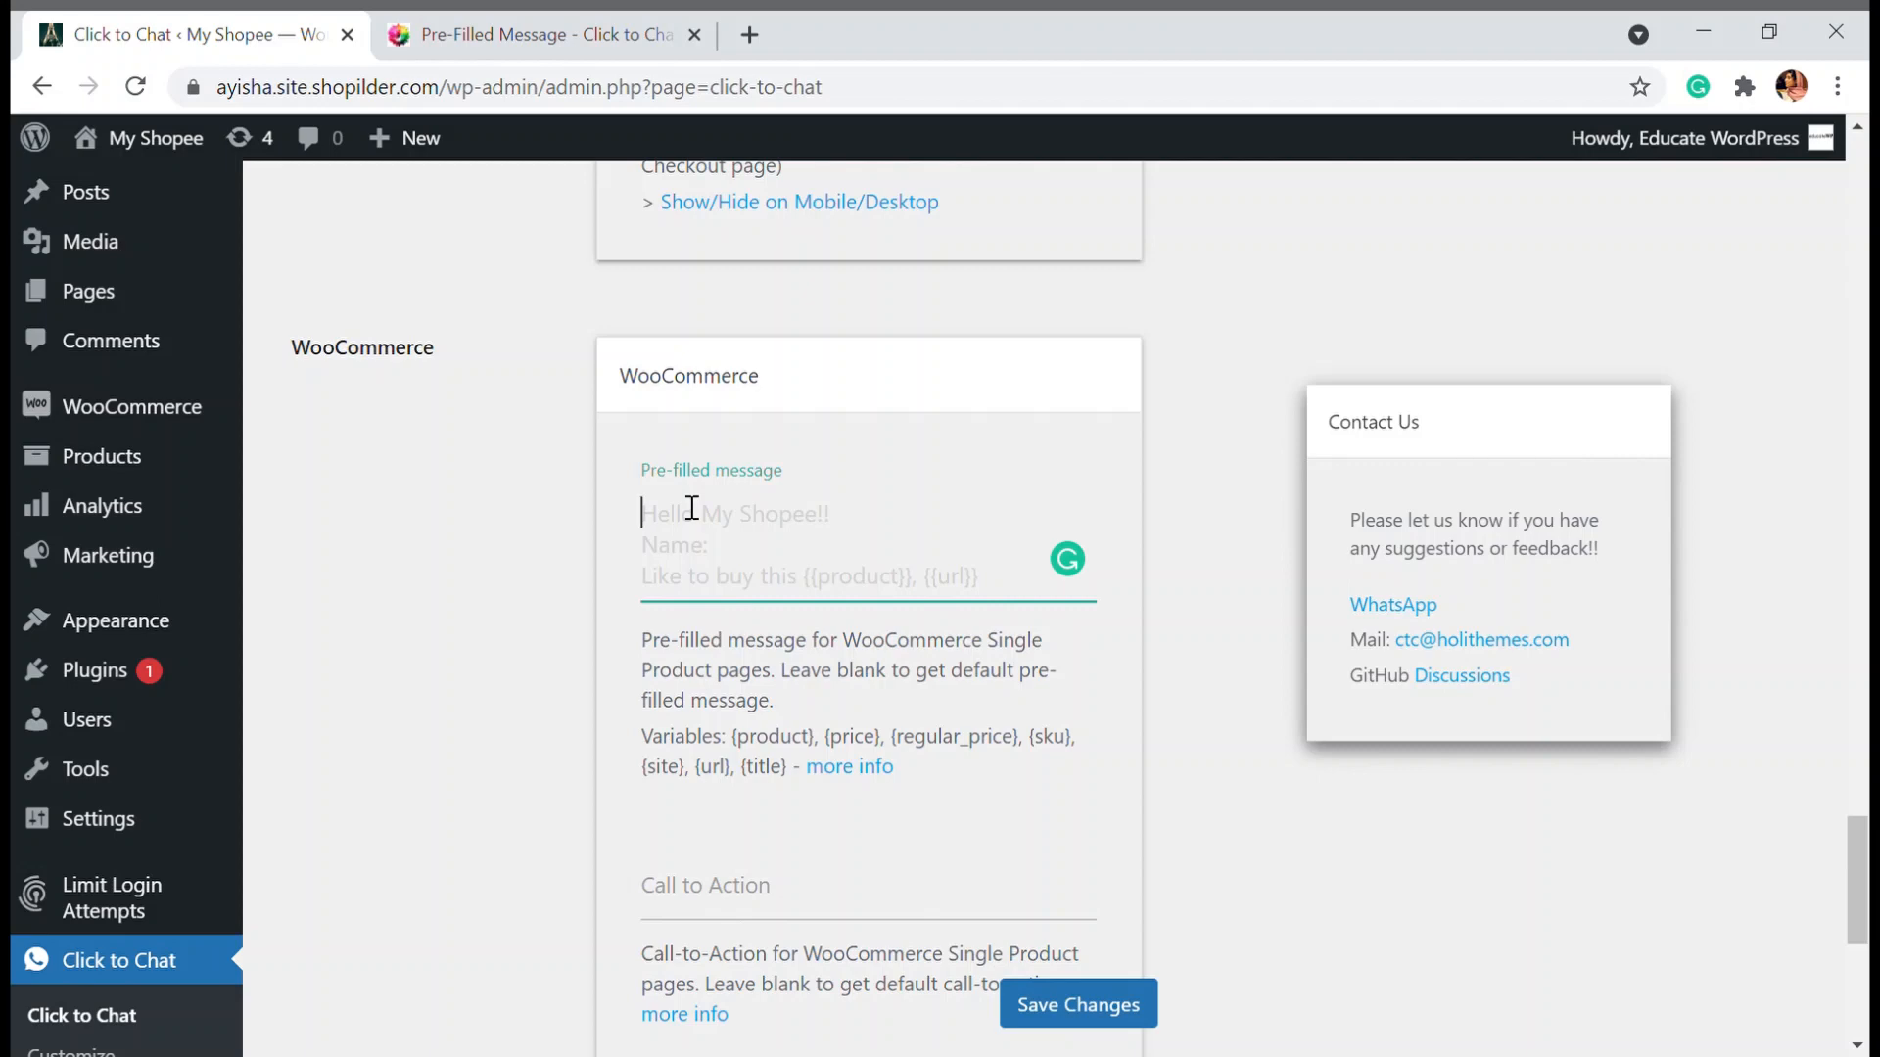
{"action": "type", "text": "Hello"}
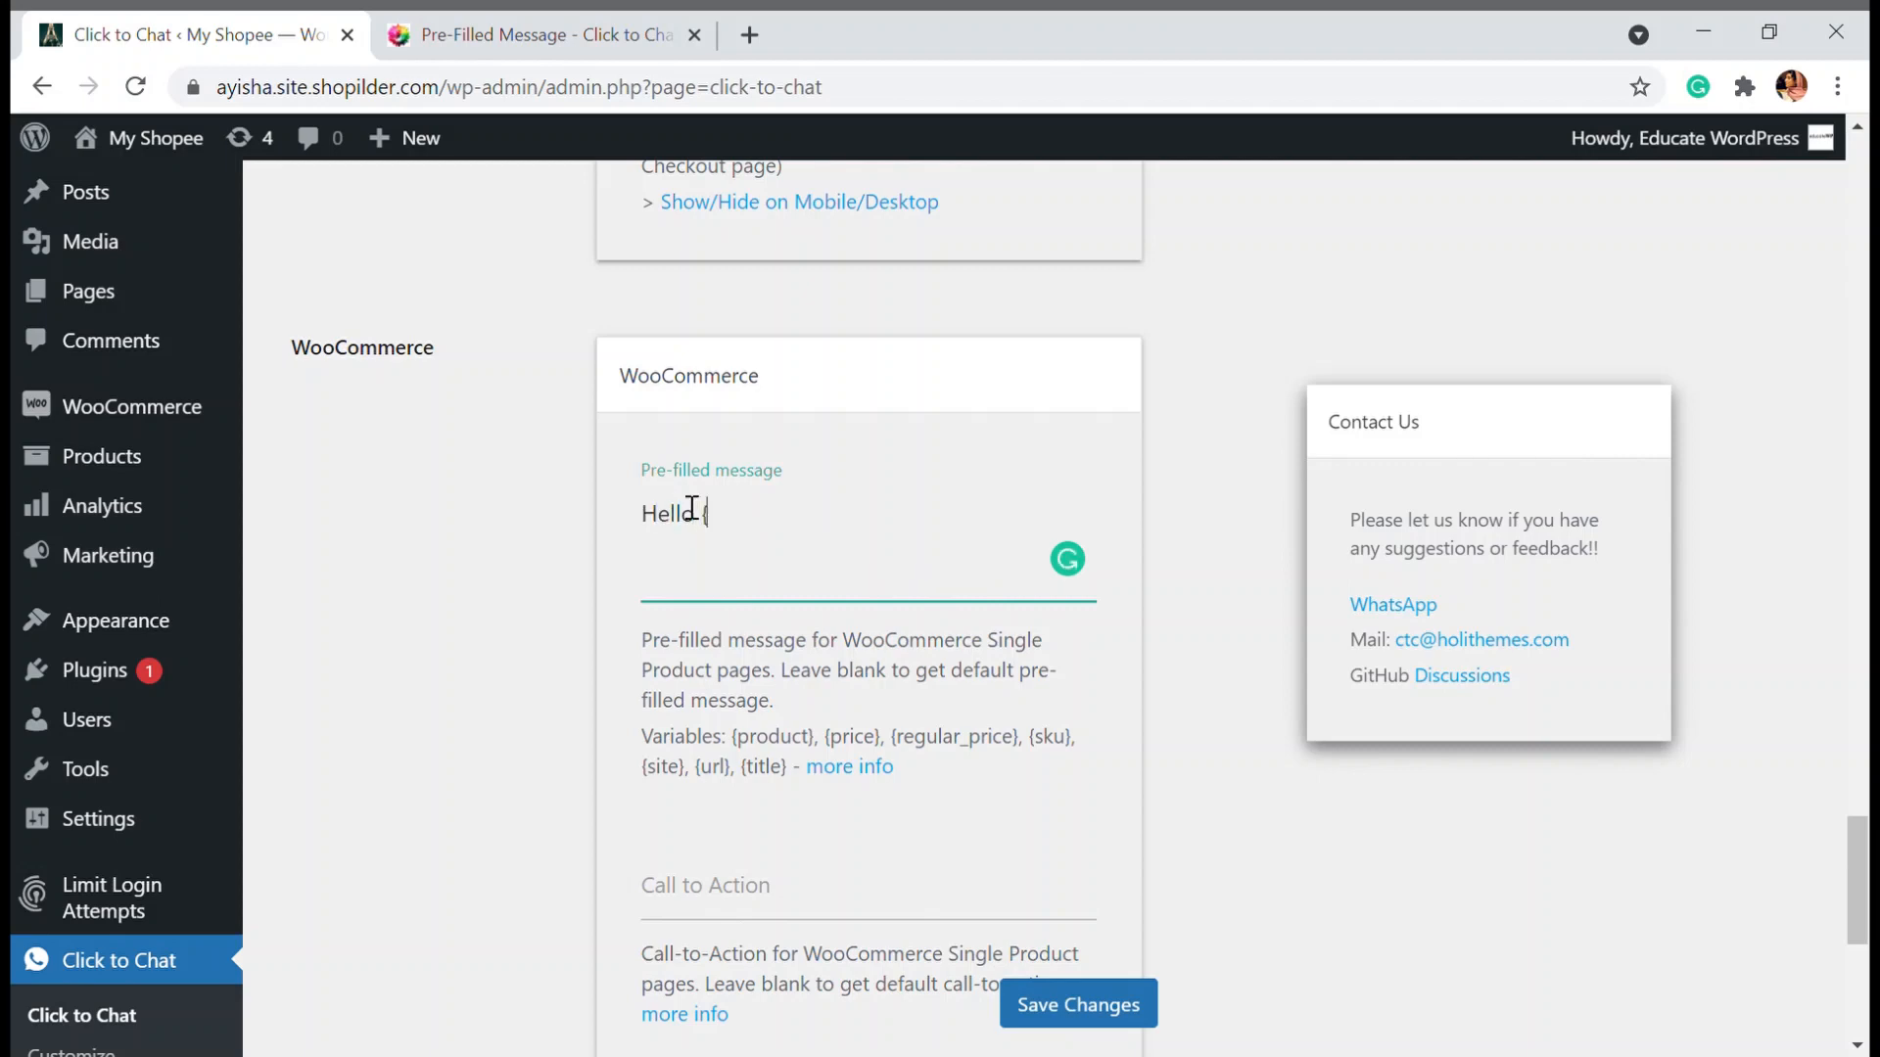
{"action": "type", "text": "{site"}
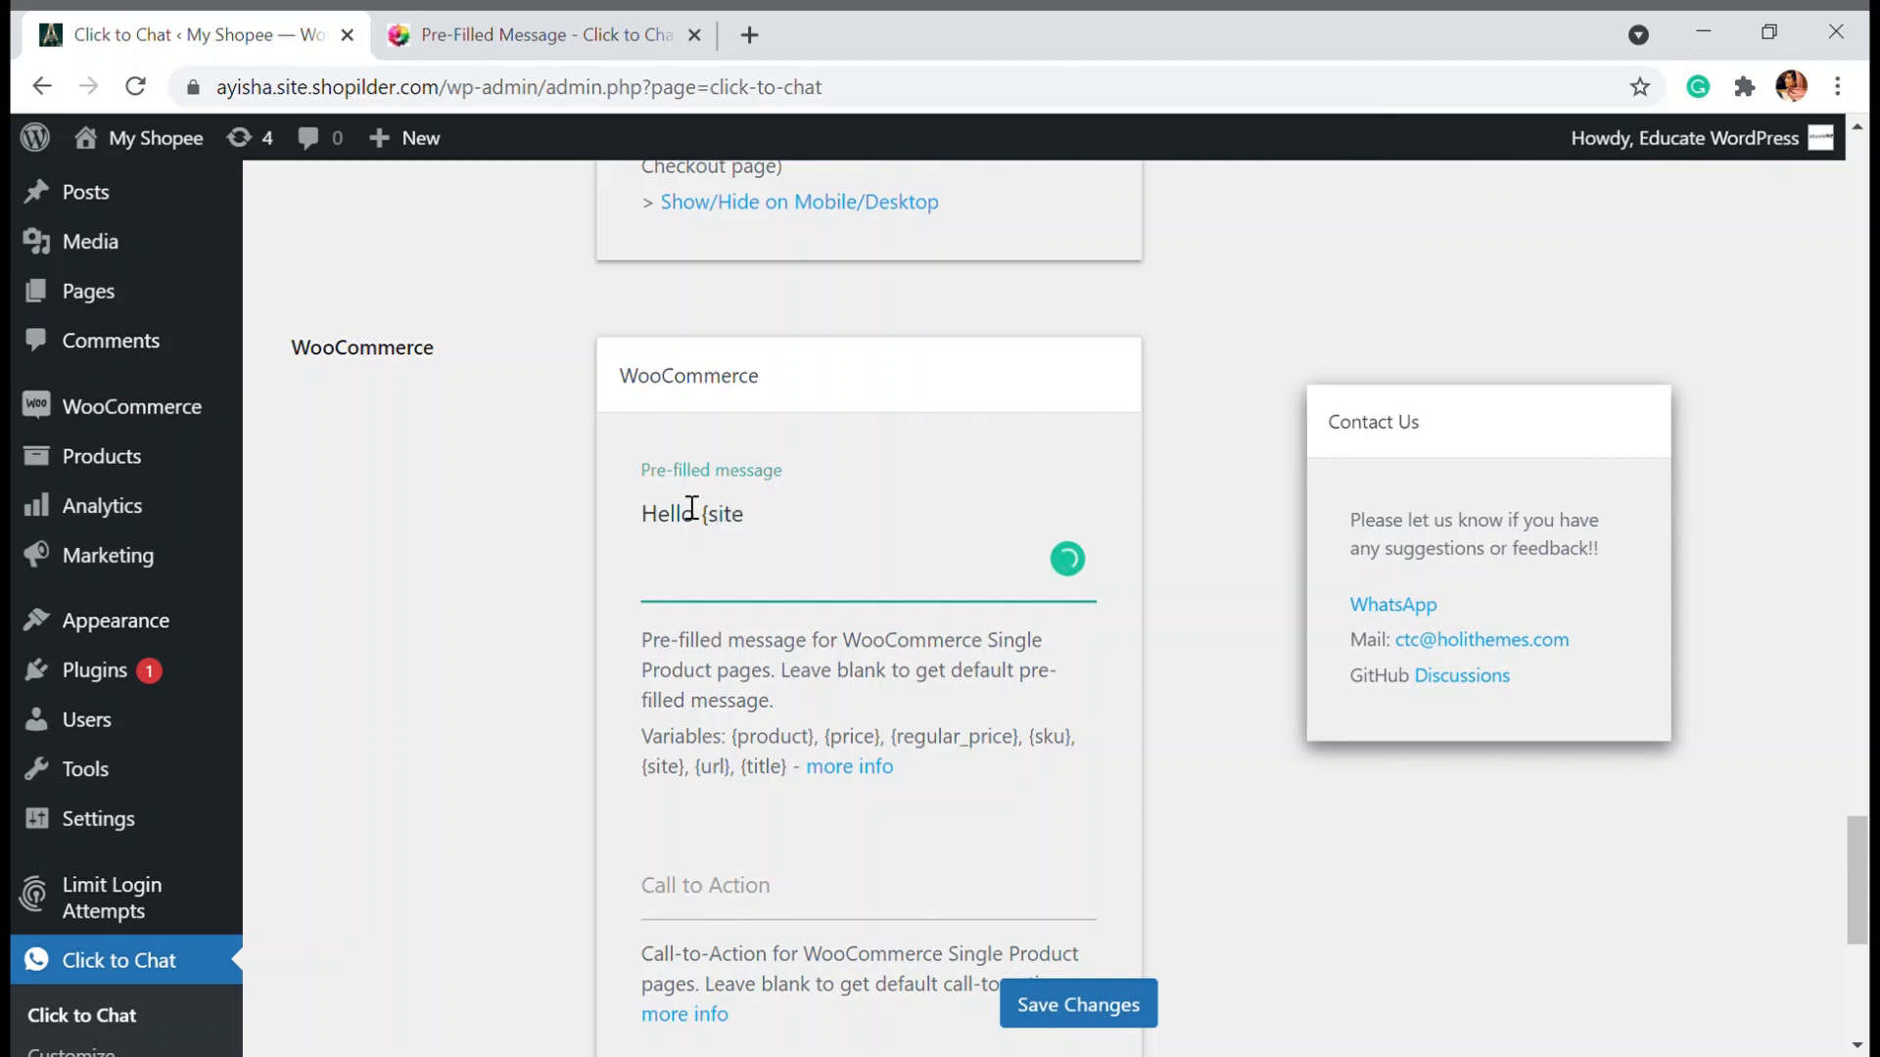
{"action": "type", "text": "}"}
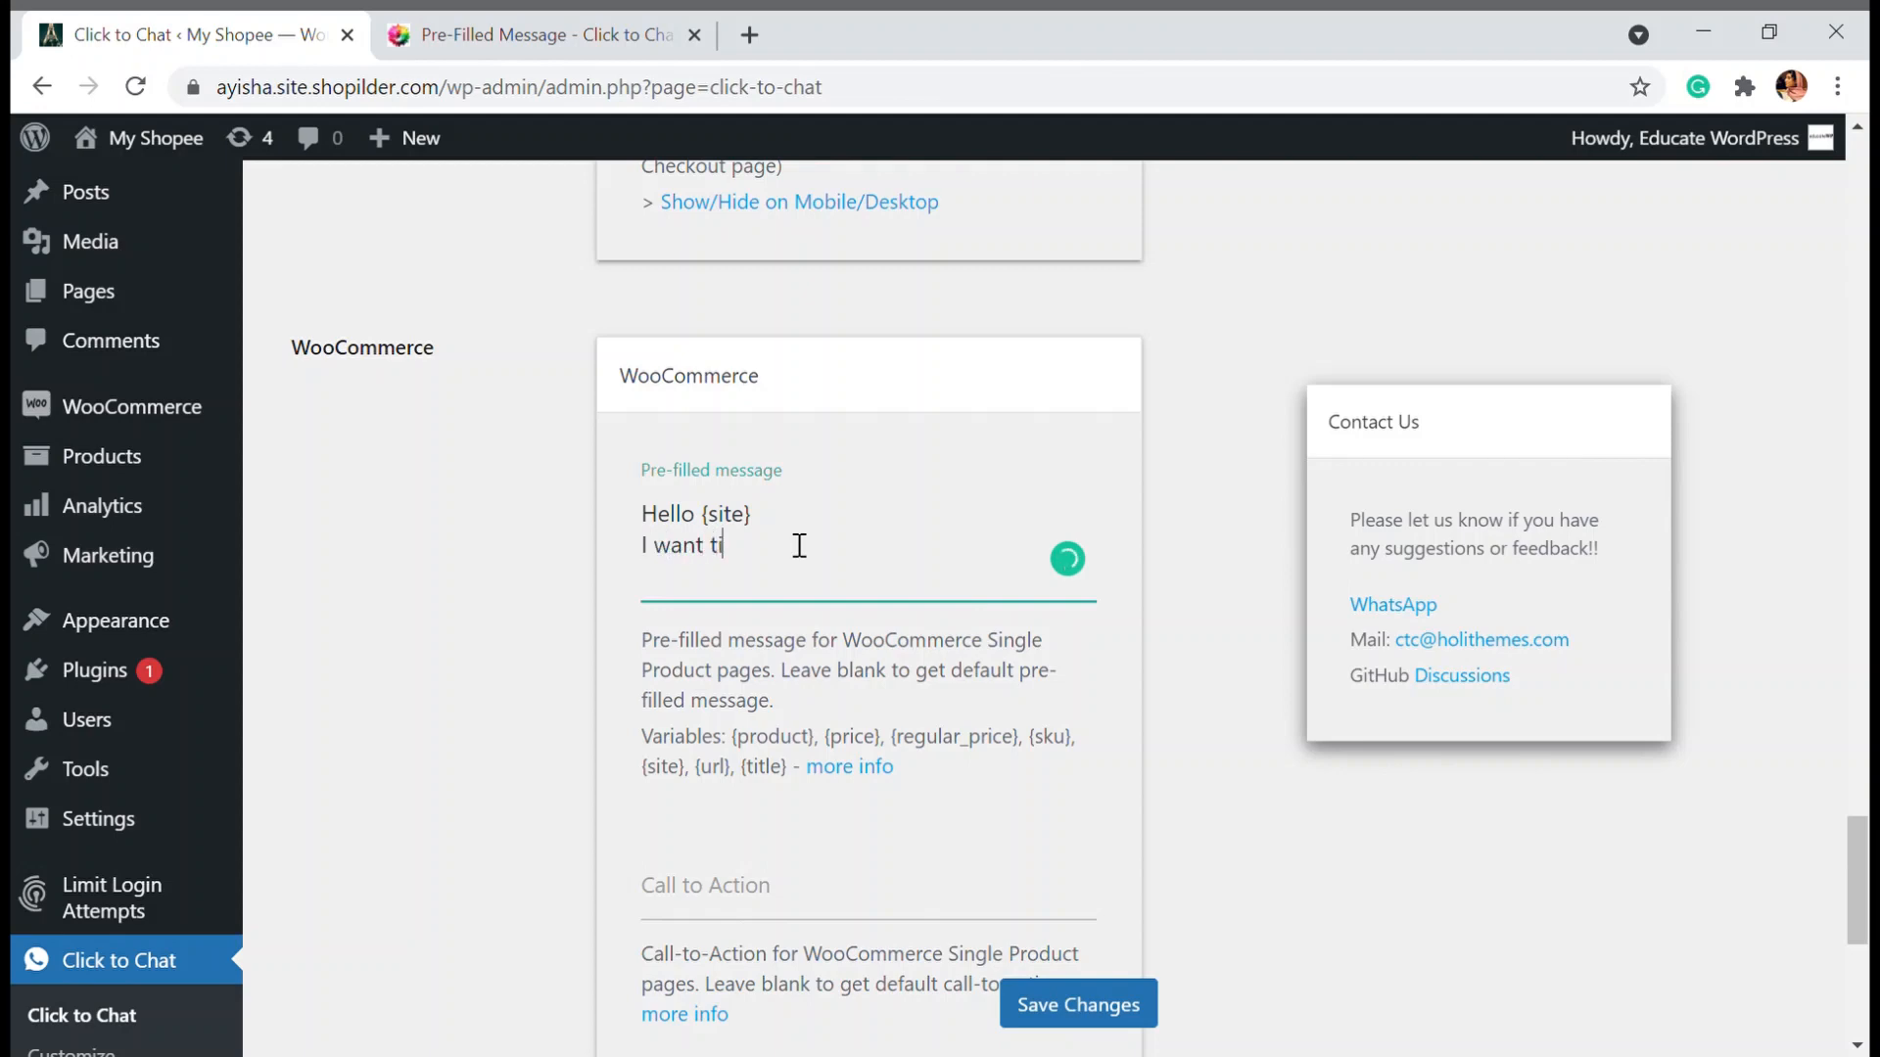
Add the second line 'I want to know about the product {title}'
{"action": "key", "text": "Backspace"}
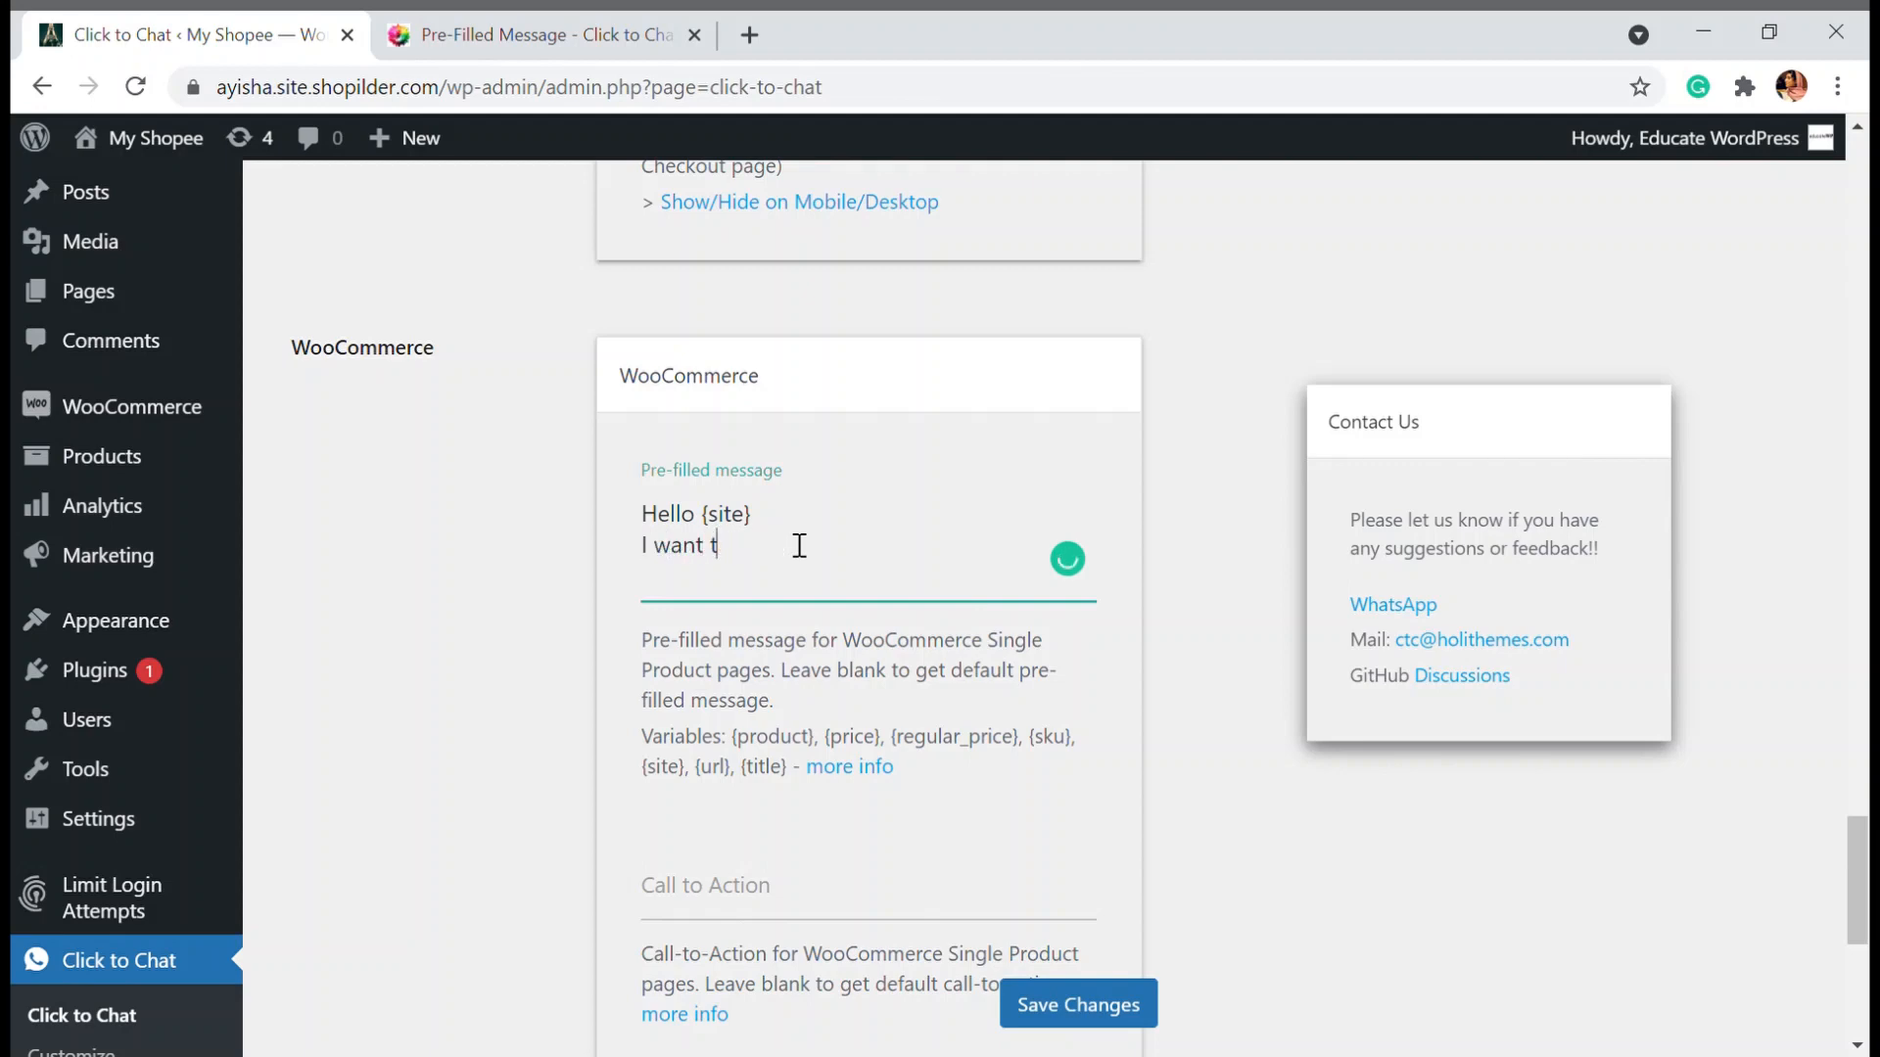
{"action": "type", "text": "o know"}
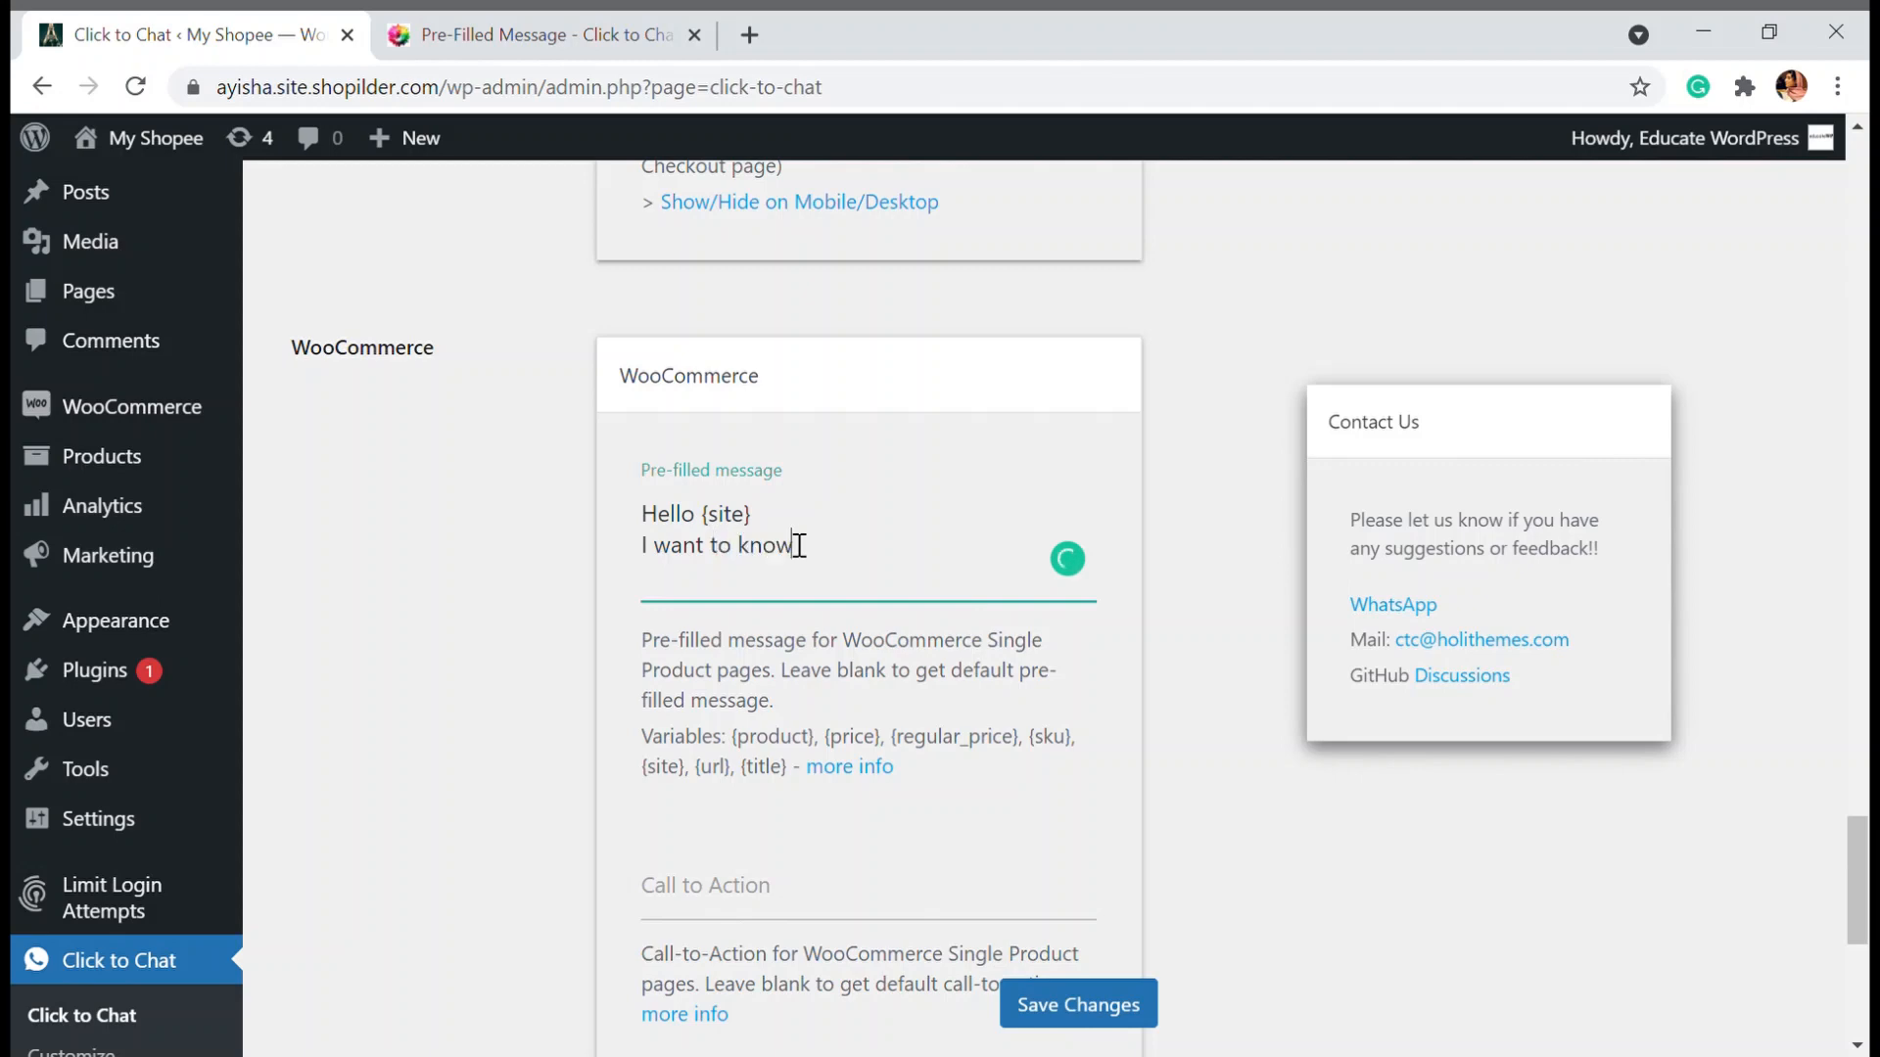
{"action": "type", "text": "about the"}
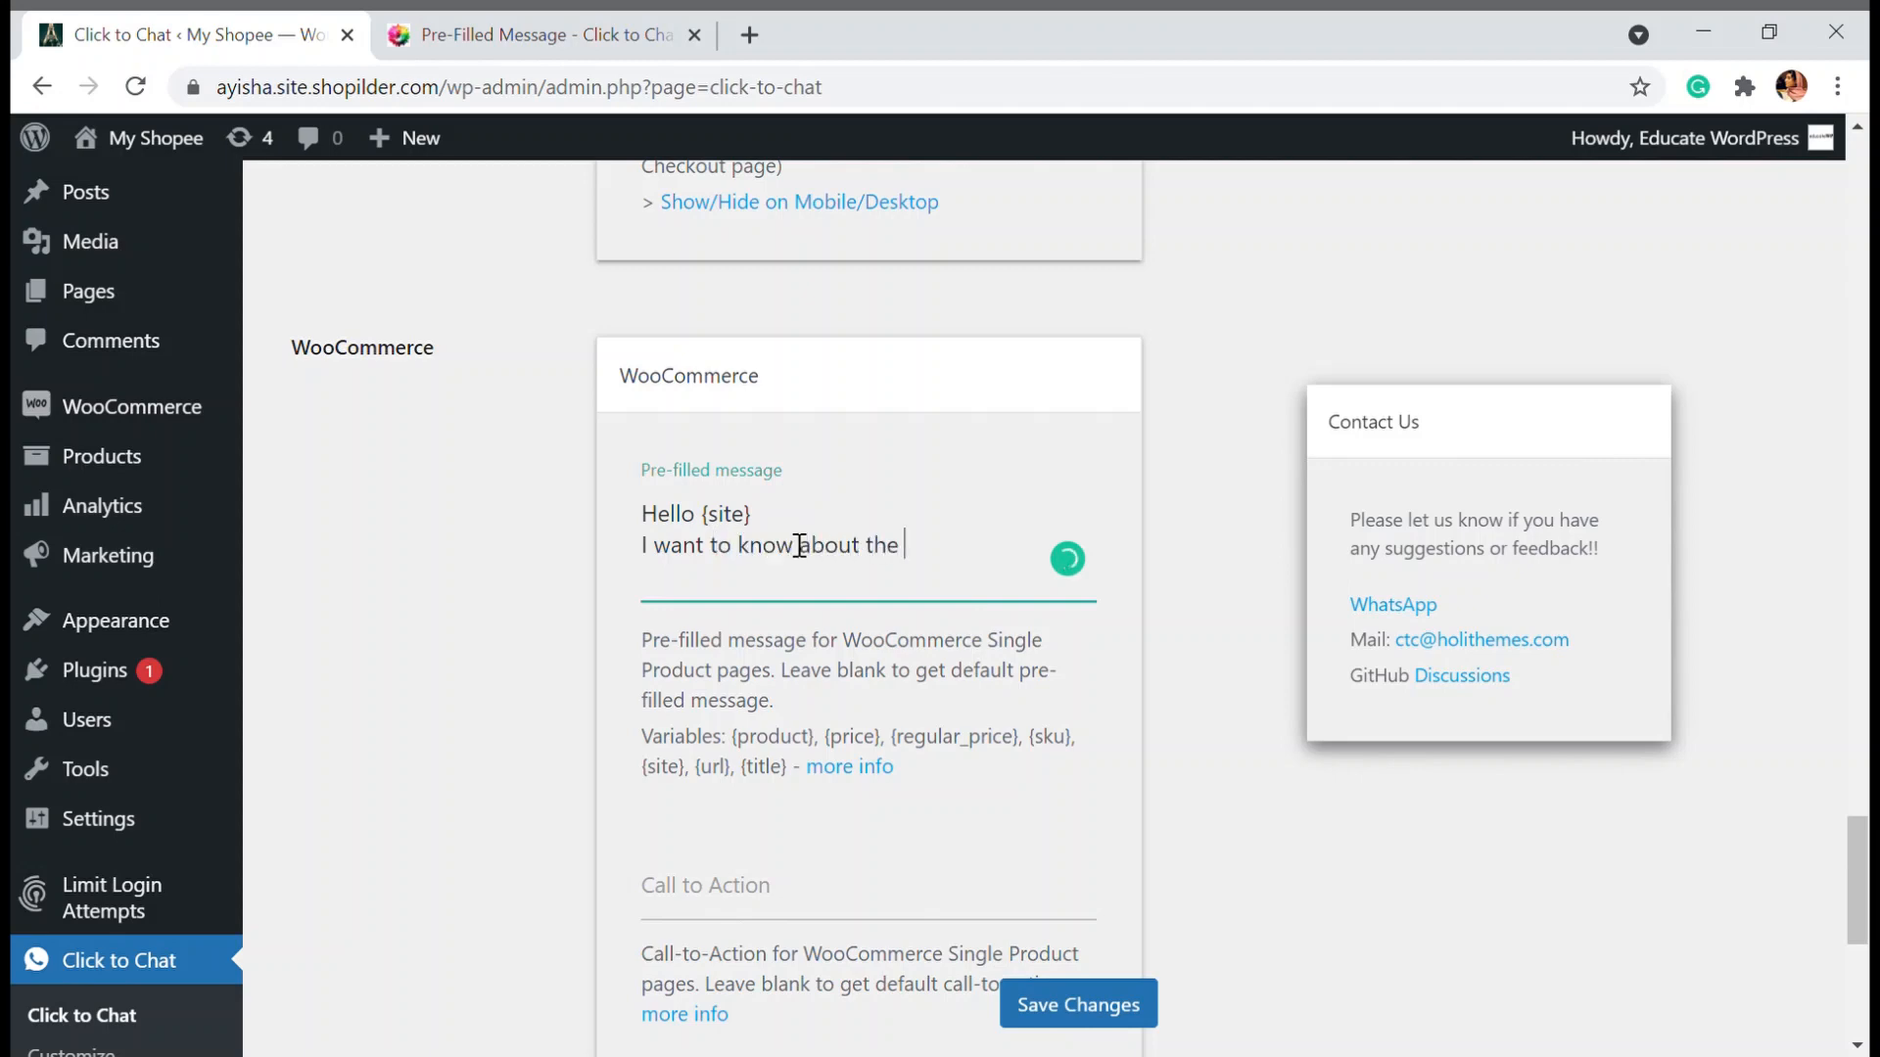
{"action": "type", "text": "product"}
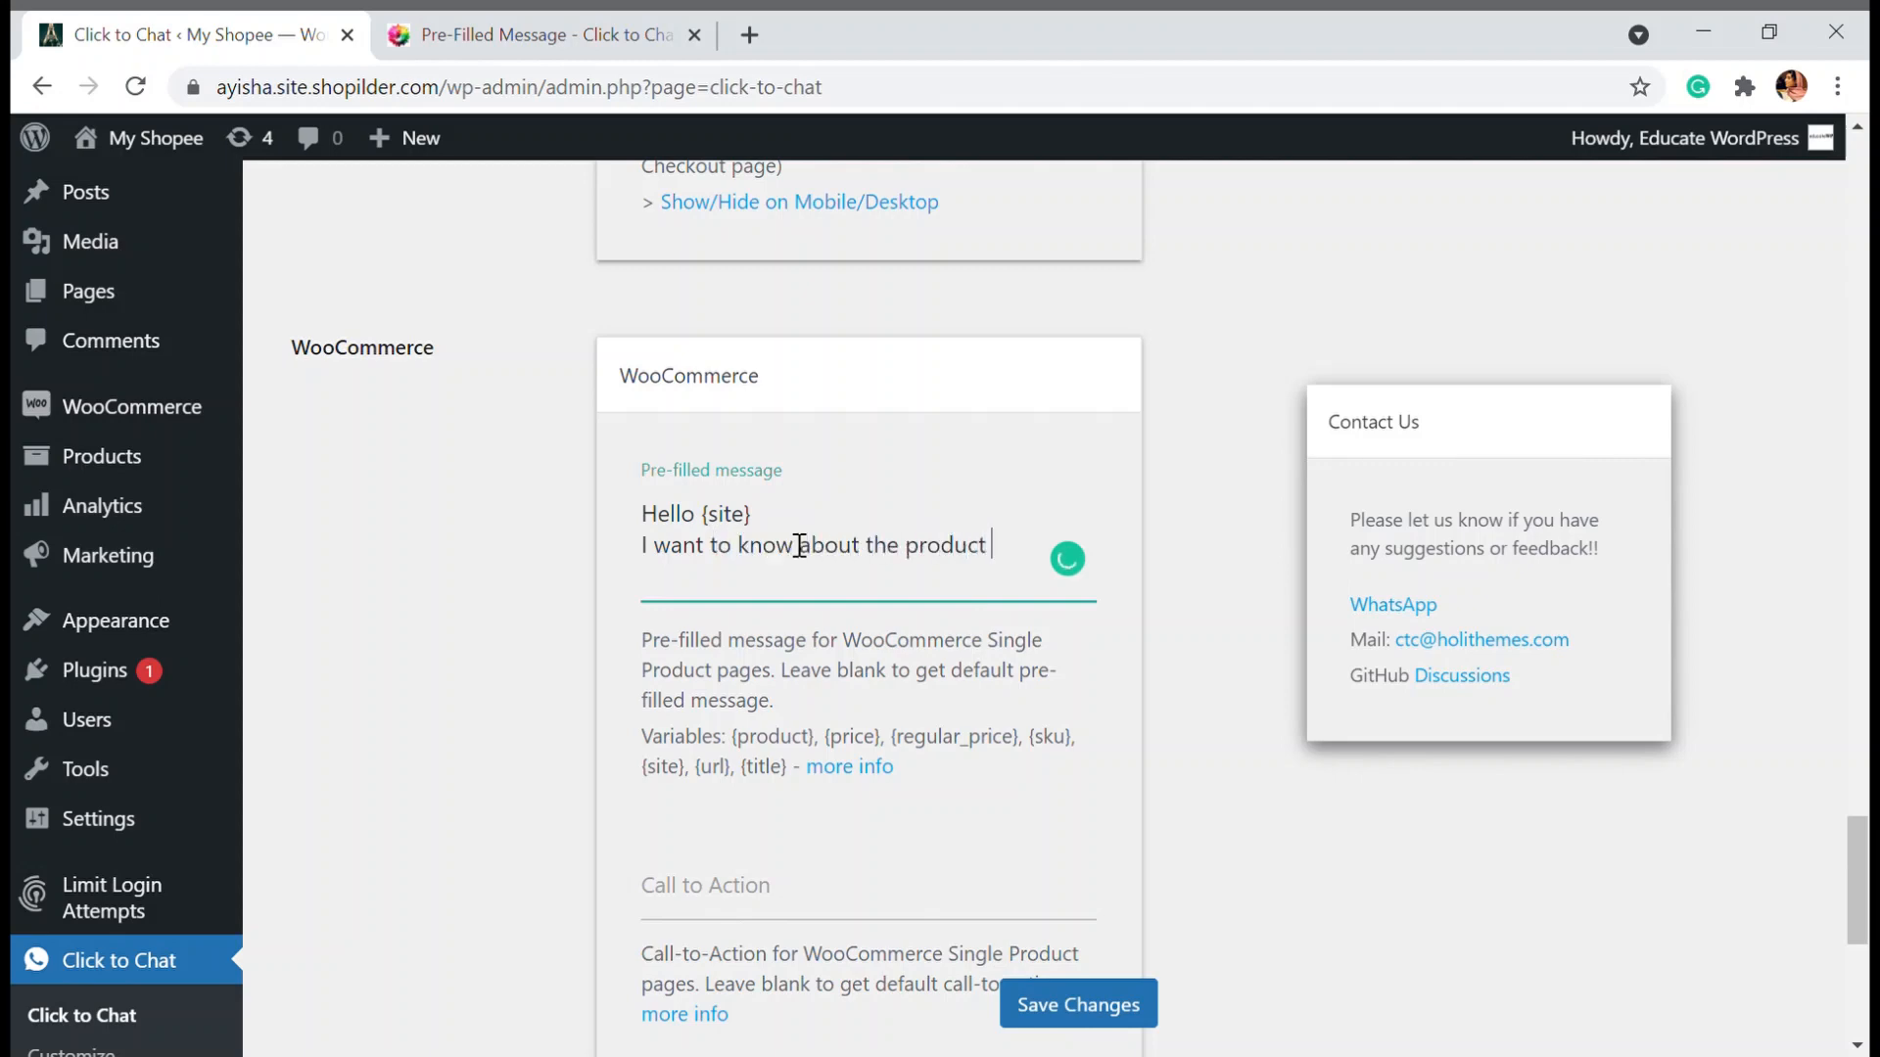
{"action": "type", "text": "{"}
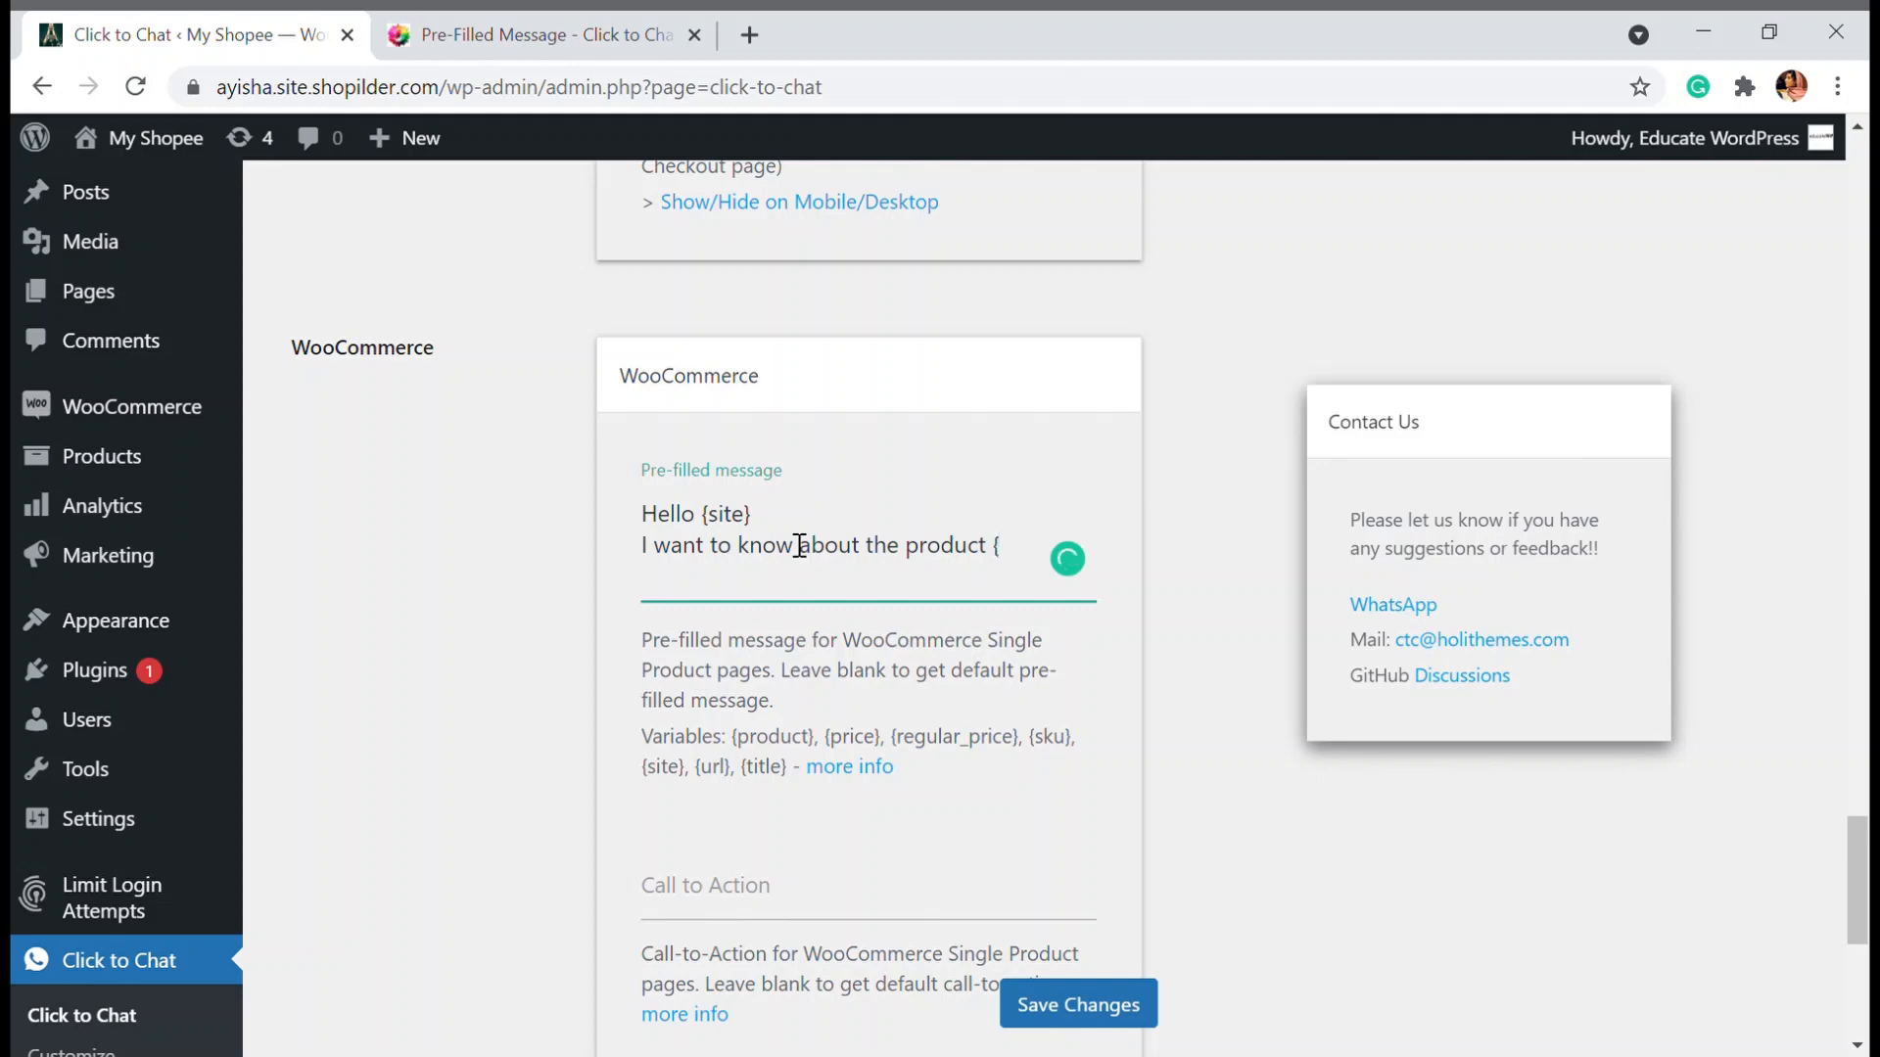
{"action": "type", "text": "tit"}
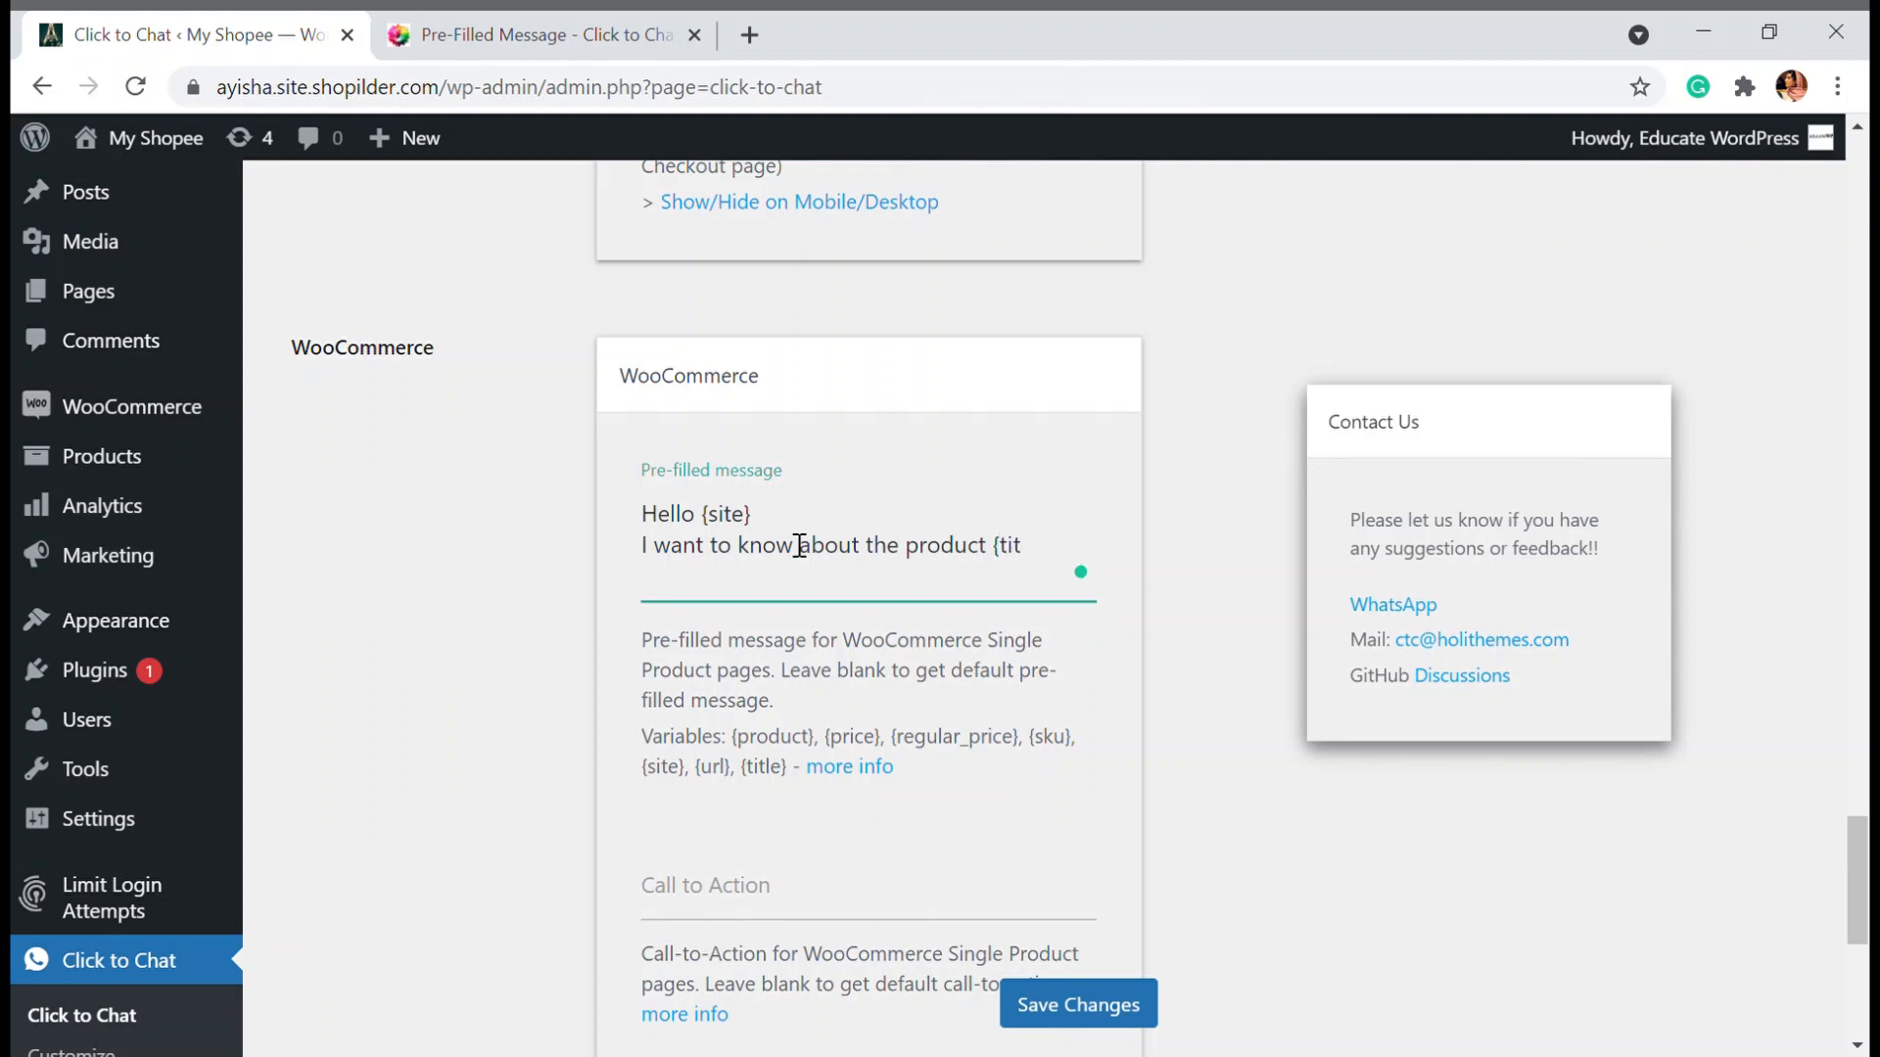
{"action": "type", "text": "le"}
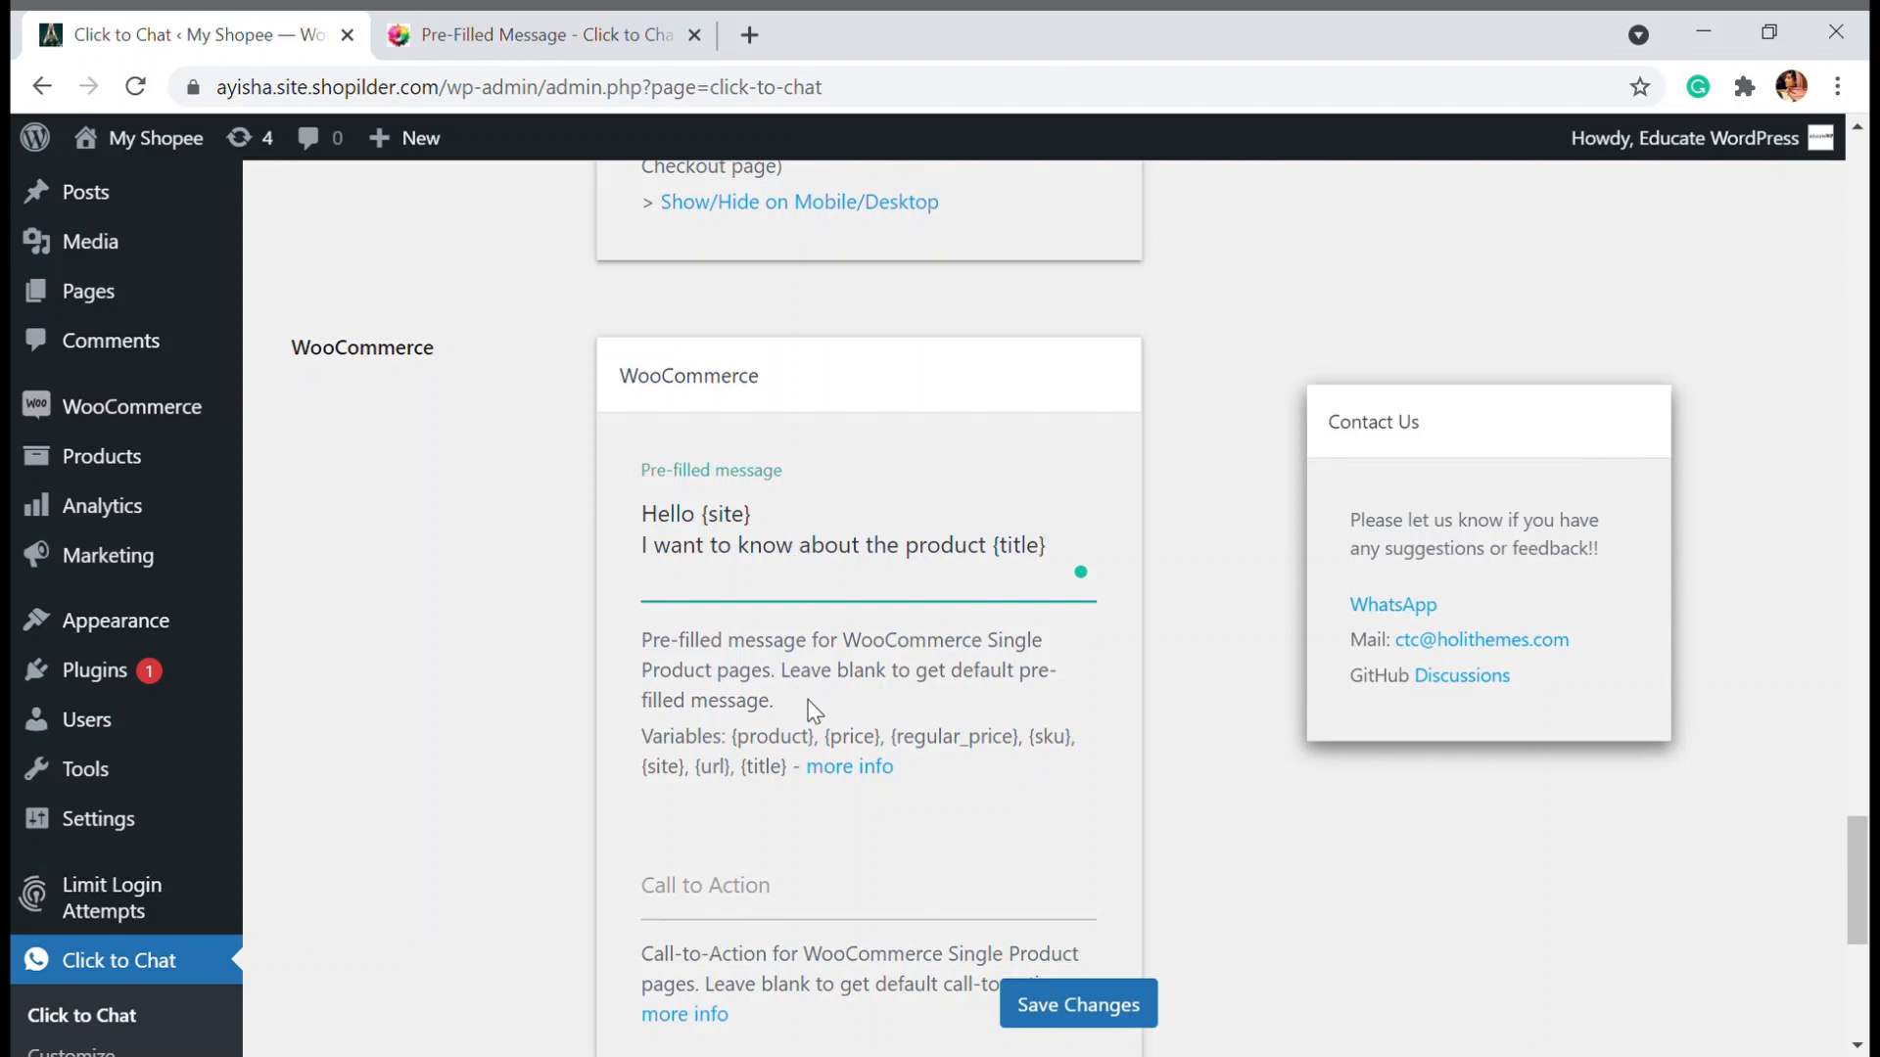
Enter 'Chat with us on WhatsApp' as the single product call to action and save changes
{"action": "scroll", "scroll_direction": "down", "scroll_amount": 3}
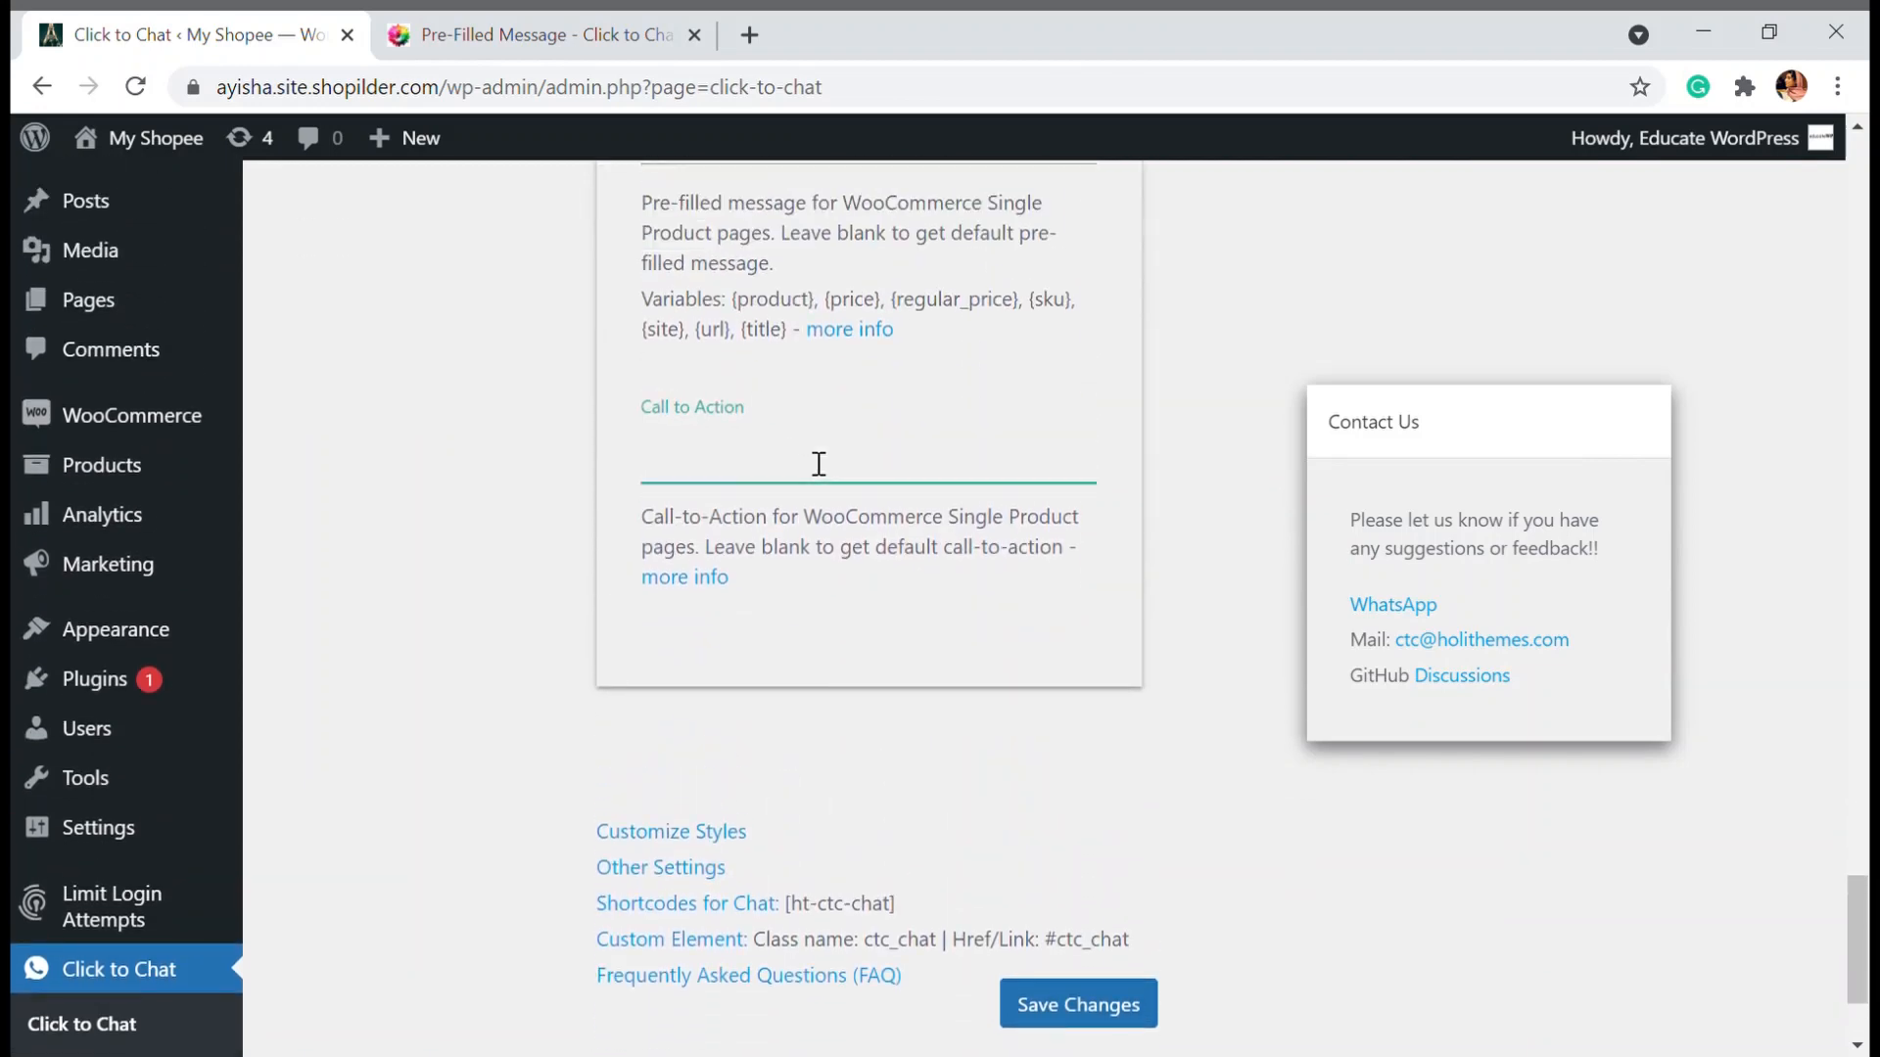
{"action": "type", "text": "Chat with us on"}
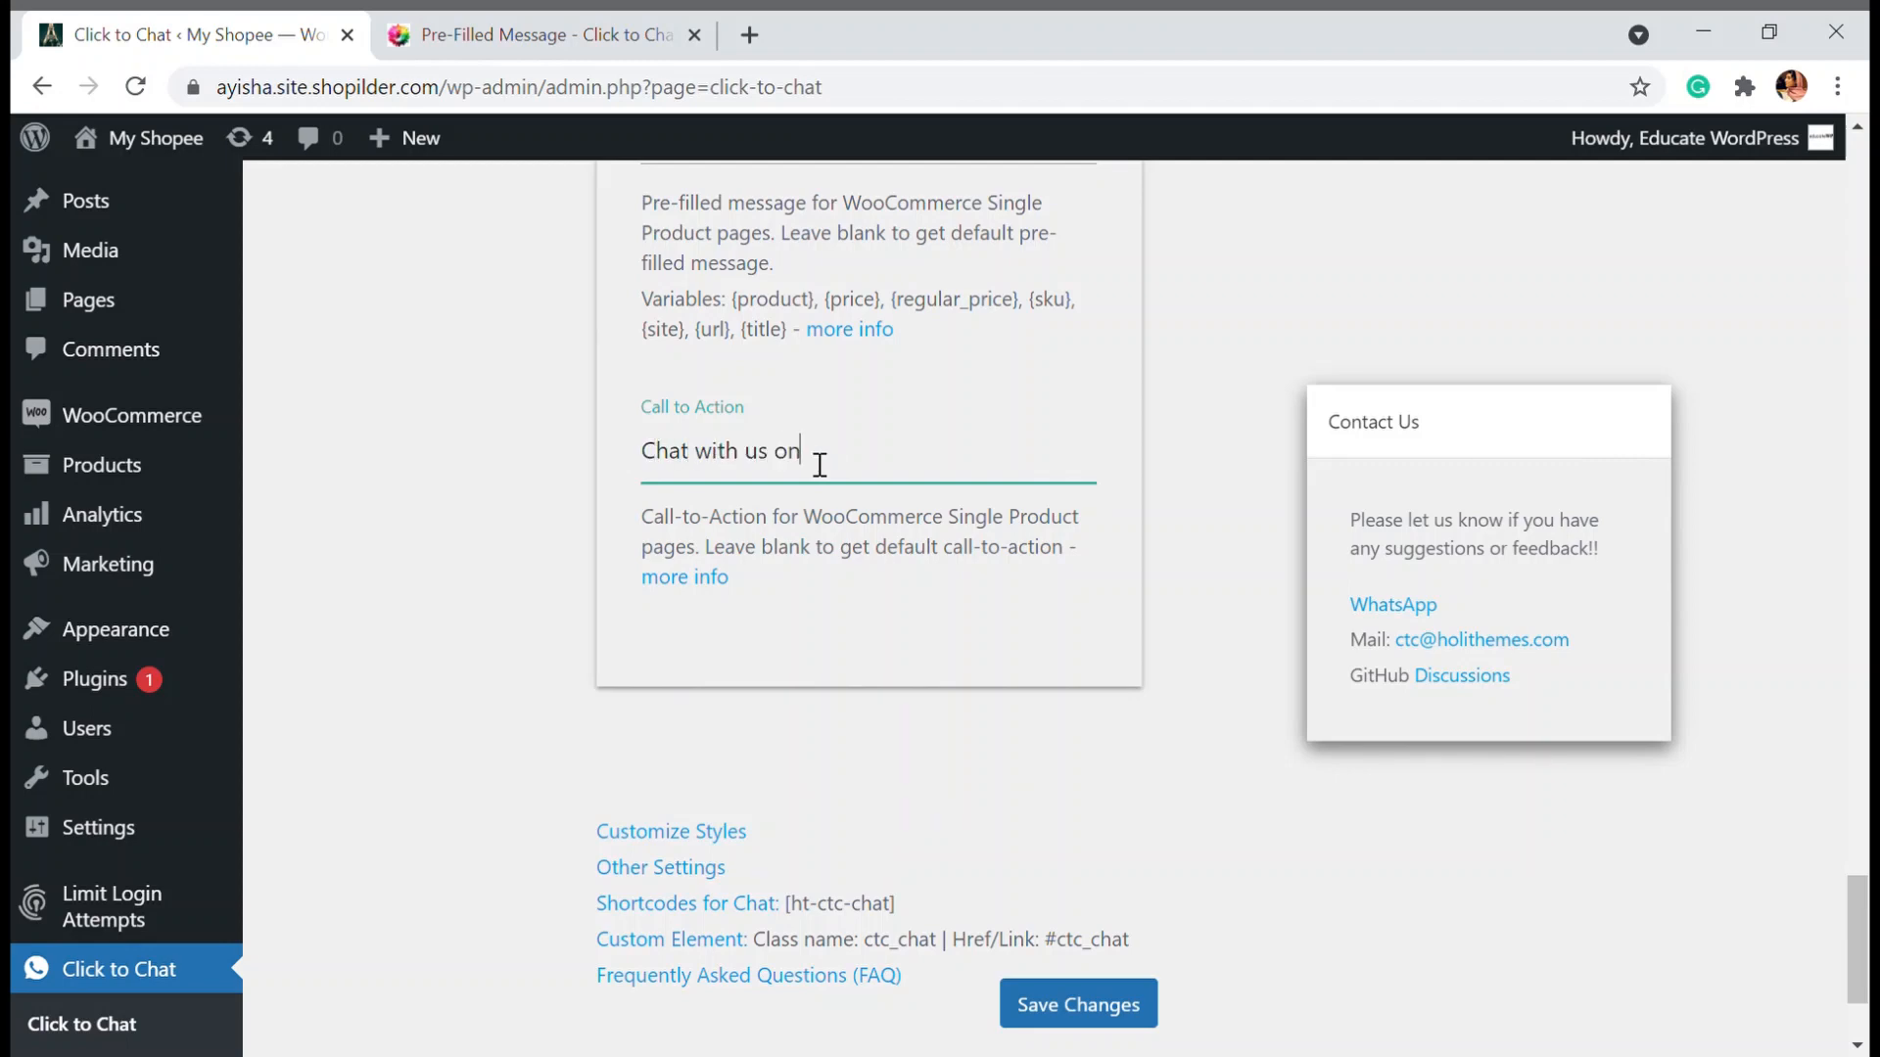
{"action": "type", "text": "What"}
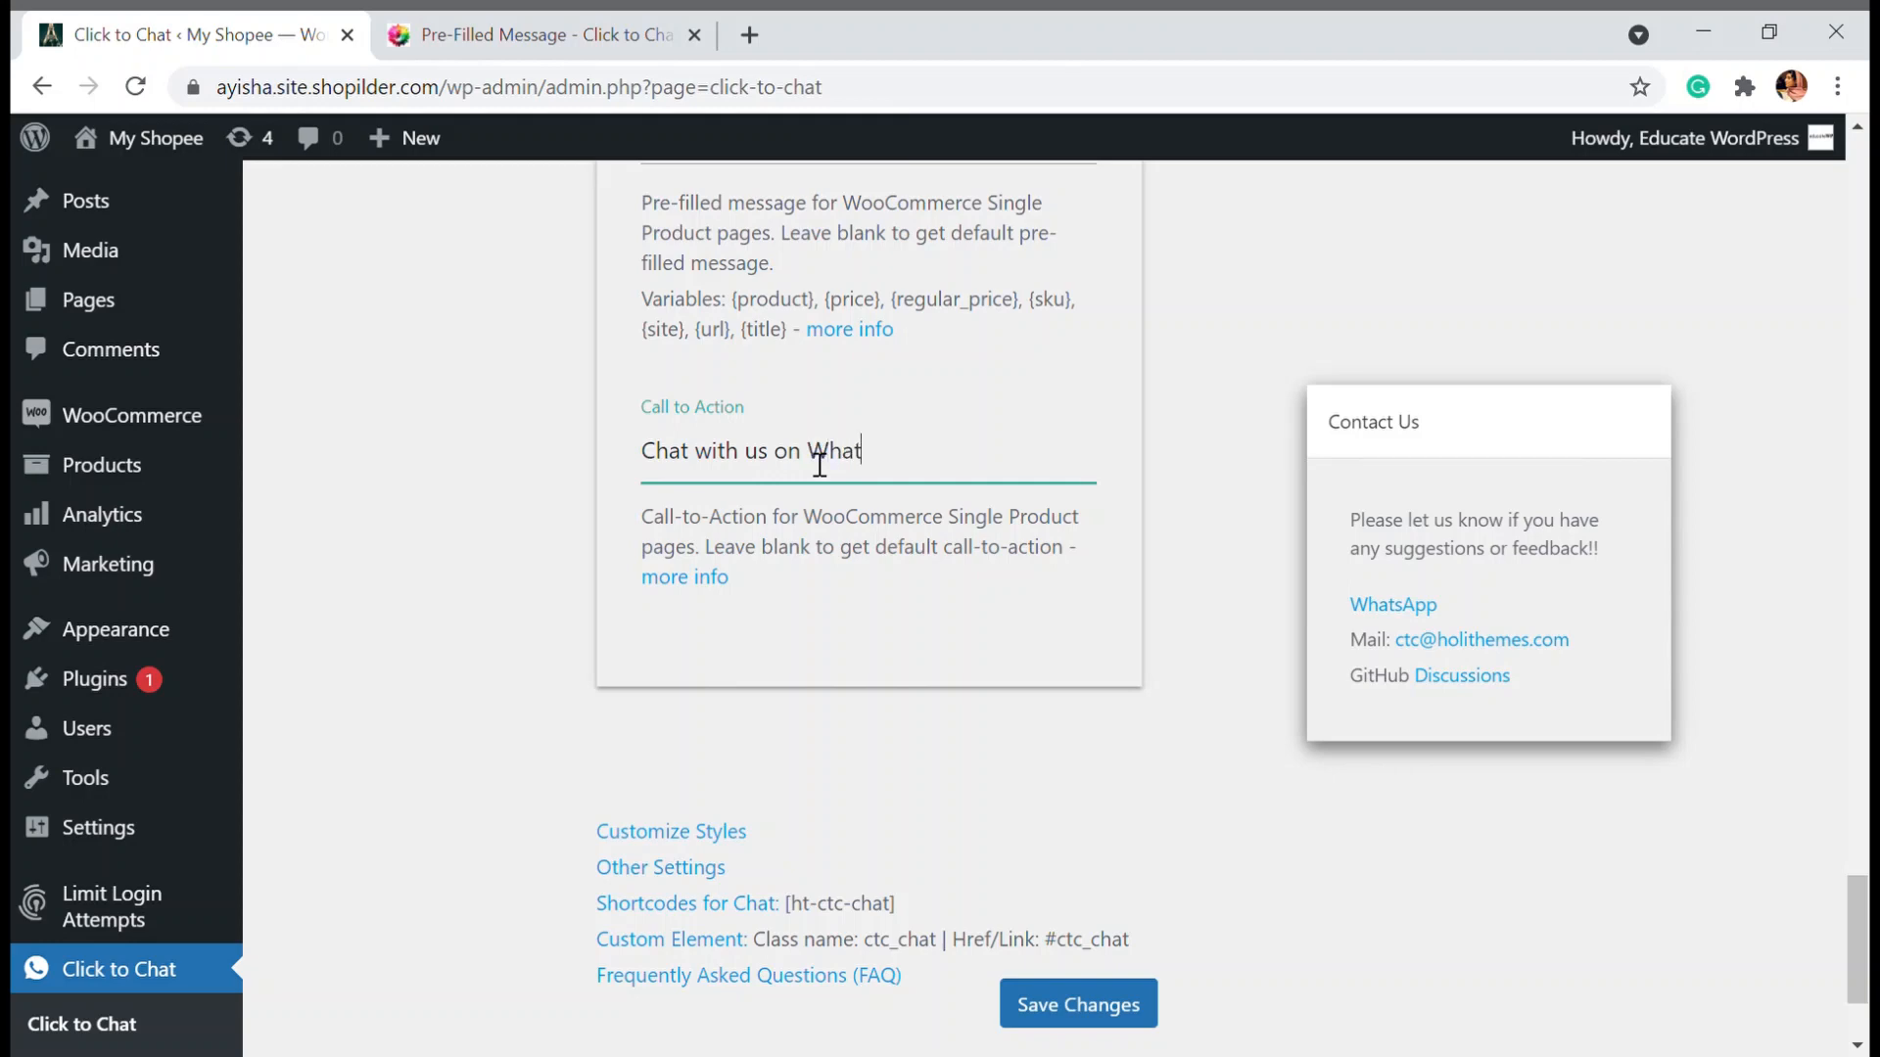
{"action": "type", "text": "sa"}
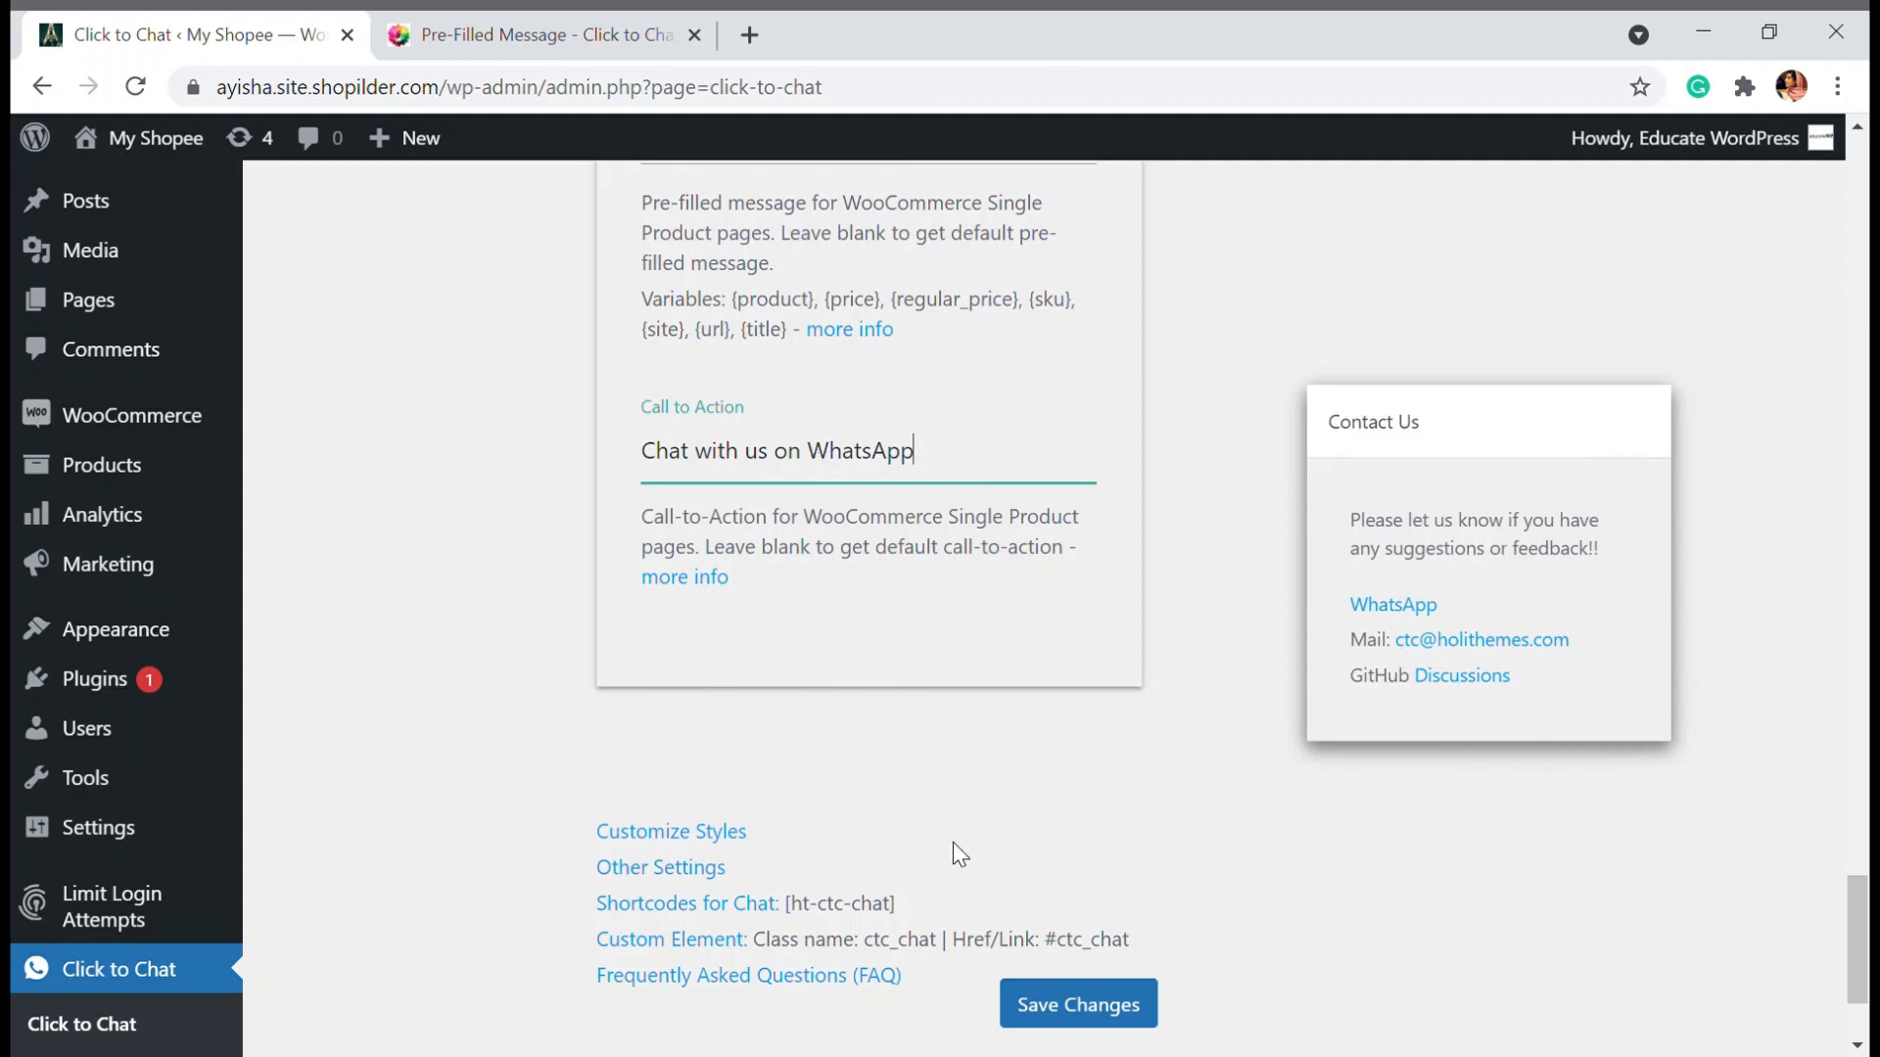
{"action": "left_click", "coordinate": [1078, 1003]}
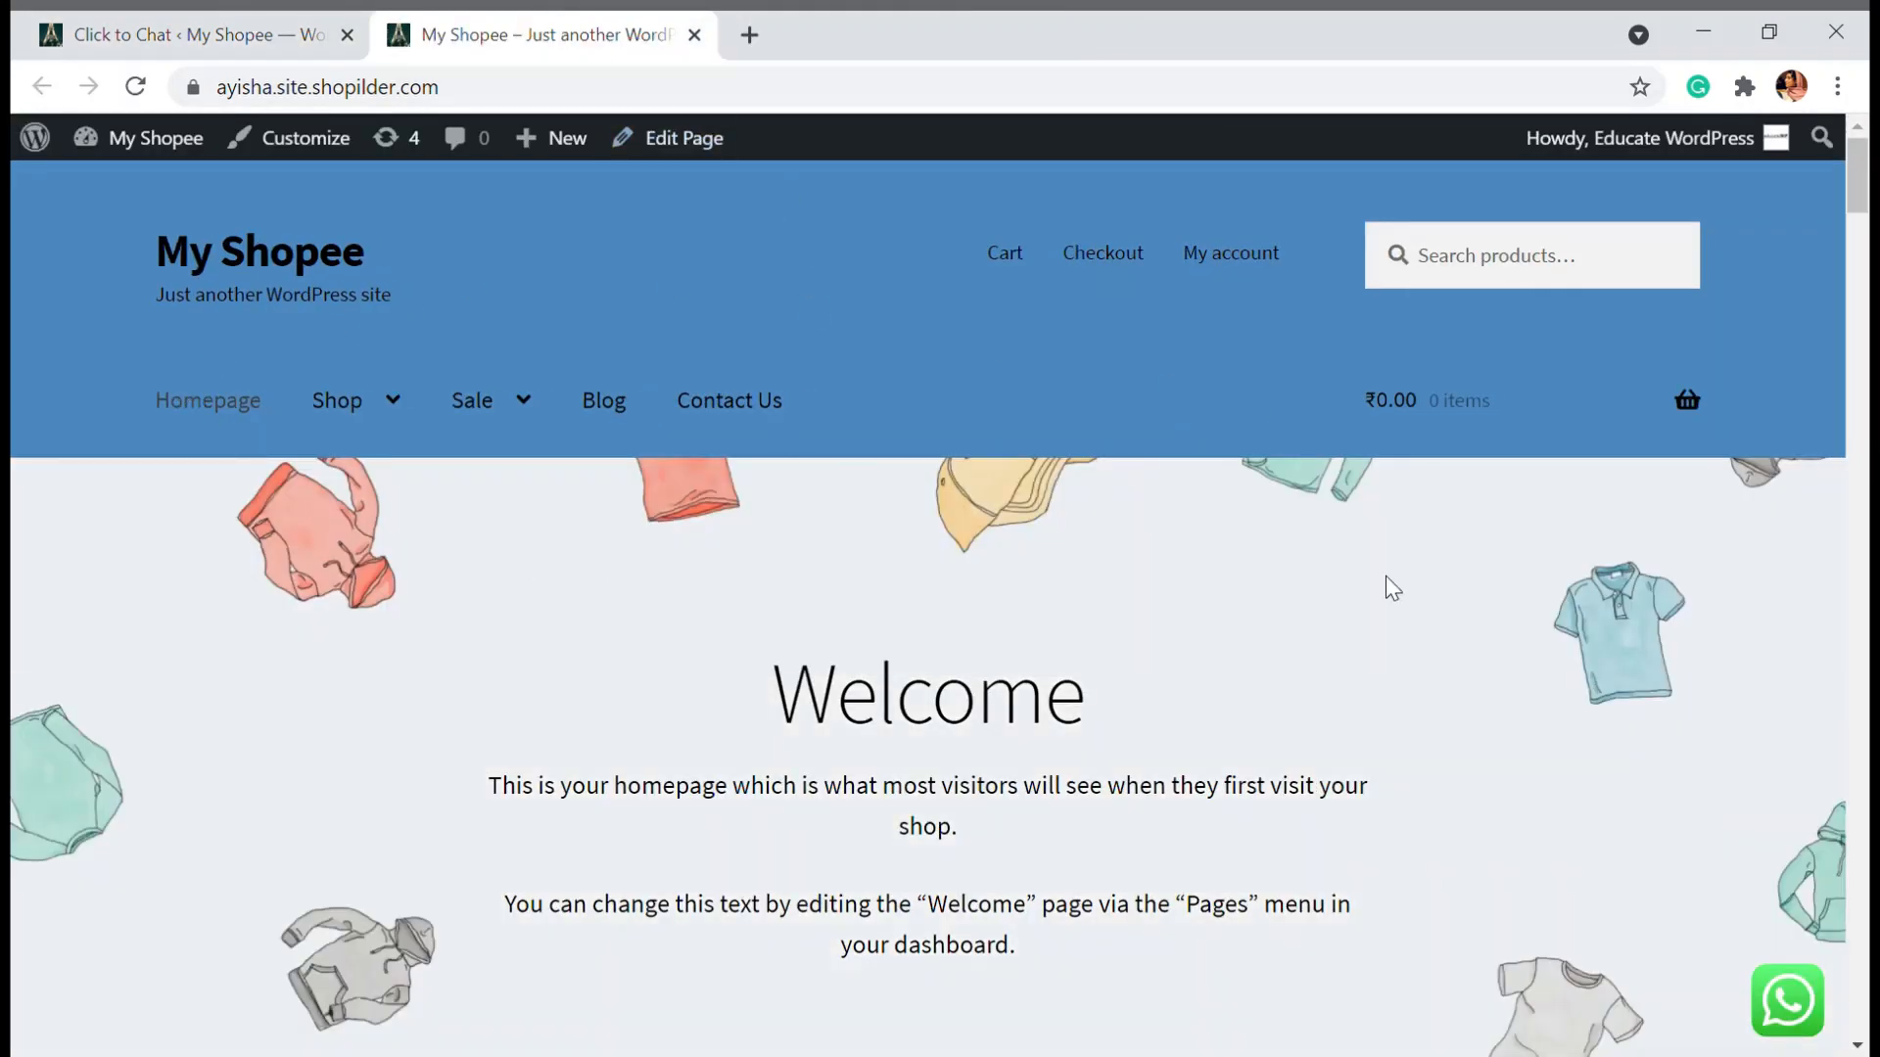
{"action": "mouse_move", "coordinate": [1788, 1014]}
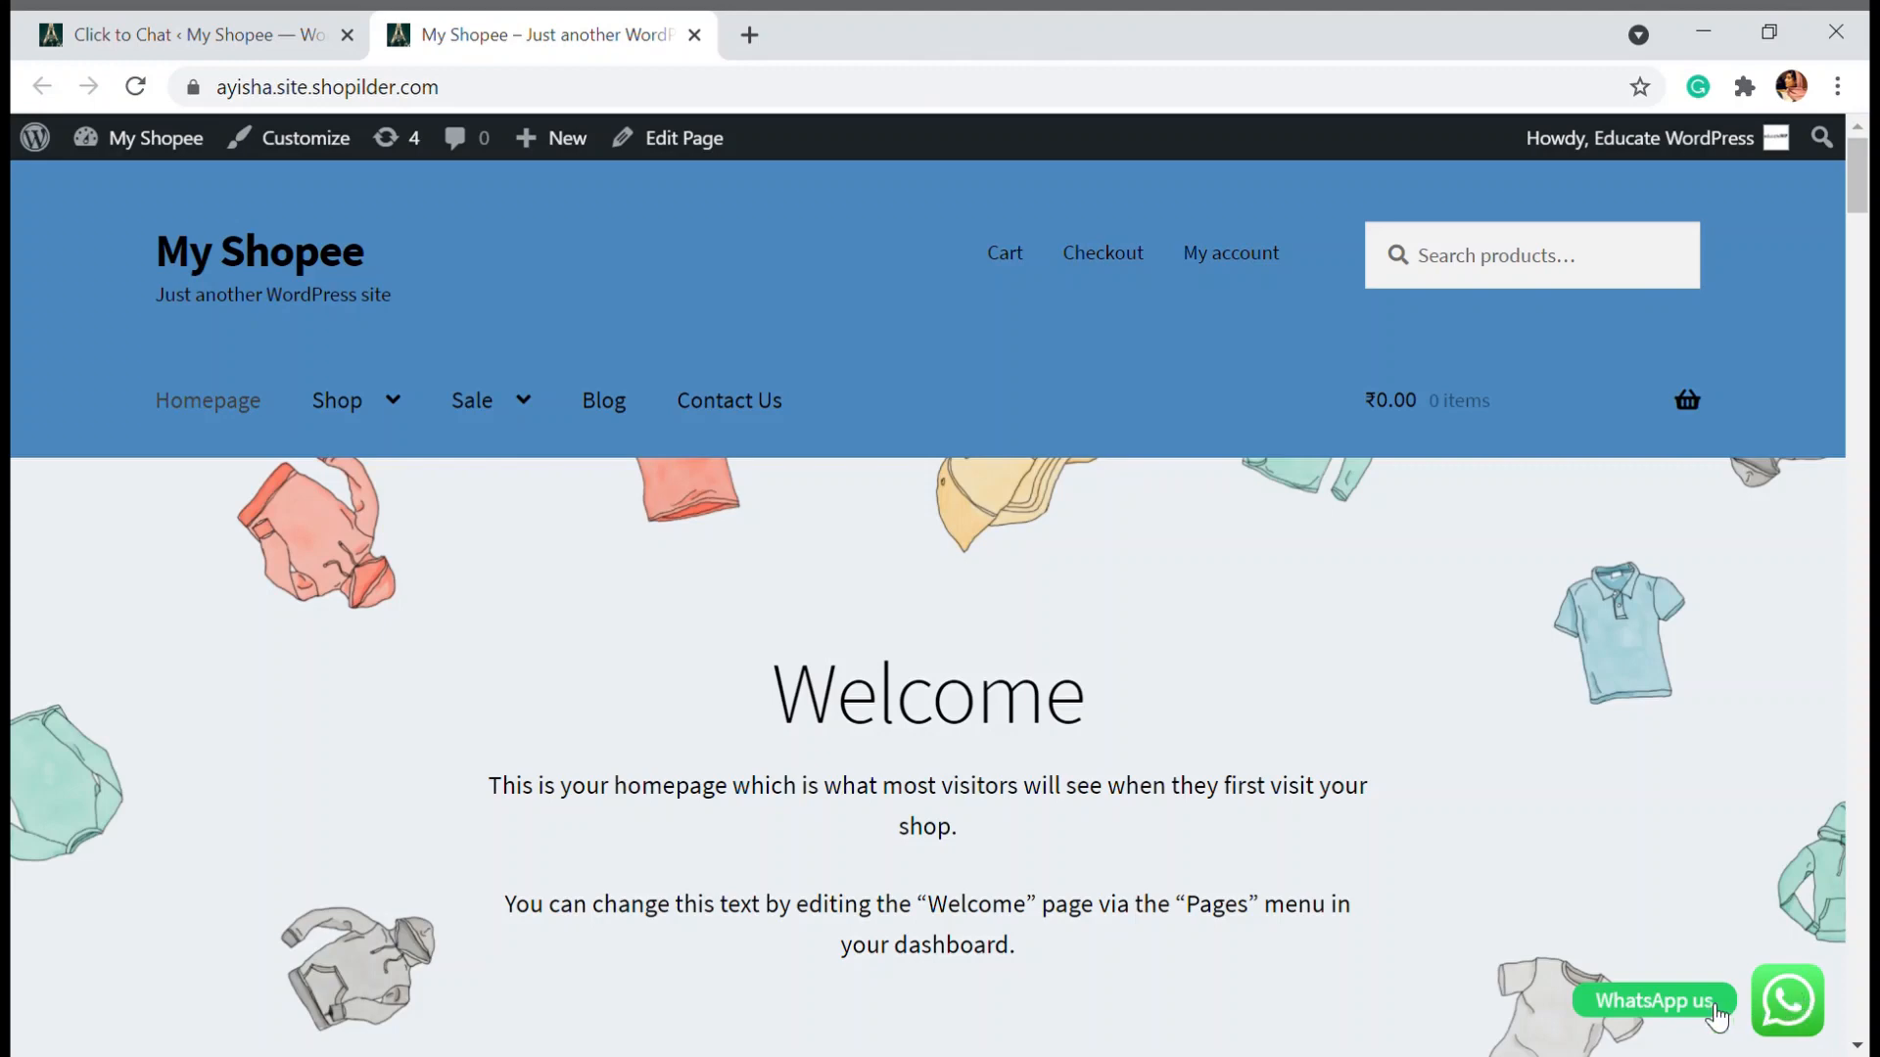
{"action": "mouse_move", "coordinate": [1686, 1014]}
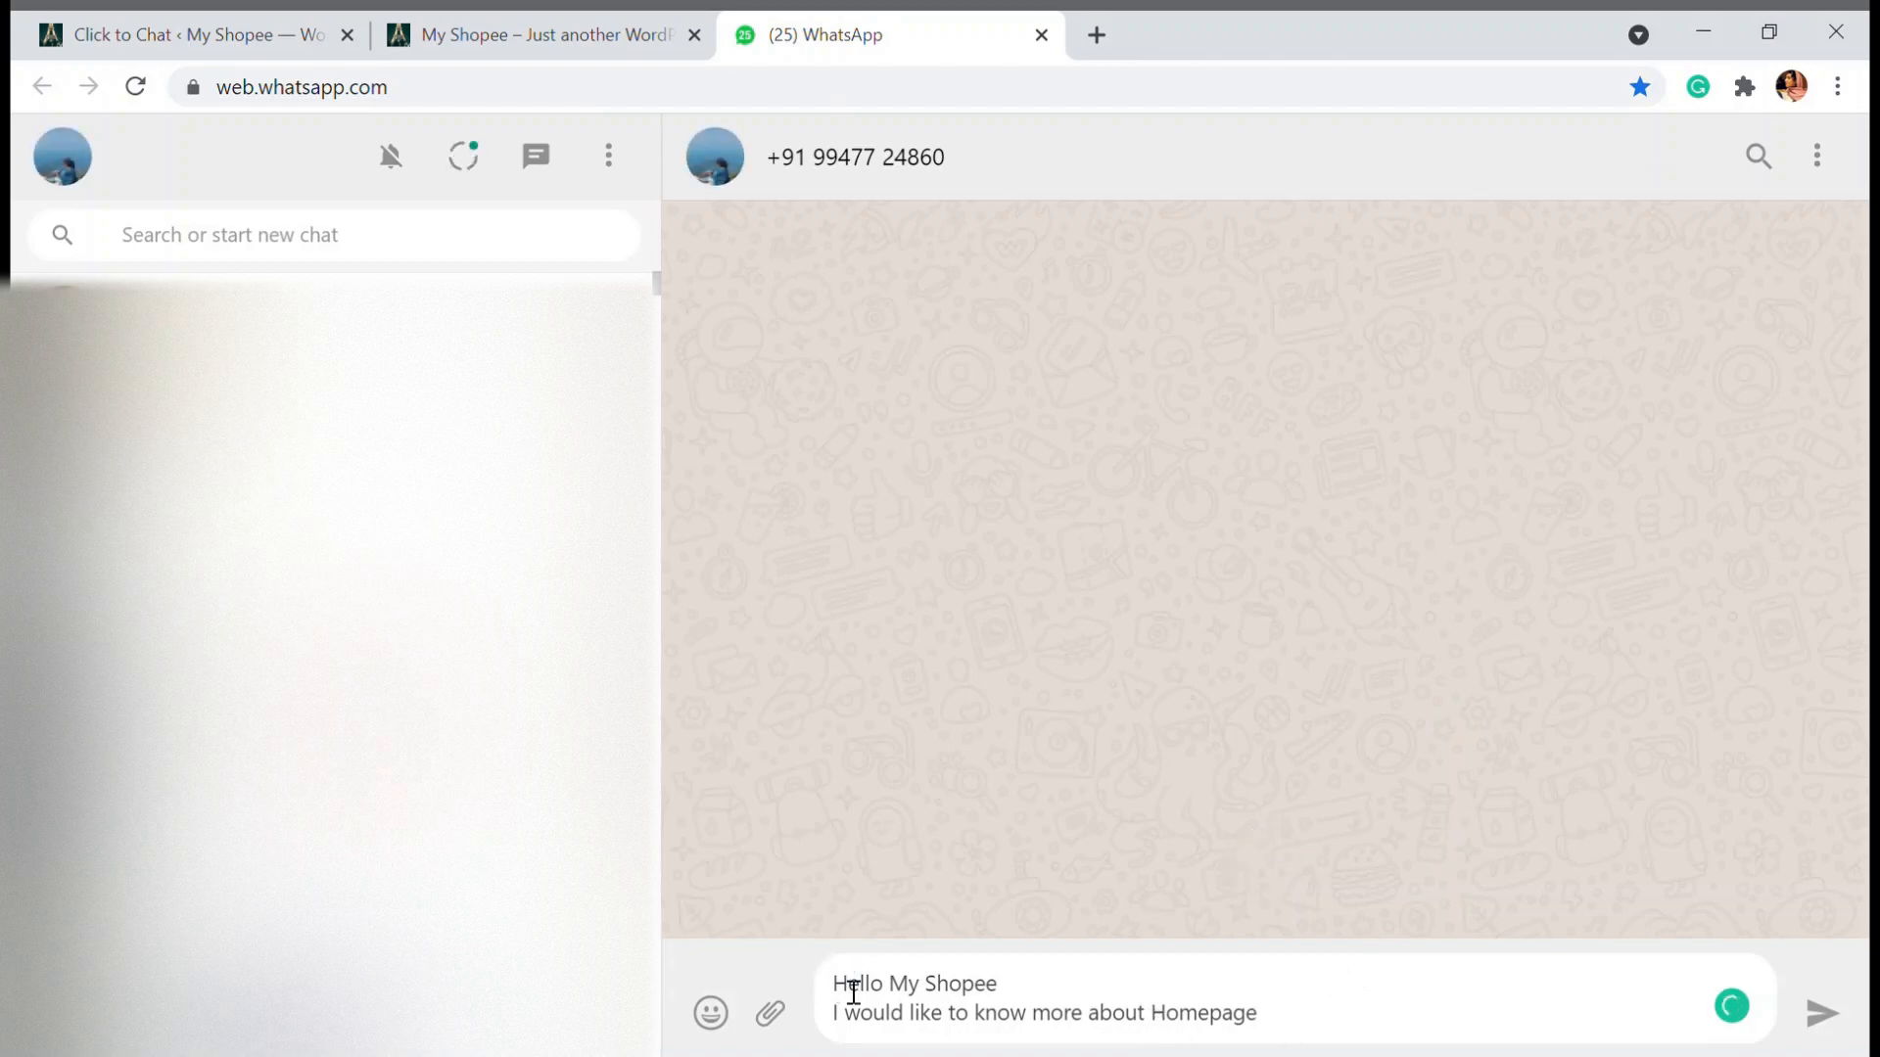
{"action": "mouse_move", "coordinate": [1354, 1027]}
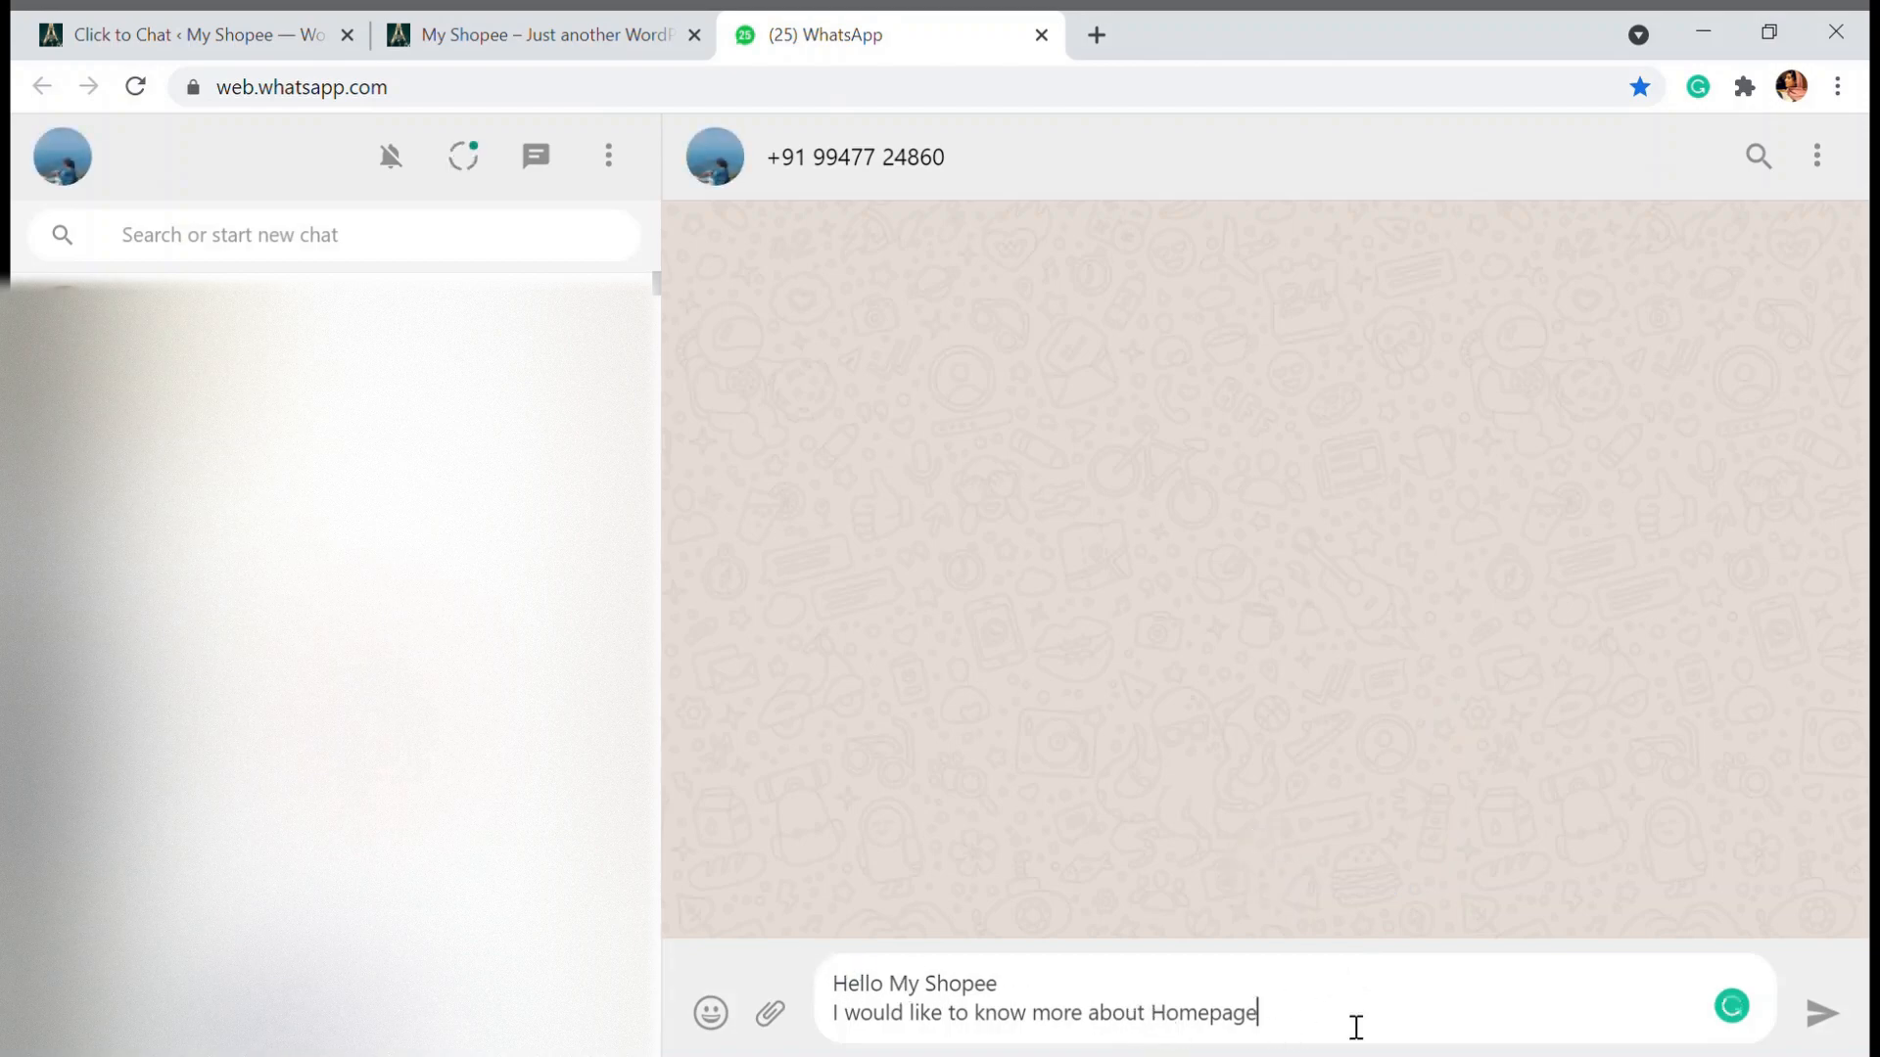
{"action": "mouse_move", "coordinate": [1283, 1041]}
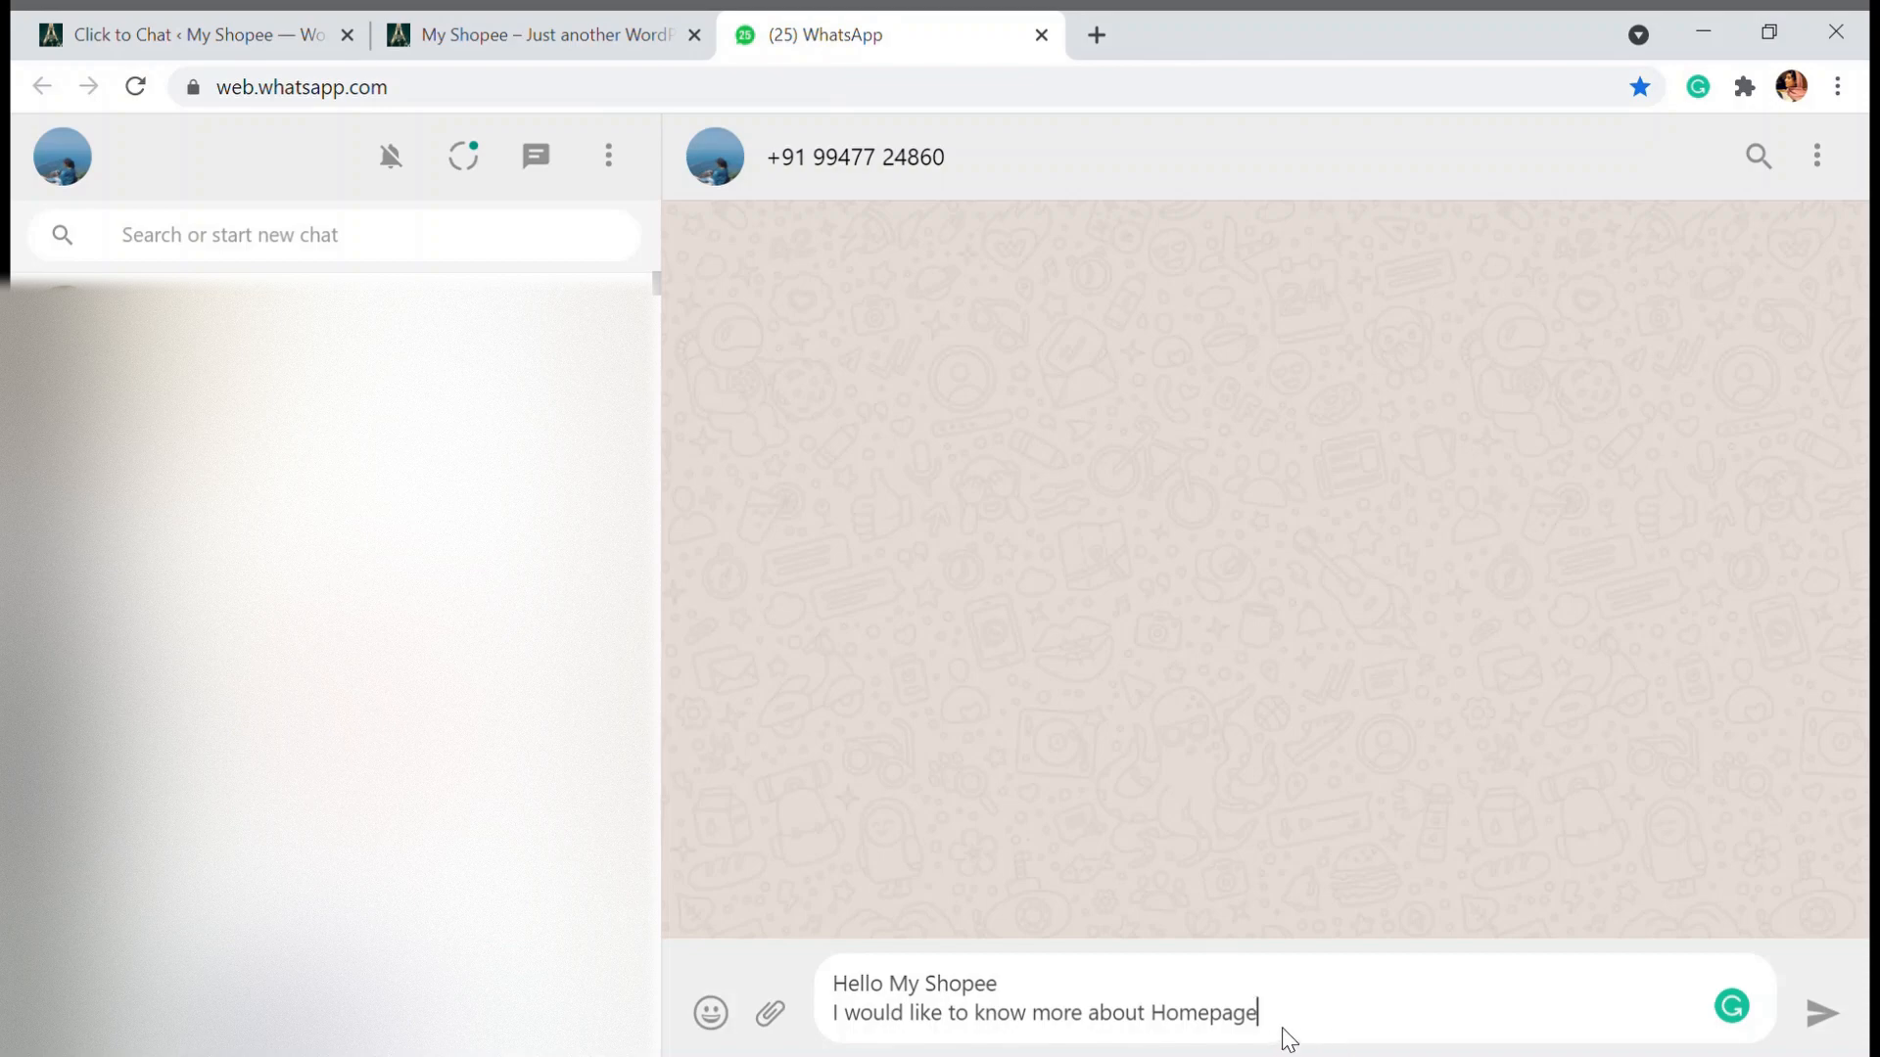
{"action": "mouse_move", "coordinate": [1172, 1017]}
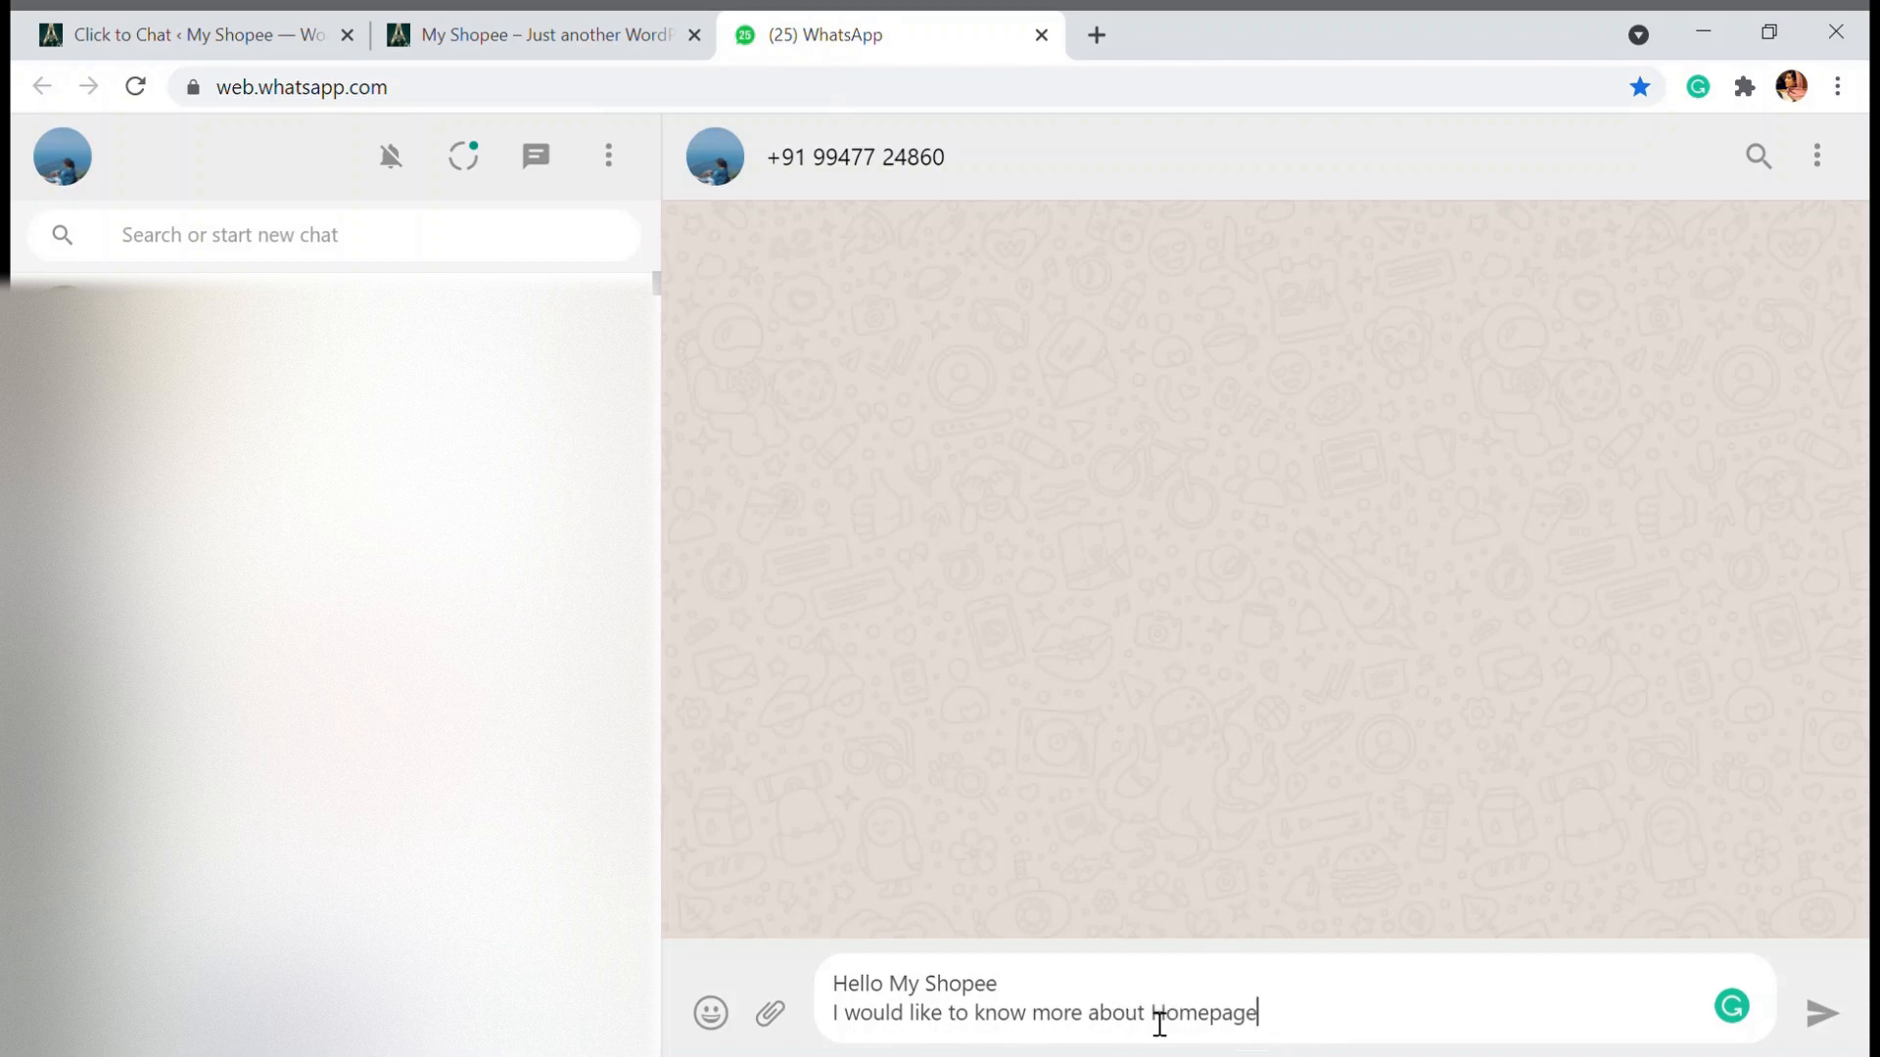
{"action": "mouse_move", "coordinate": [1275, 1032]}
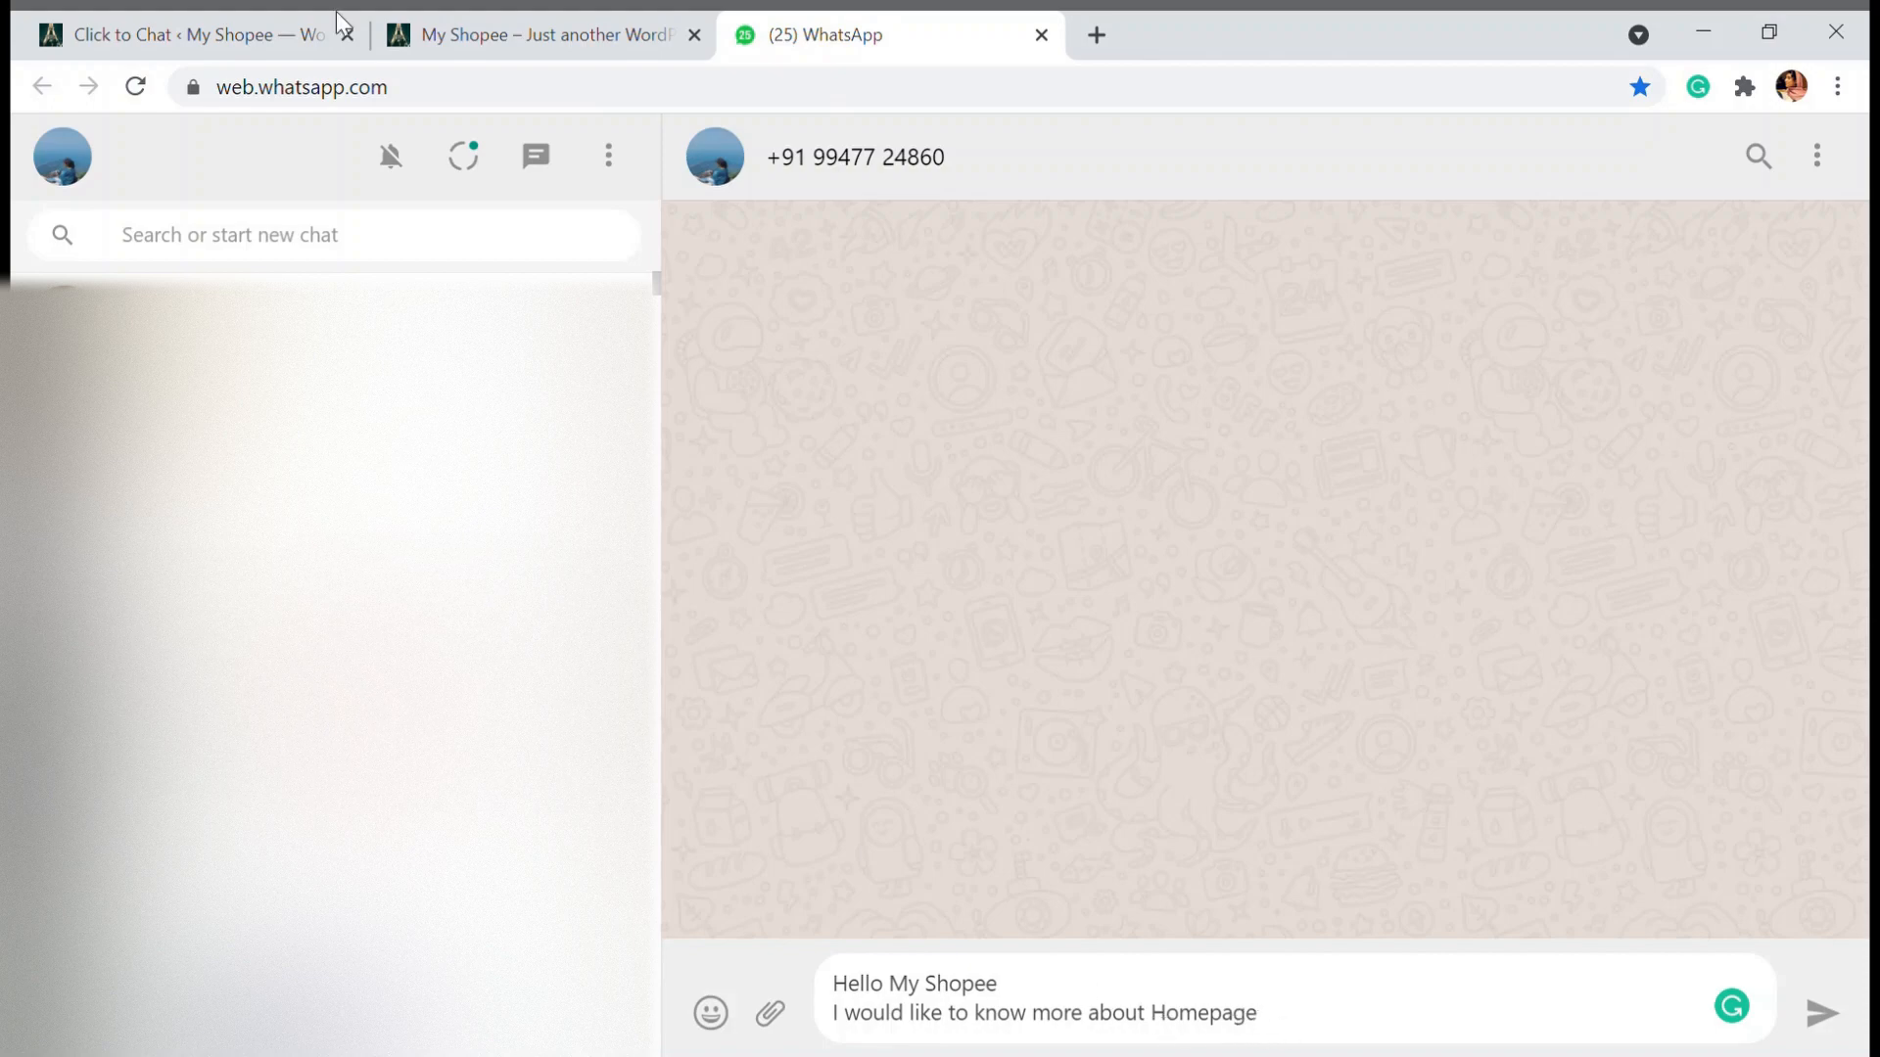
Open the Long Sleeve Tee product page and launch a WhatsApp chat from its floating button
{"action": "left_click", "coordinate": [532, 34]}
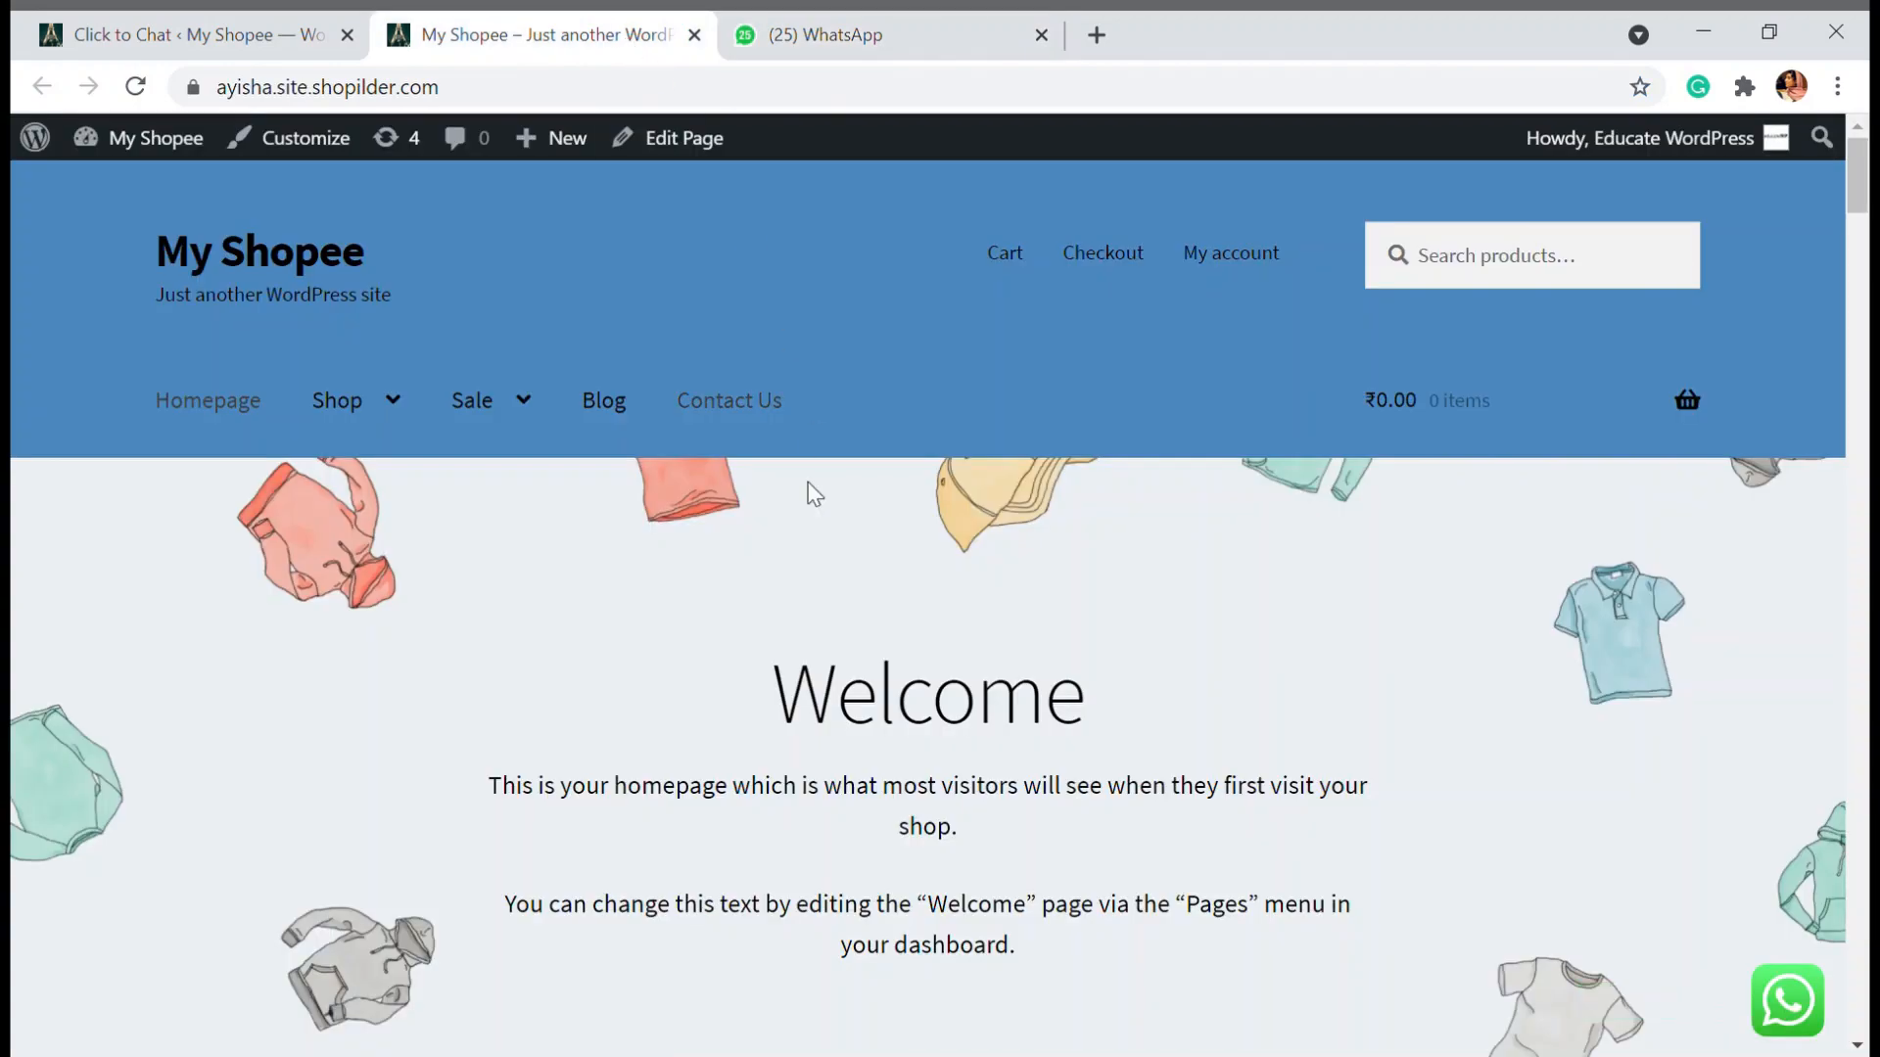
{"action": "scroll", "scroll_direction": "down", "scroll_amount": 3}
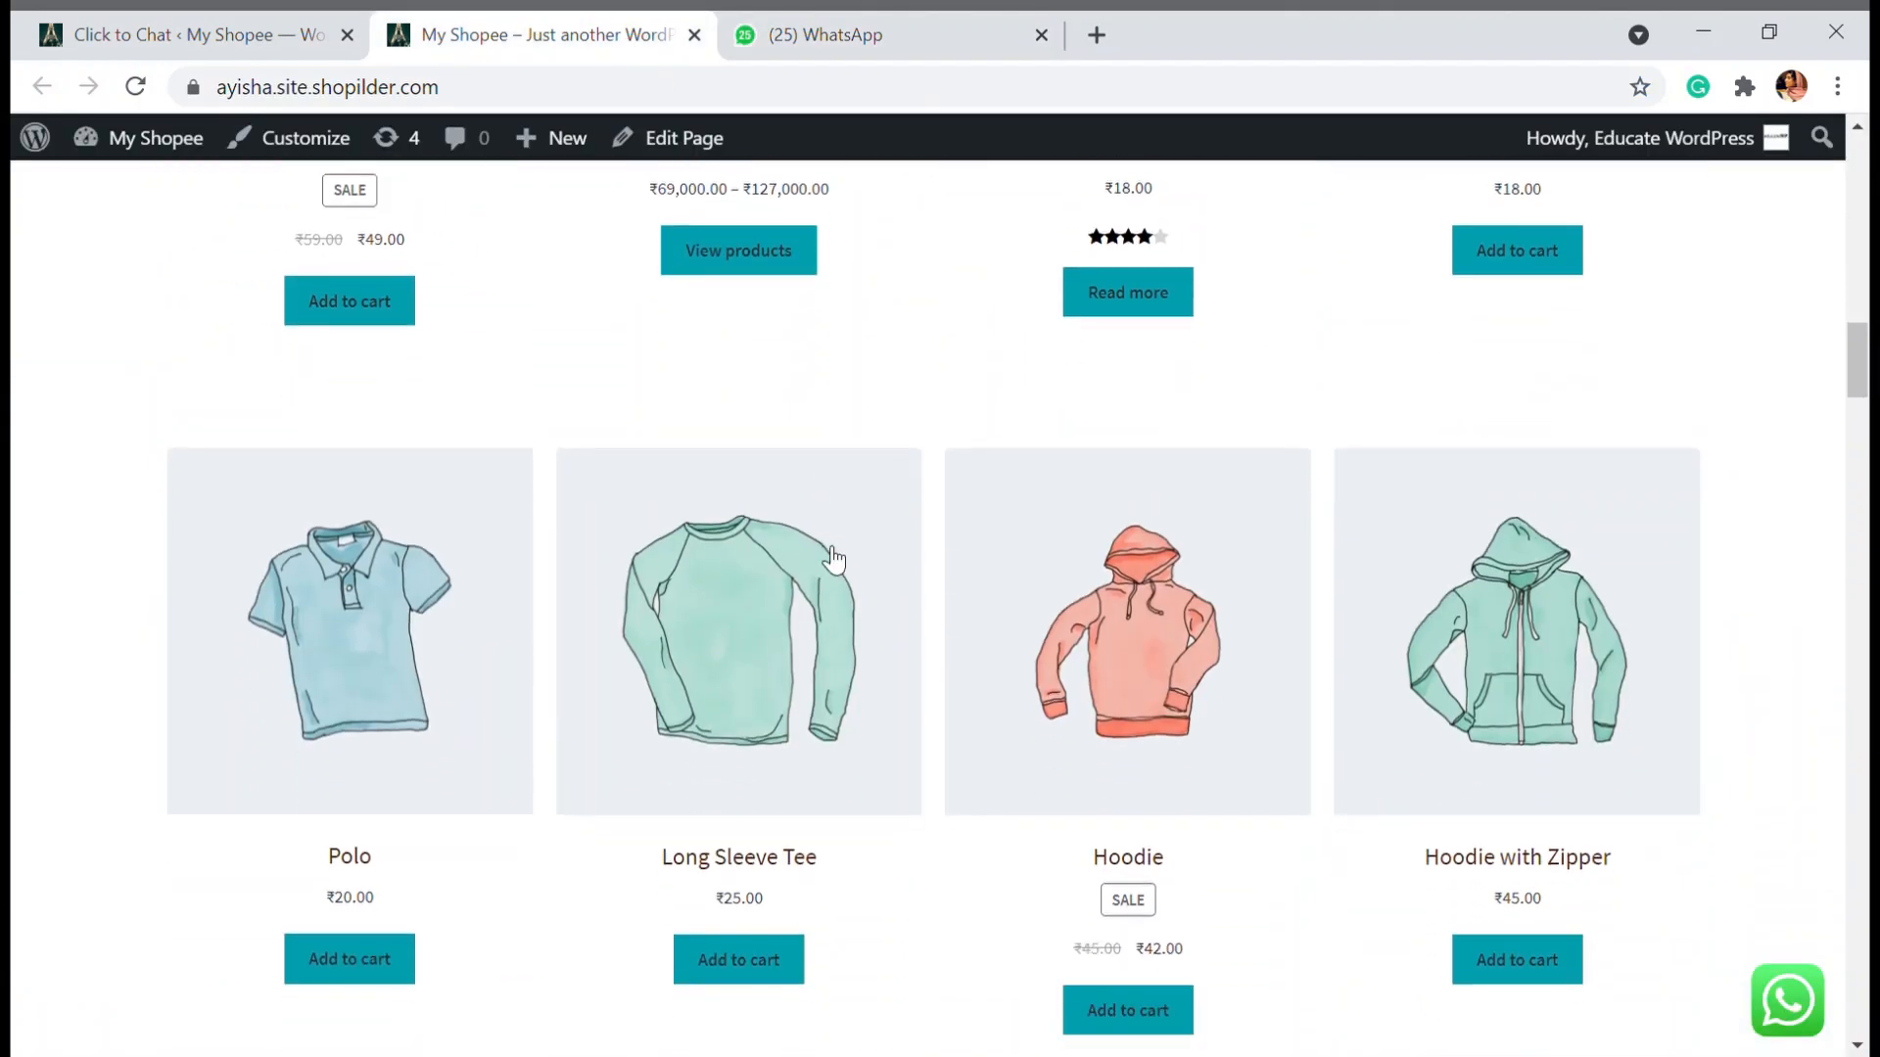
{"action": "scroll", "scroll_direction": "down", "scroll_amount": 3}
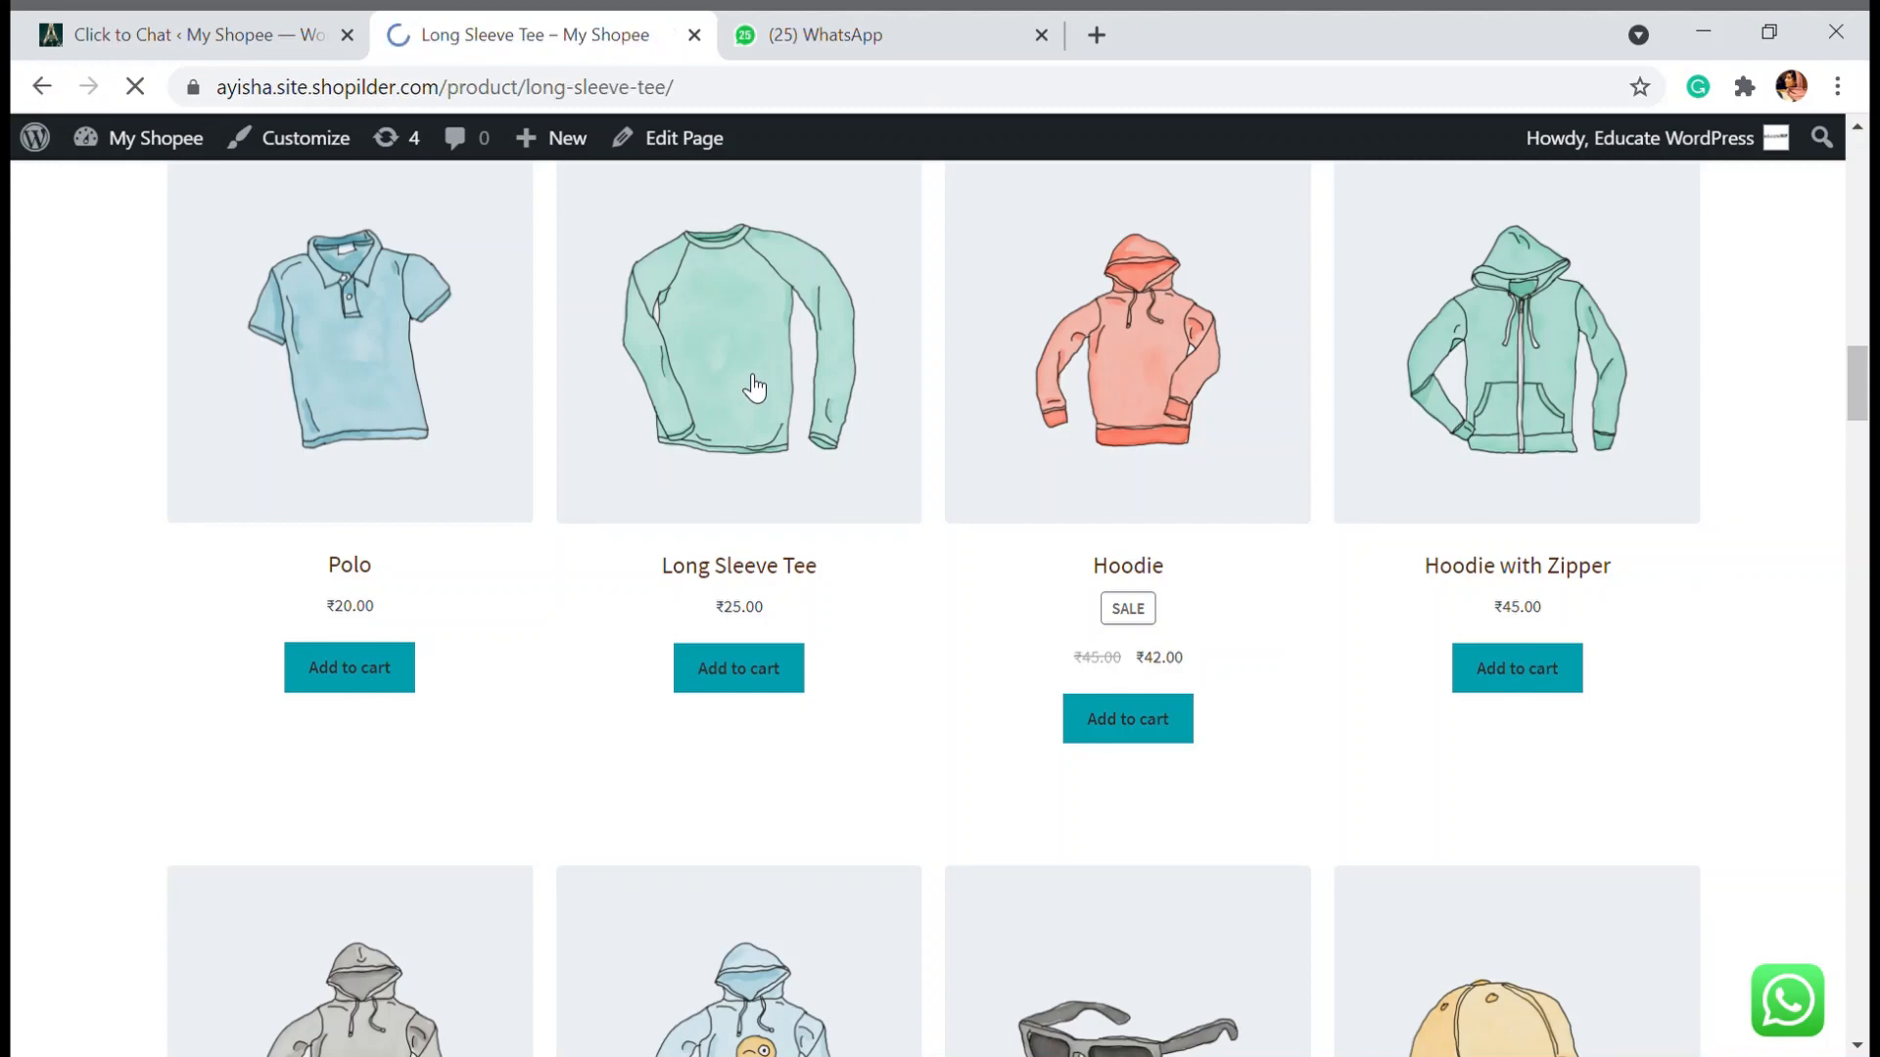
{"action": "left_click", "coordinate": [753, 382]}
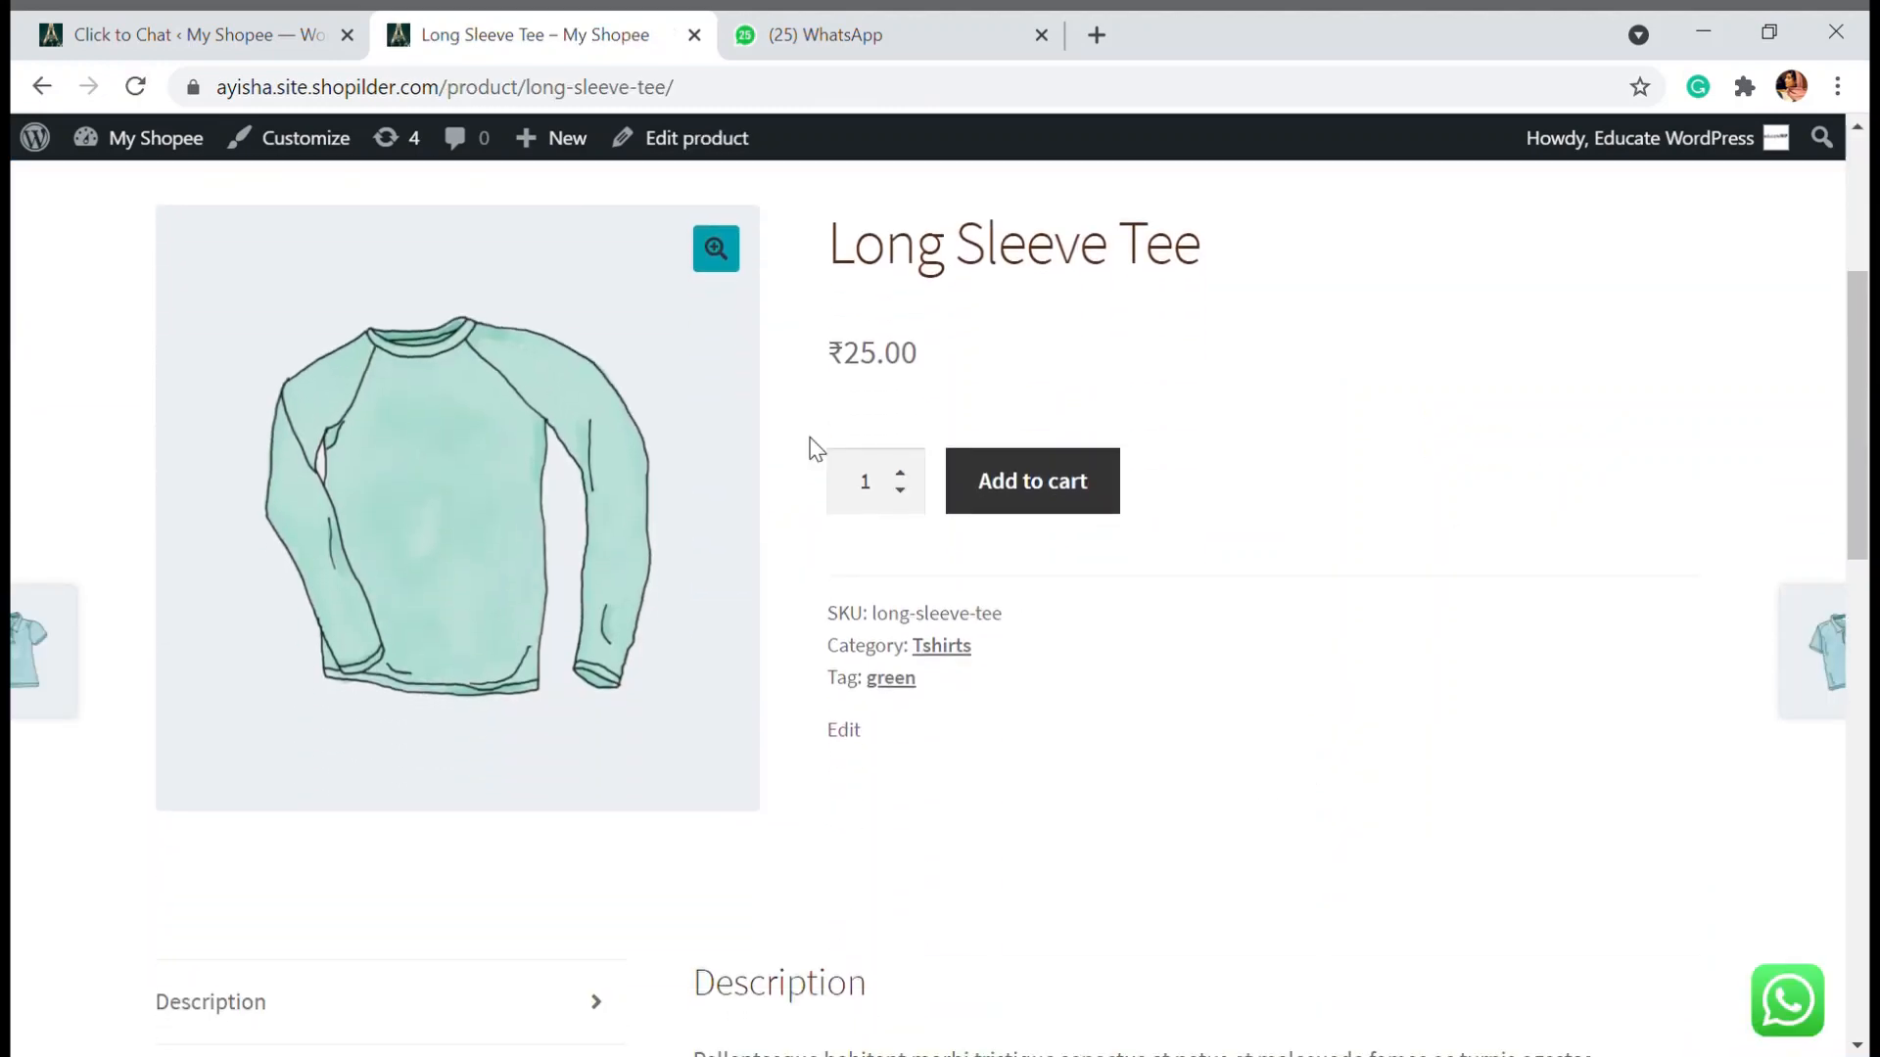
{"action": "left_click", "coordinate": [1787, 1000]}
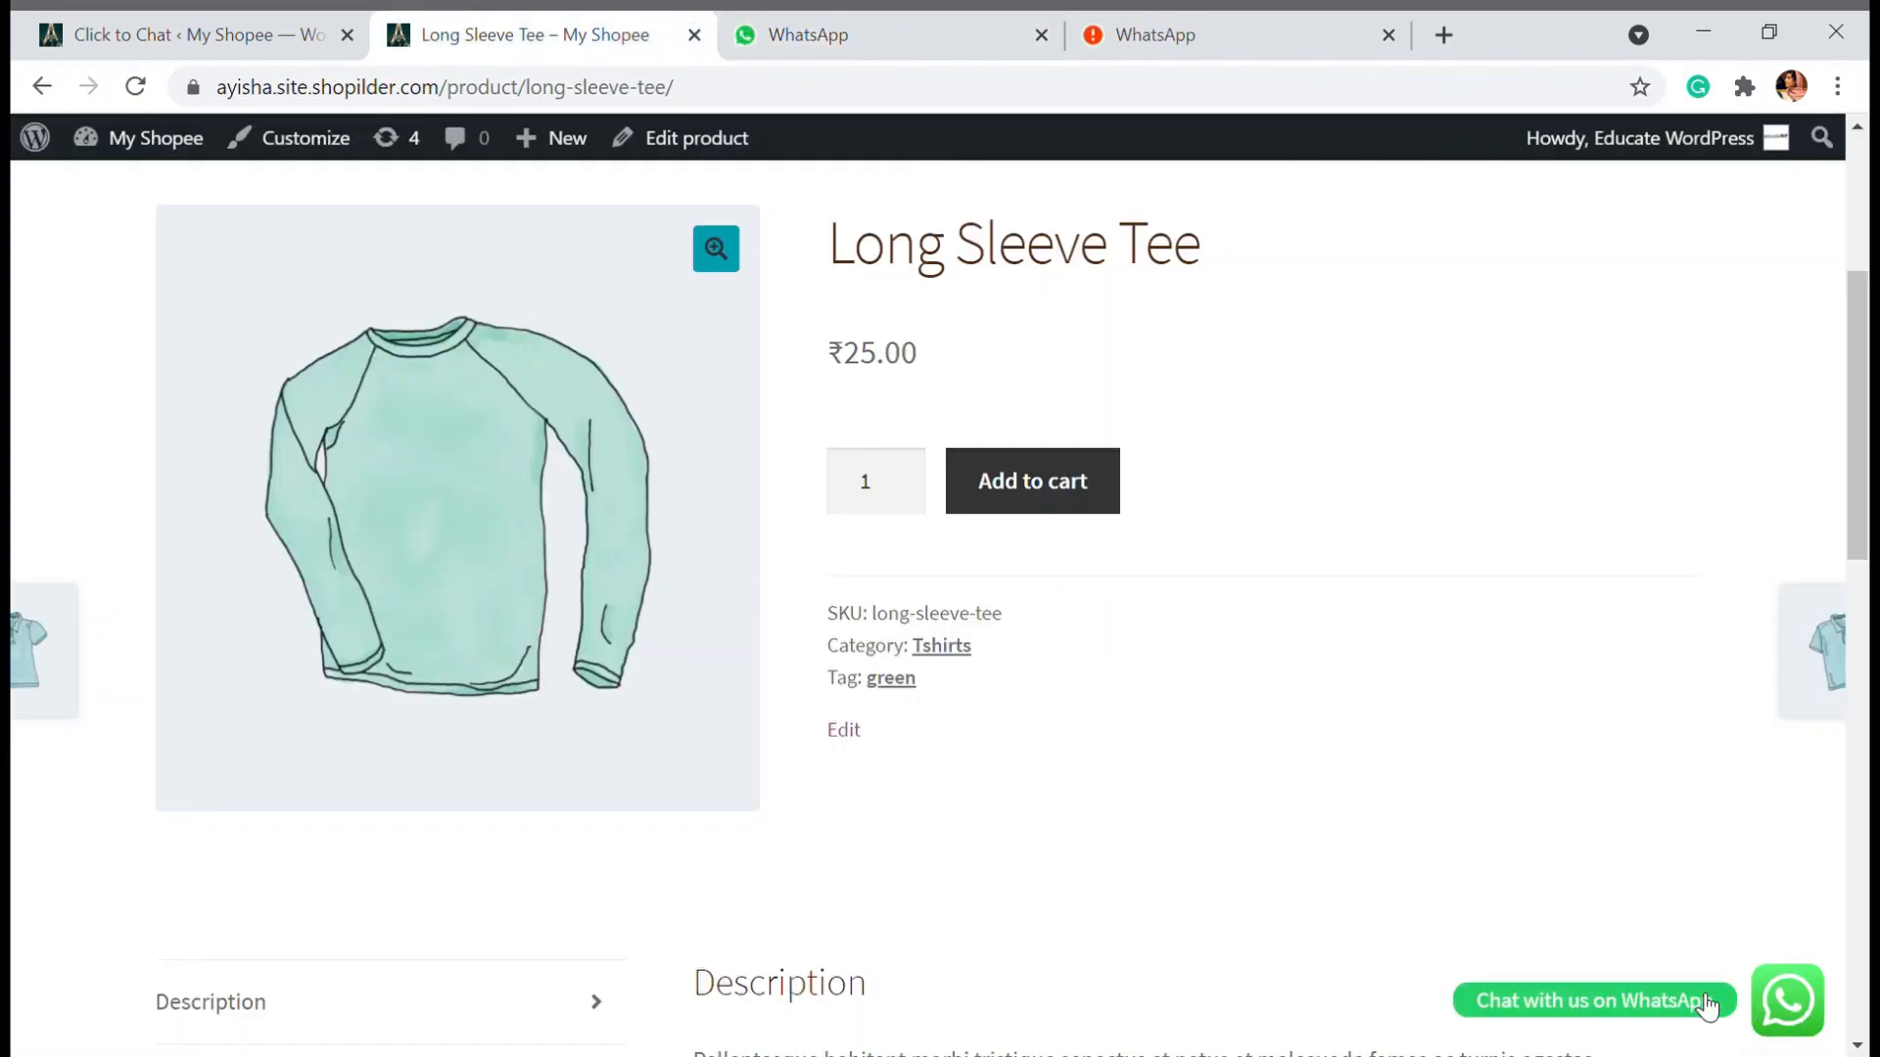
{"action": "mouse_move", "coordinate": [725, 594]}
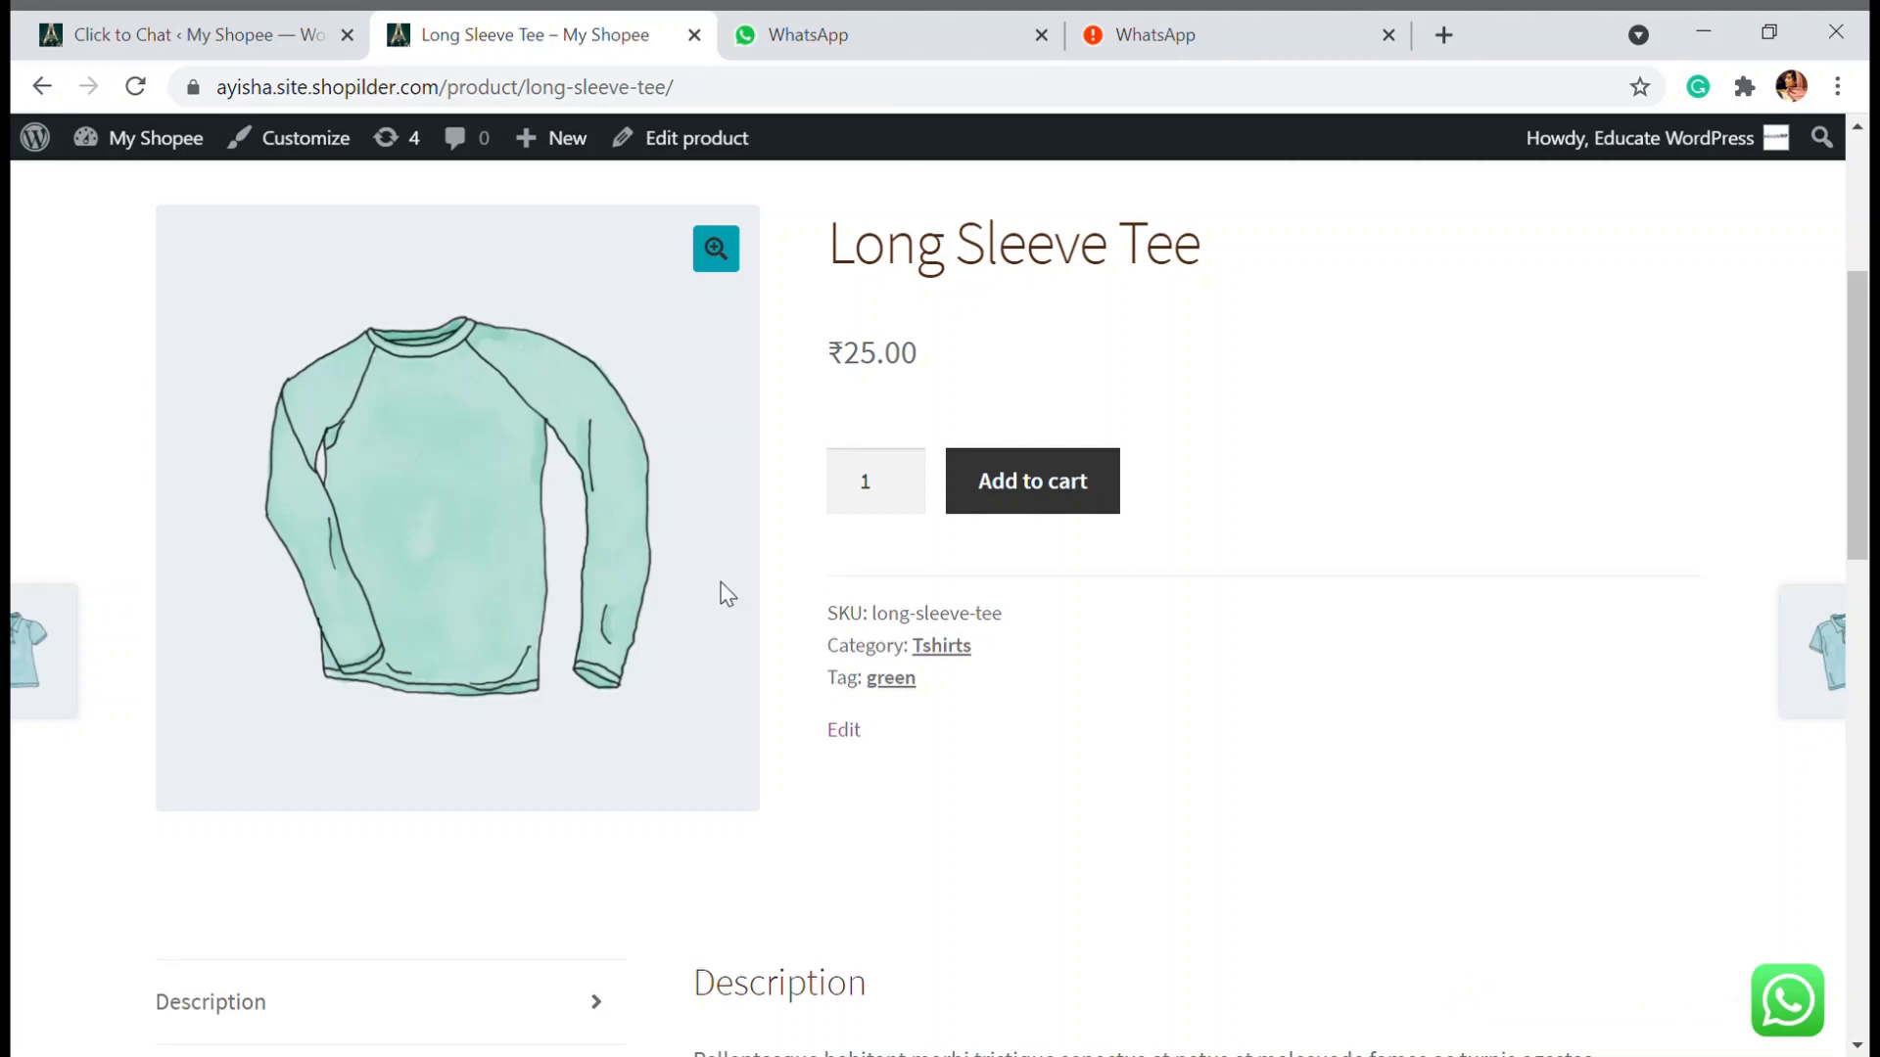
{"action": "left_click", "coordinate": [840, 36]}
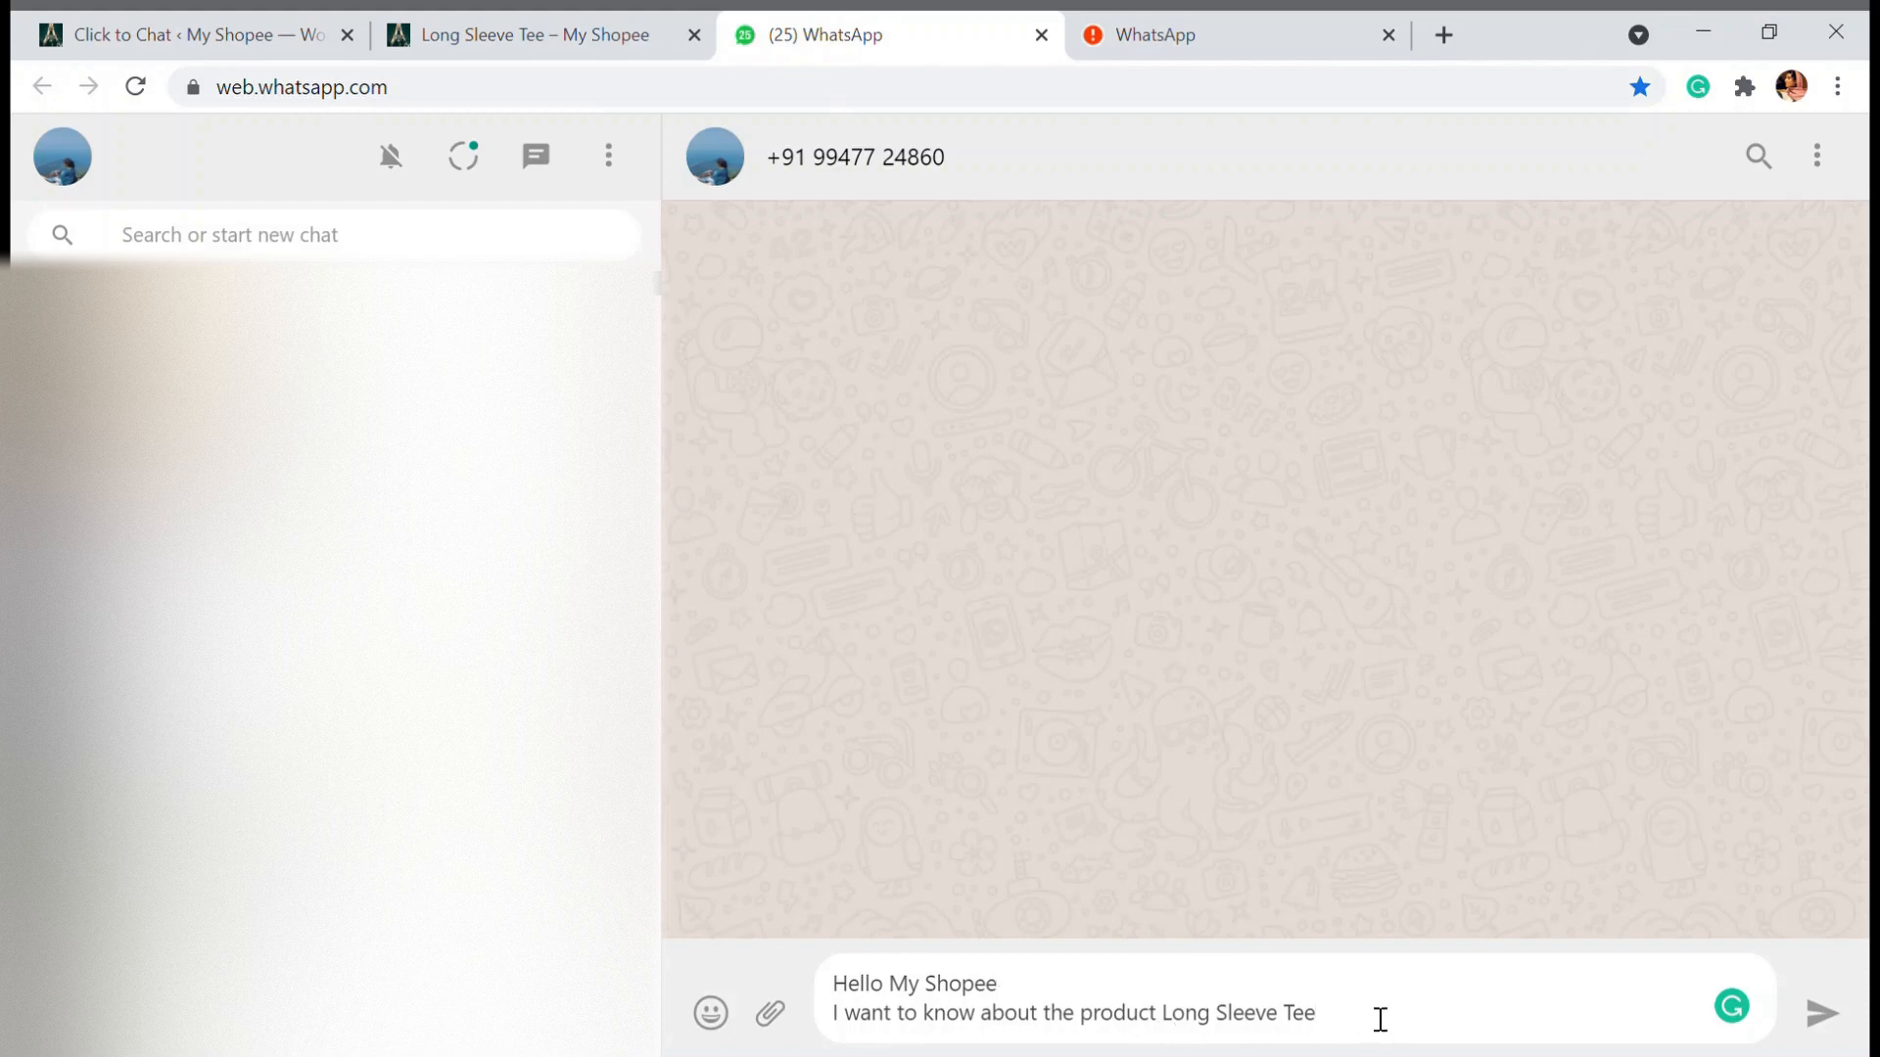
{"action": "mouse_move", "coordinate": [1375, 988]}
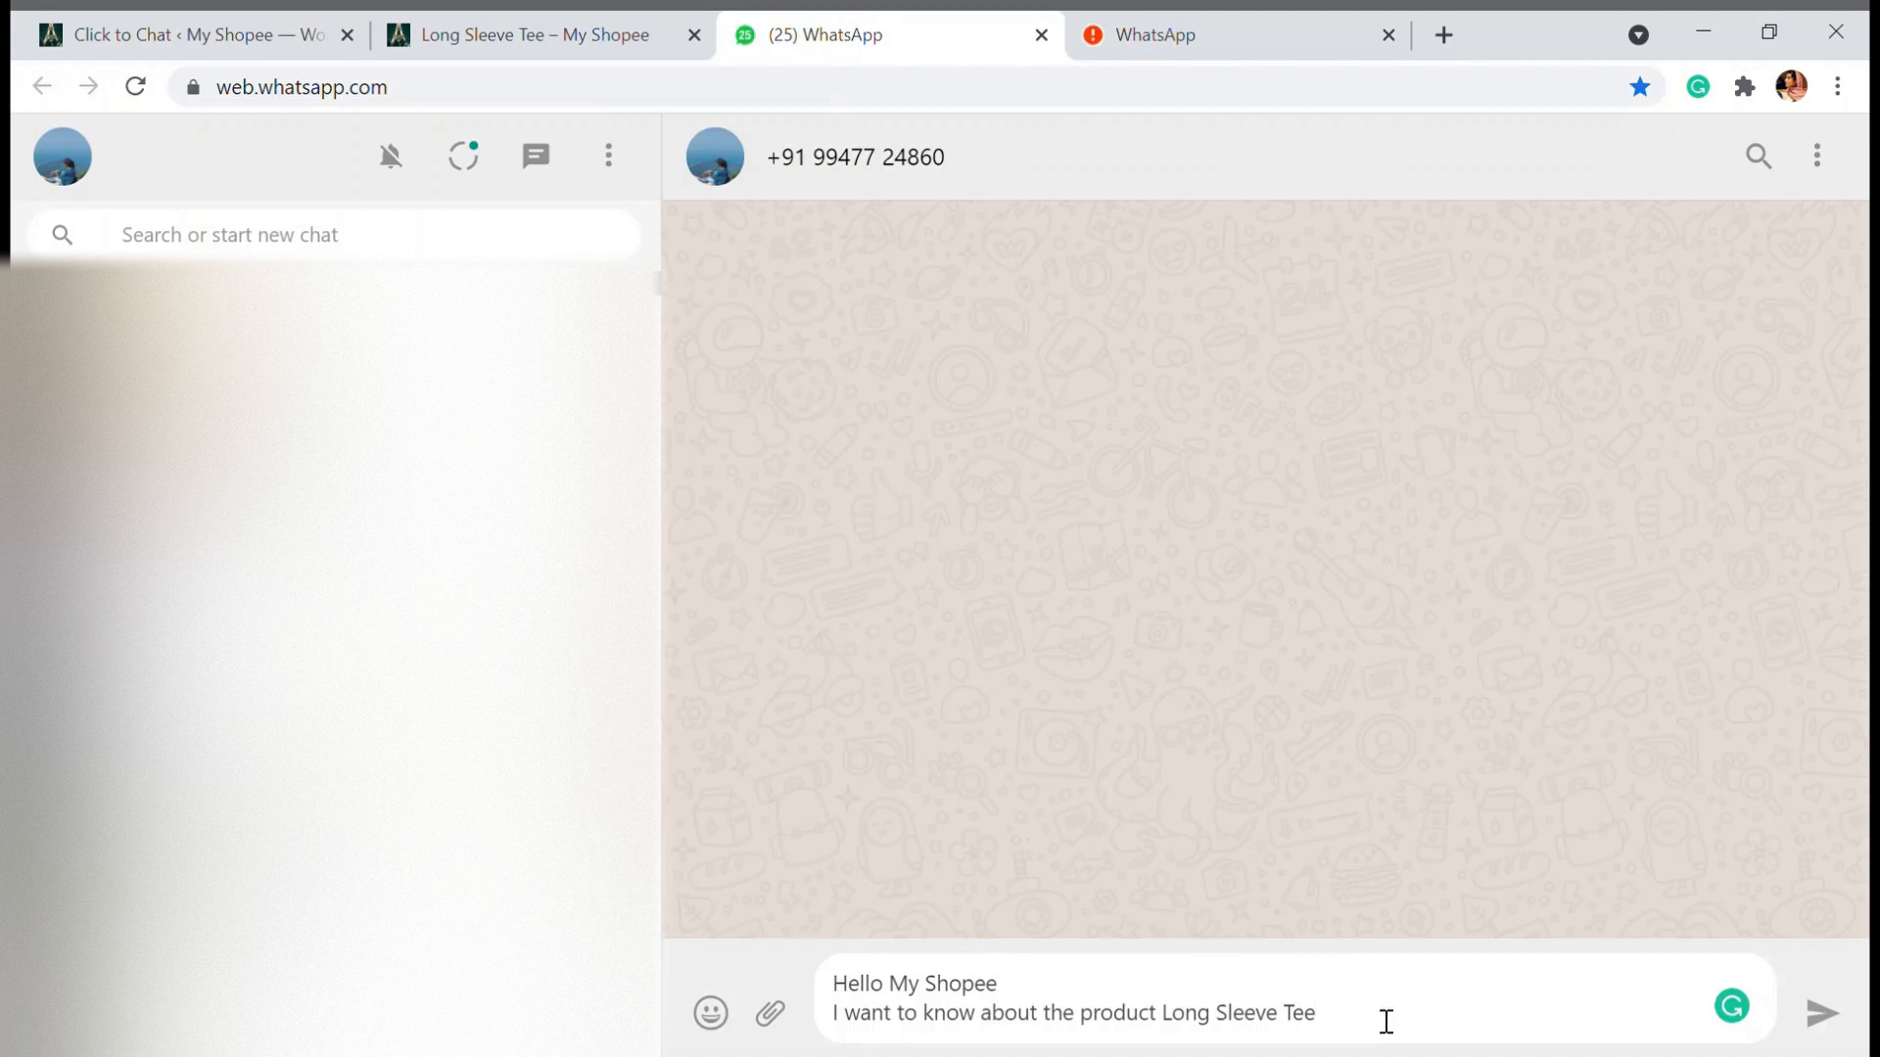
{"action": "mouse_move", "coordinate": [1367, 1011]}
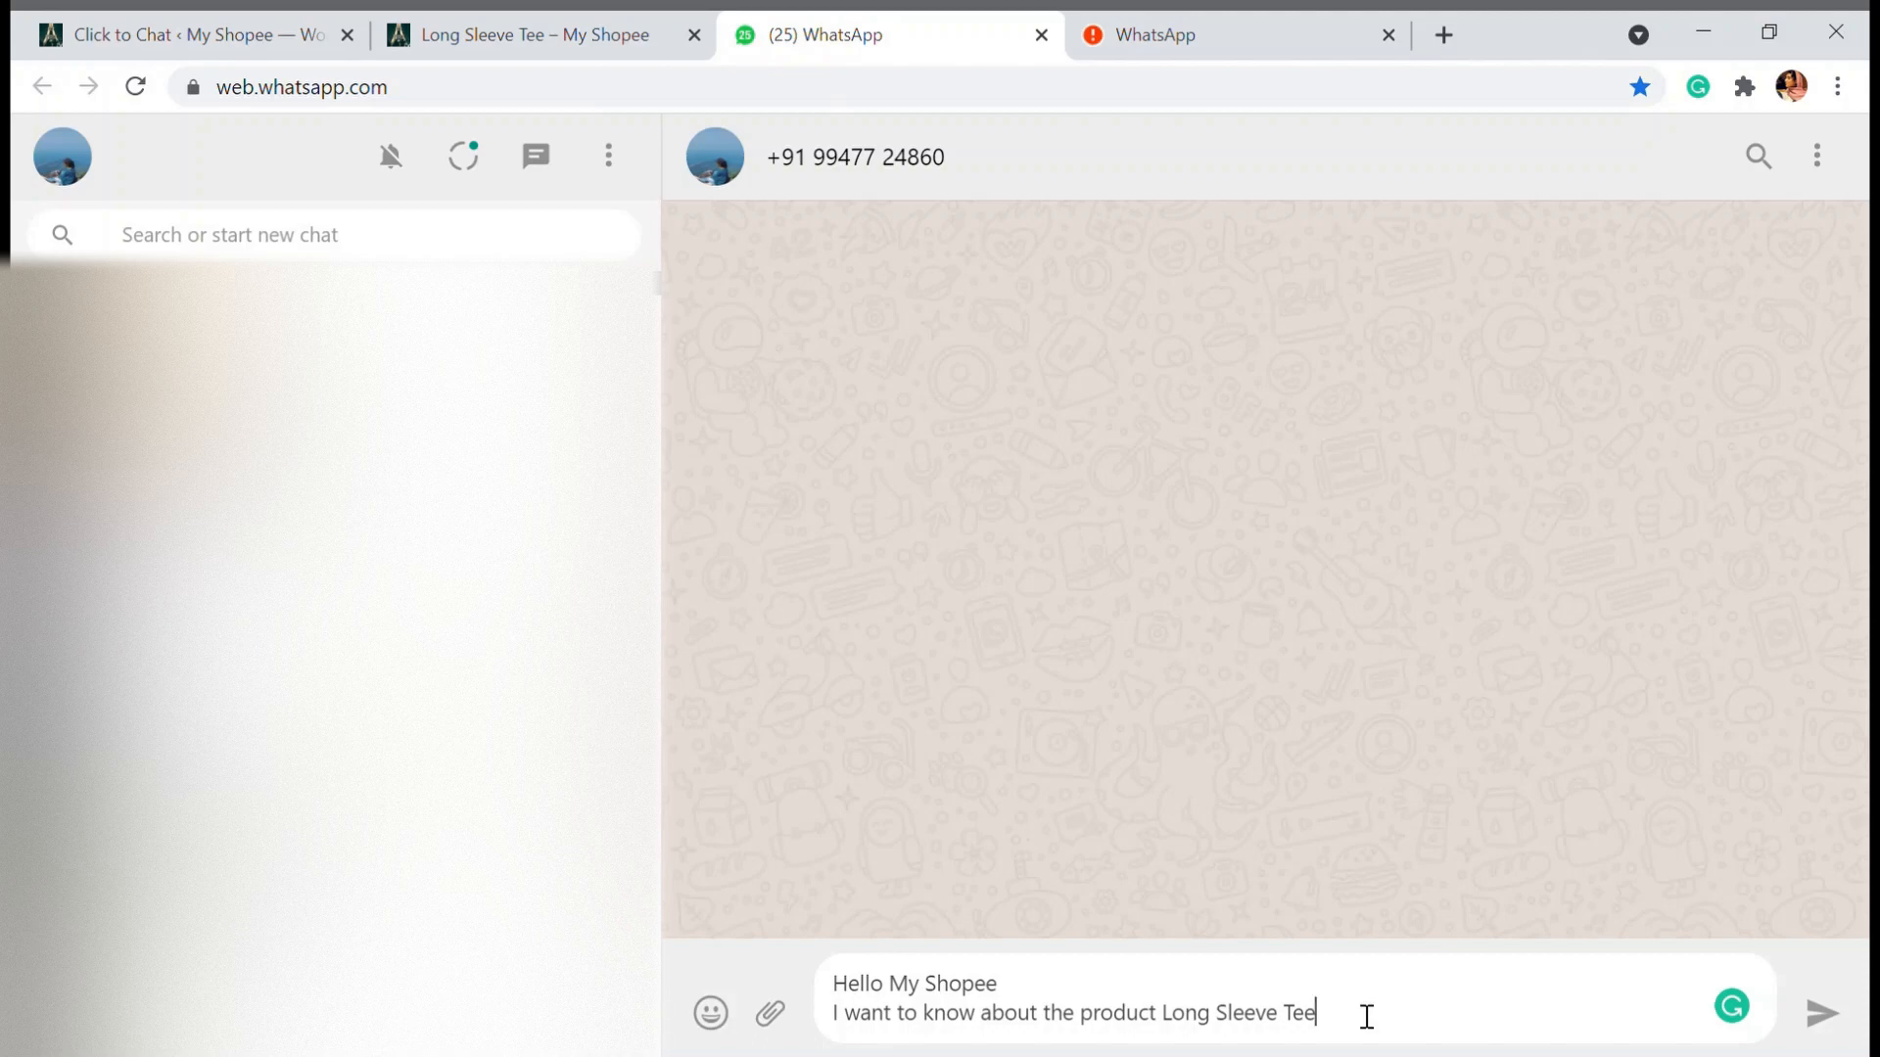
{"action": "mouse_move", "coordinate": [1301, 1048]}
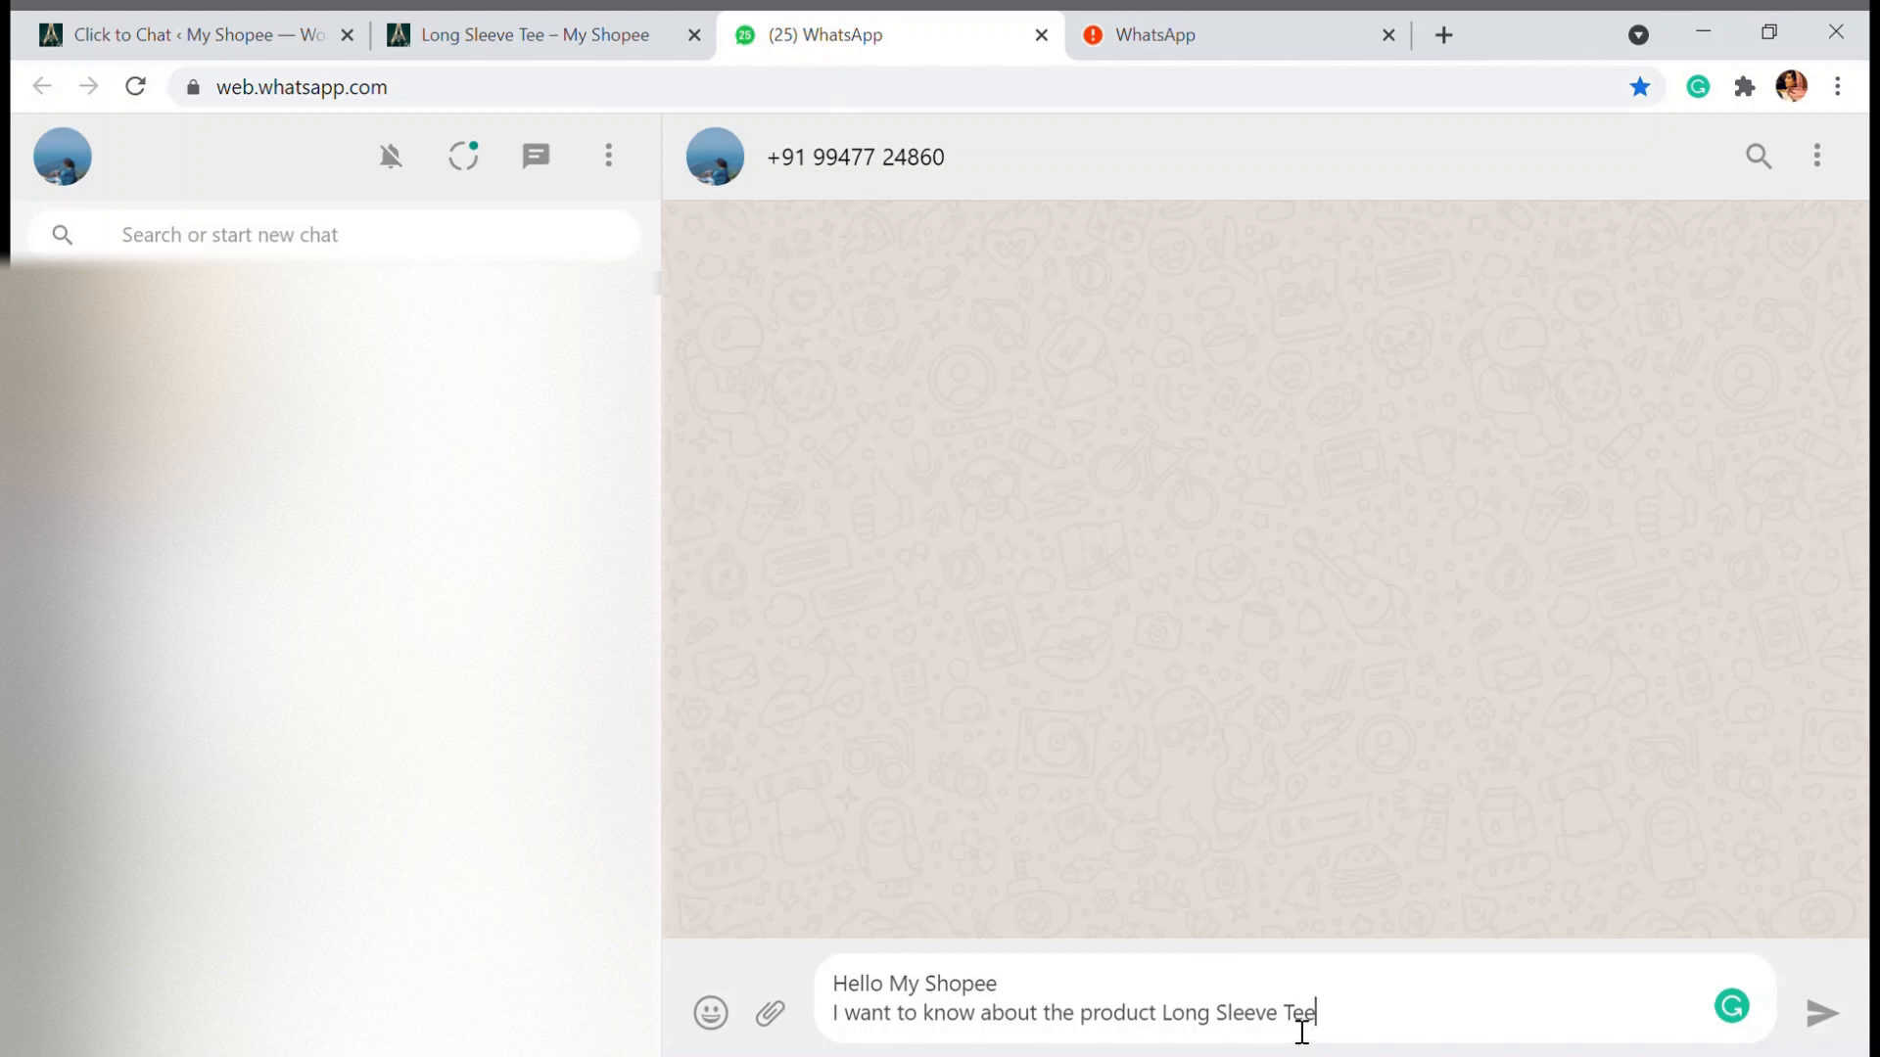
{"action": "mouse_move", "coordinate": [1369, 1021]}
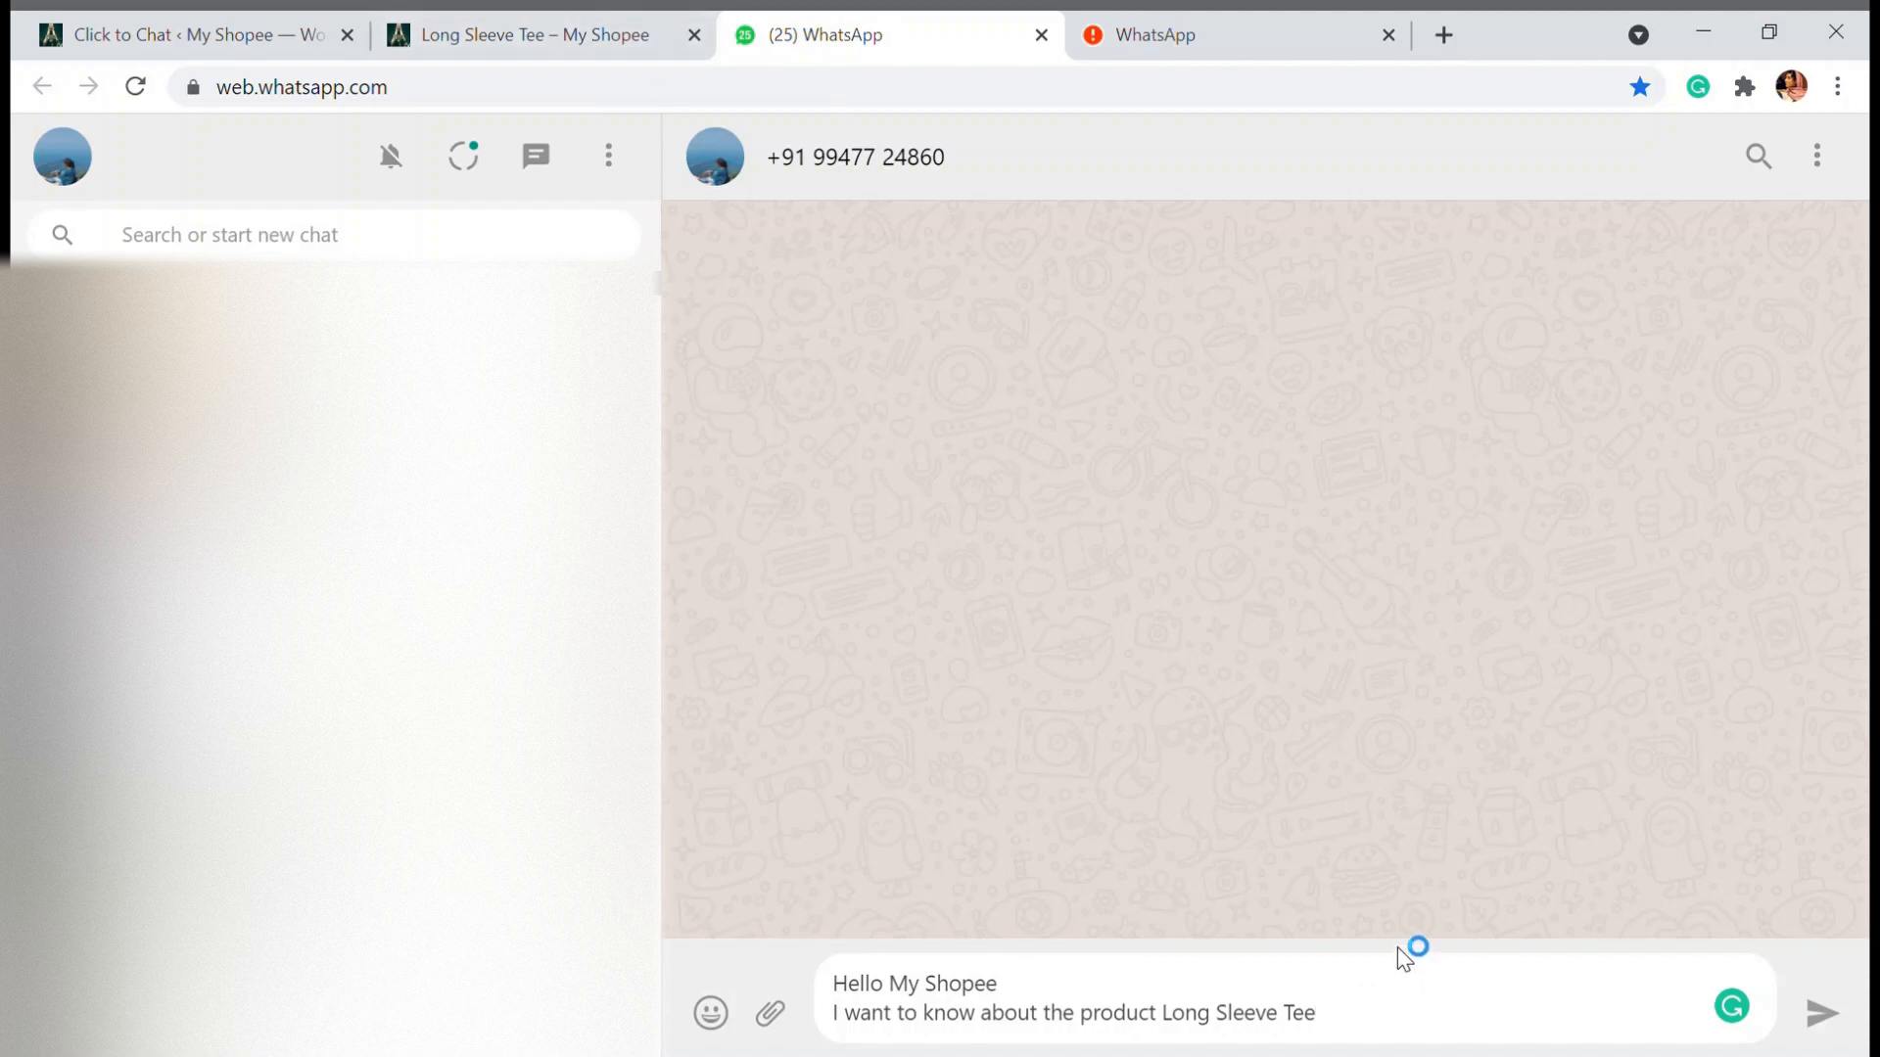
Confirm the WhatsApp Web chat shows the pre-filled Long Sleeve Tee product message
{"action": "left_click", "coordinate": [1316, 1013]}
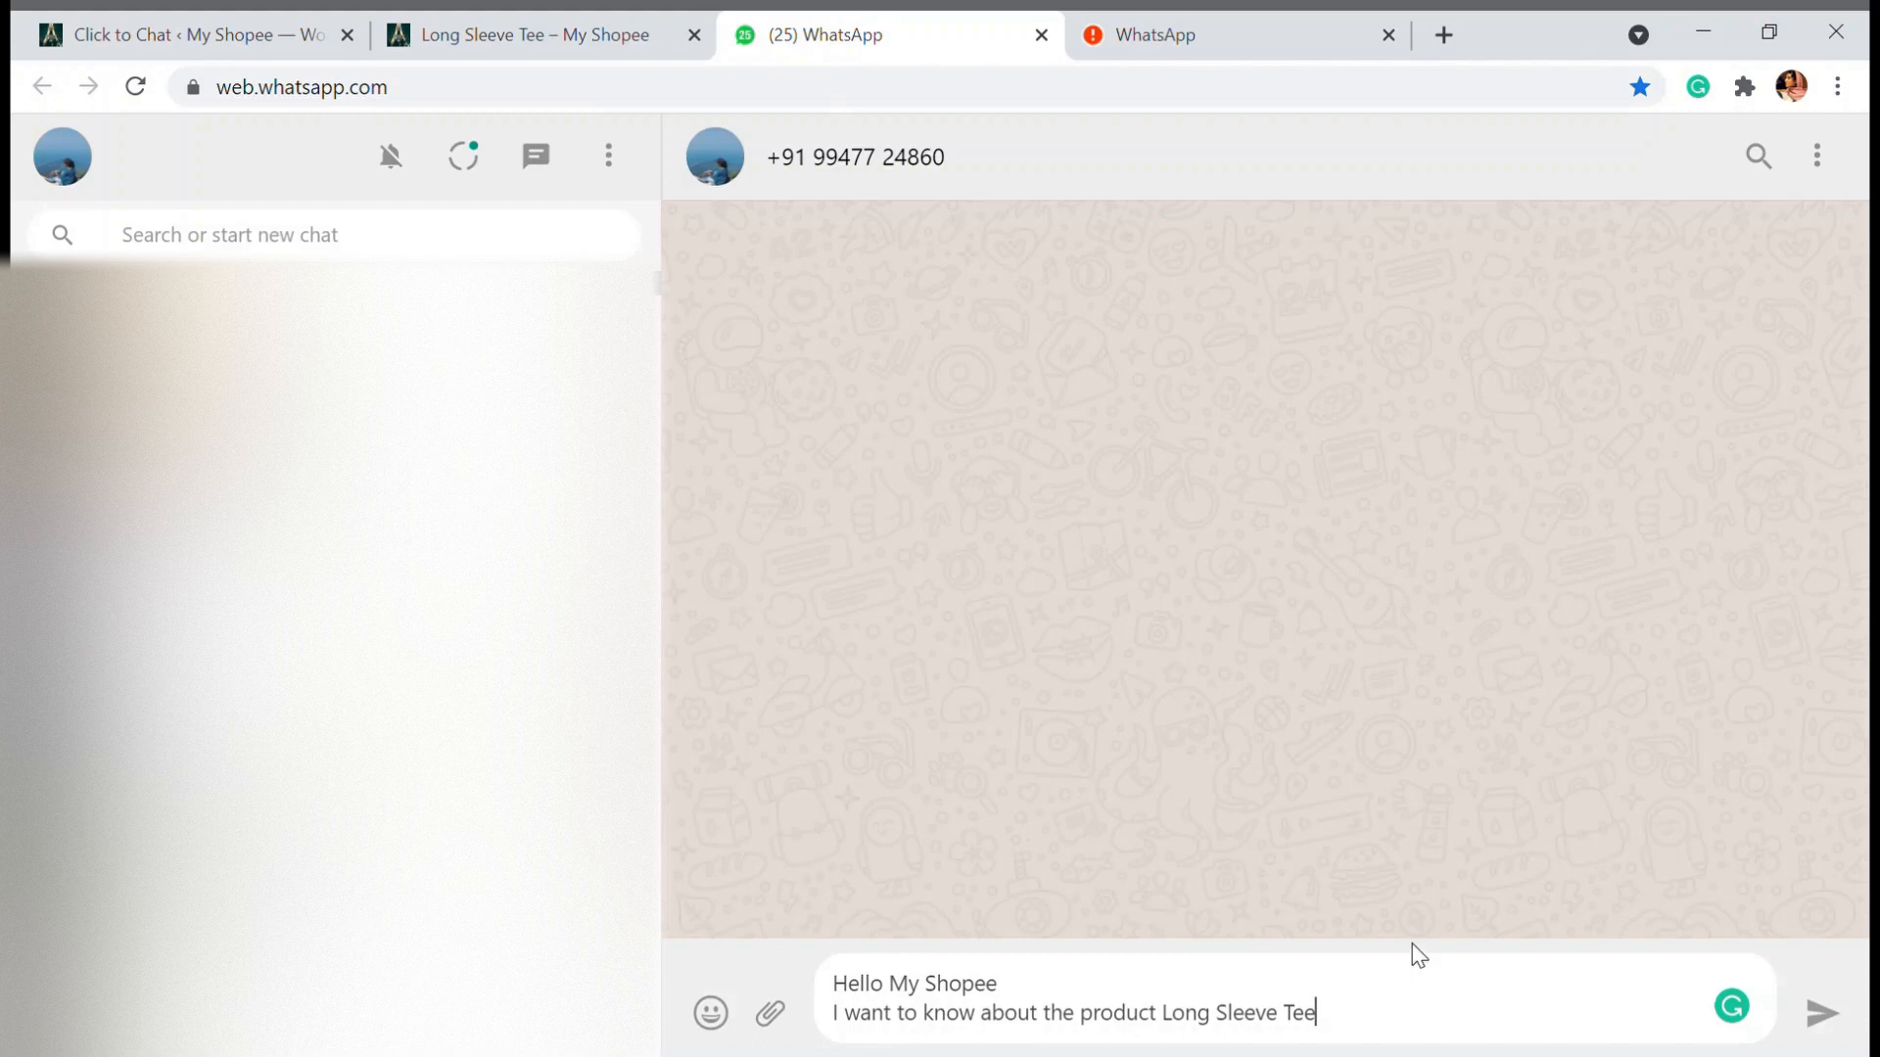
{"action": "mouse_move", "coordinate": [1406, 1011]}
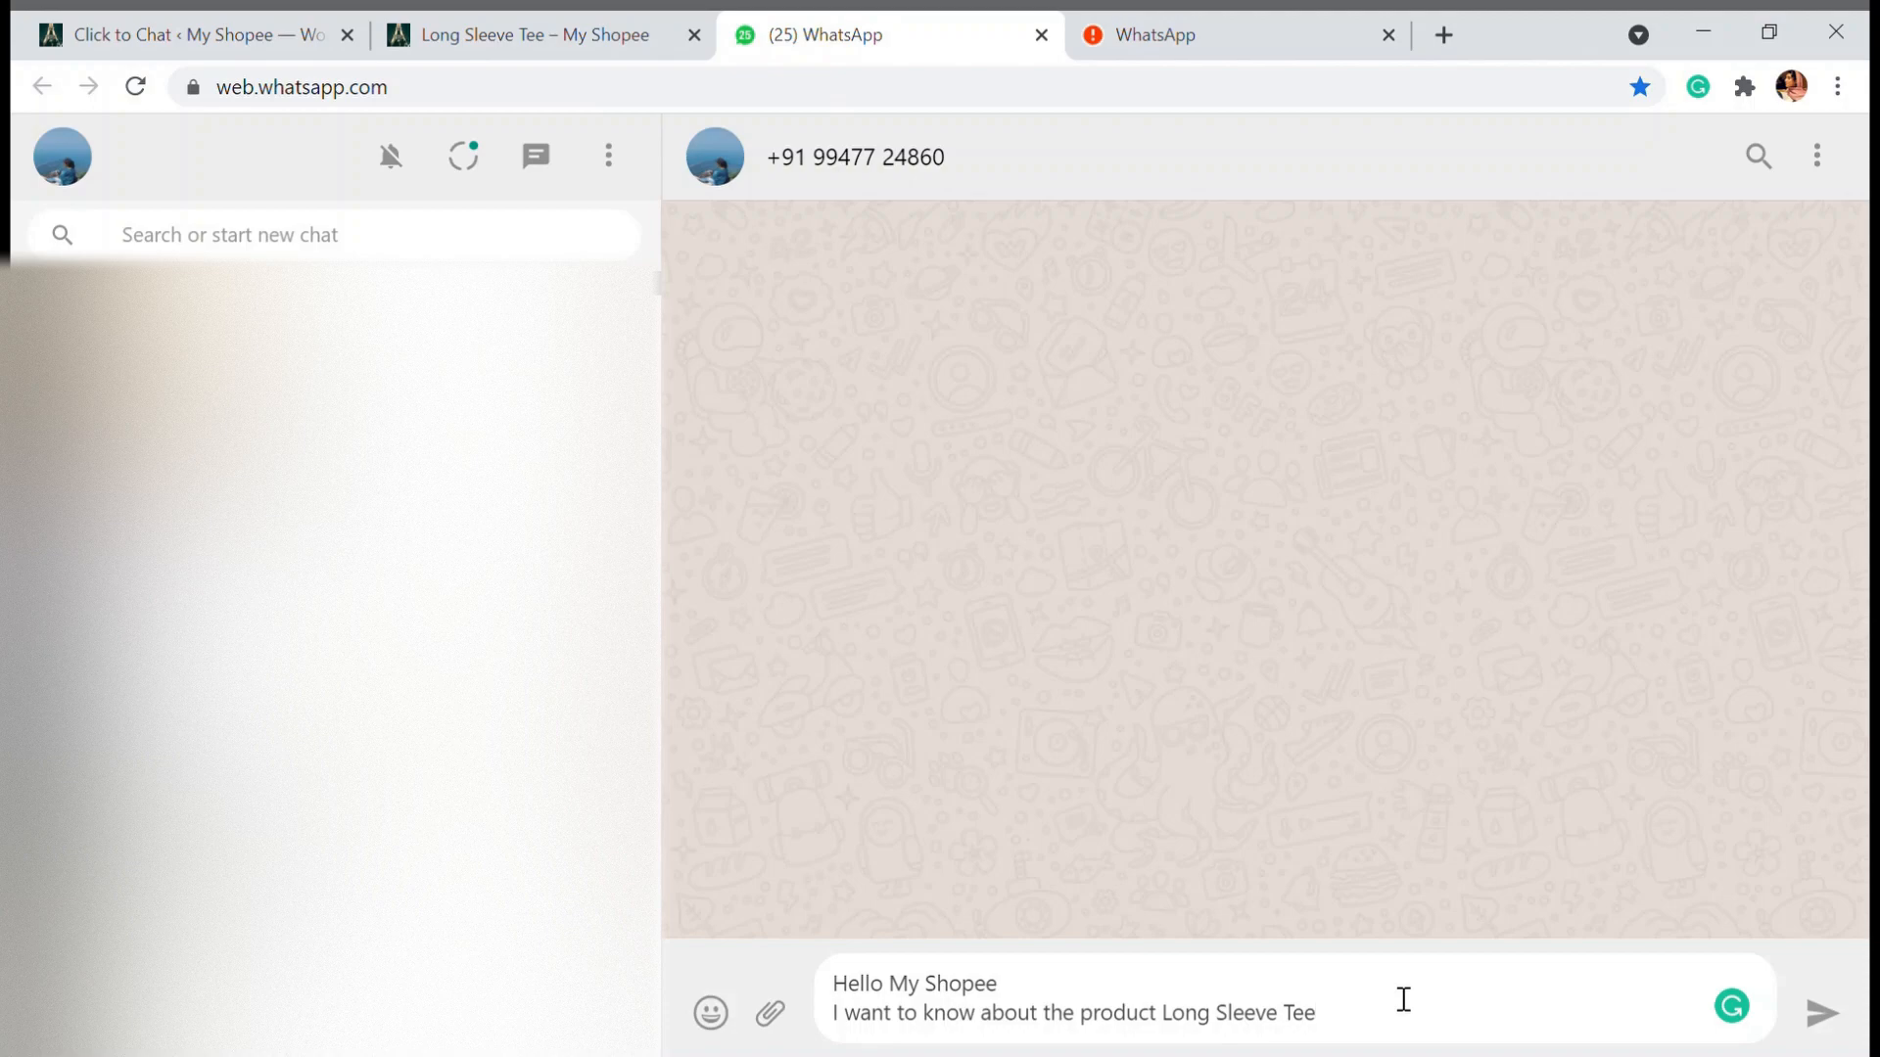
{"action": "mouse_move", "coordinate": [1406, 1009]}
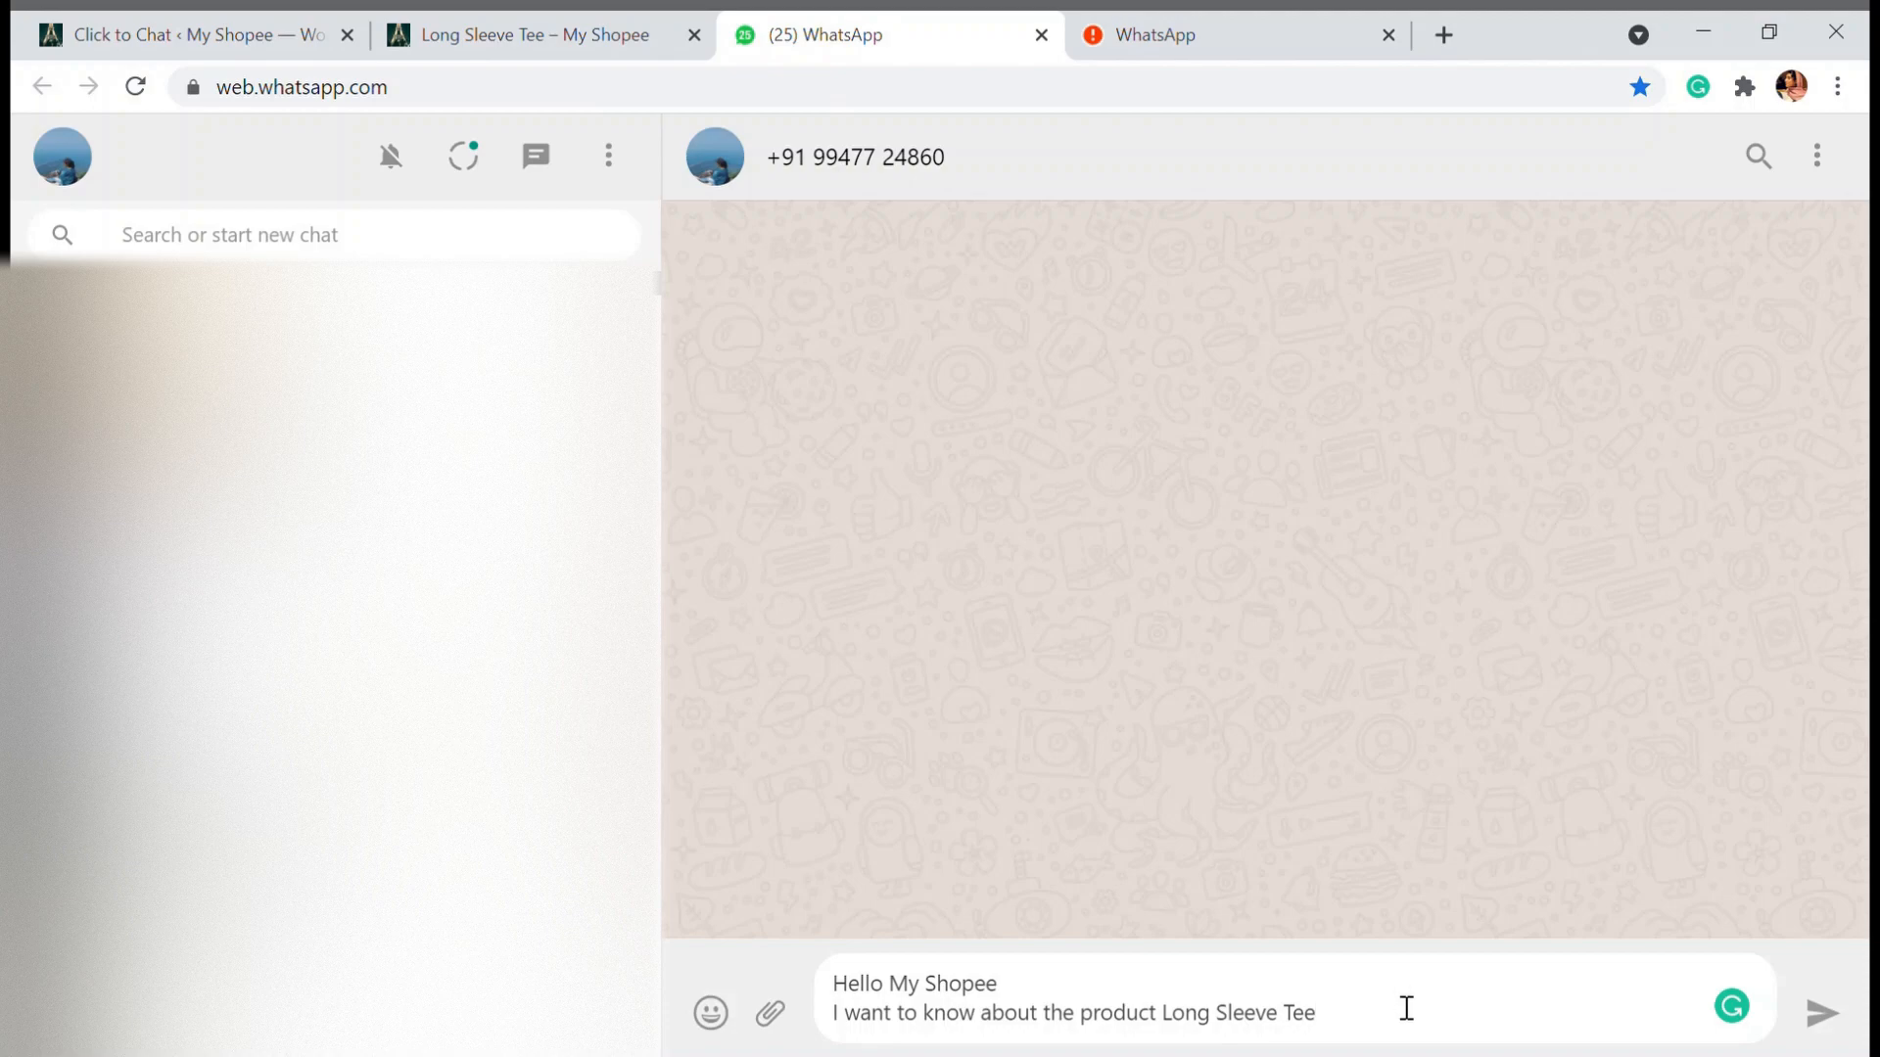